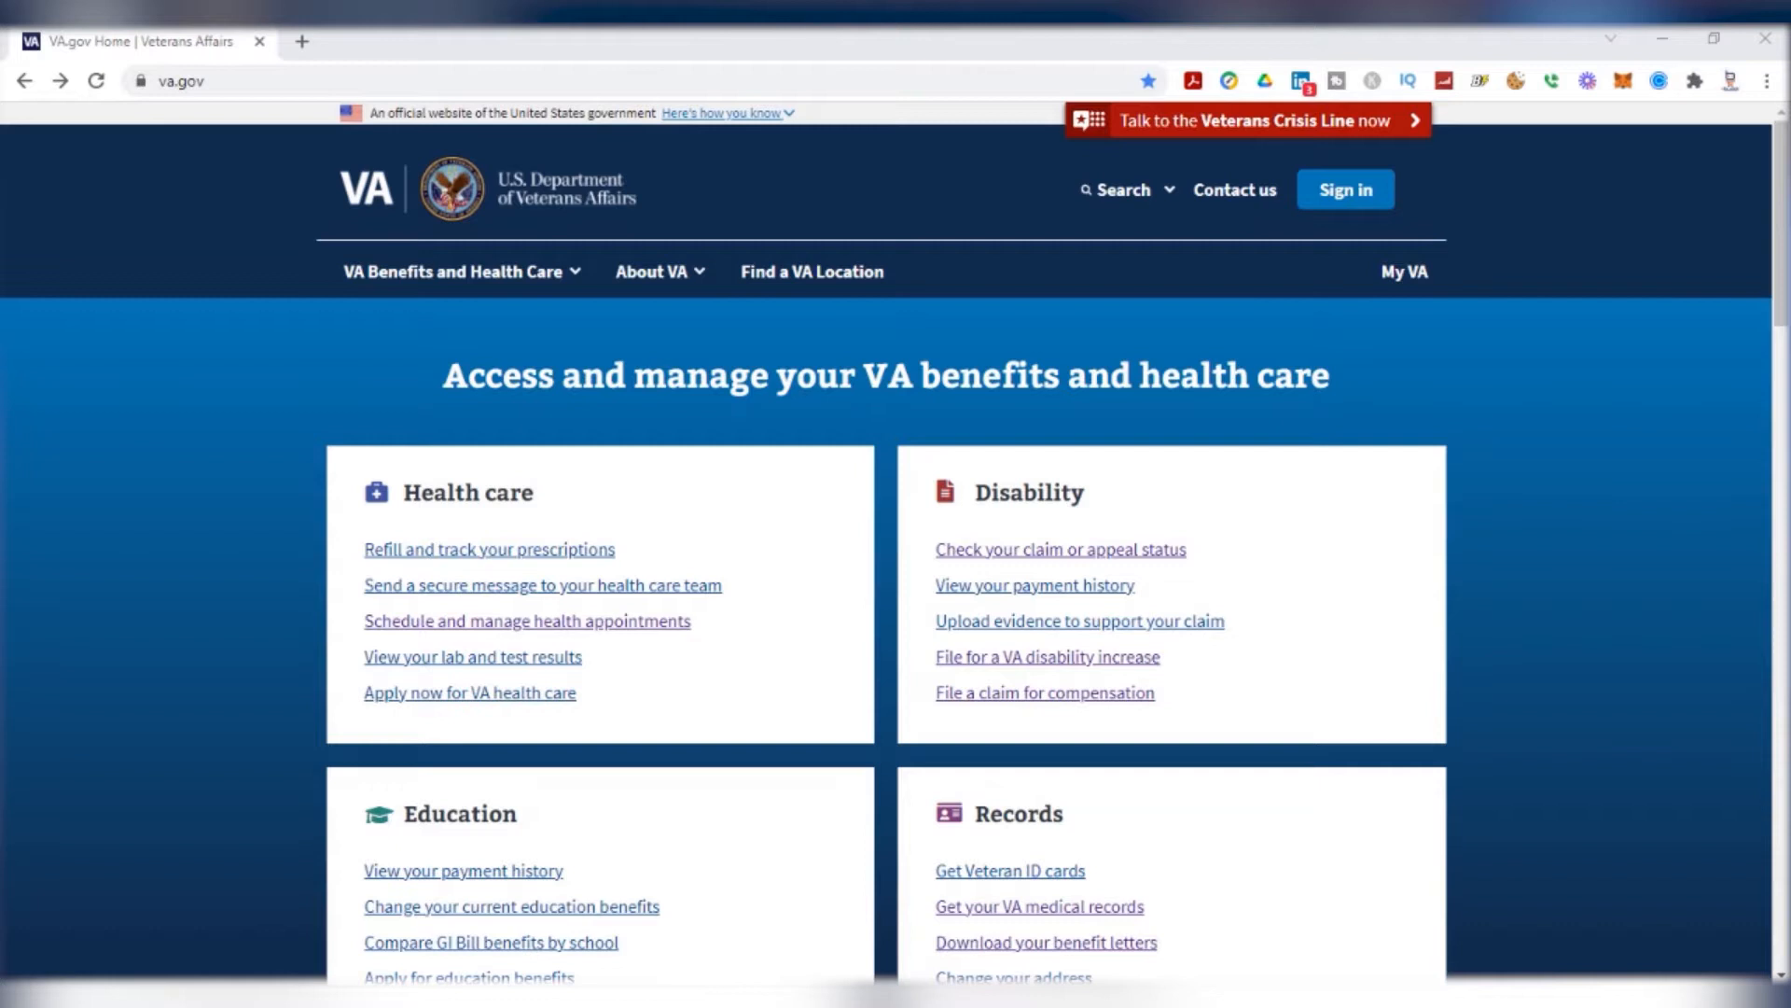
{"action": "mouse_move", "coordinate": [1369, 825]}
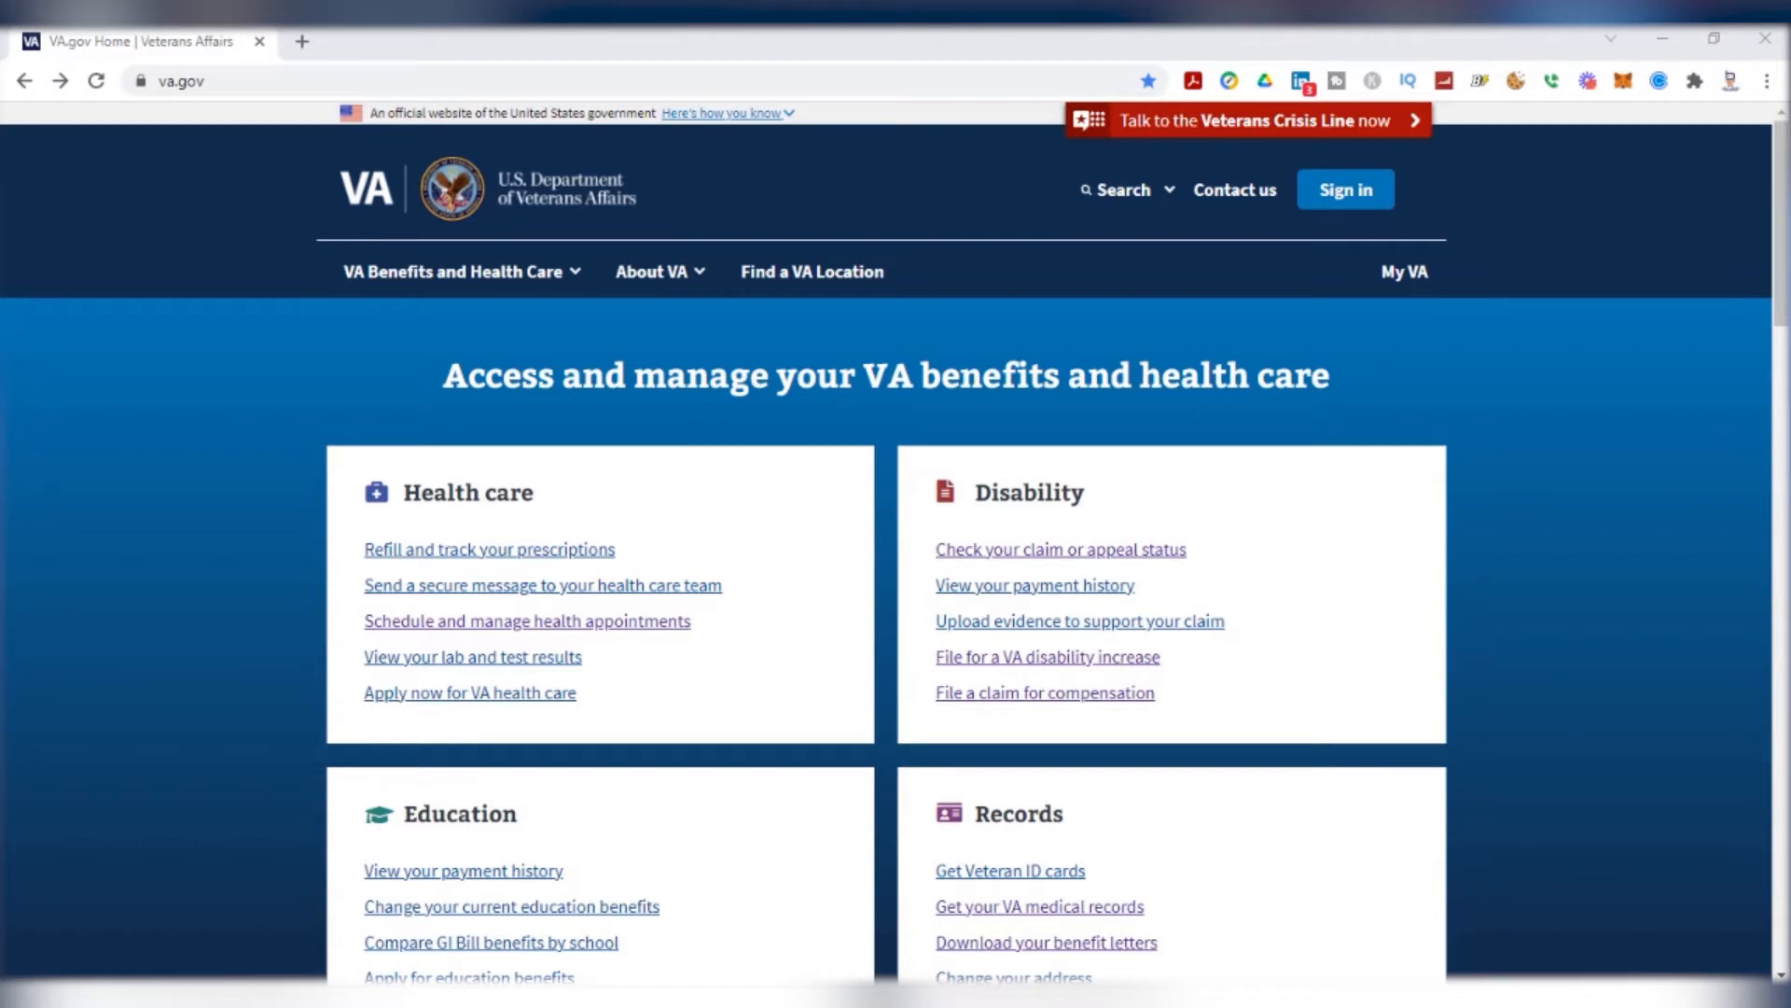
{"action": "mouse_move", "coordinate": [991, 715]}
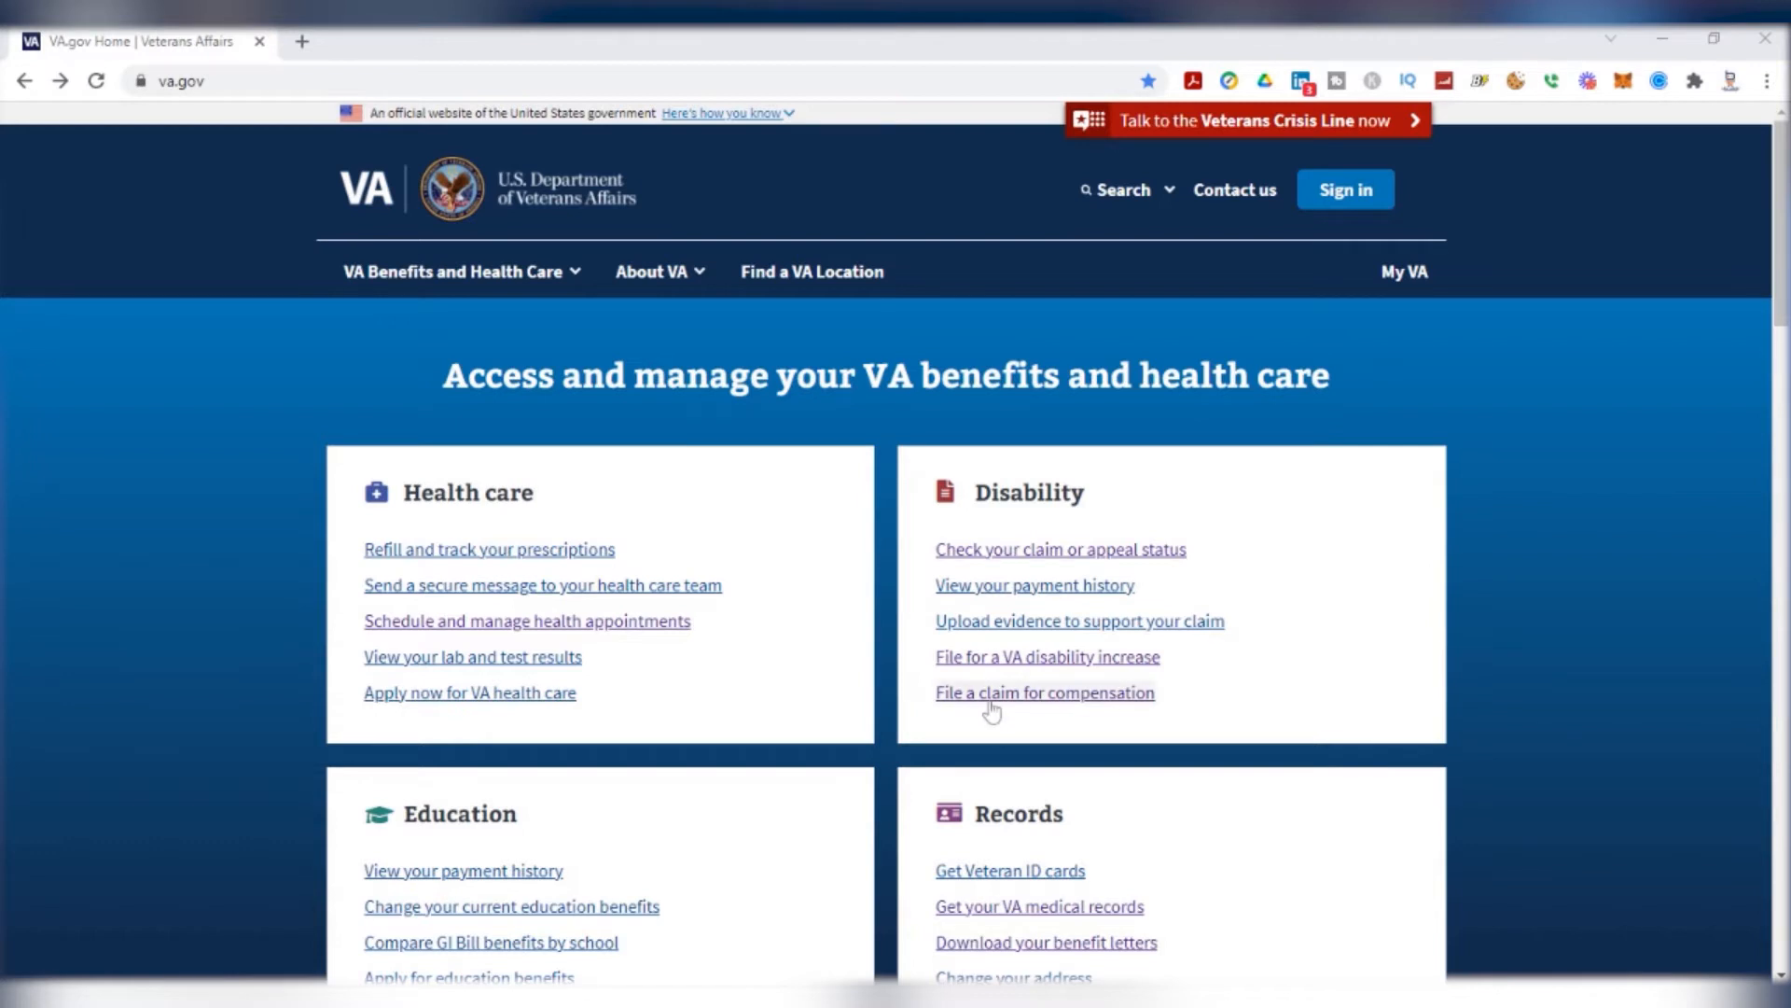
Start a claim for disability compensation from the VA.gov Disability section
{"action": "left_click", "coordinate": [1044, 693]}
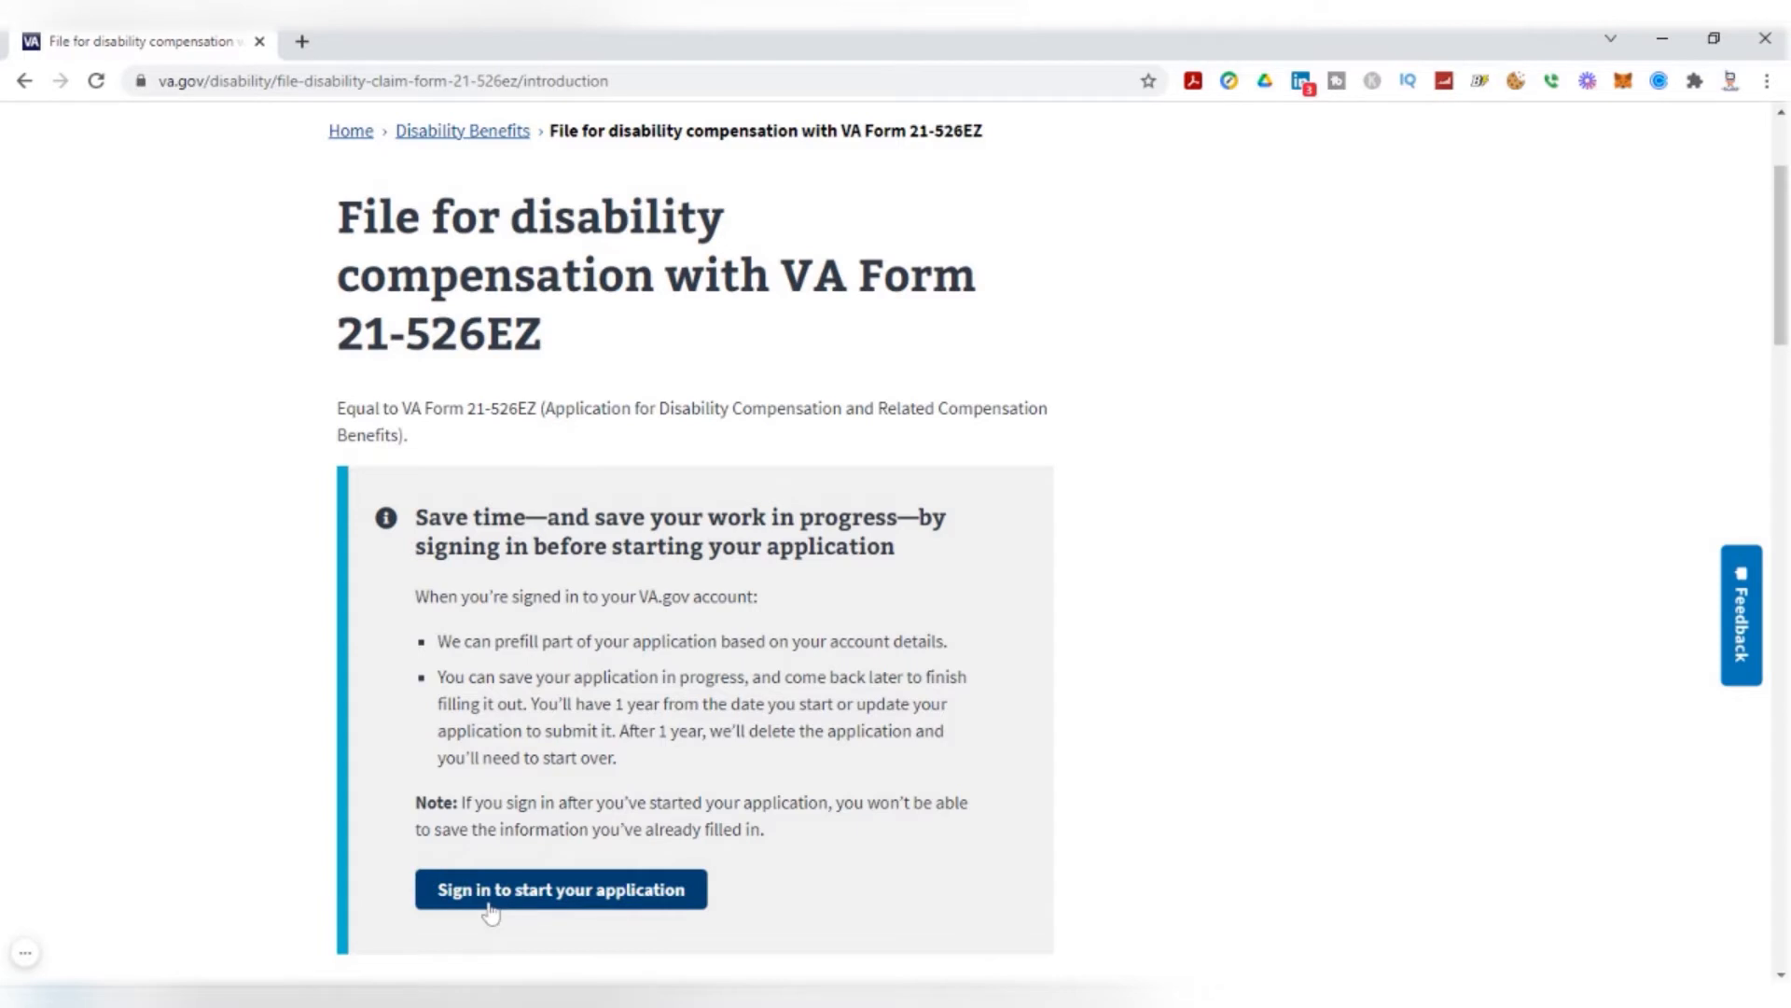
Begin the application via 'Sign in to start your application', bringing up sign-in options
{"action": "left_click", "coordinate": [563, 888]}
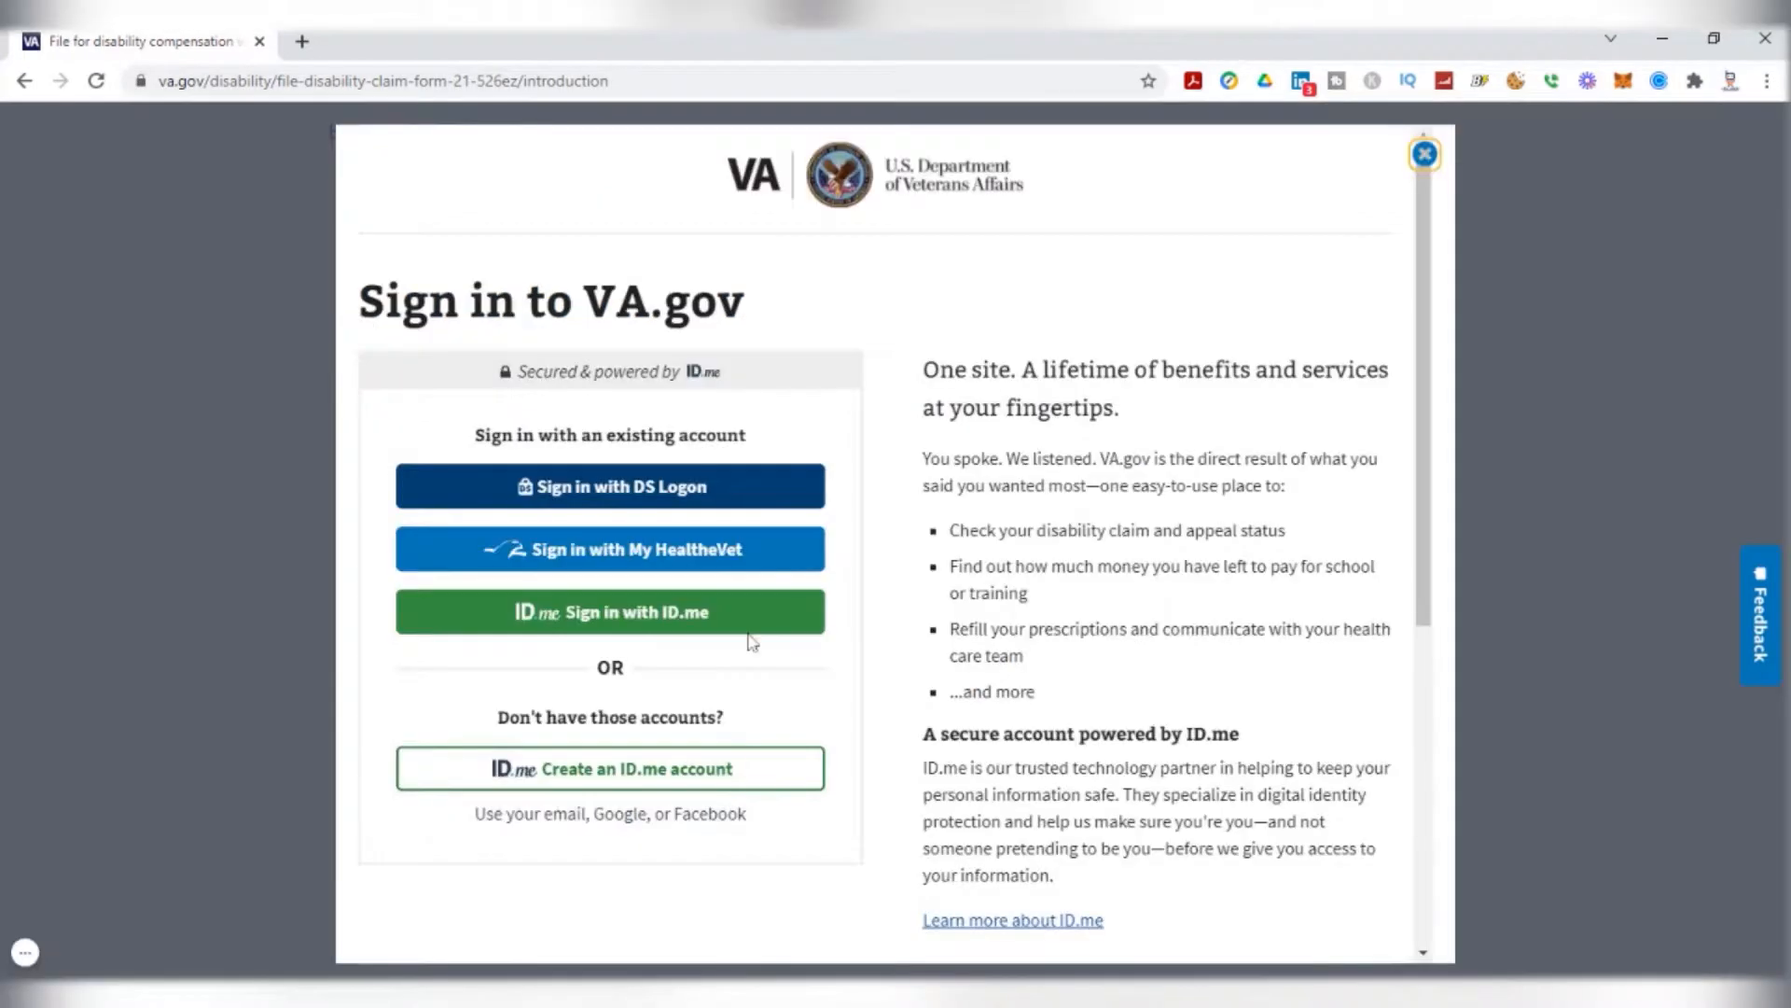
{"action": "mouse_move", "coordinate": [799, 506]}
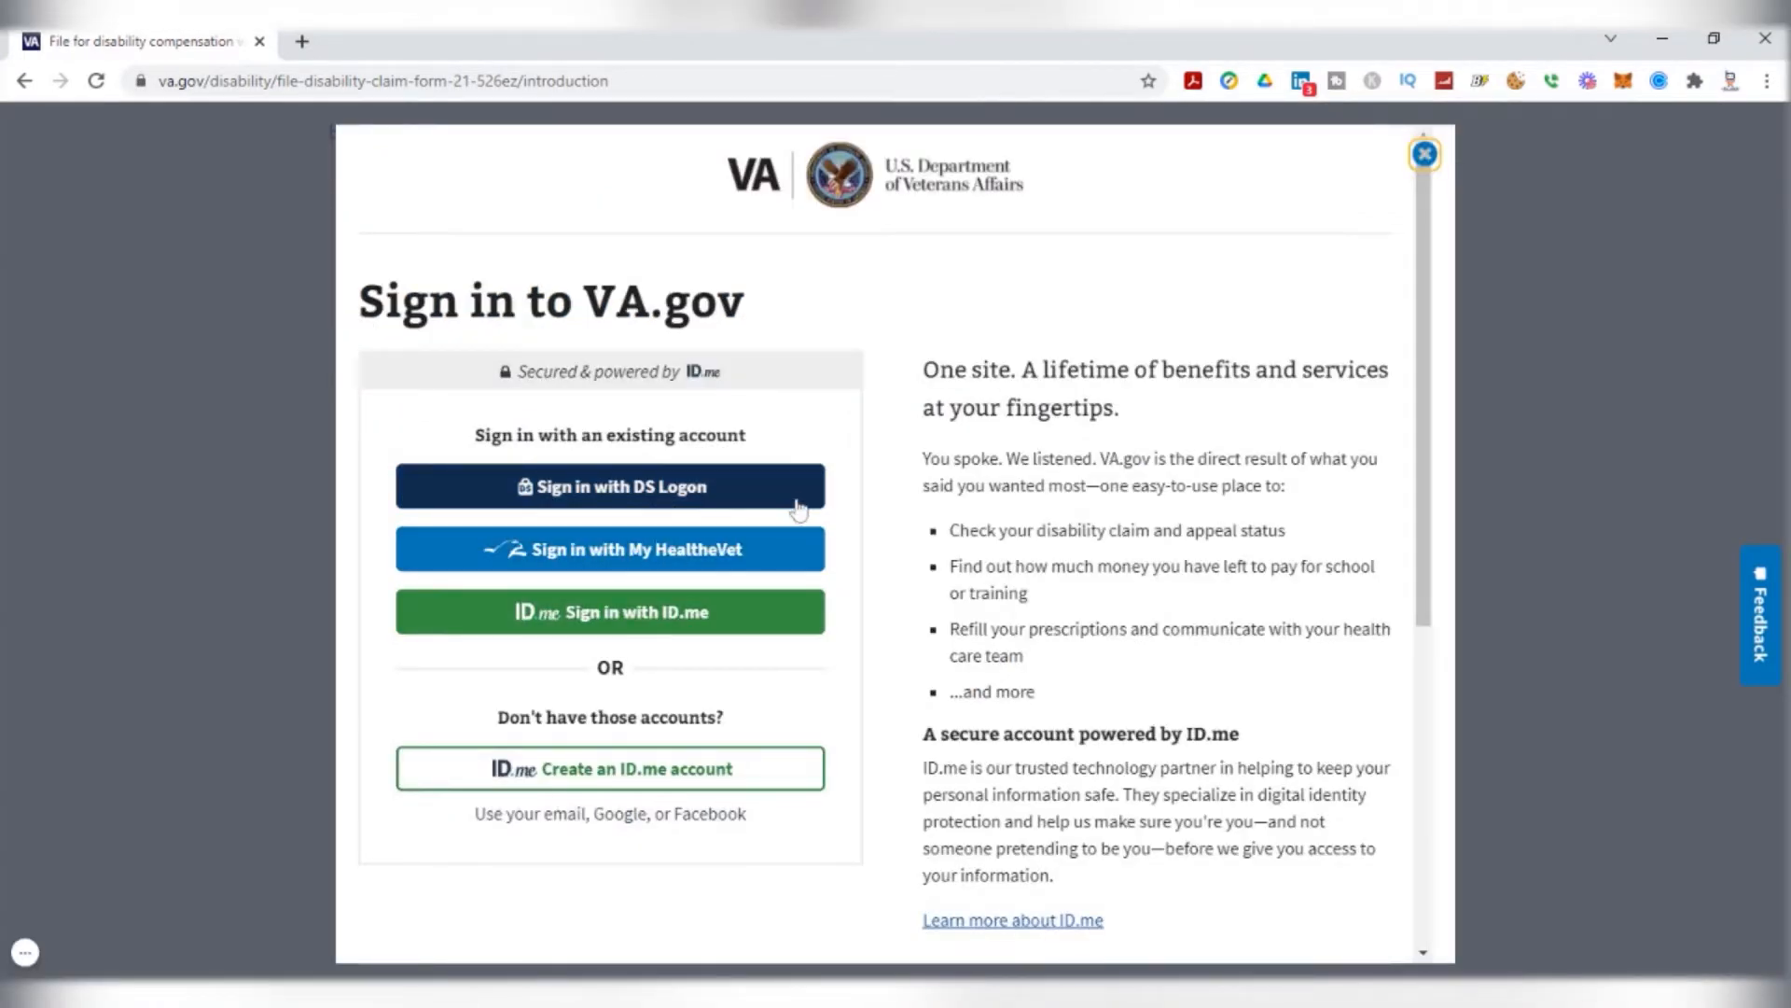
{"action": "mouse_move", "coordinate": [795, 571]}
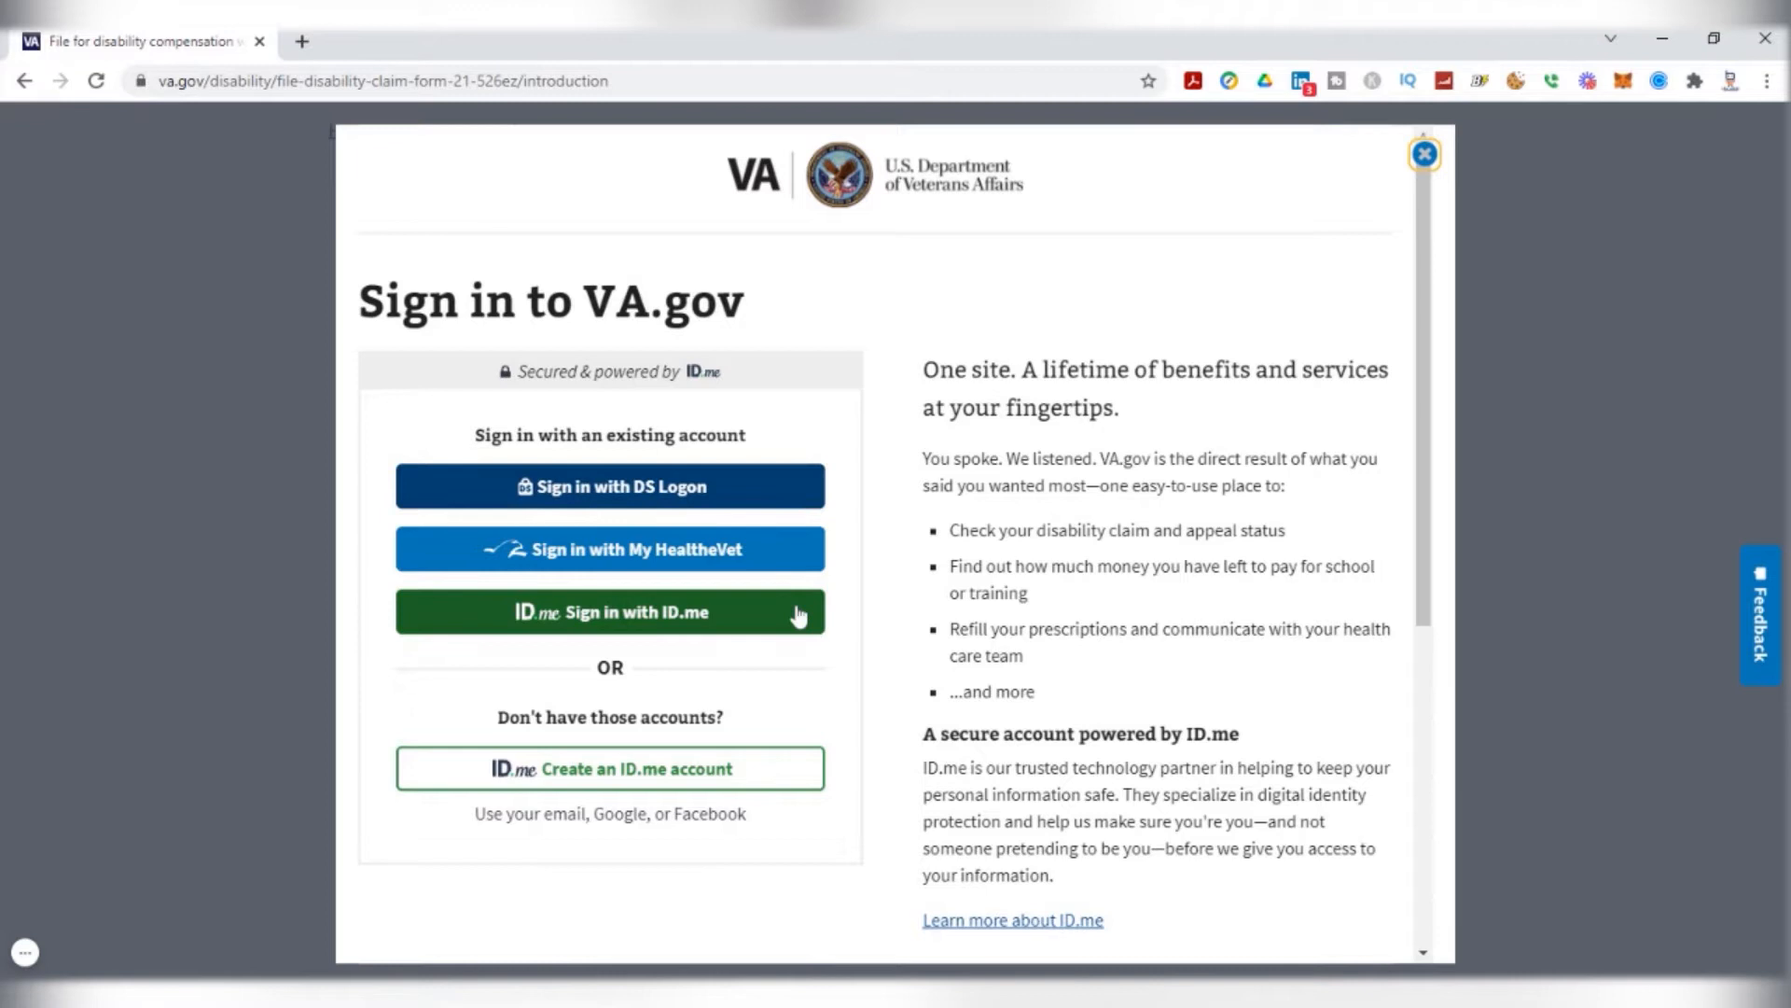
{"action": "mouse_move", "coordinate": [575, 568]}
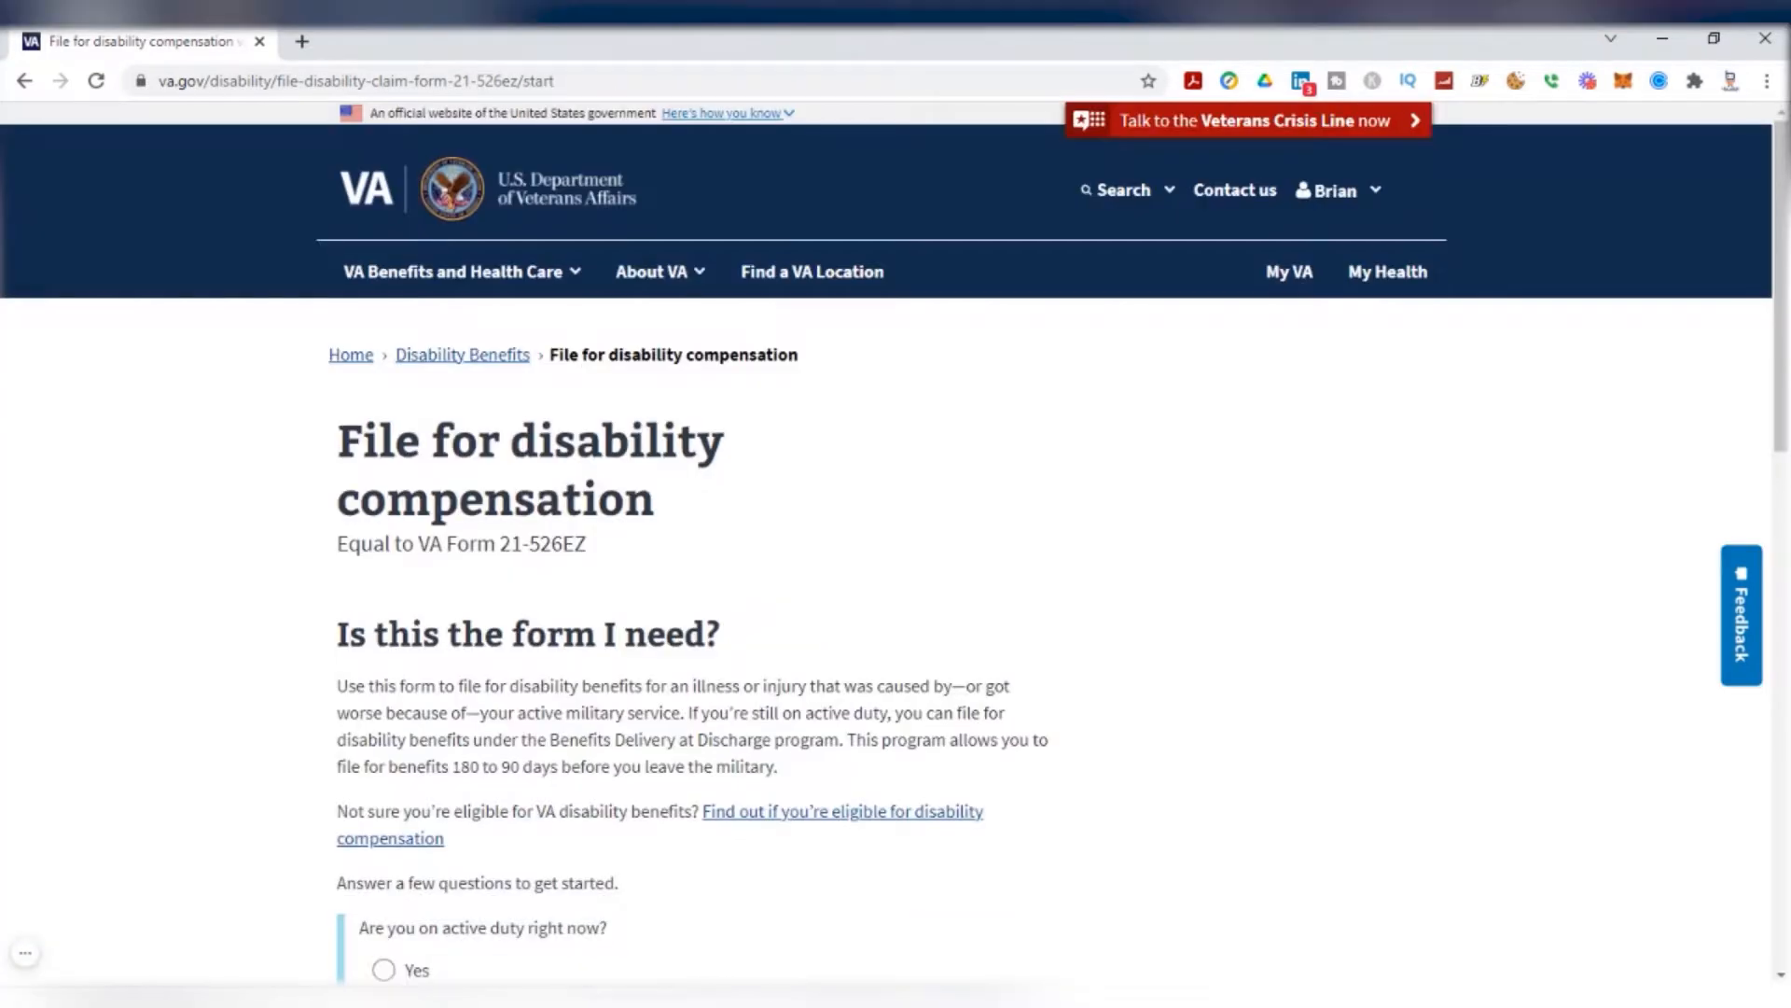
Answer No to active duty, choose a new-condition claim, and start the disability claim online
{"action": "scroll", "scroll_direction": "down", "scroll_amount": 3}
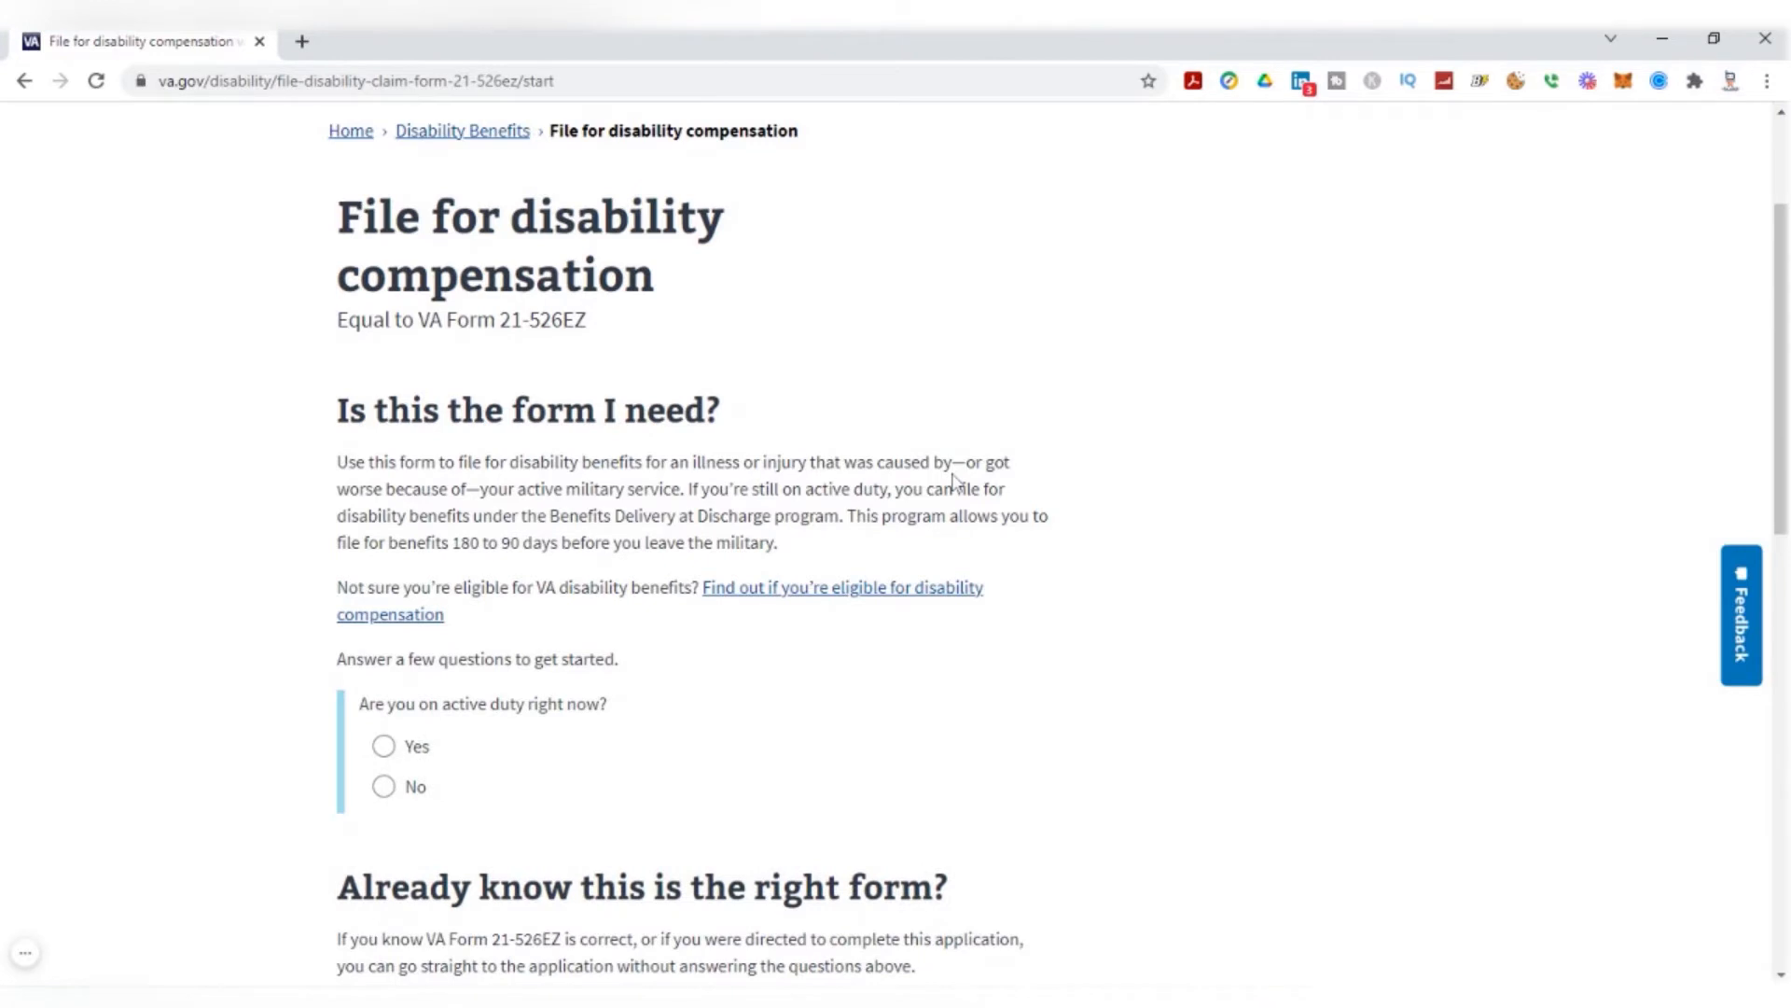
{"action": "scroll", "scroll_direction": "down", "scroll_amount": 3}
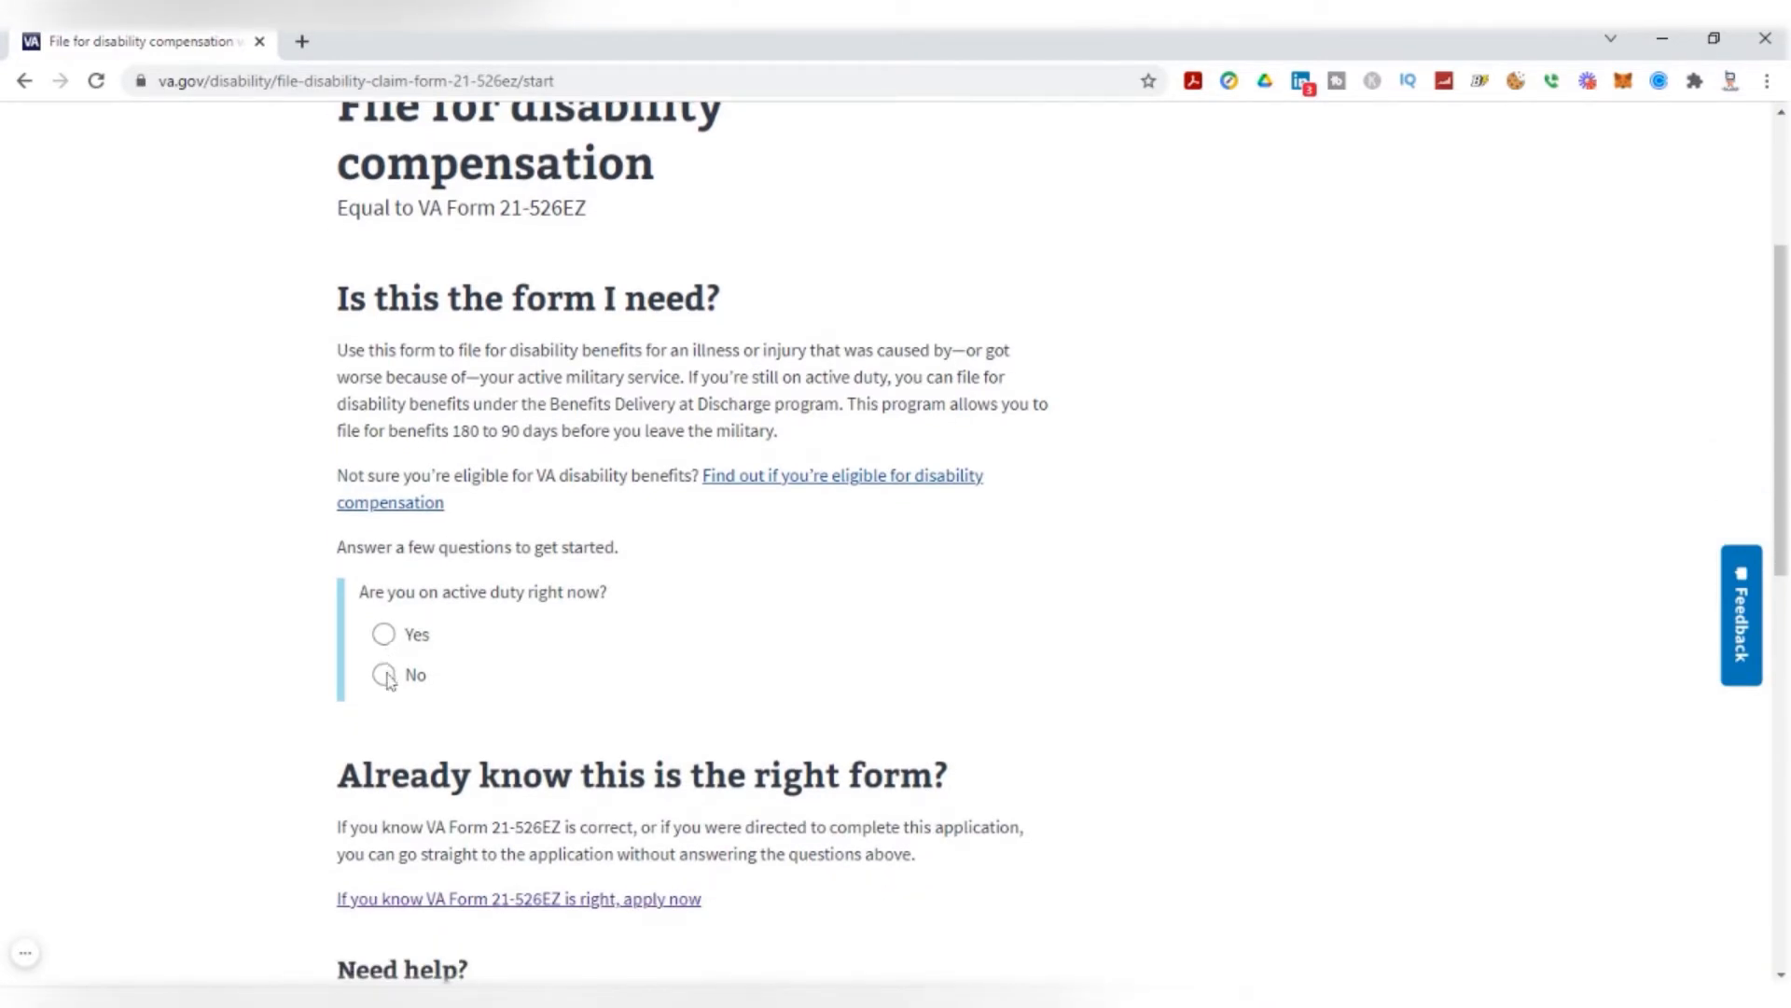
{"action": "left_click", "coordinate": [382, 675]}
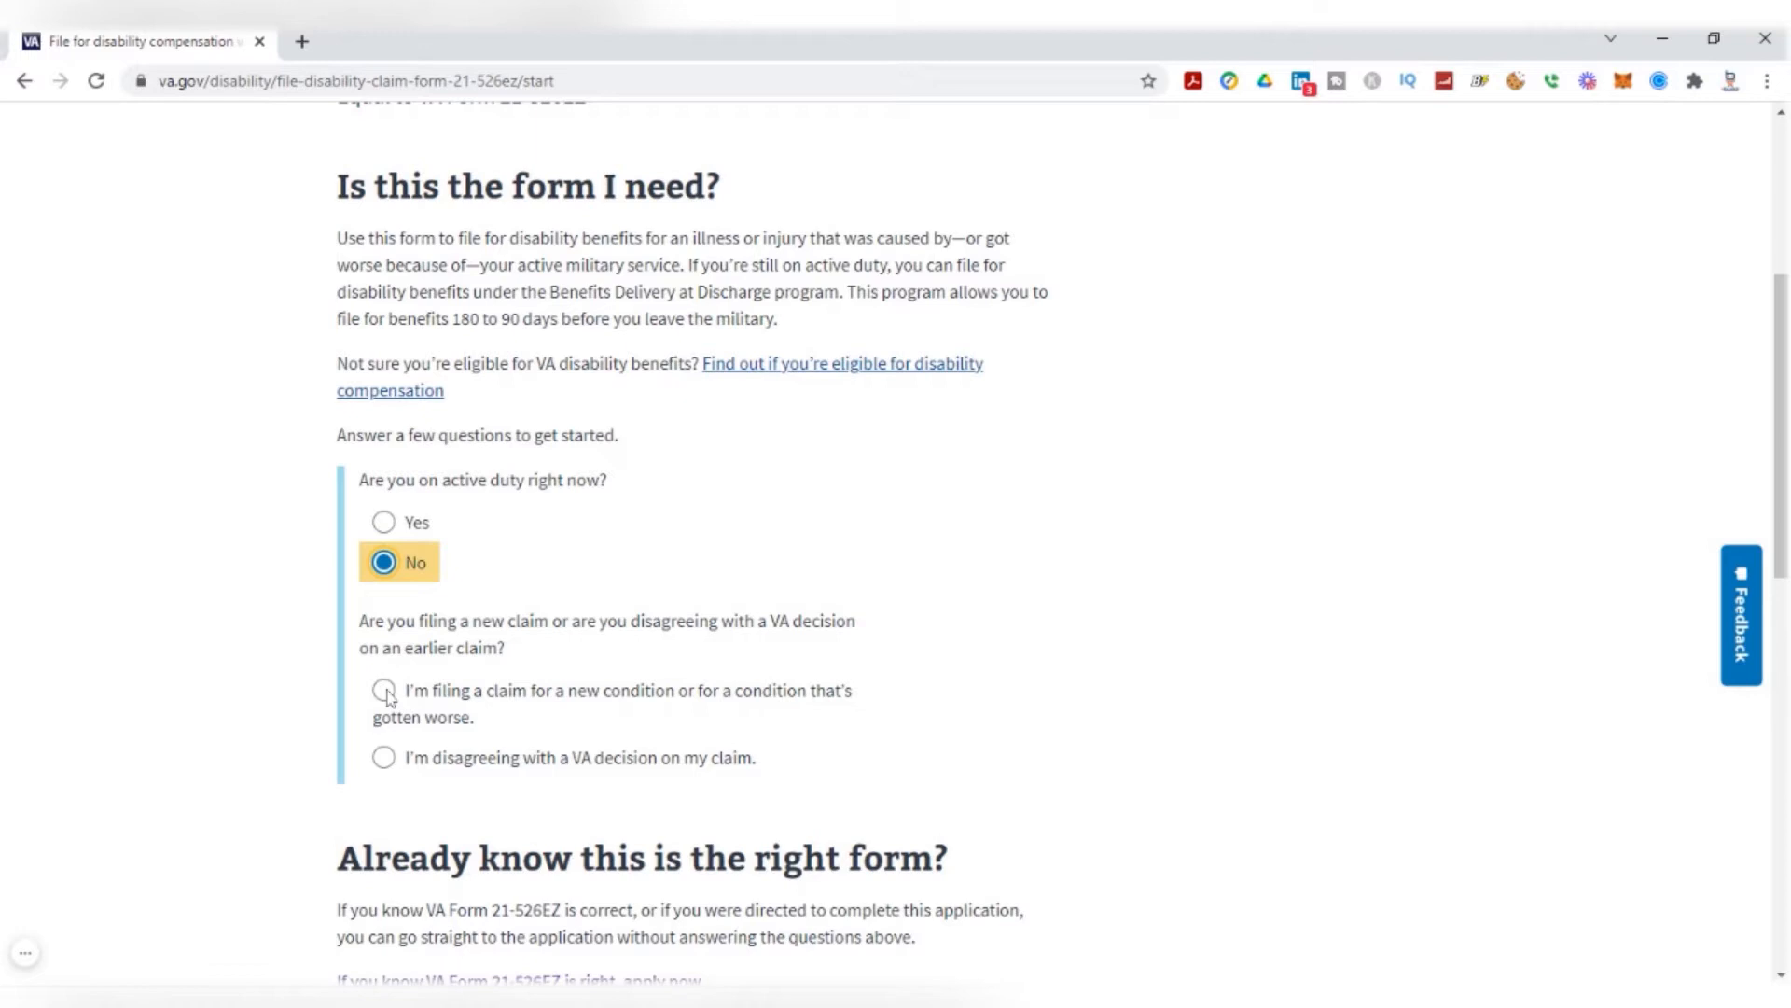
{"action": "left_click", "coordinate": [382, 690]}
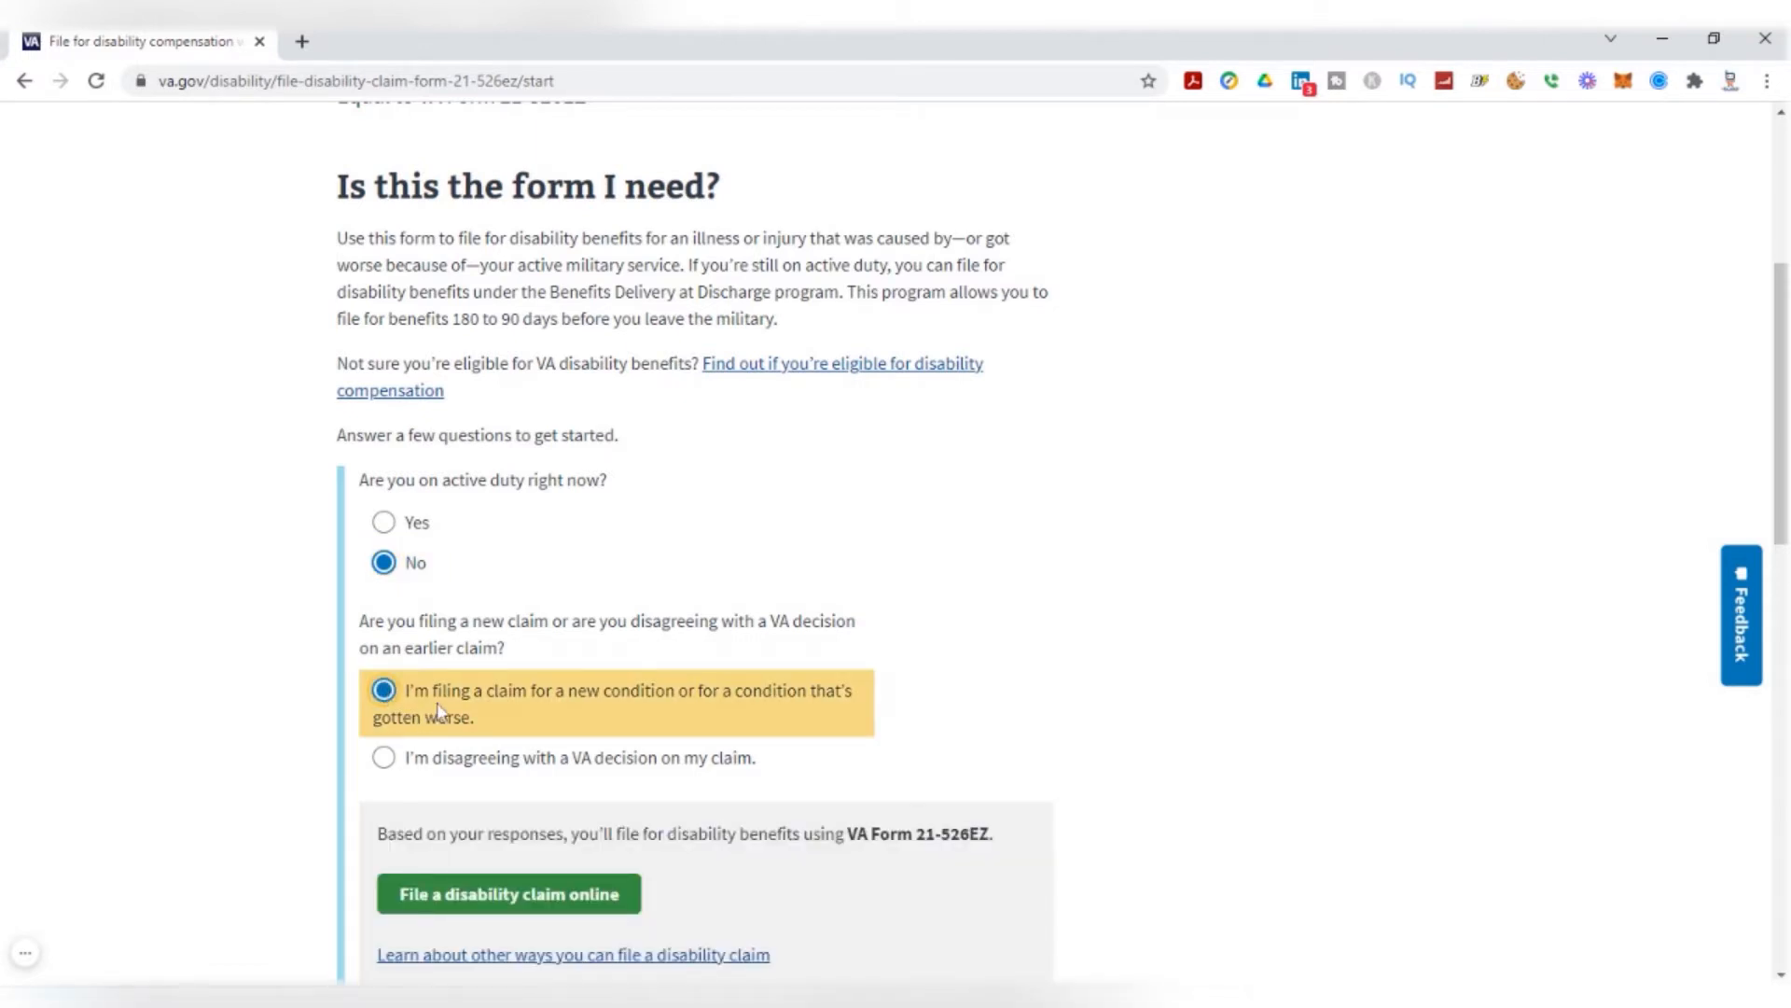
{"action": "mouse_move", "coordinate": [780, 709]}
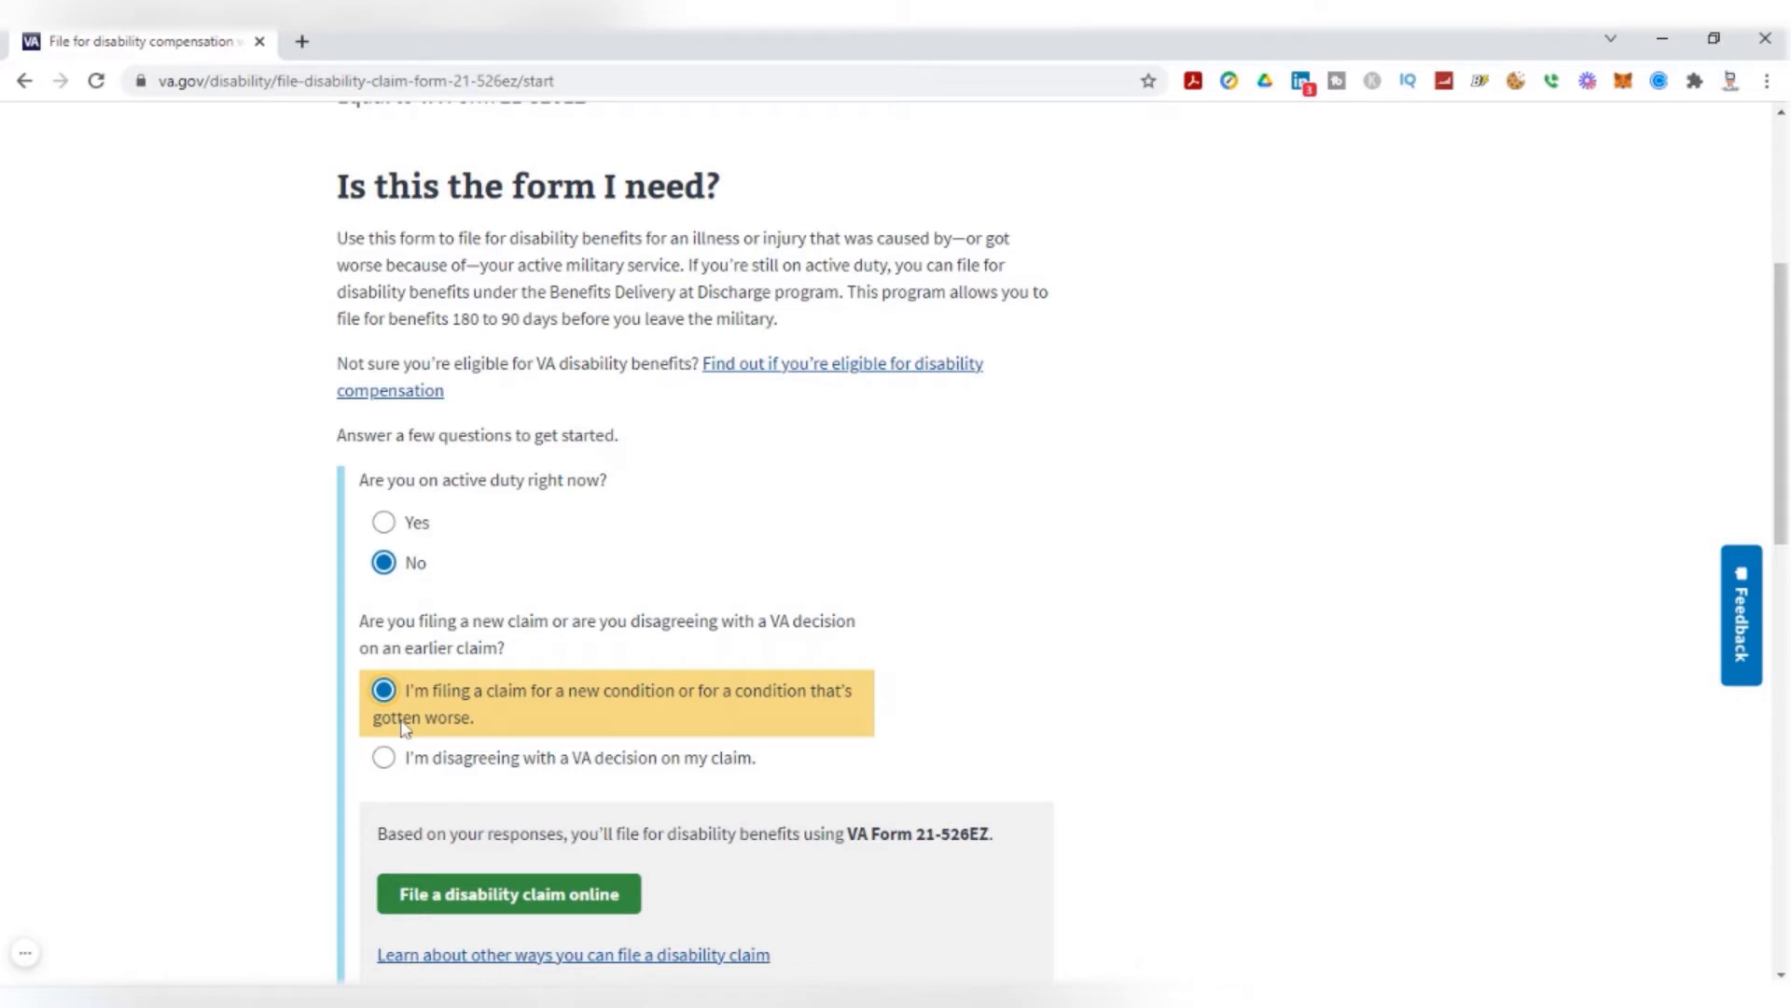
{"action": "mouse_move", "coordinate": [515, 928]}
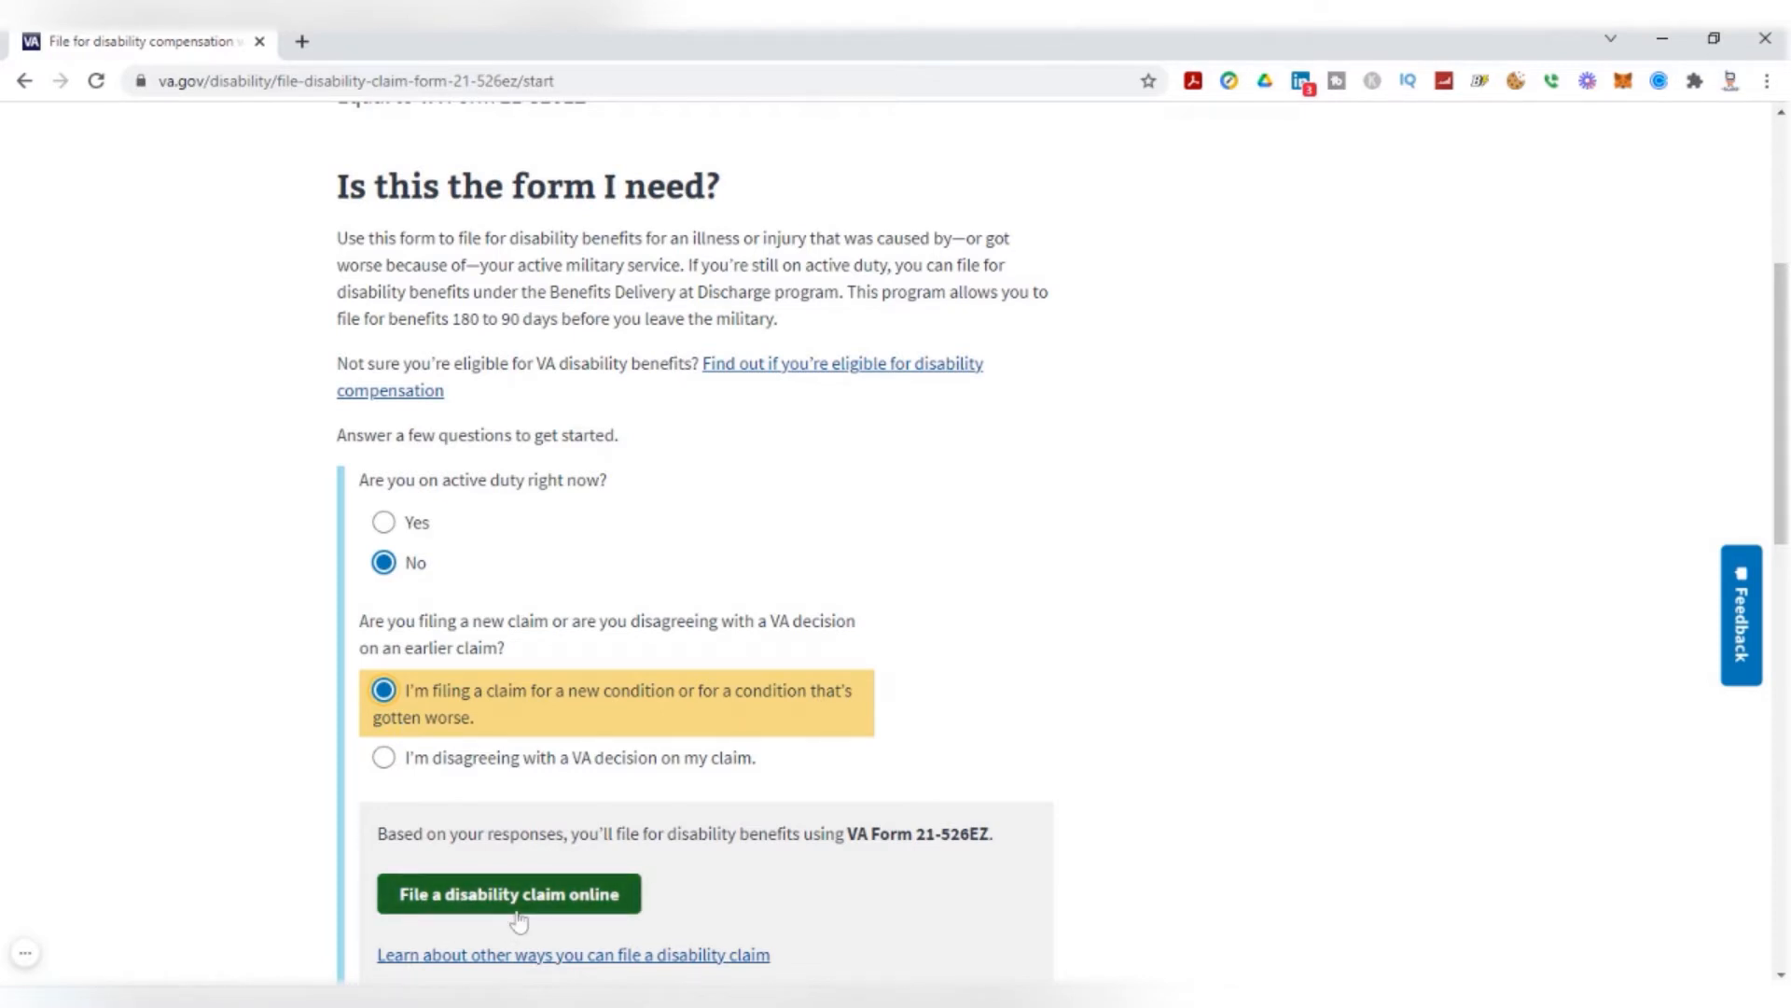
{"action": "left_click", "coordinate": [507, 893]}
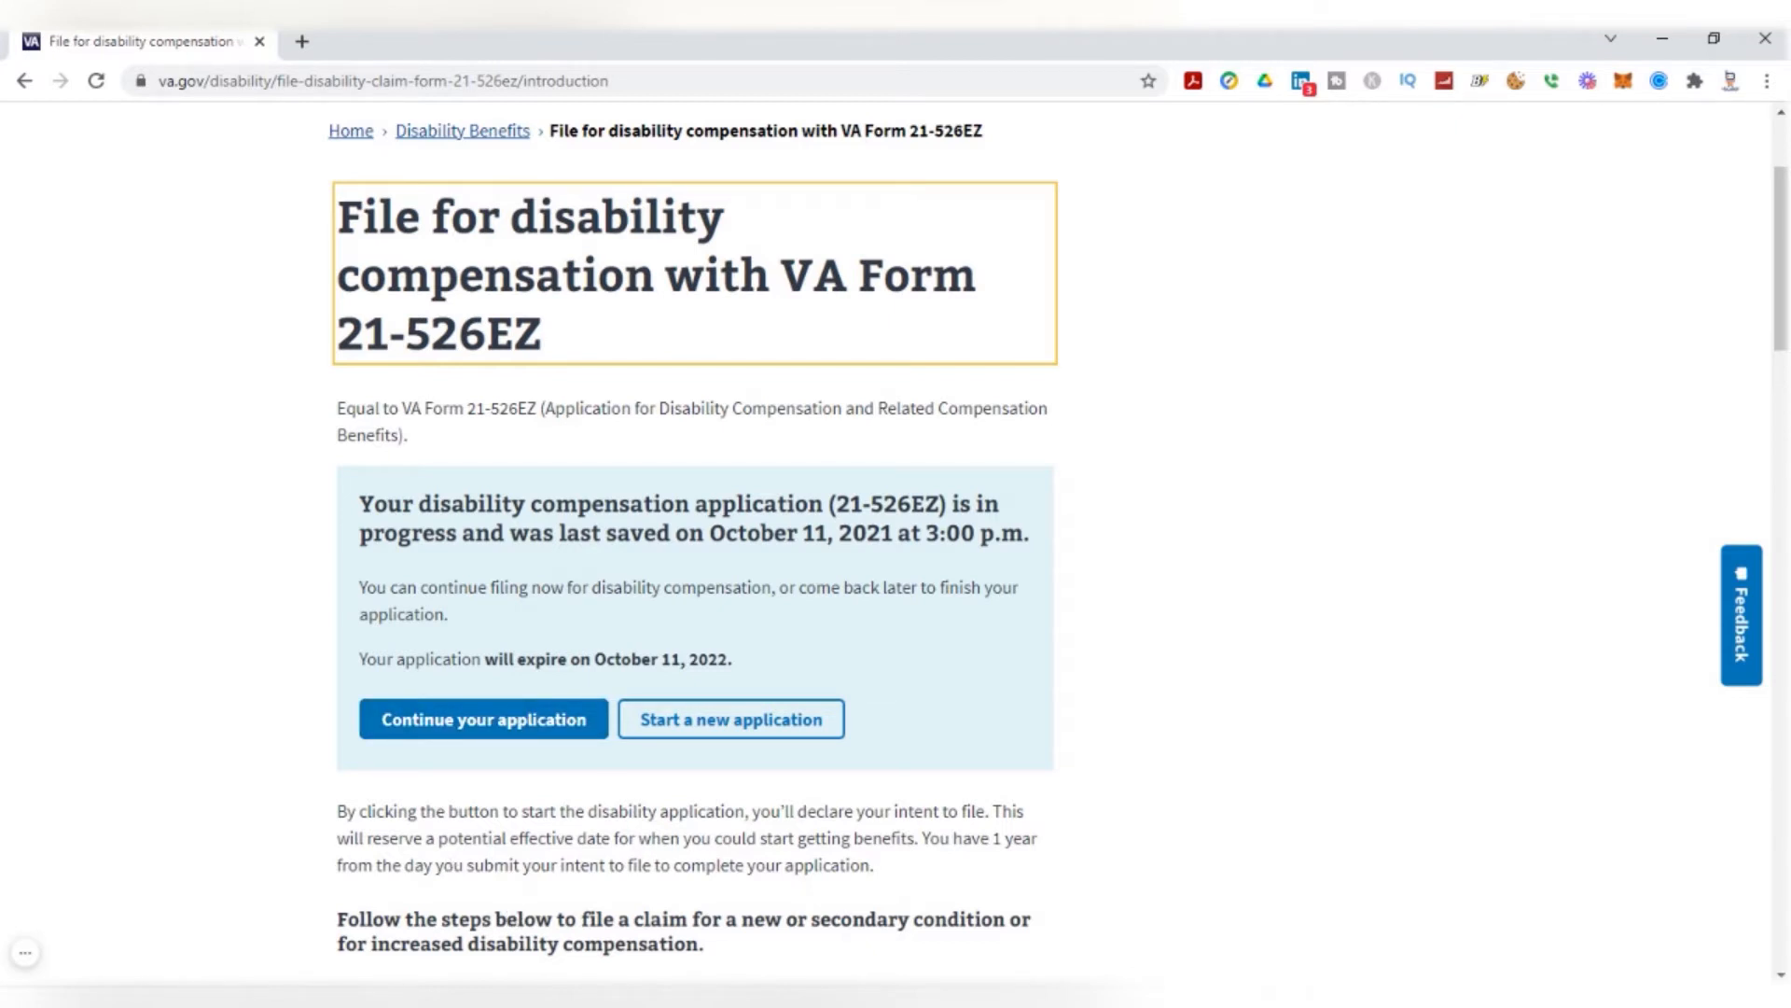
{"action": "mouse_move", "coordinate": [436, 803]}
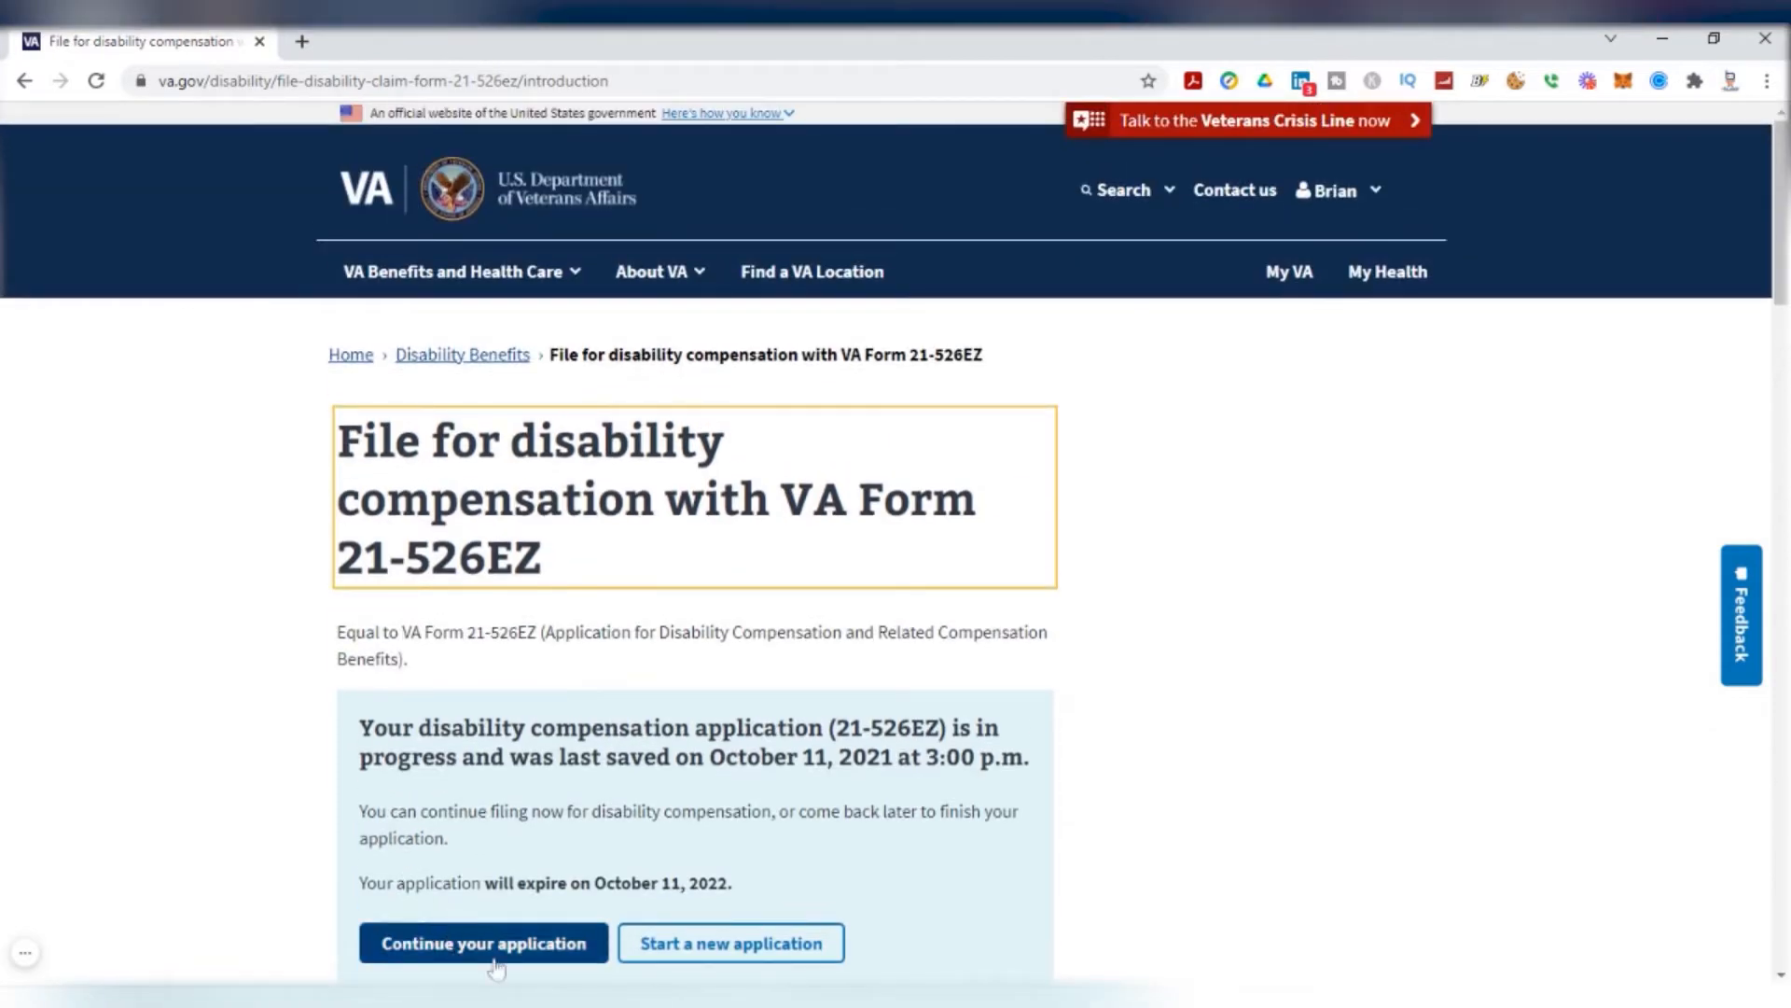
Resume the saved 21-526EZ application, reaching the existing Intent to File notice
{"action": "left_click", "coordinate": [483, 944]}
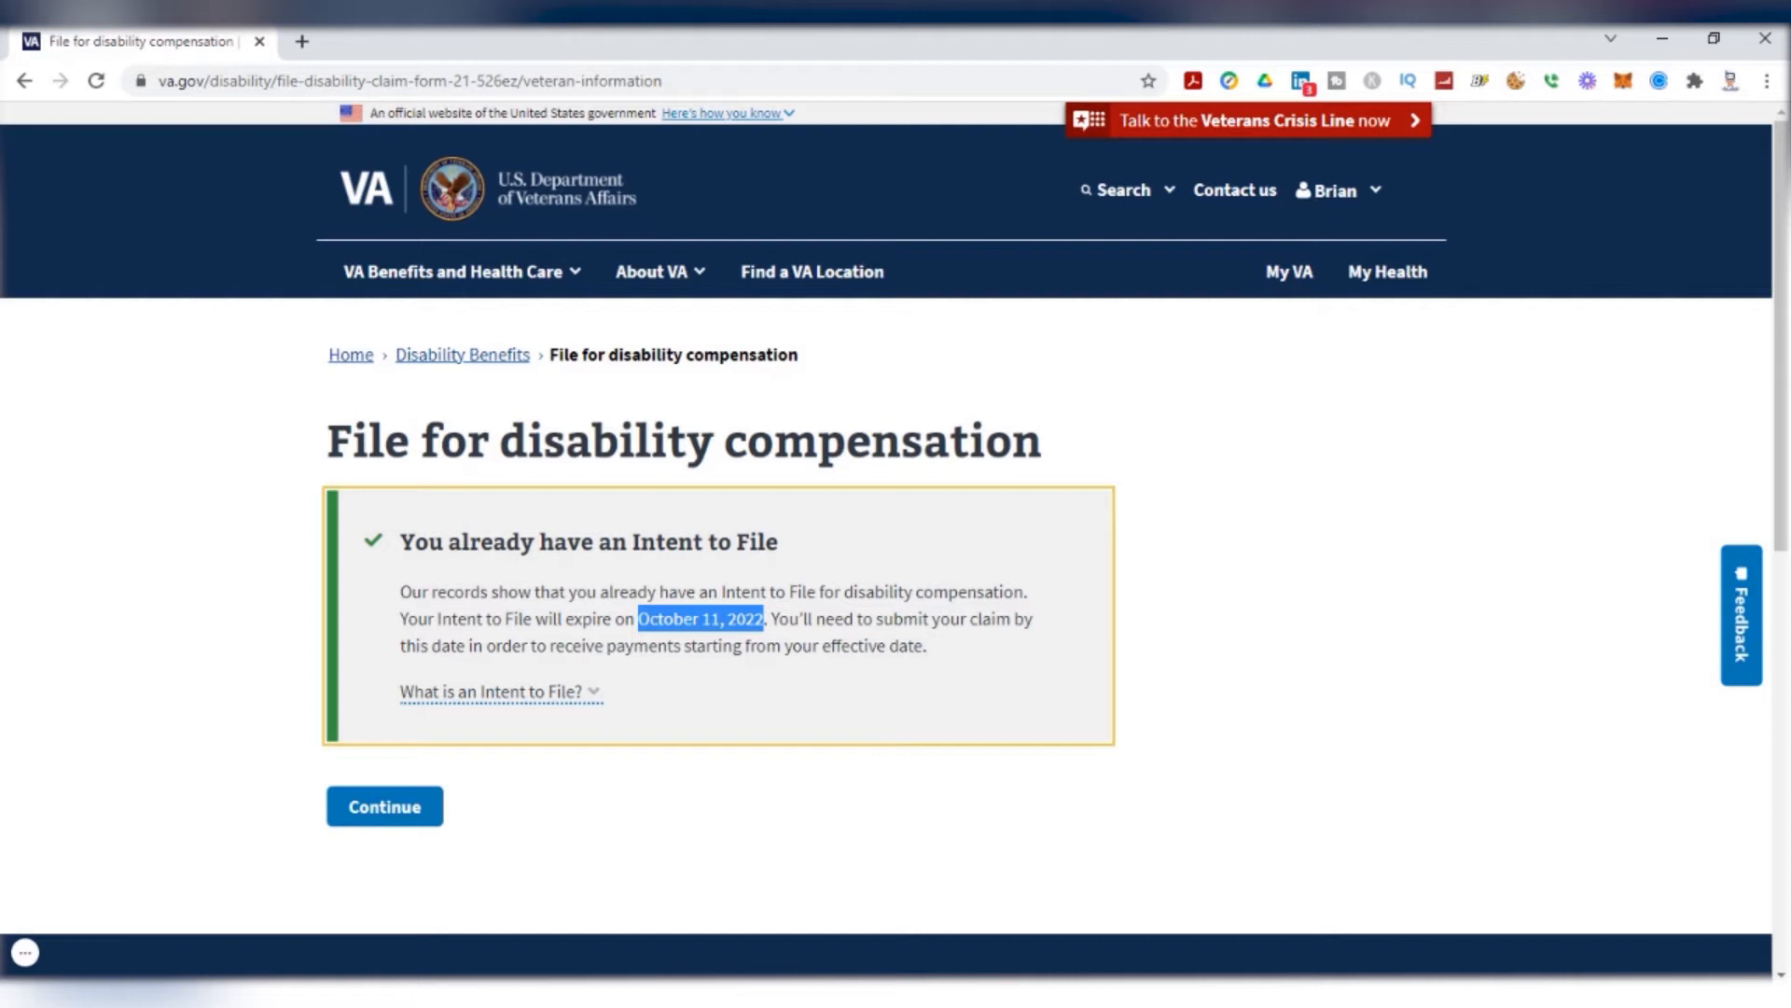
{"action": "mouse_move", "coordinate": [760, 653]}
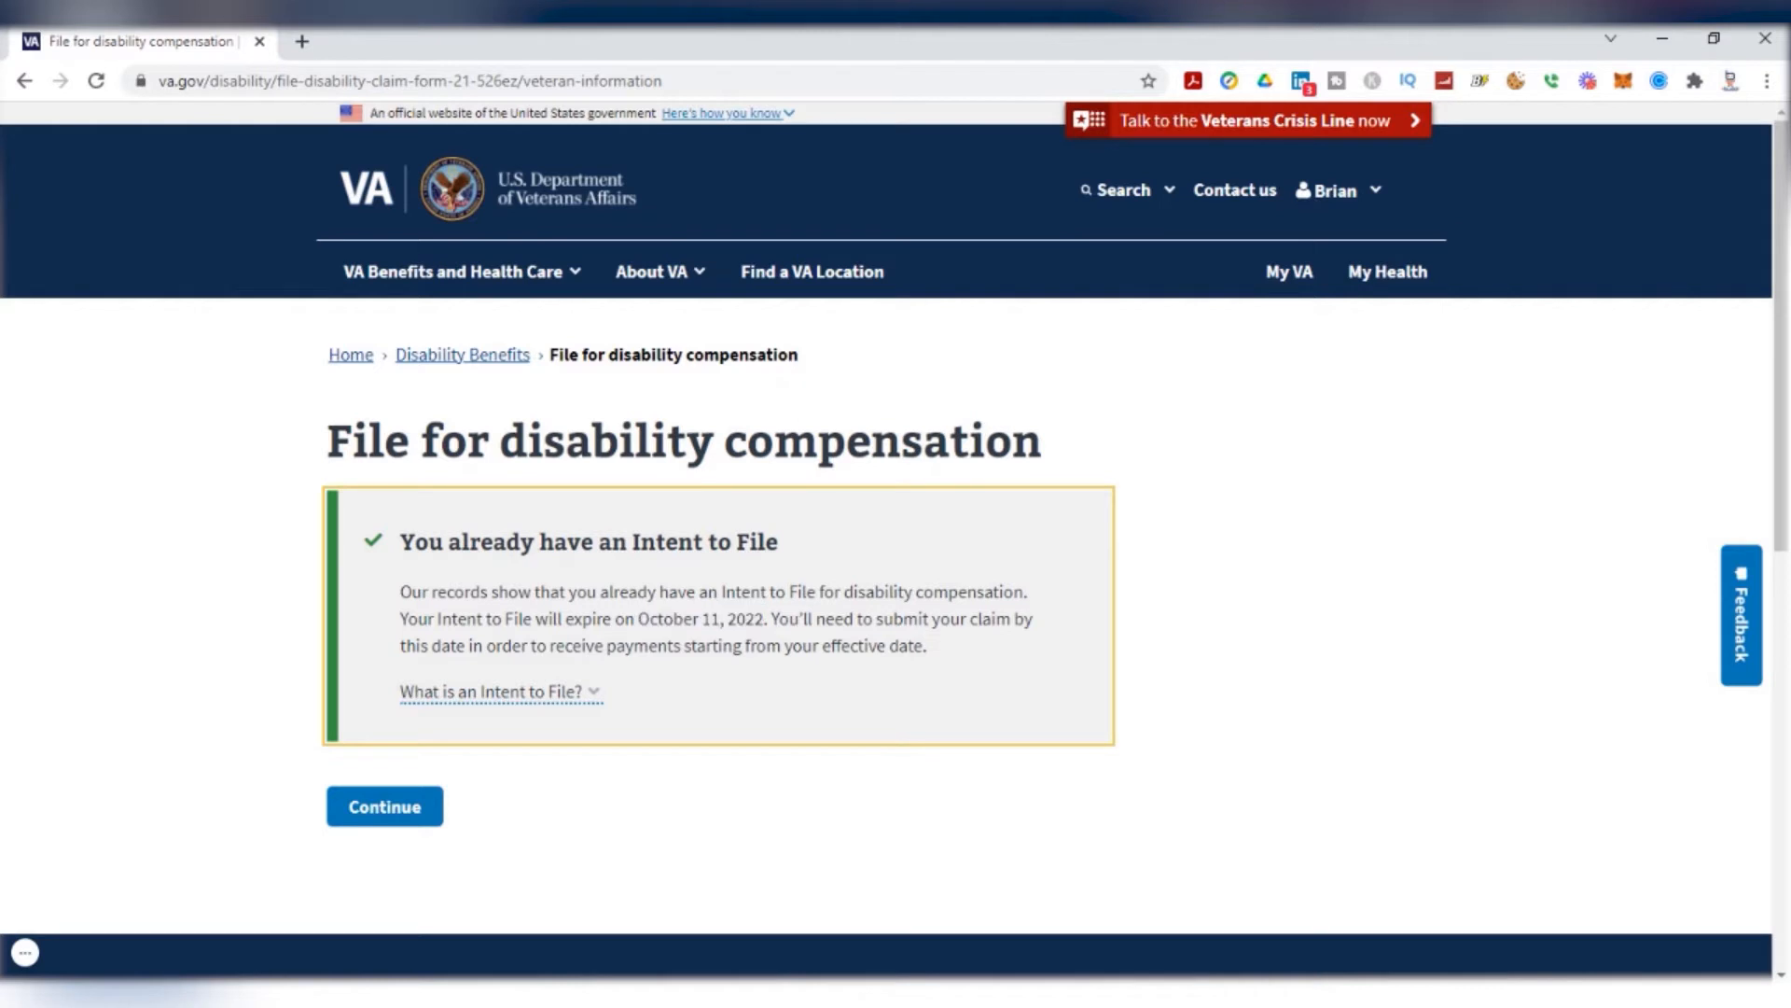
{"action": "mouse_move", "coordinate": [415, 777]}
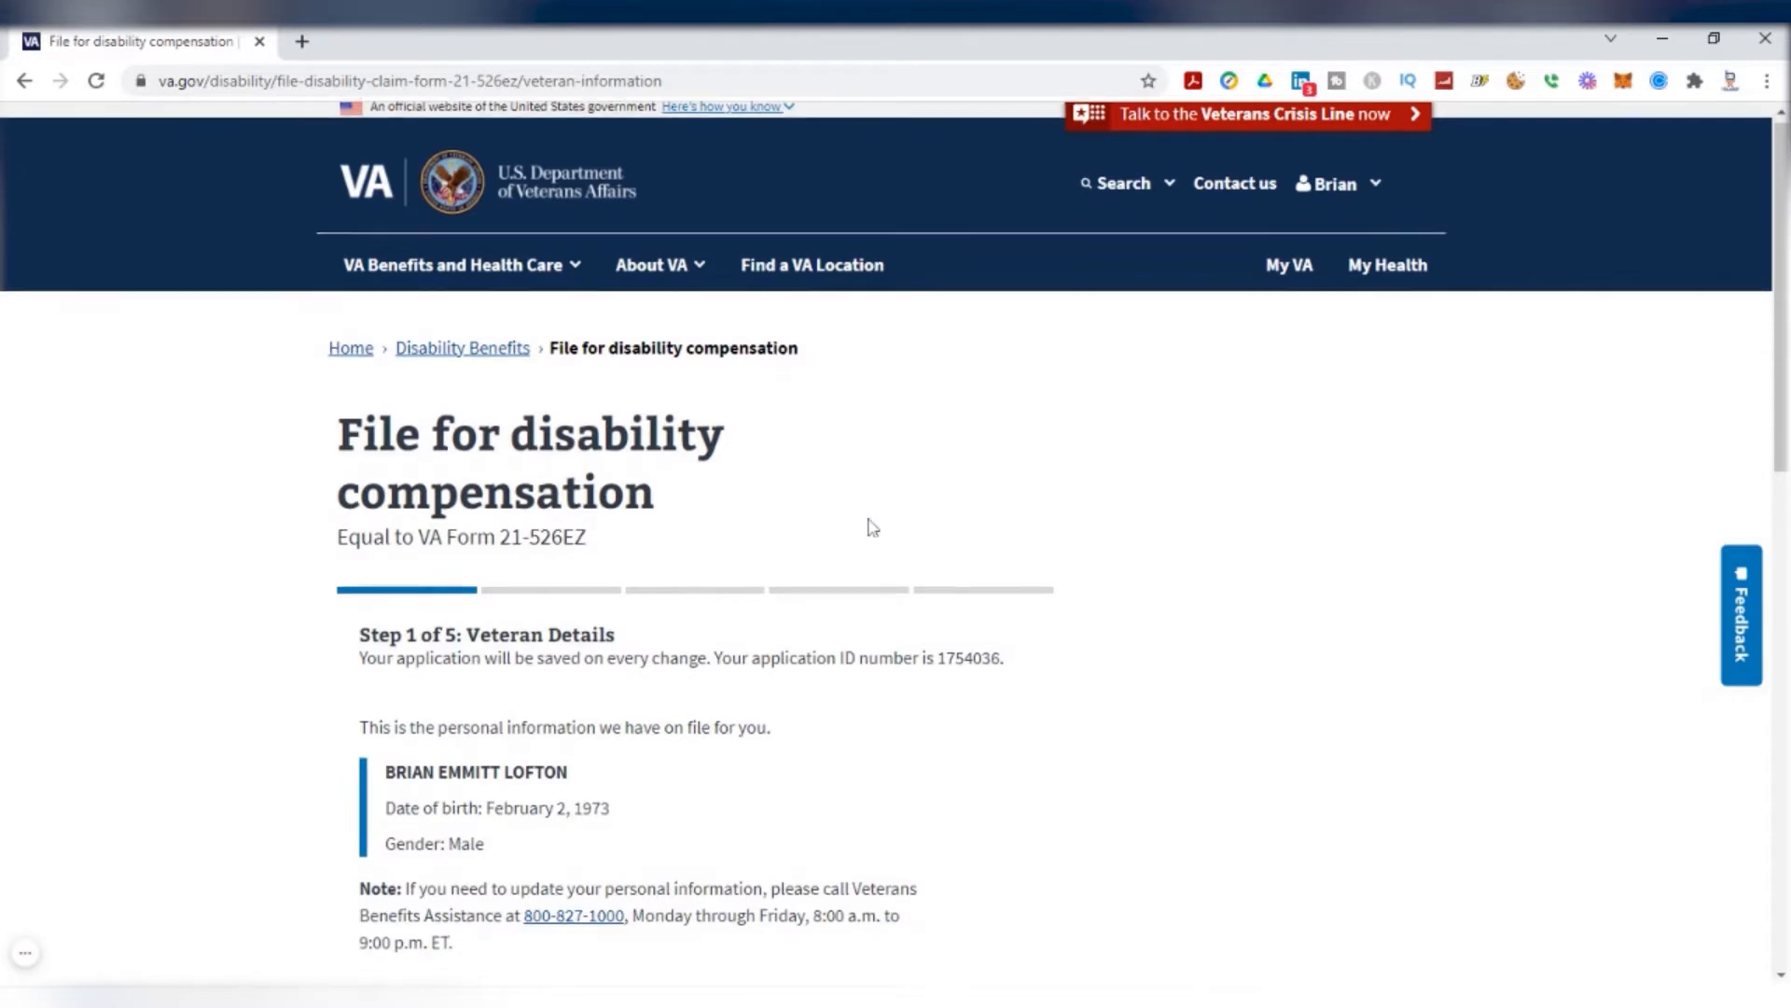
Accept the personal details on file and continue to contact information
{"action": "scroll", "scroll_direction": "down", "scroll_amount": 3}
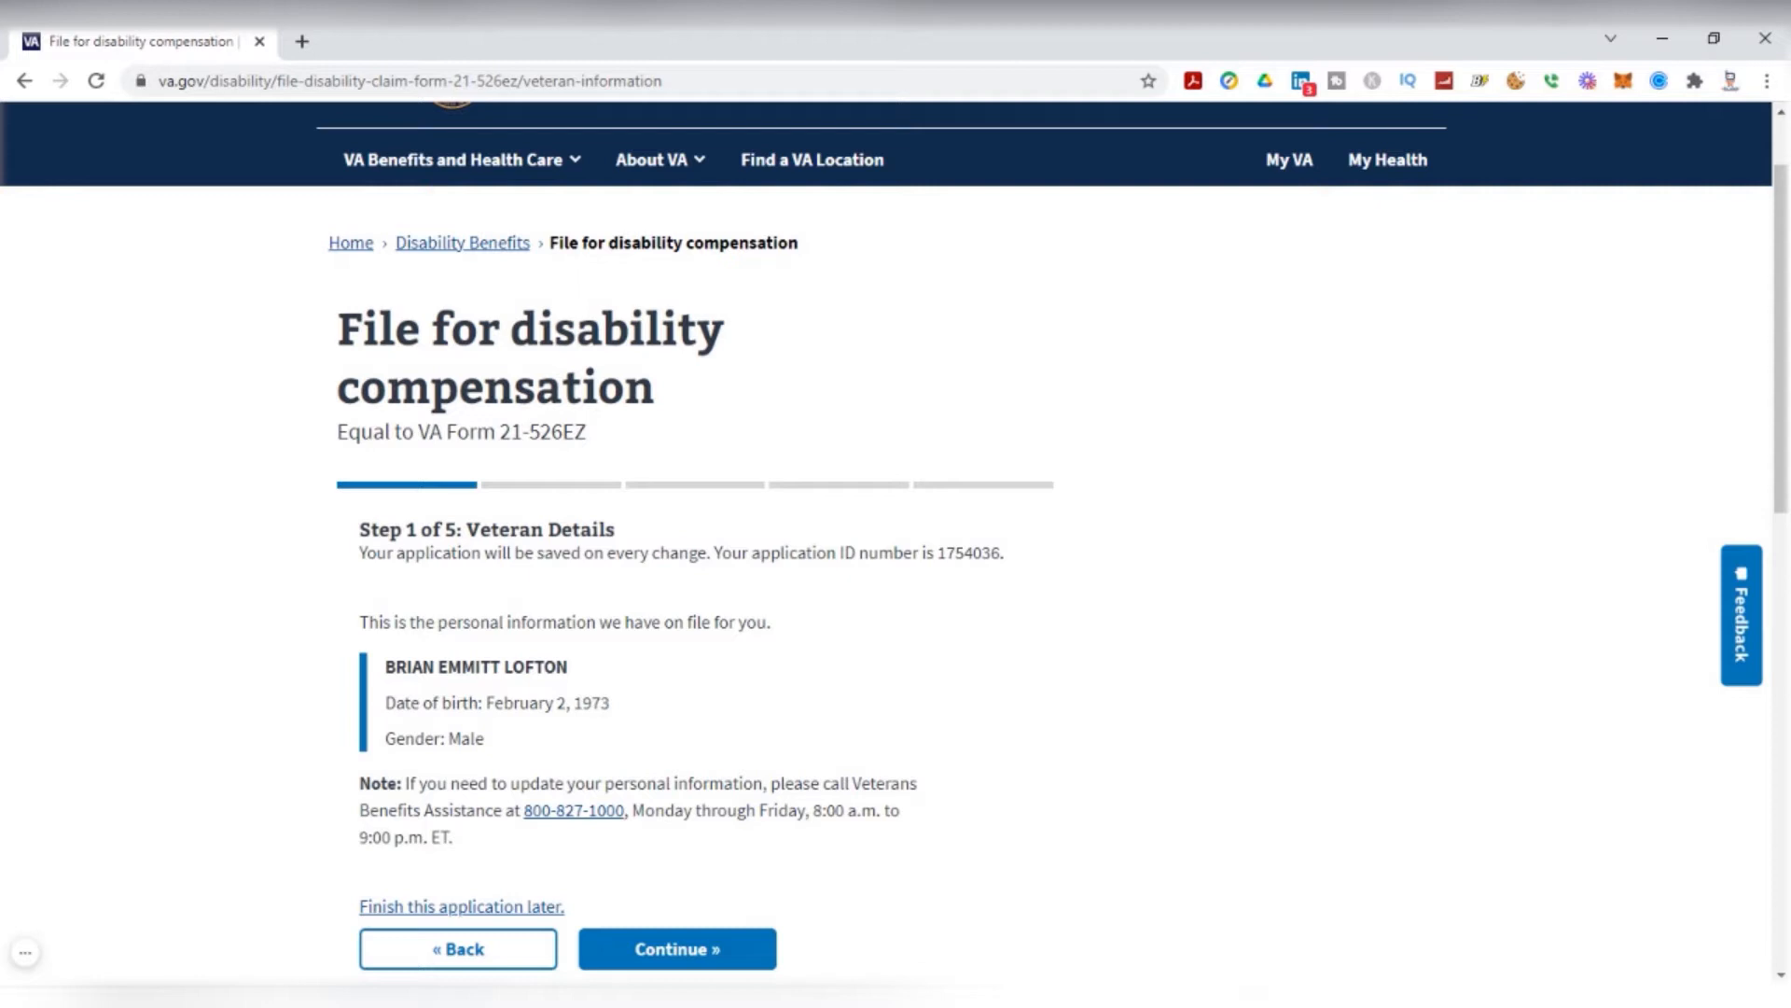
{"action": "mouse_move", "coordinate": [362, 726]}
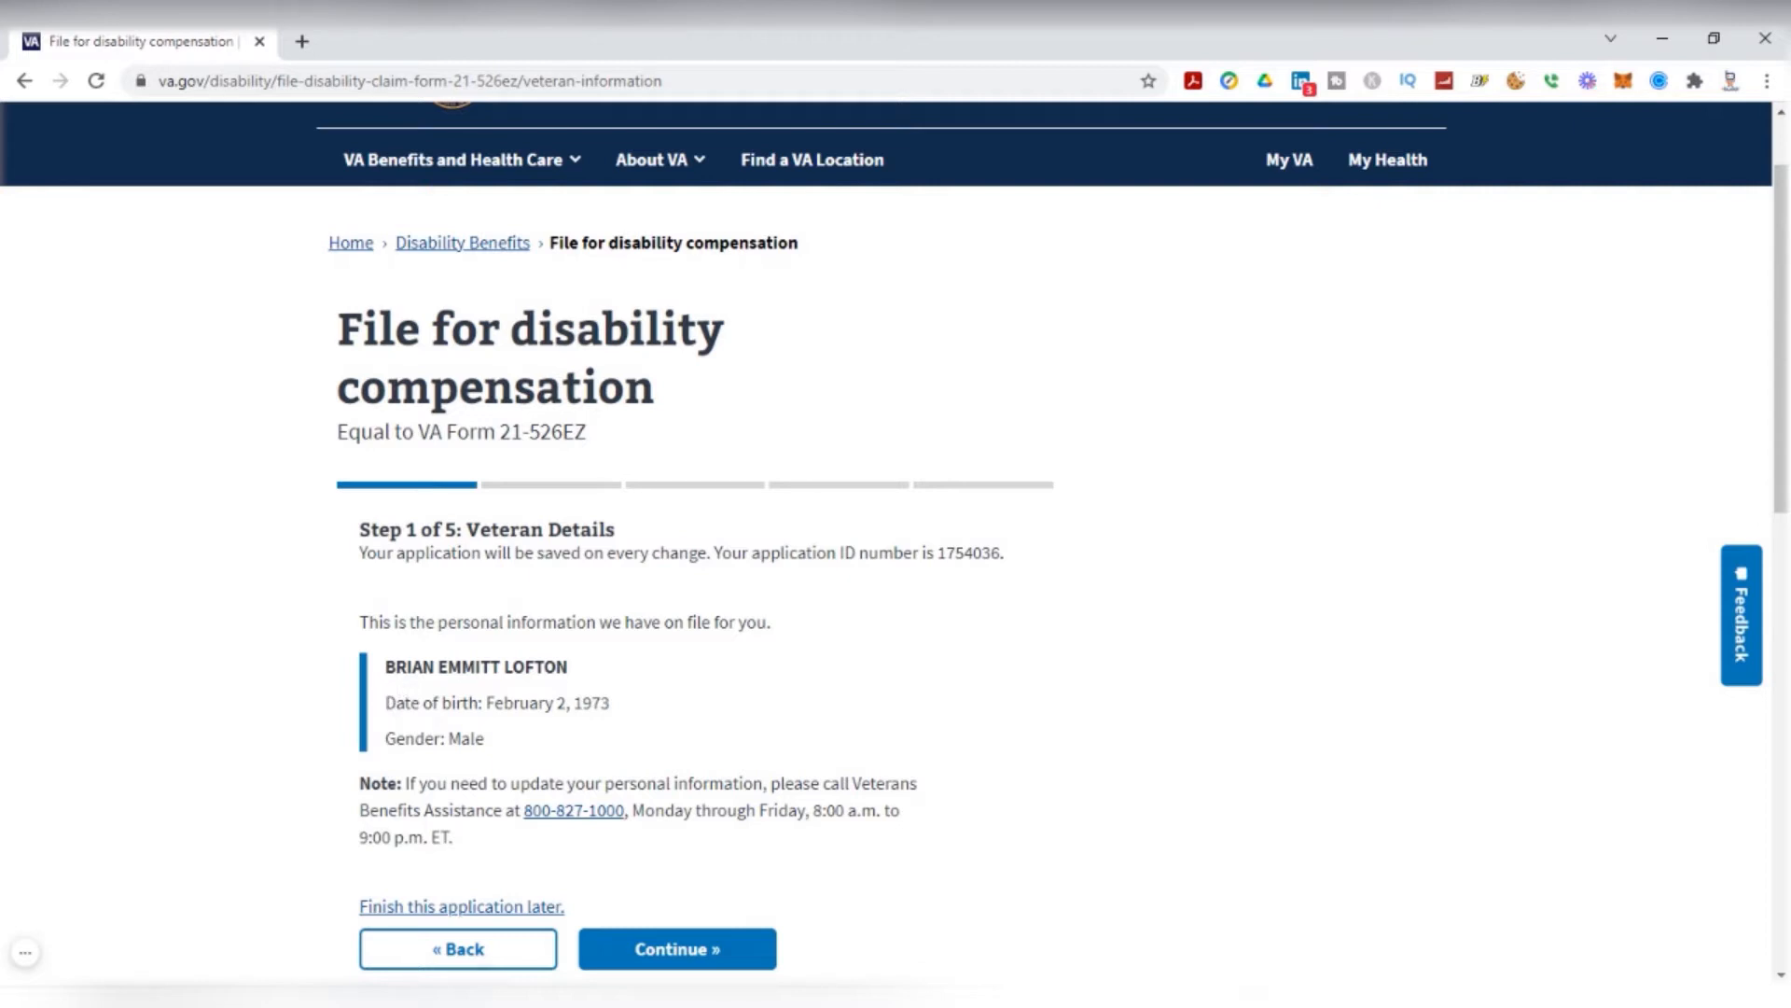
{"action": "scroll", "scroll_direction": "down", "scroll_amount": 3}
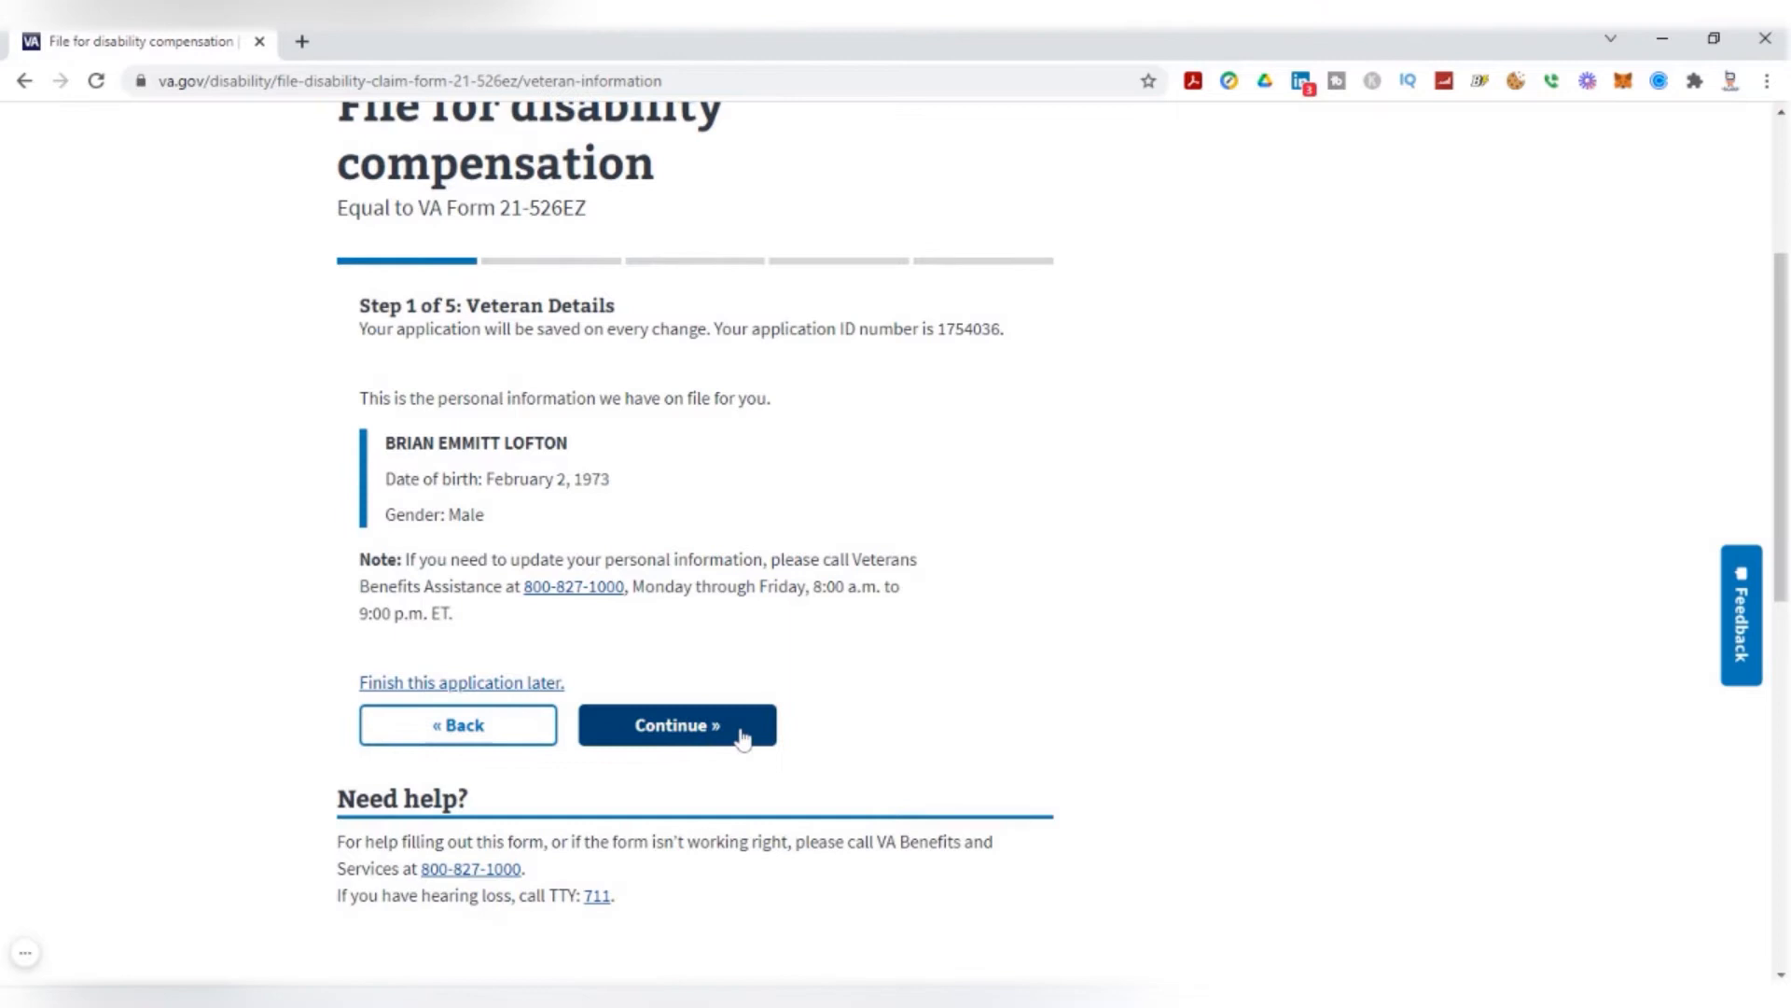
{"action": "left_click", "coordinate": [674, 724]}
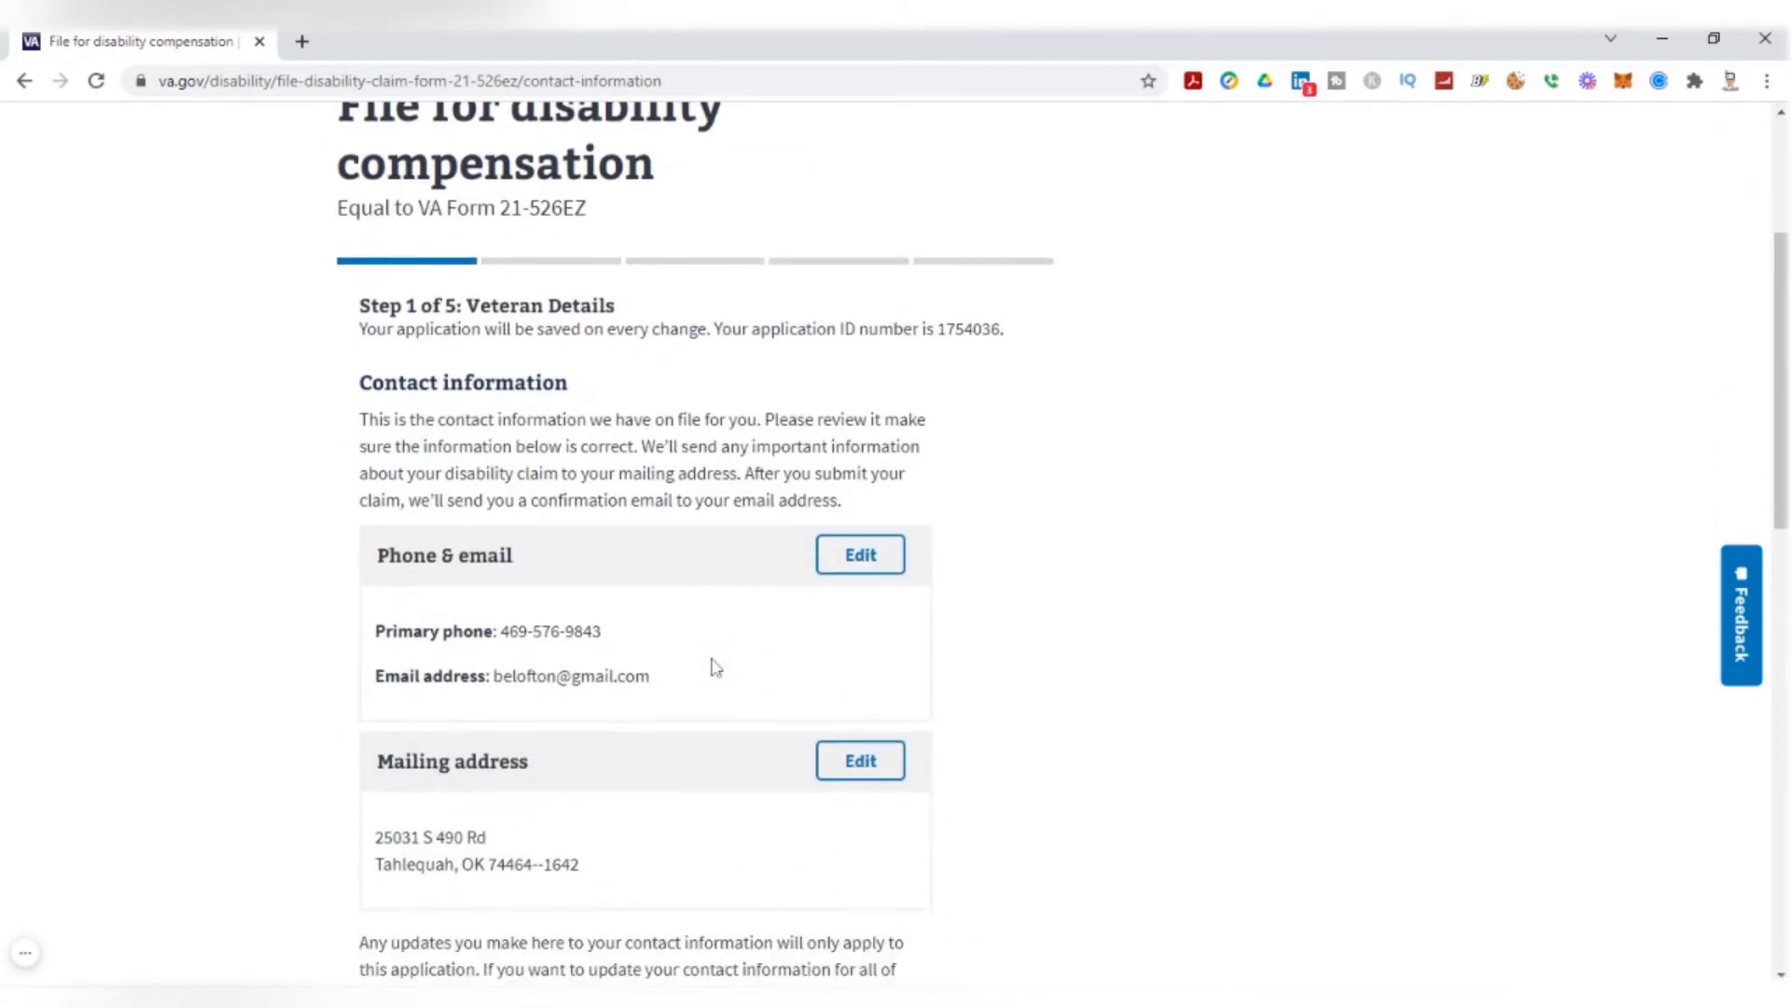
Accept the phone, email and mailing address on file and continue to military service history
{"action": "scroll", "scroll_direction": "down", "scroll_amount": 3}
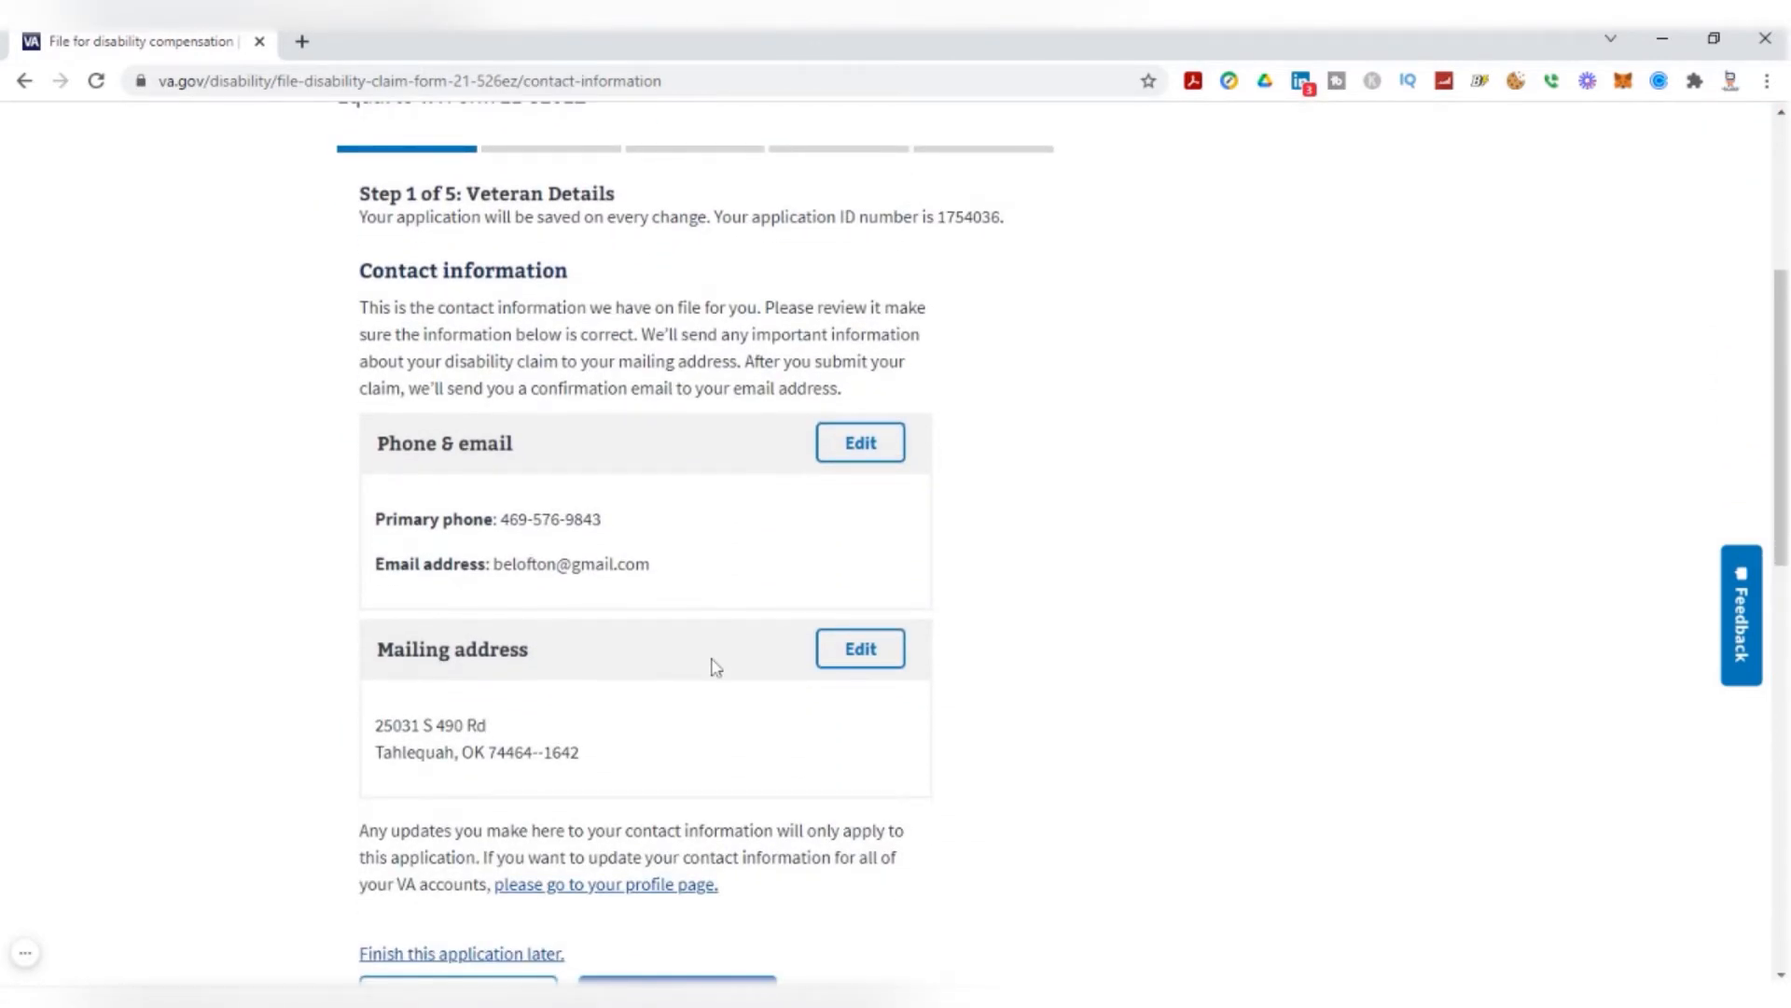
{"action": "mouse_move", "coordinate": [683, 567]}
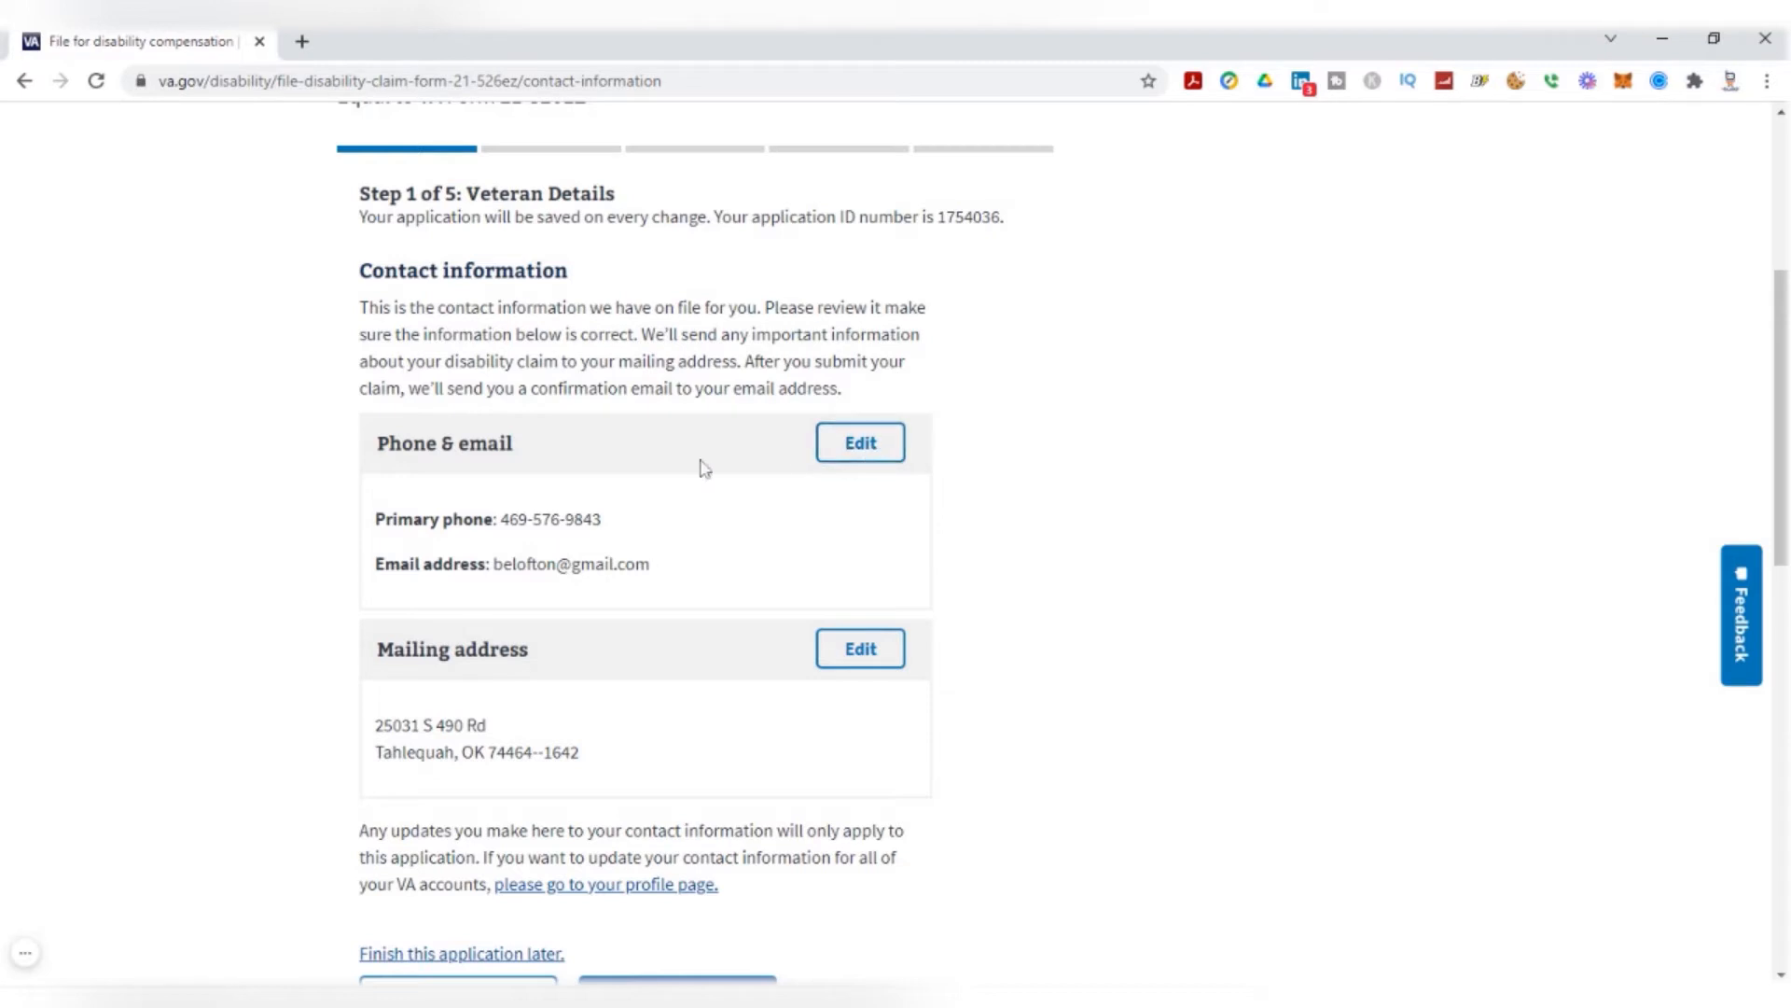
{"action": "scroll", "scroll_direction": "down", "scroll_amount": 3}
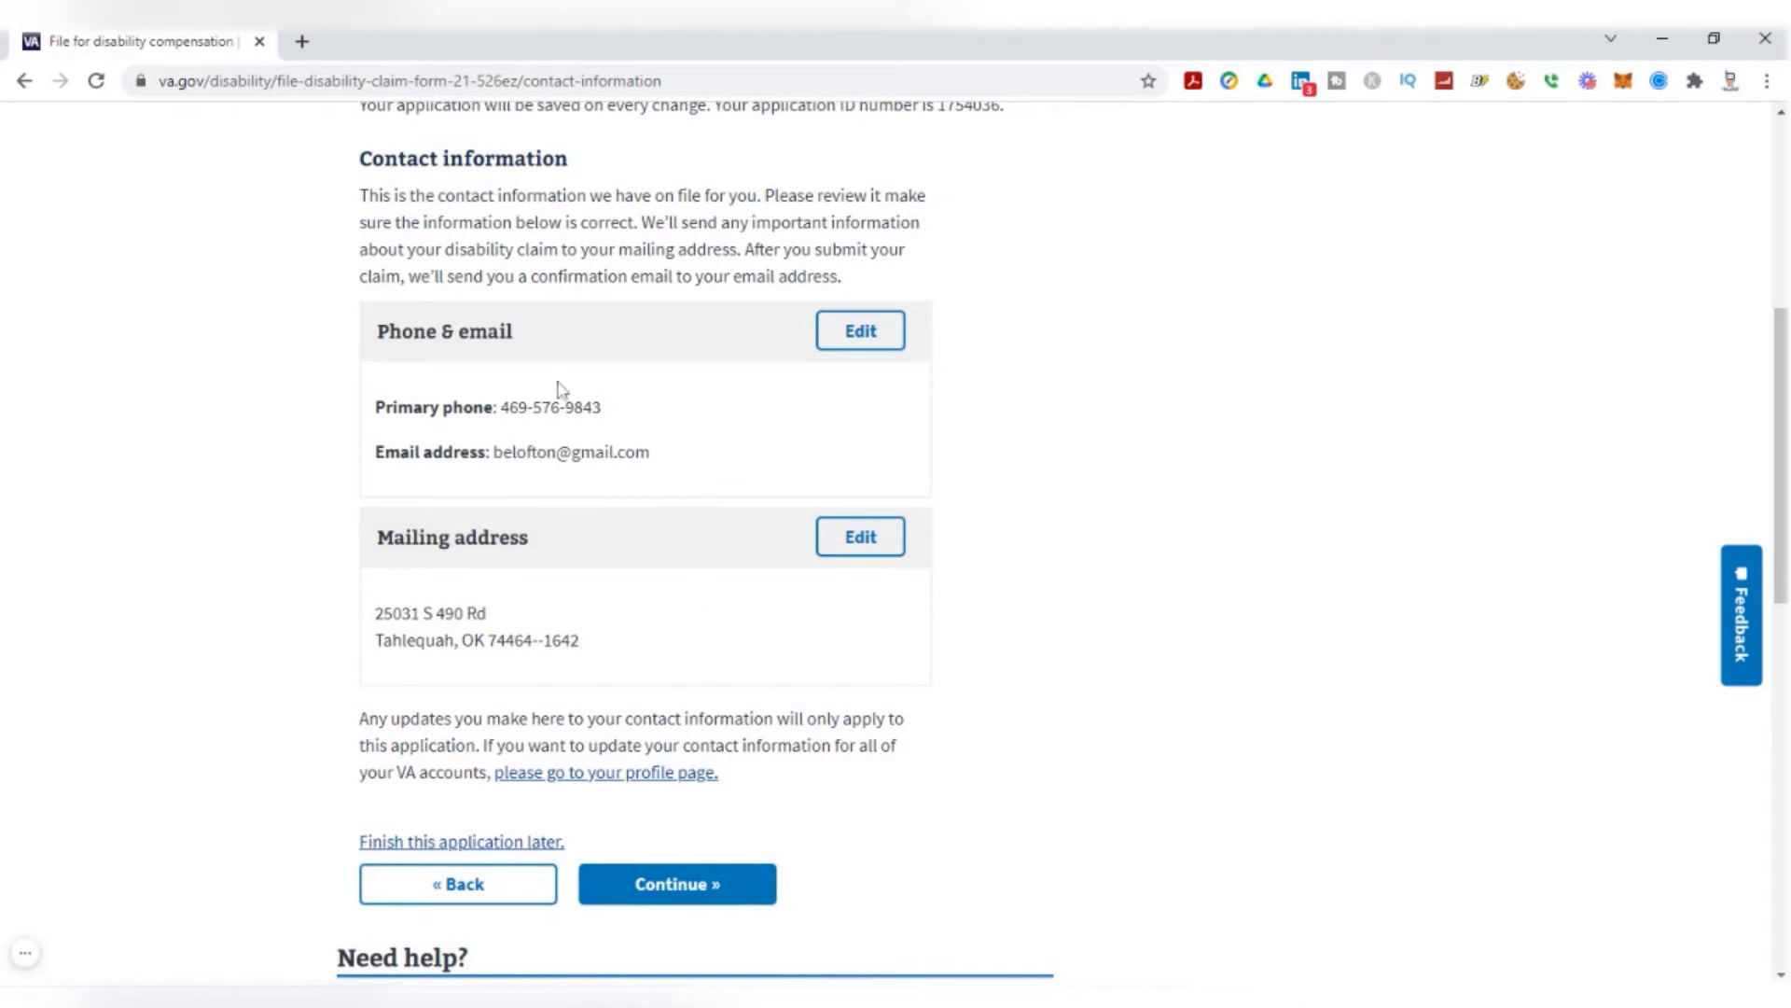
{"action": "mouse_move", "coordinate": [687, 914]}
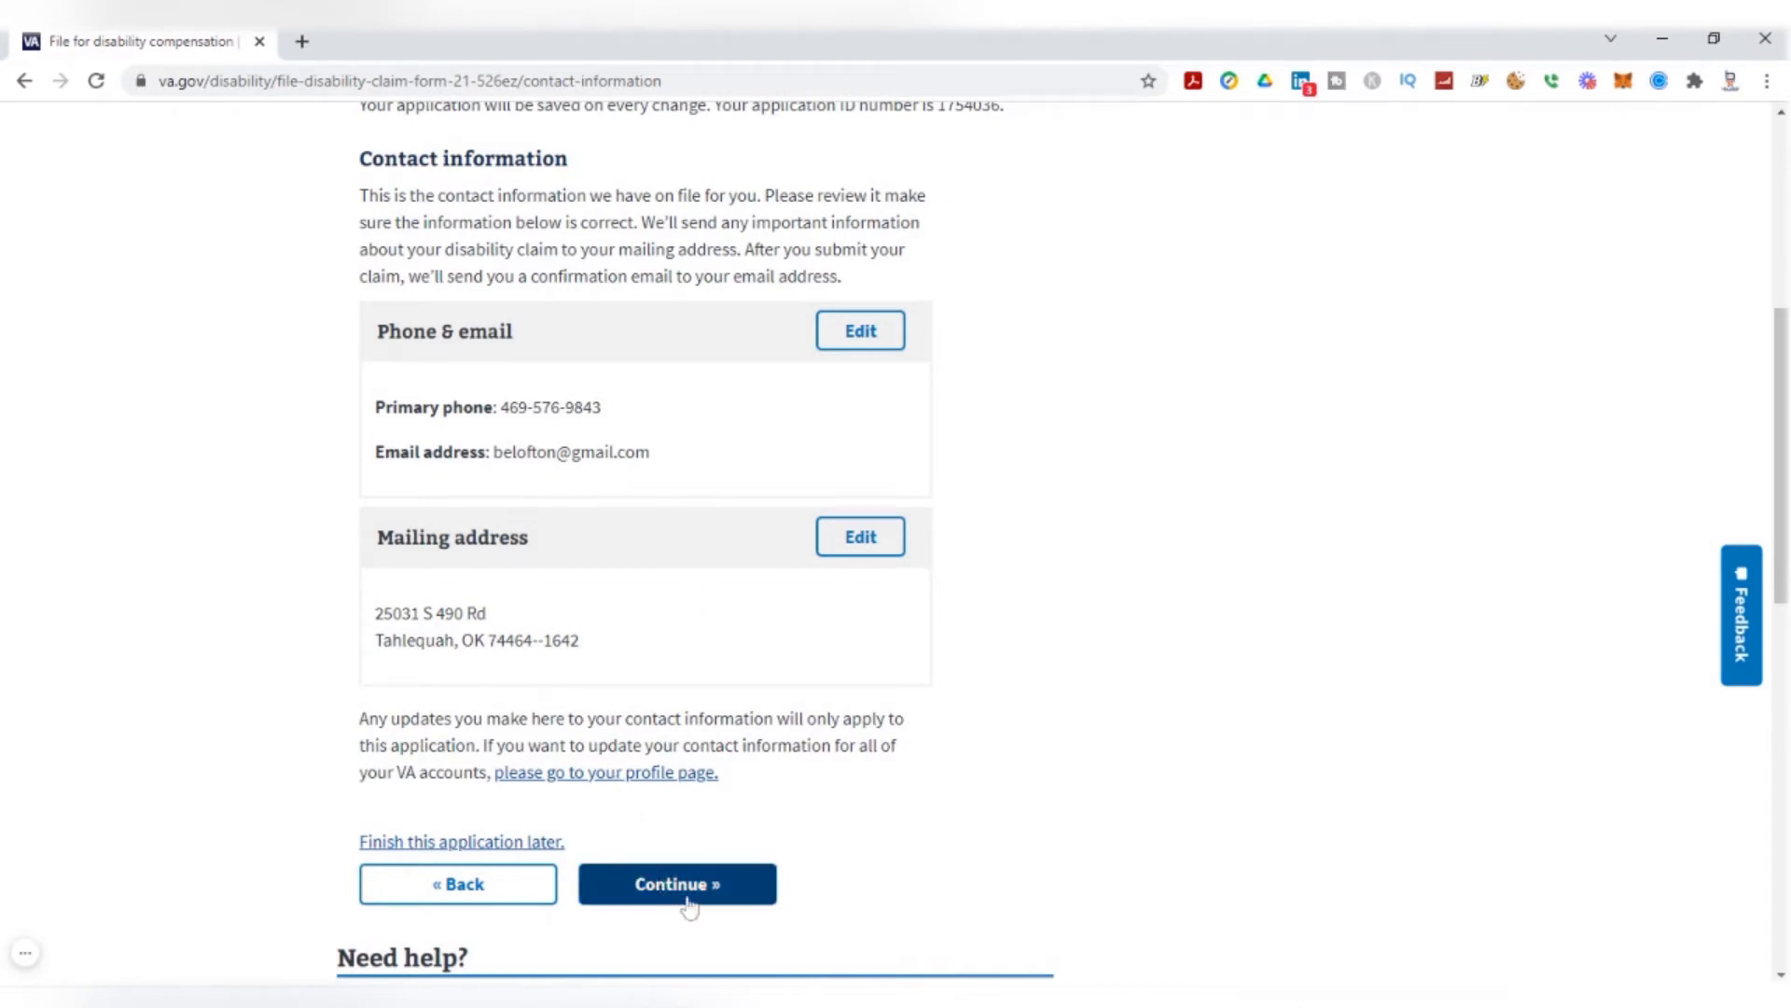
{"action": "left_click", "coordinate": [675, 884]}
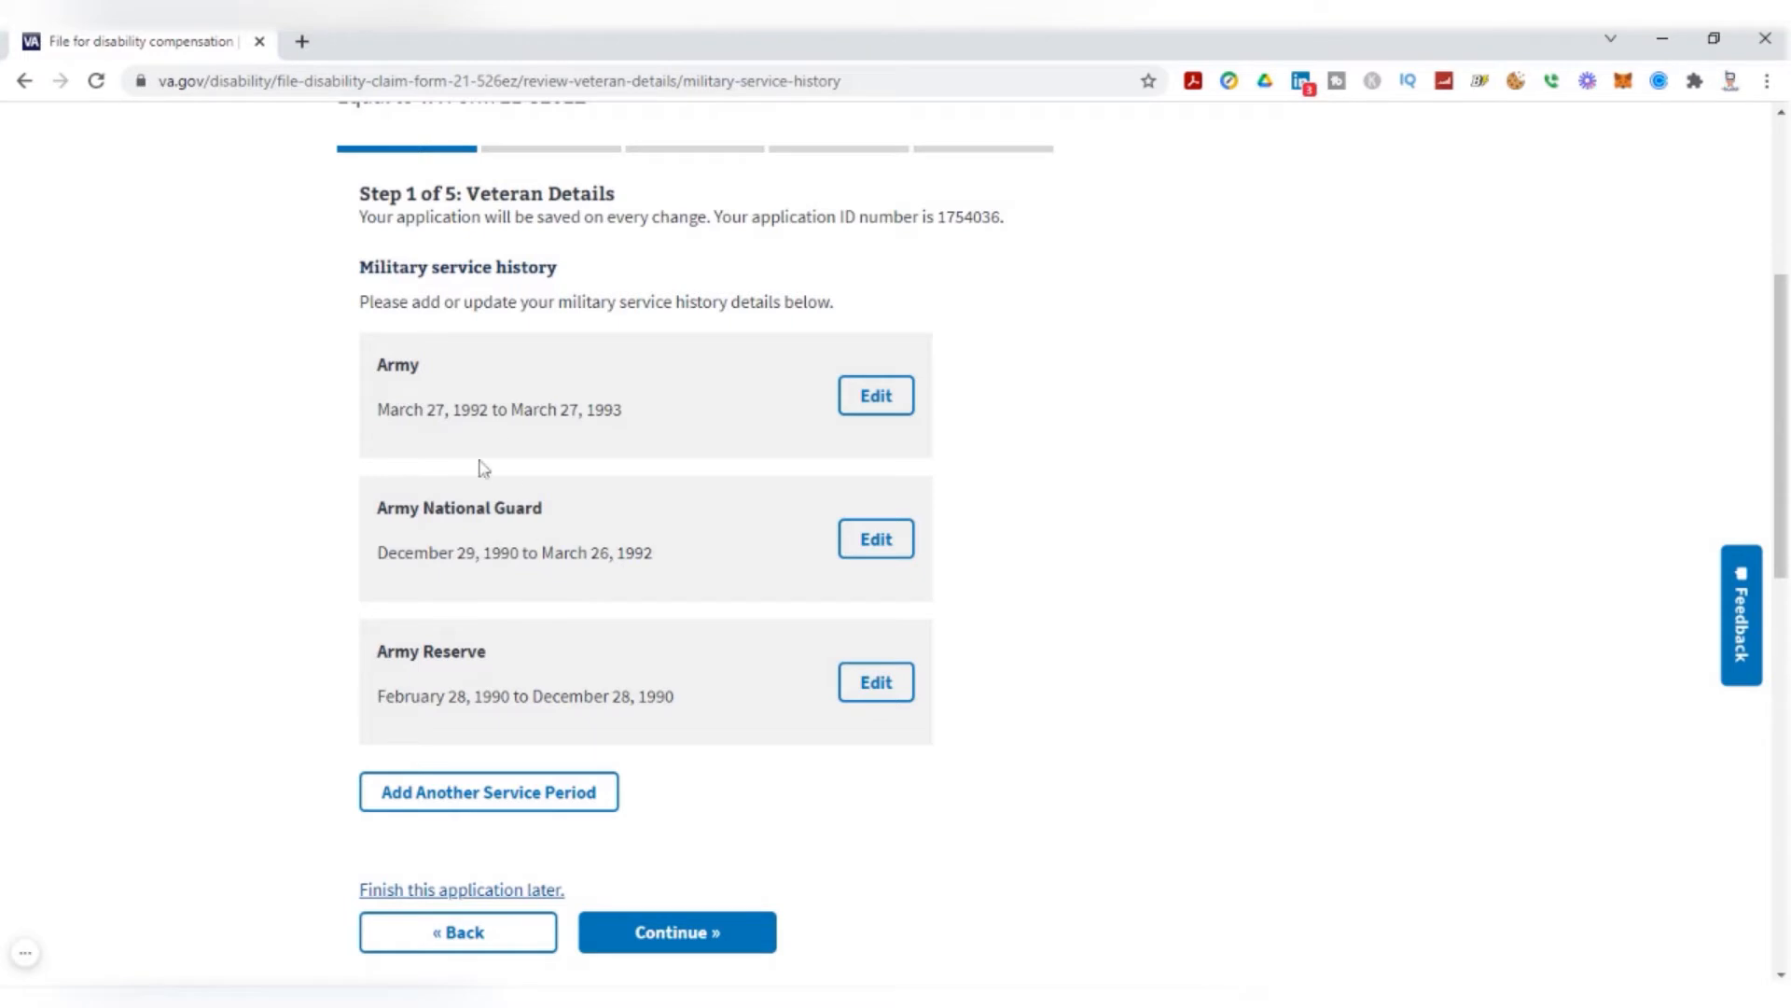
{"action": "mouse_move", "coordinate": [485, 530]}
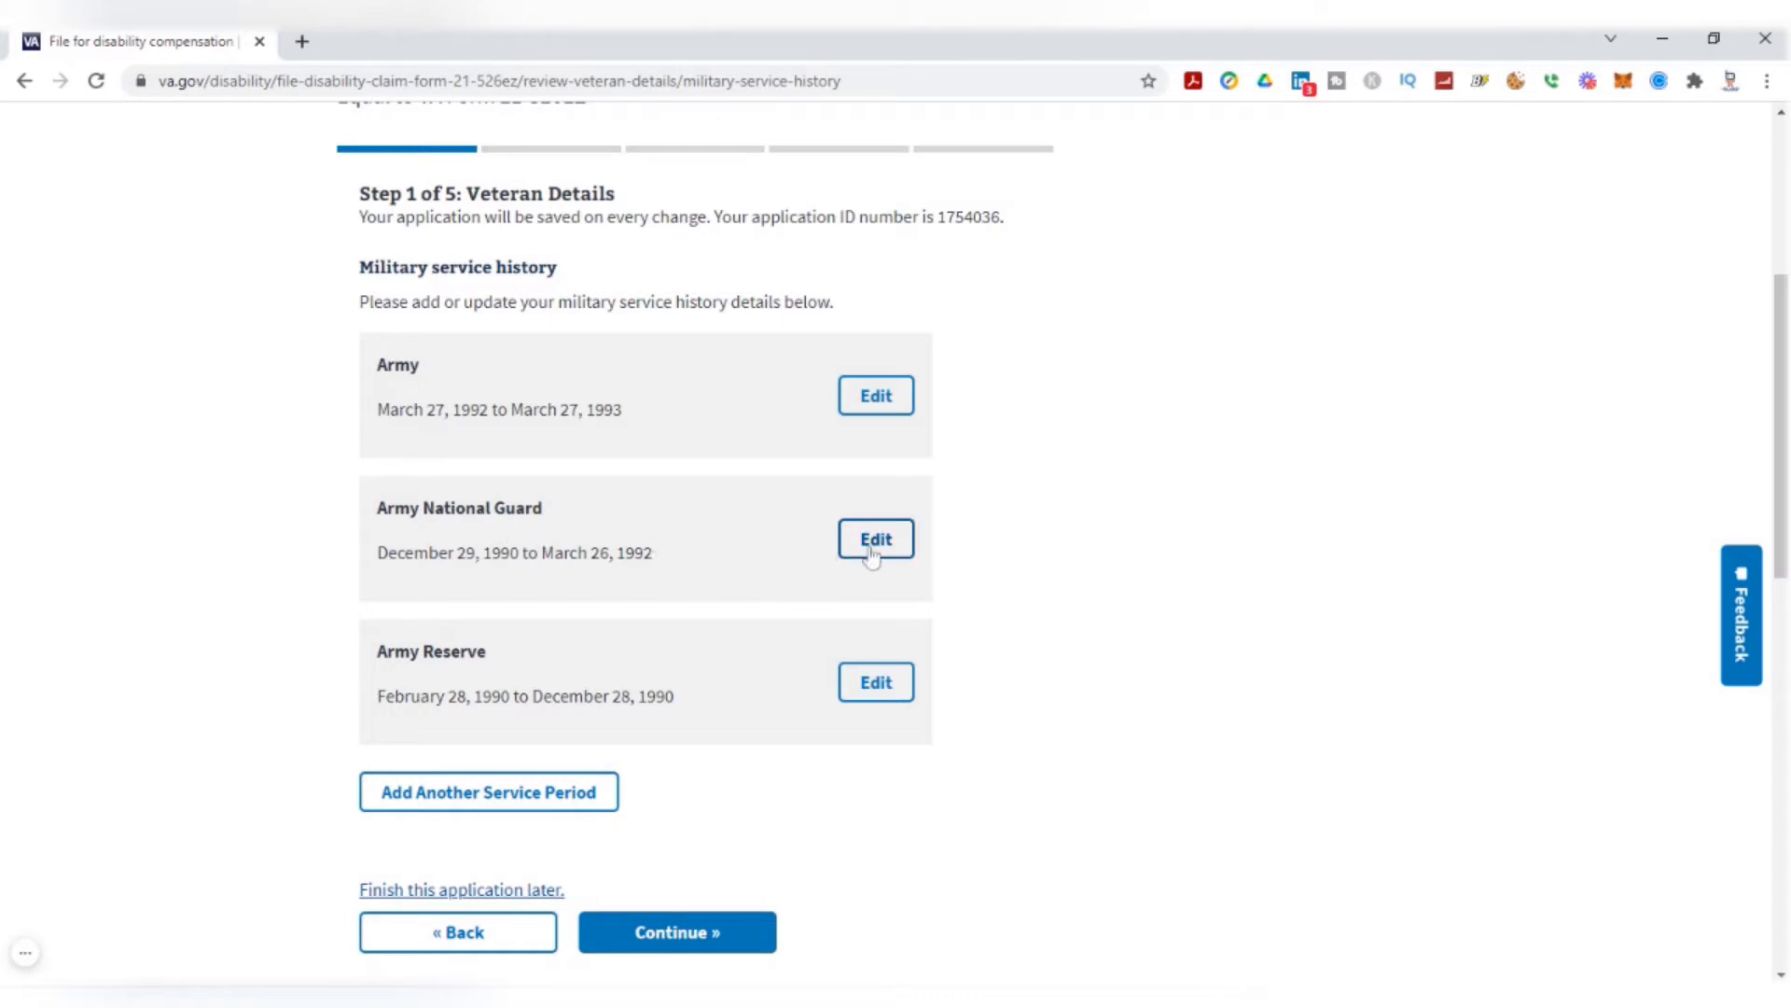
Check the Army National Guard service period and continue to Reserve and National Guard details
{"action": "left_click", "coordinate": [875, 537]}
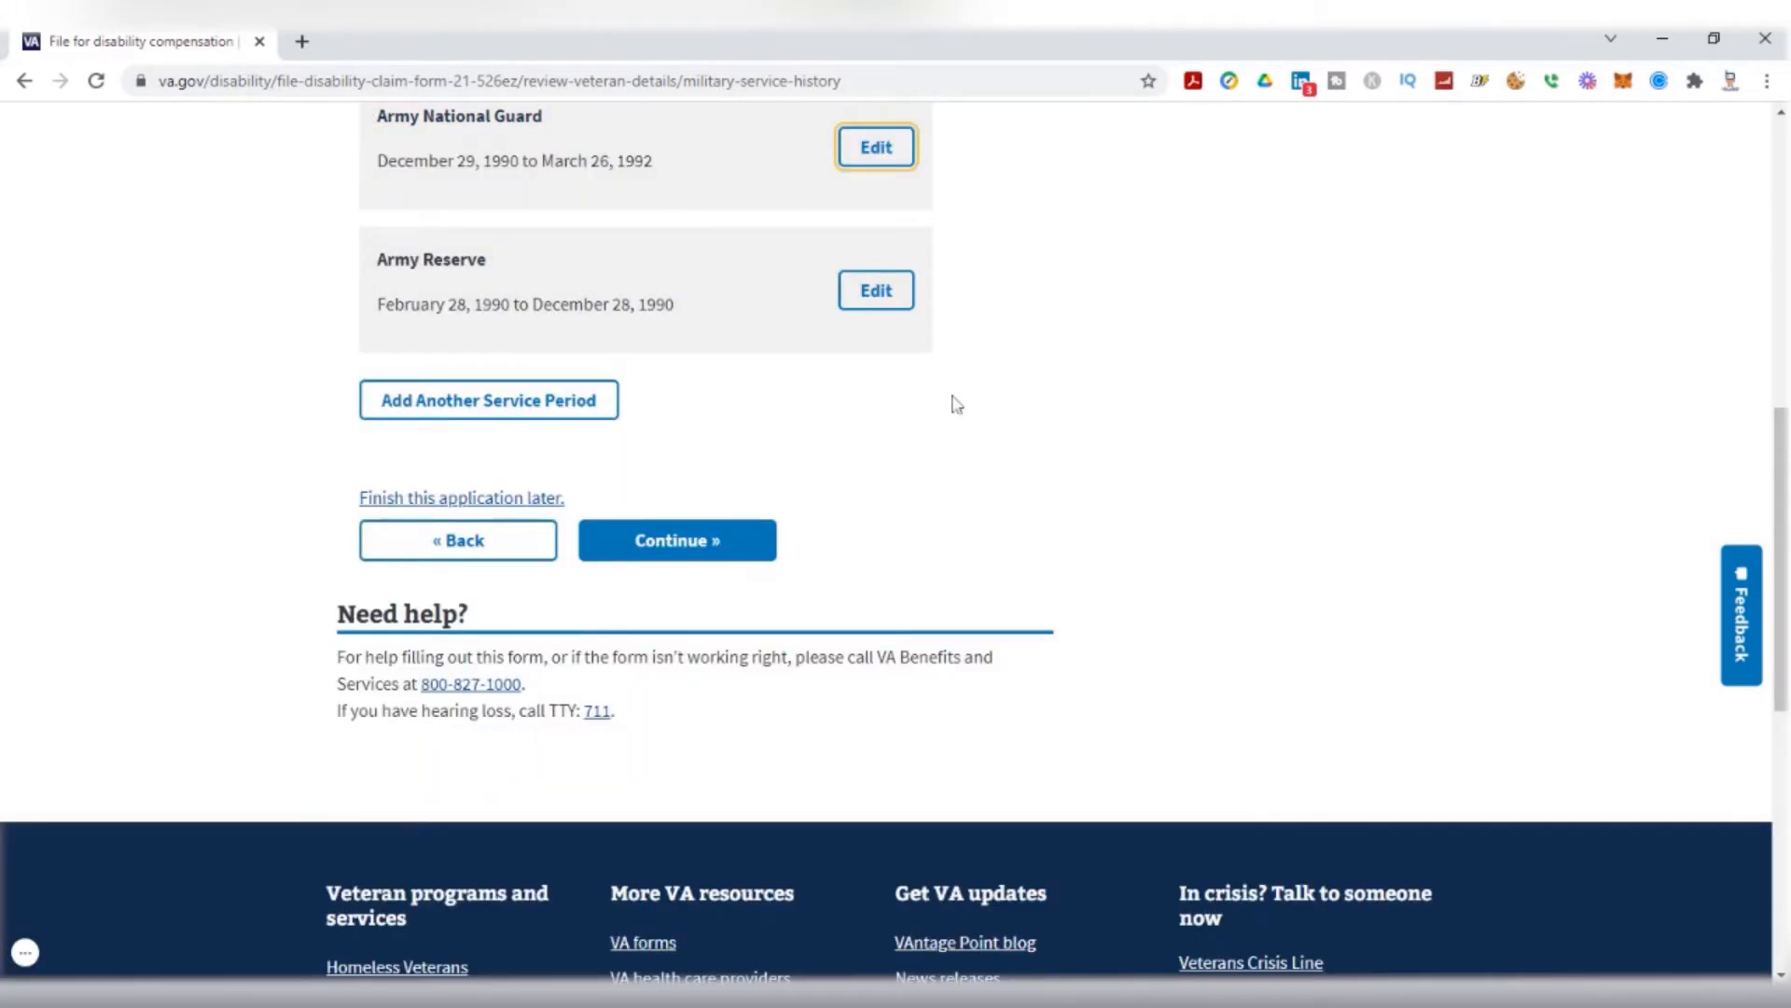
{"action": "left_click", "coordinate": [461, 498]}
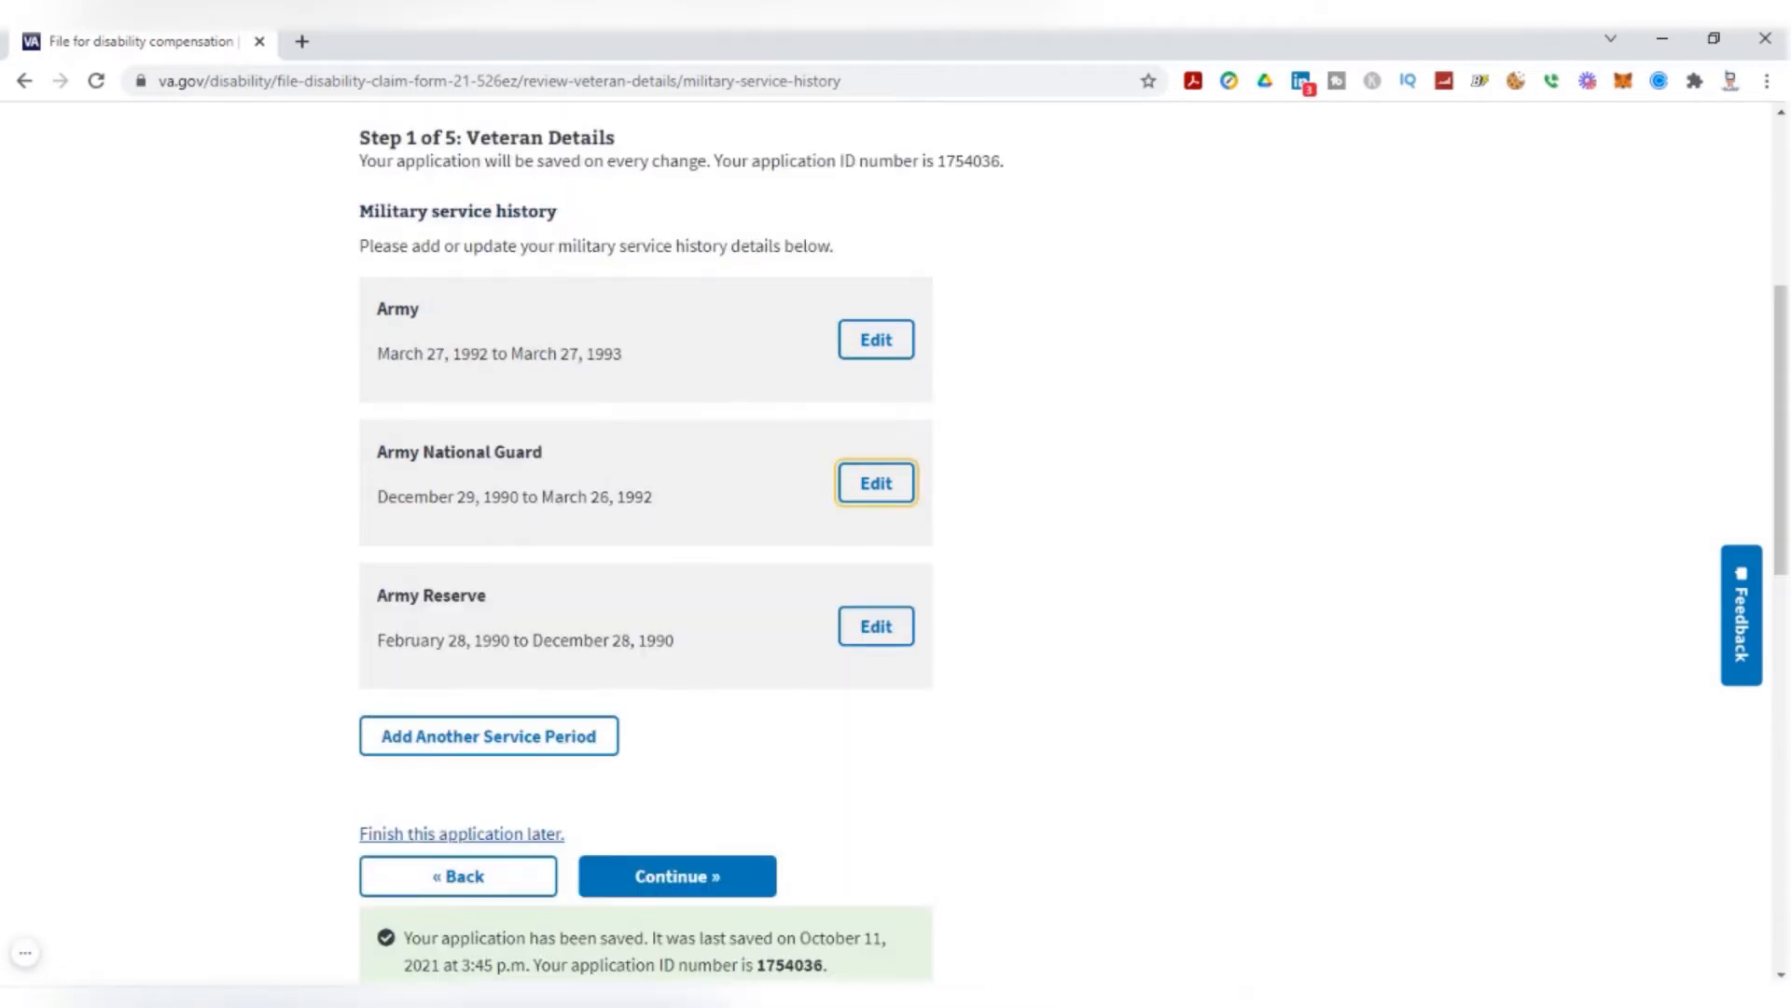
{"action": "mouse_move", "coordinate": [743, 838]}
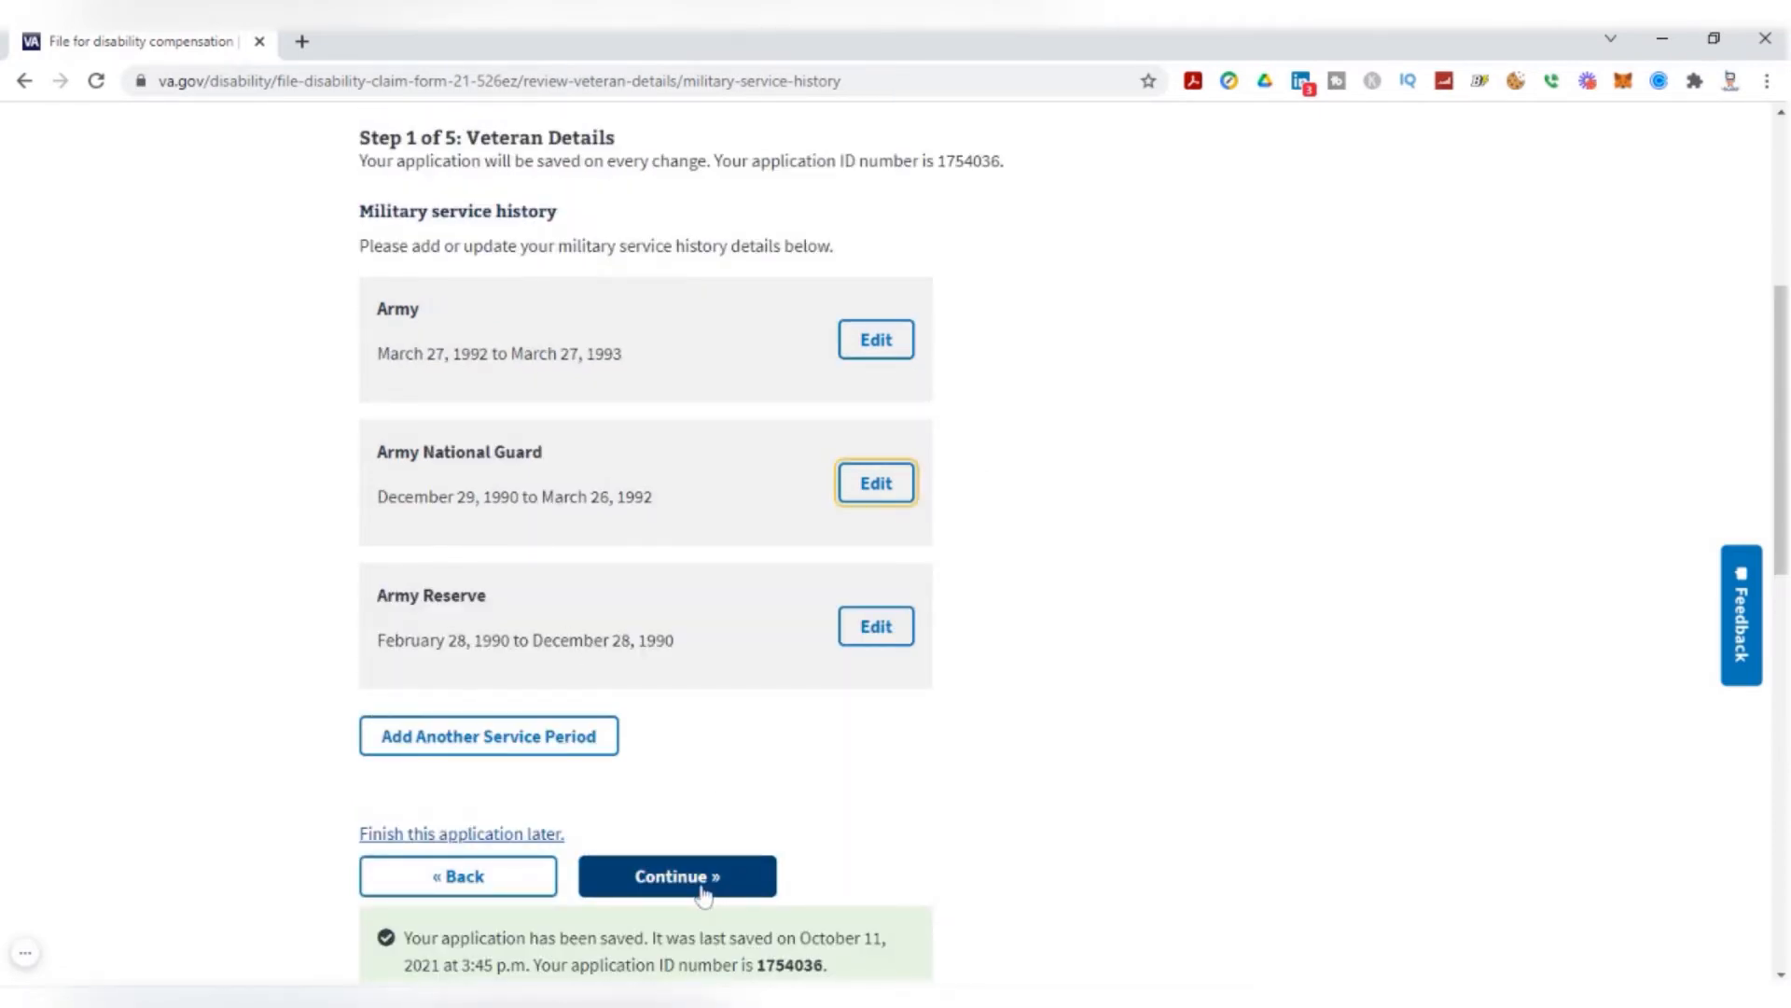
{"action": "left_click", "coordinate": [877, 481]}
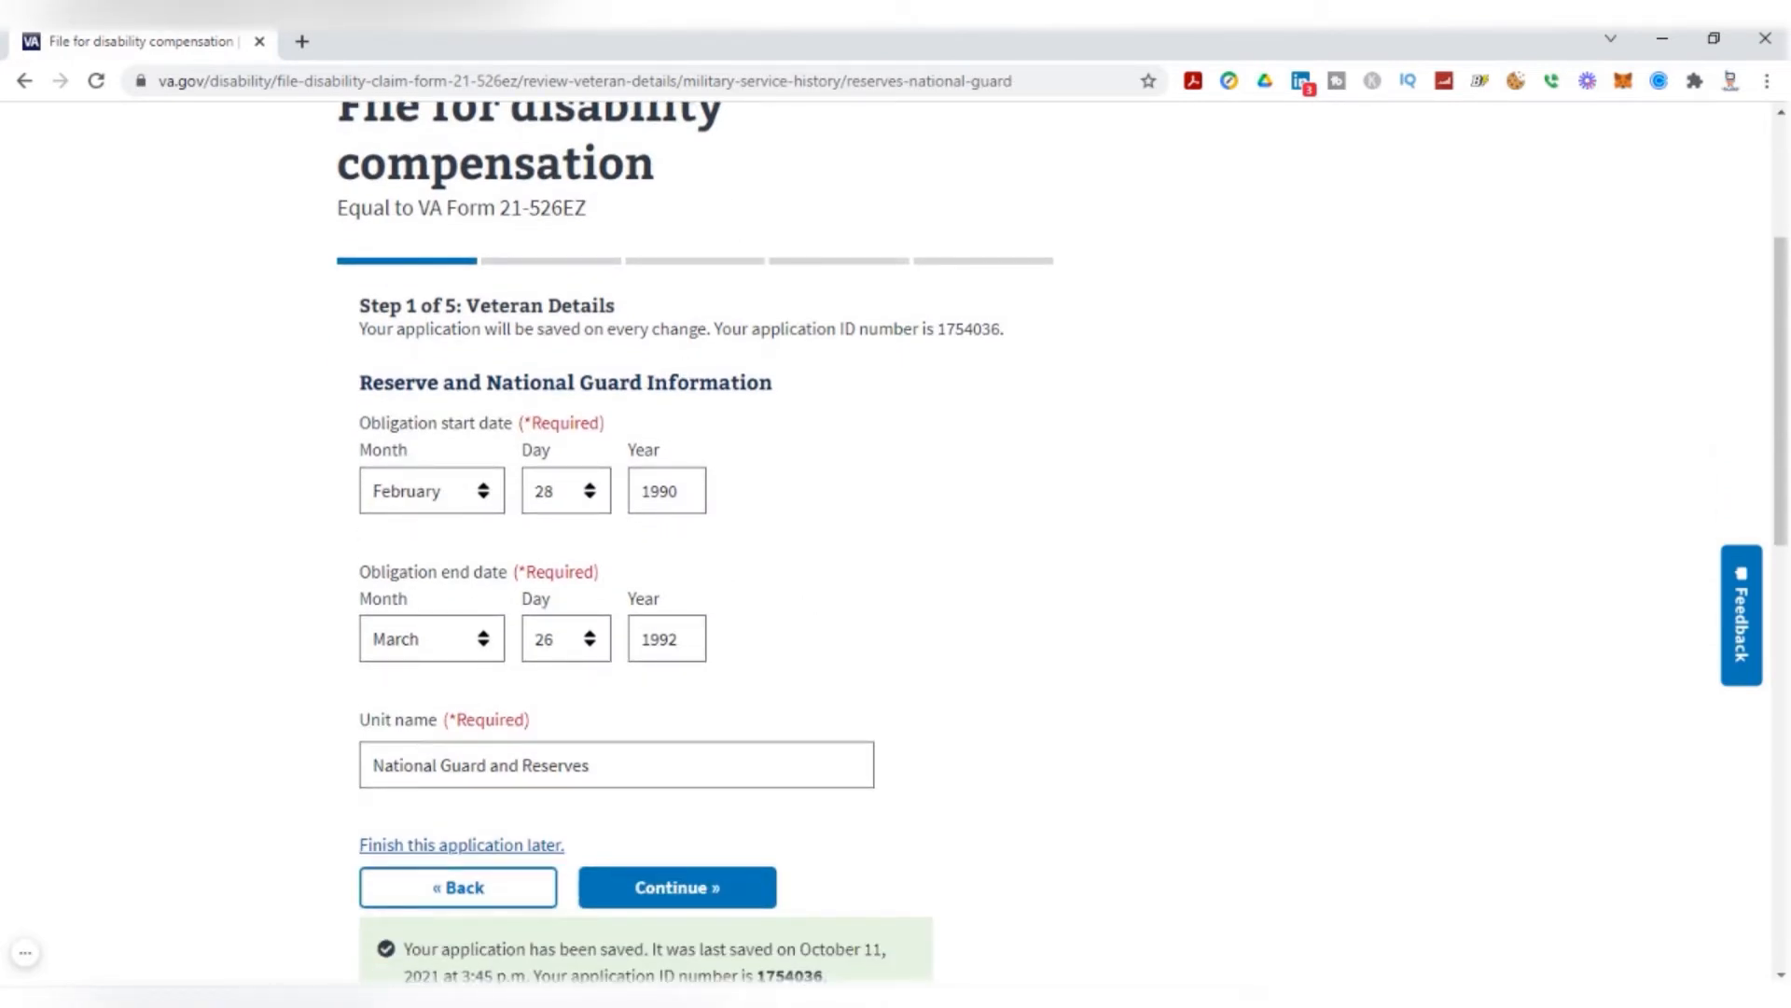
{"action": "mouse_move", "coordinate": [351, 496]}
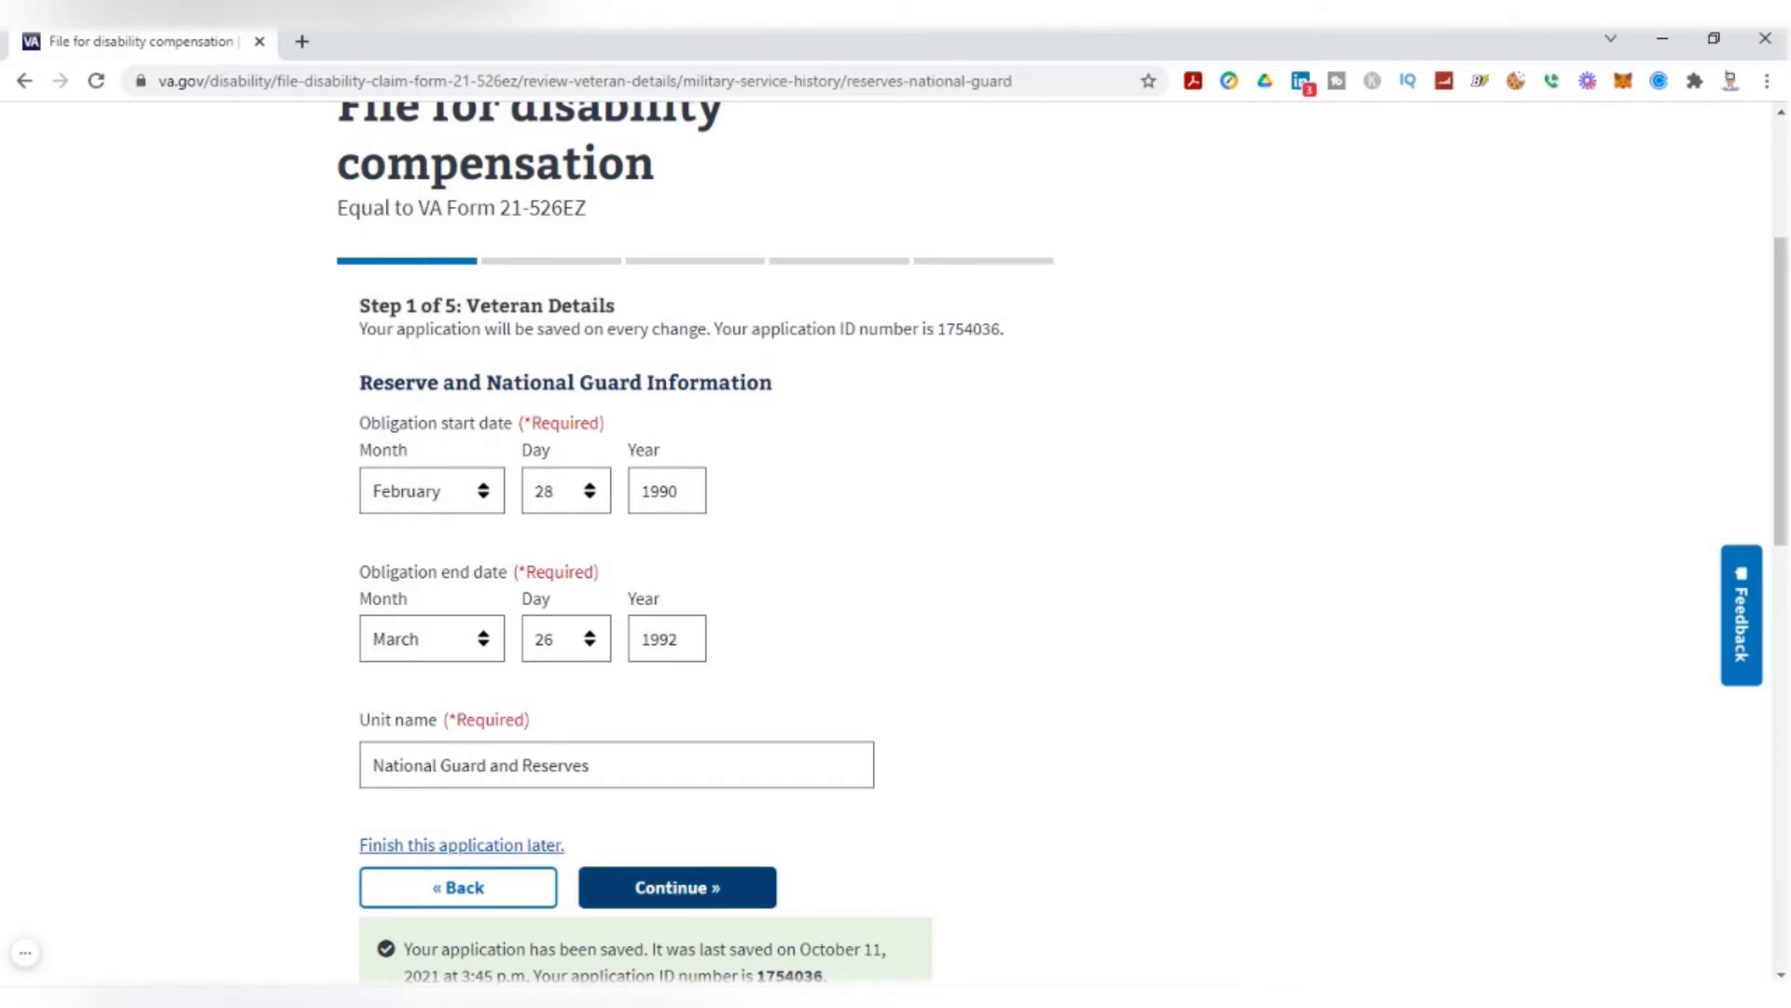
Accept the pre-filled reserve obligation dates and unit name, reaching the Federal Orders question
{"action": "left_click", "coordinate": [678, 889]}
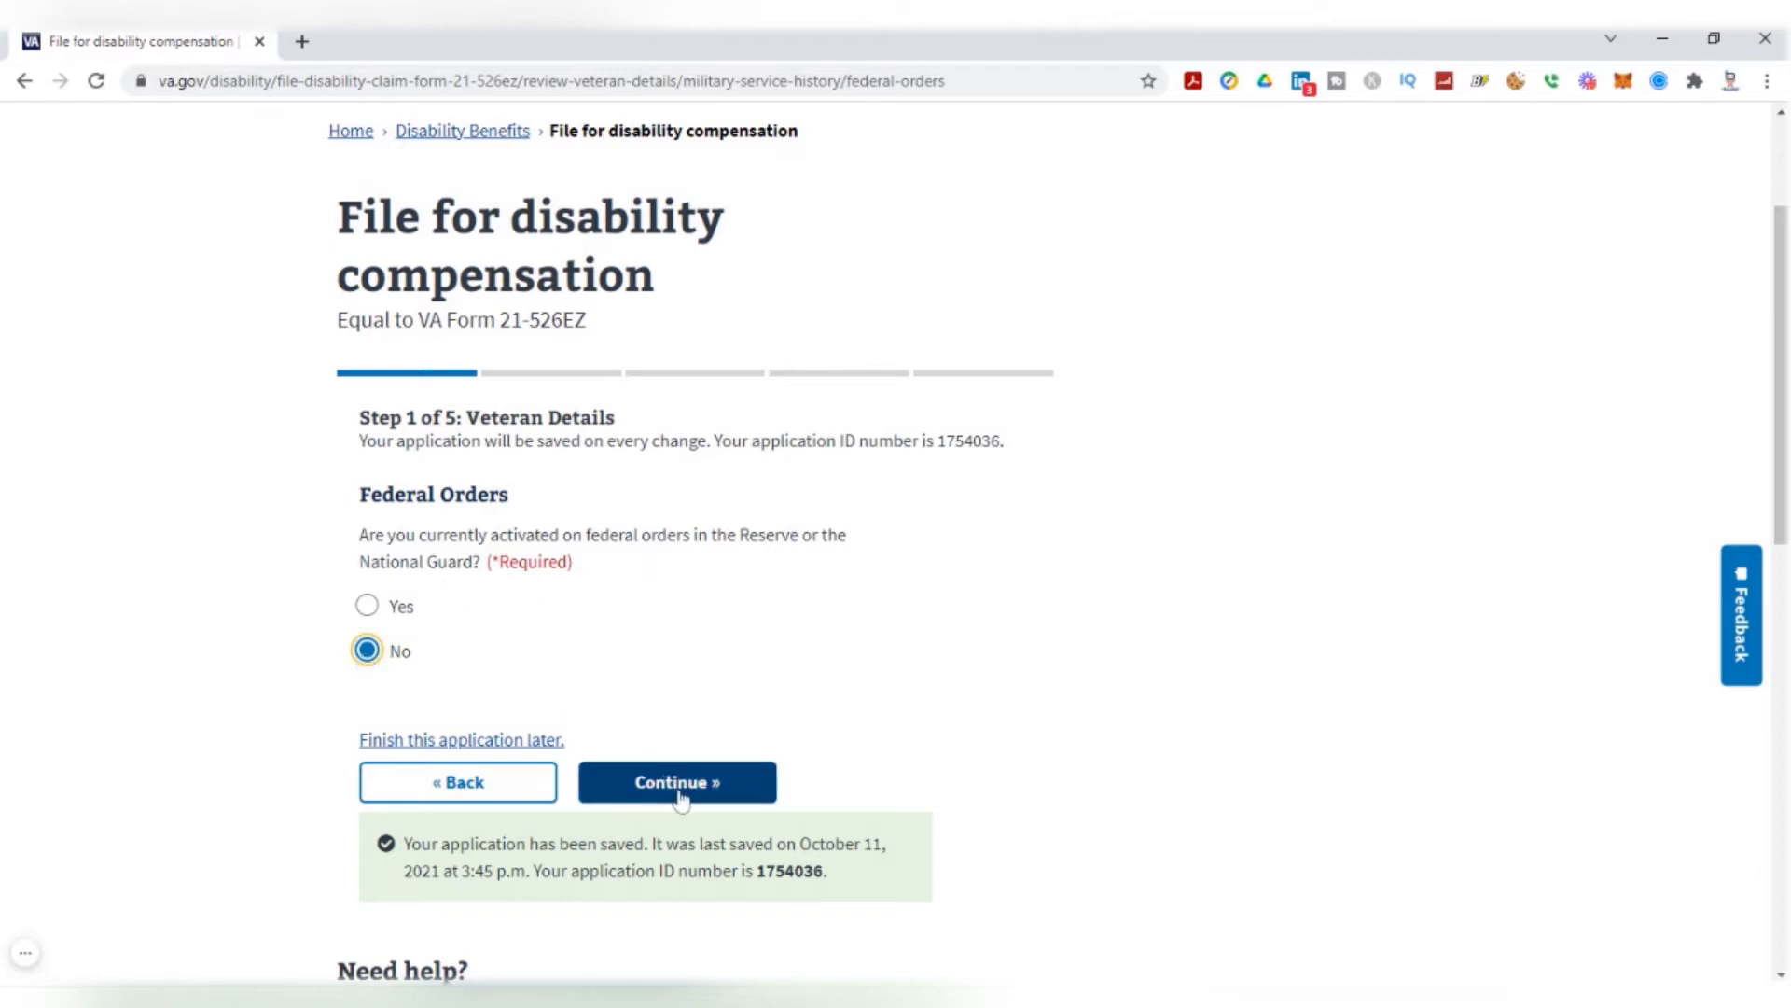
Select both new-condition and worsened-rated-condition claim types and continue to the disabilities overview
{"action": "left_click", "coordinate": [678, 781]}
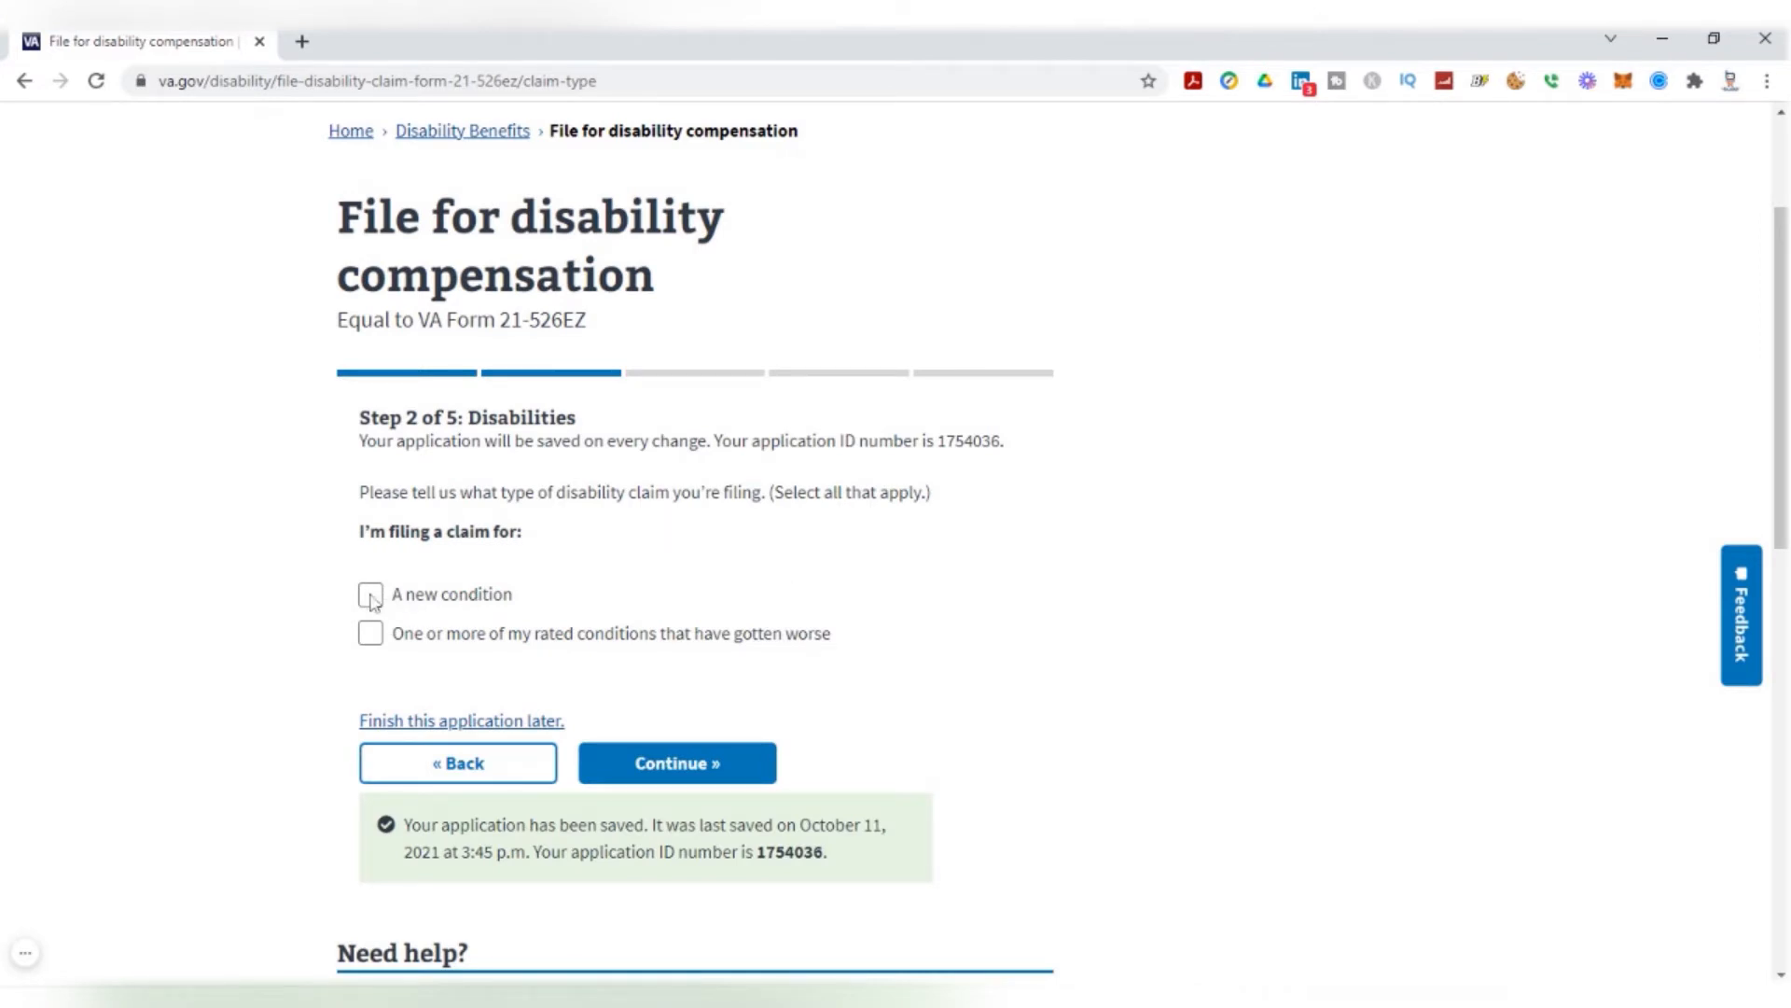
{"action": "left_click", "coordinate": [370, 595]}
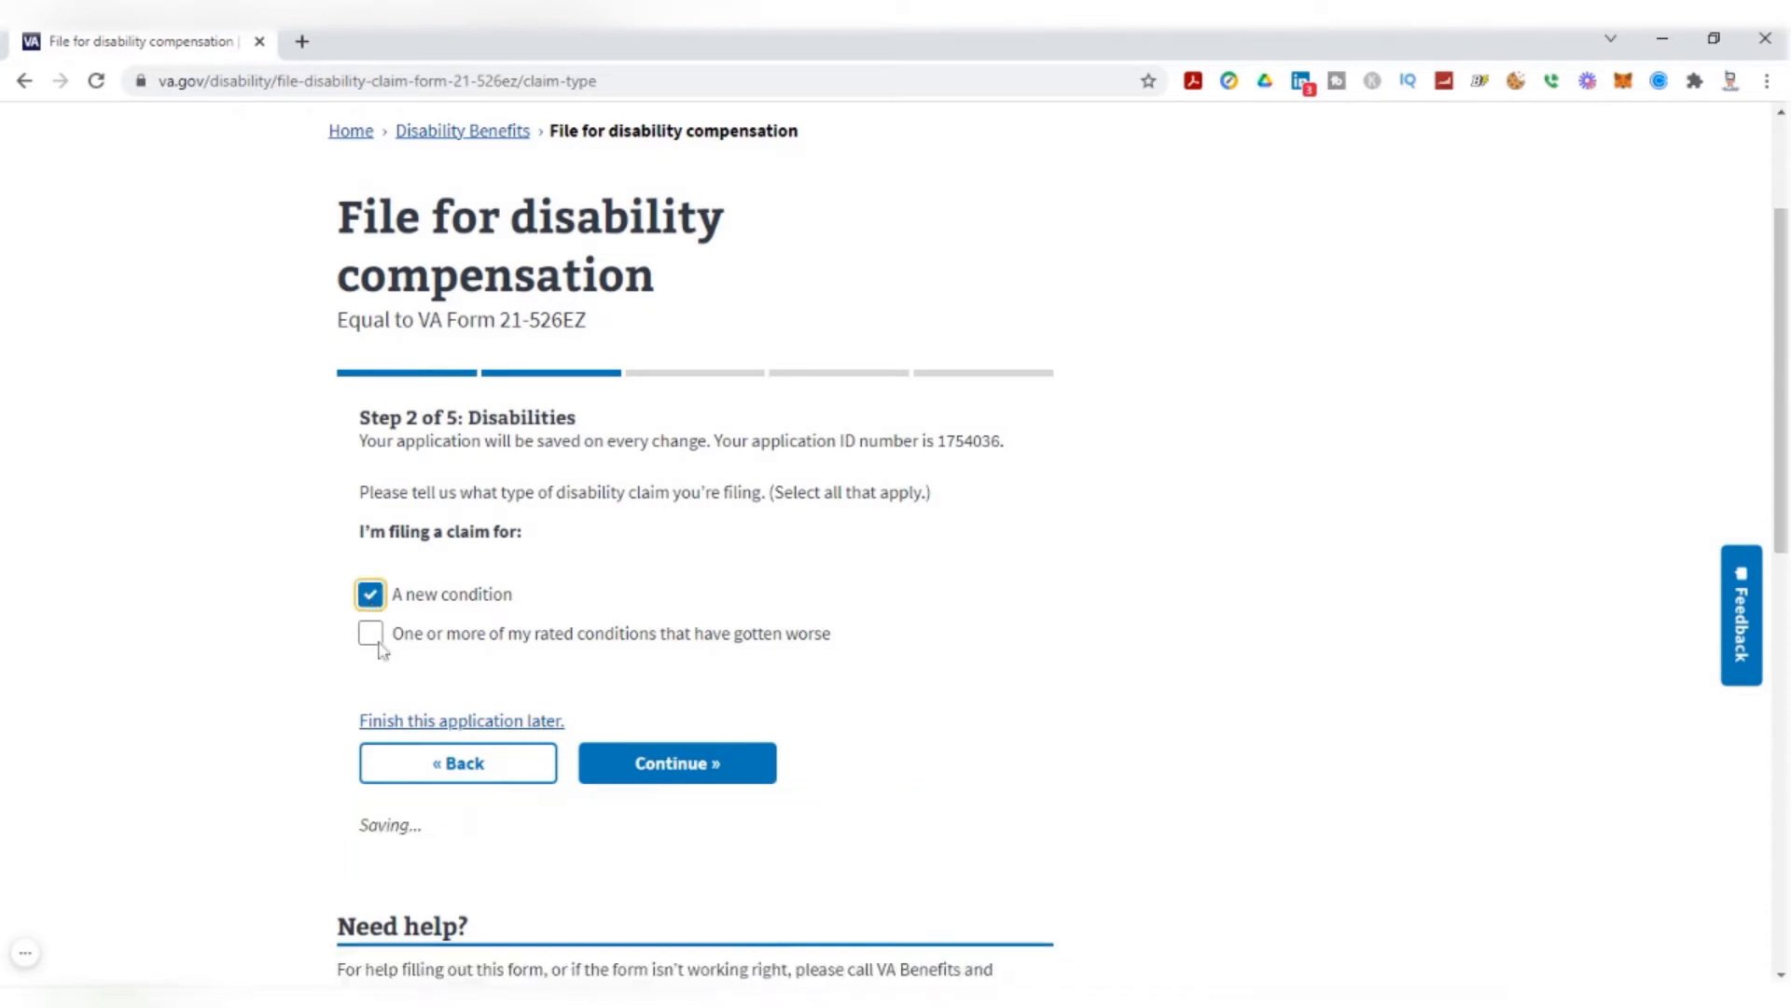
{"action": "left_click", "coordinate": [369, 634]}
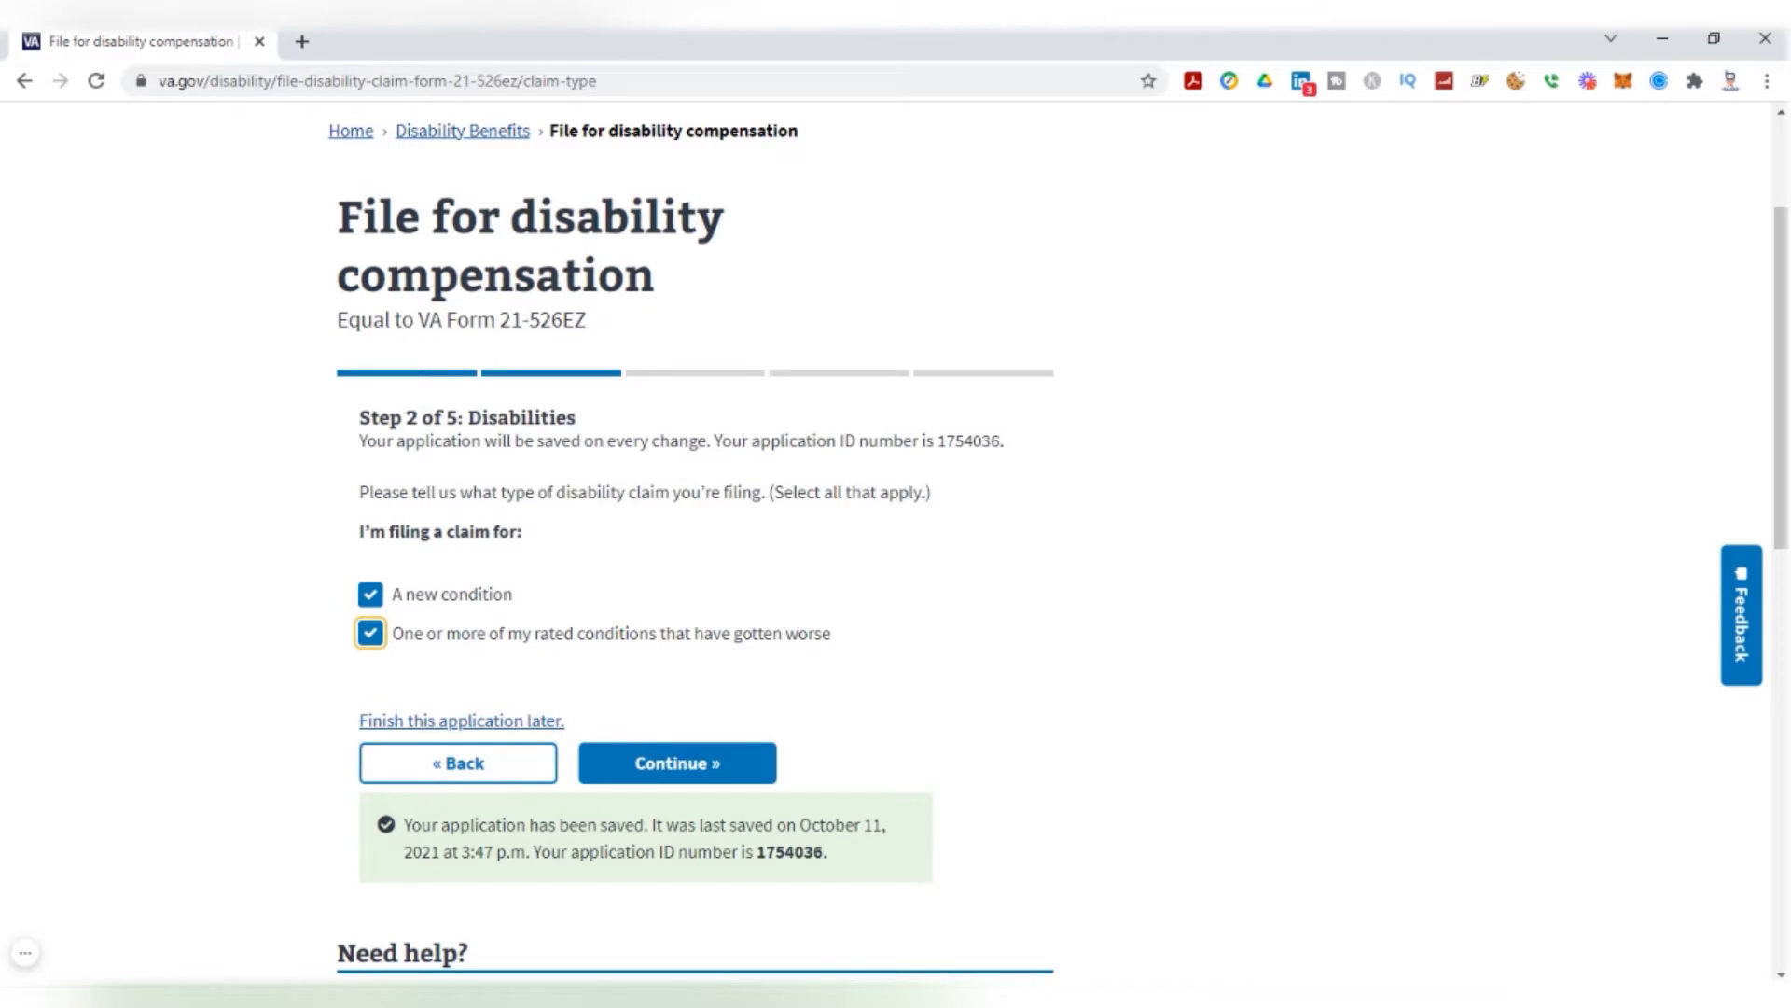
{"action": "mouse_move", "coordinate": [497, 606]}
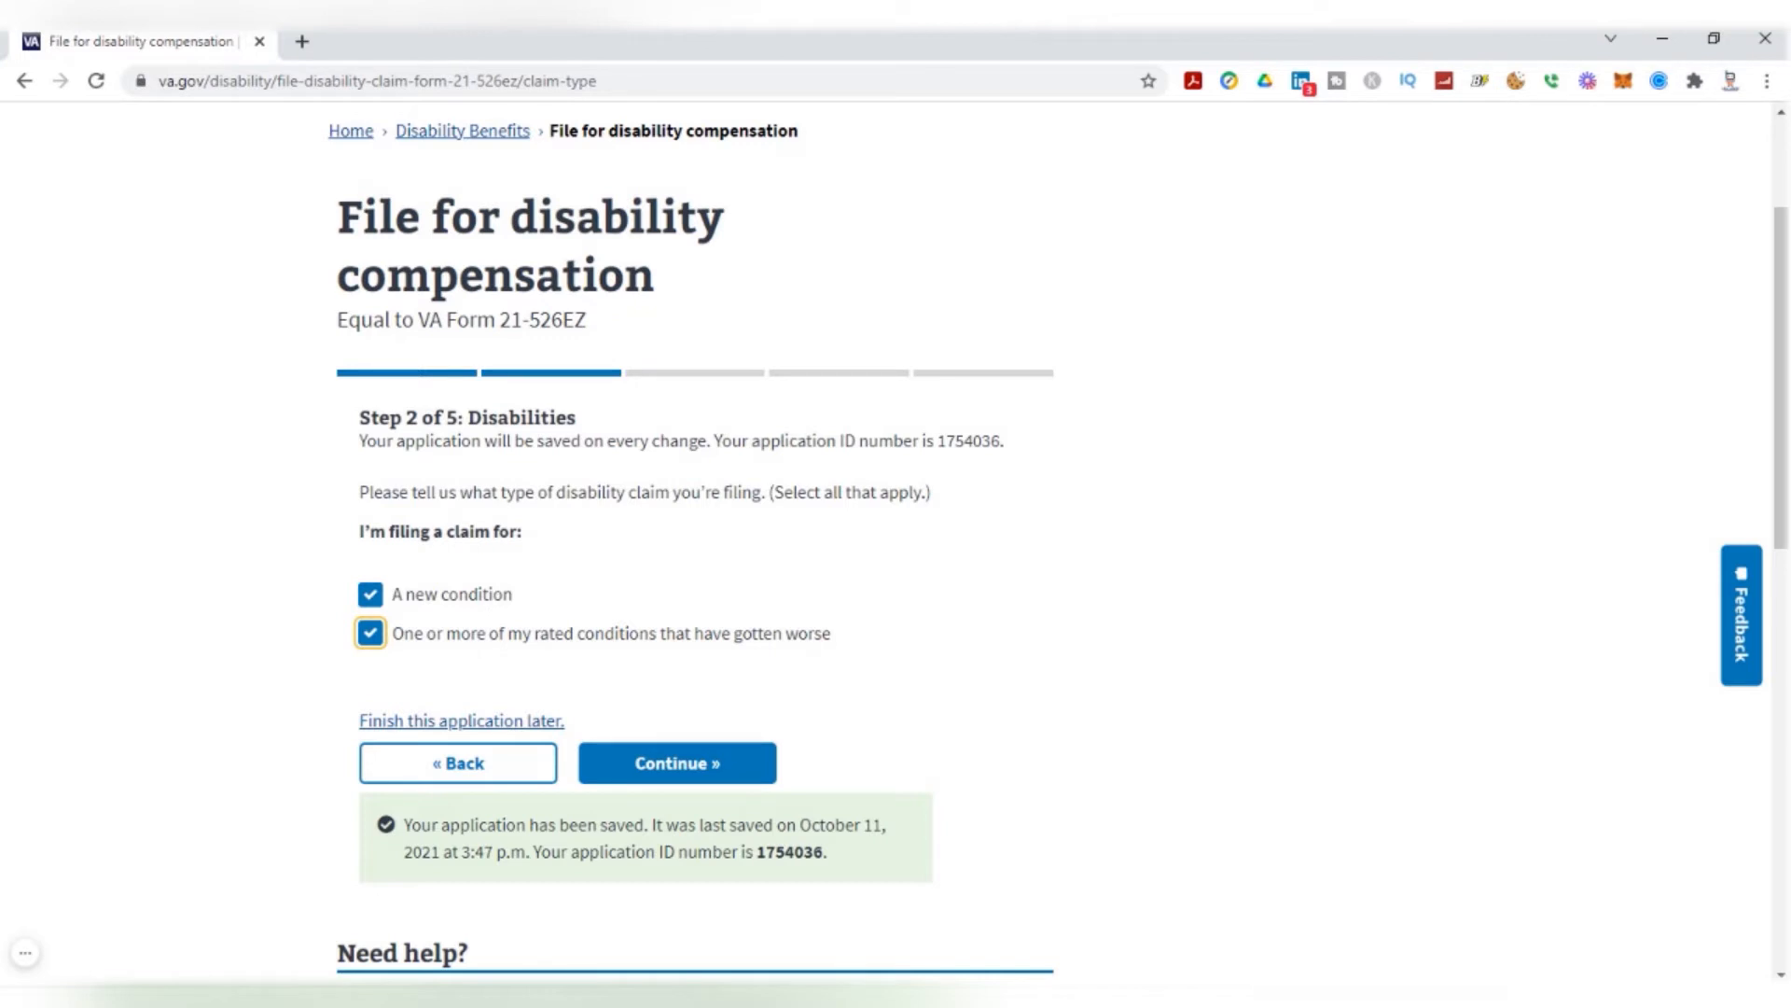
{"action": "mouse_move", "coordinate": [414, 649]}
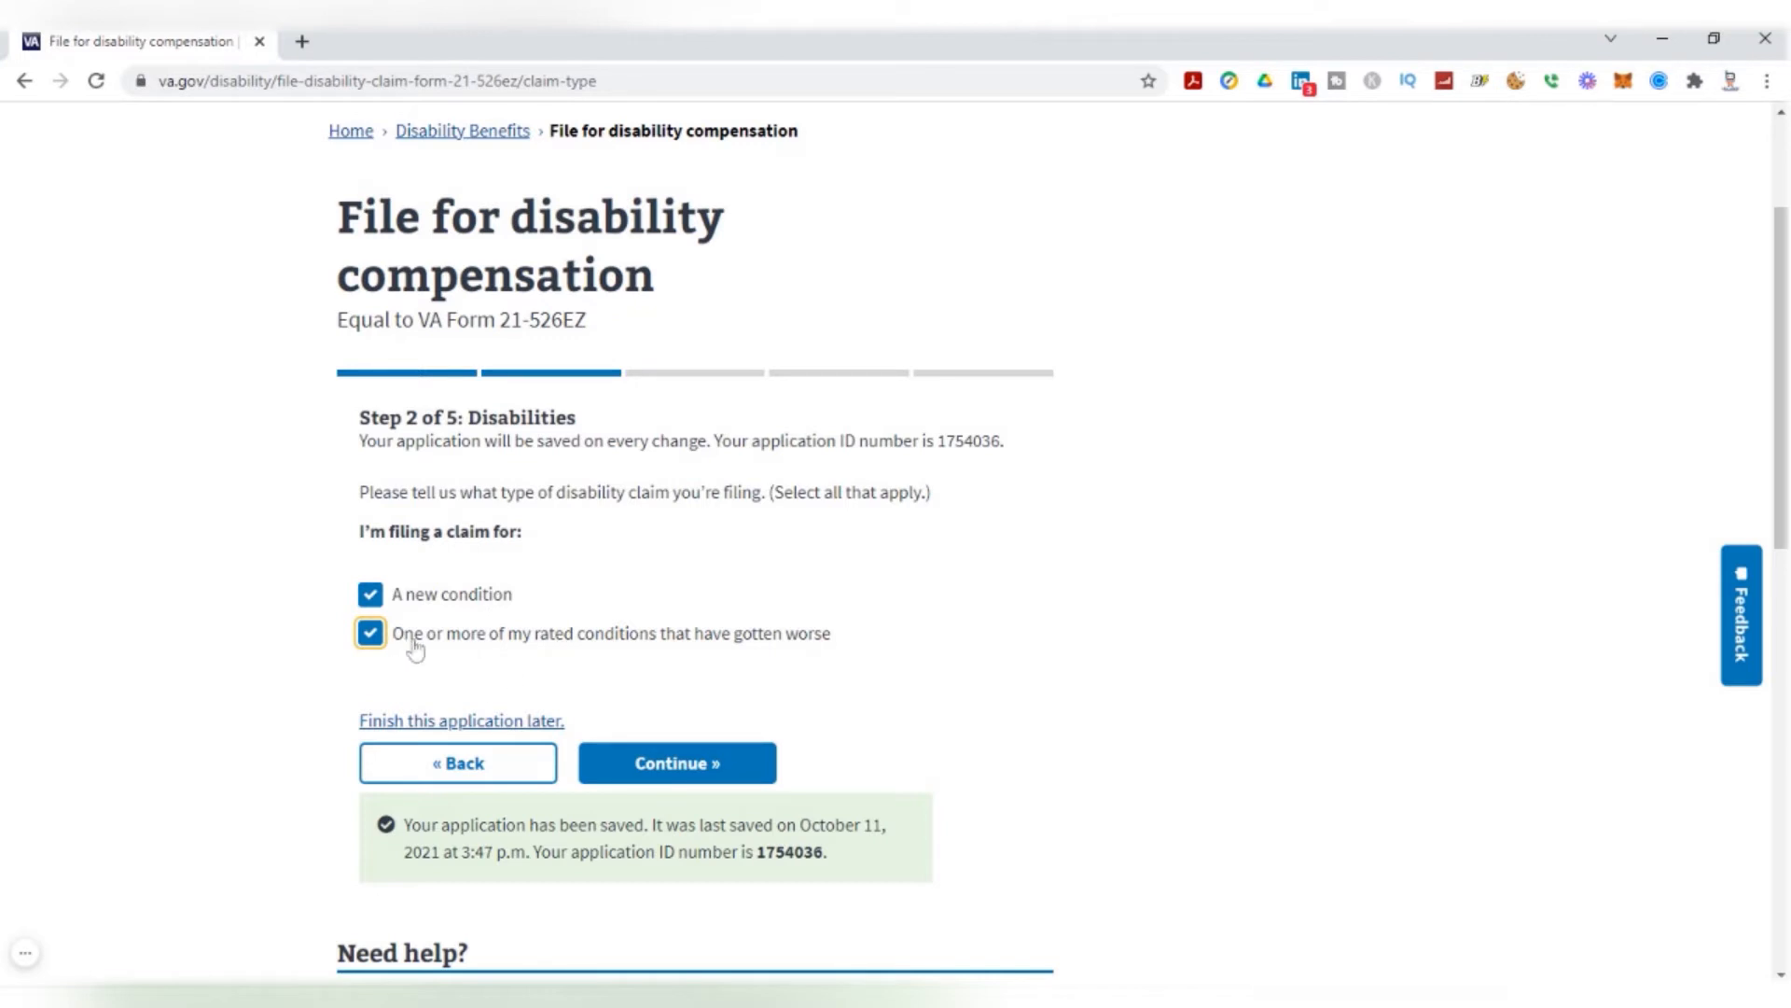
{"action": "mouse_move", "coordinate": [629, 650]}
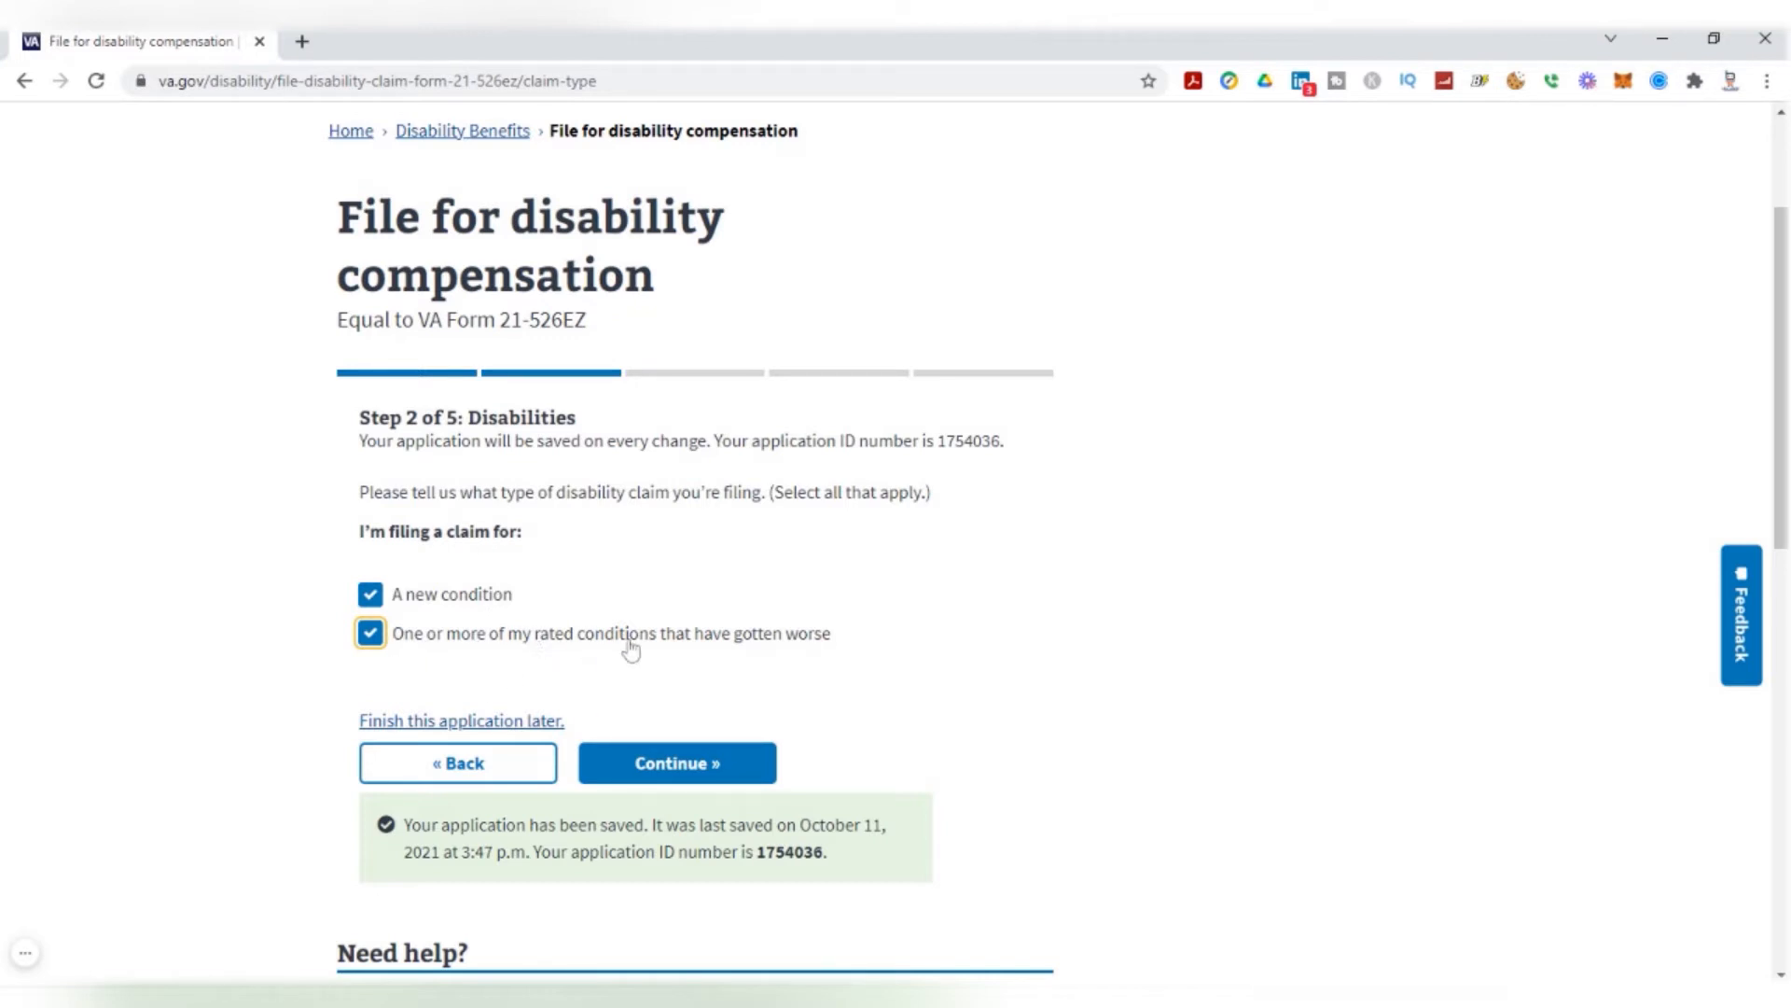
{"action": "mouse_move", "coordinate": [679, 649]}
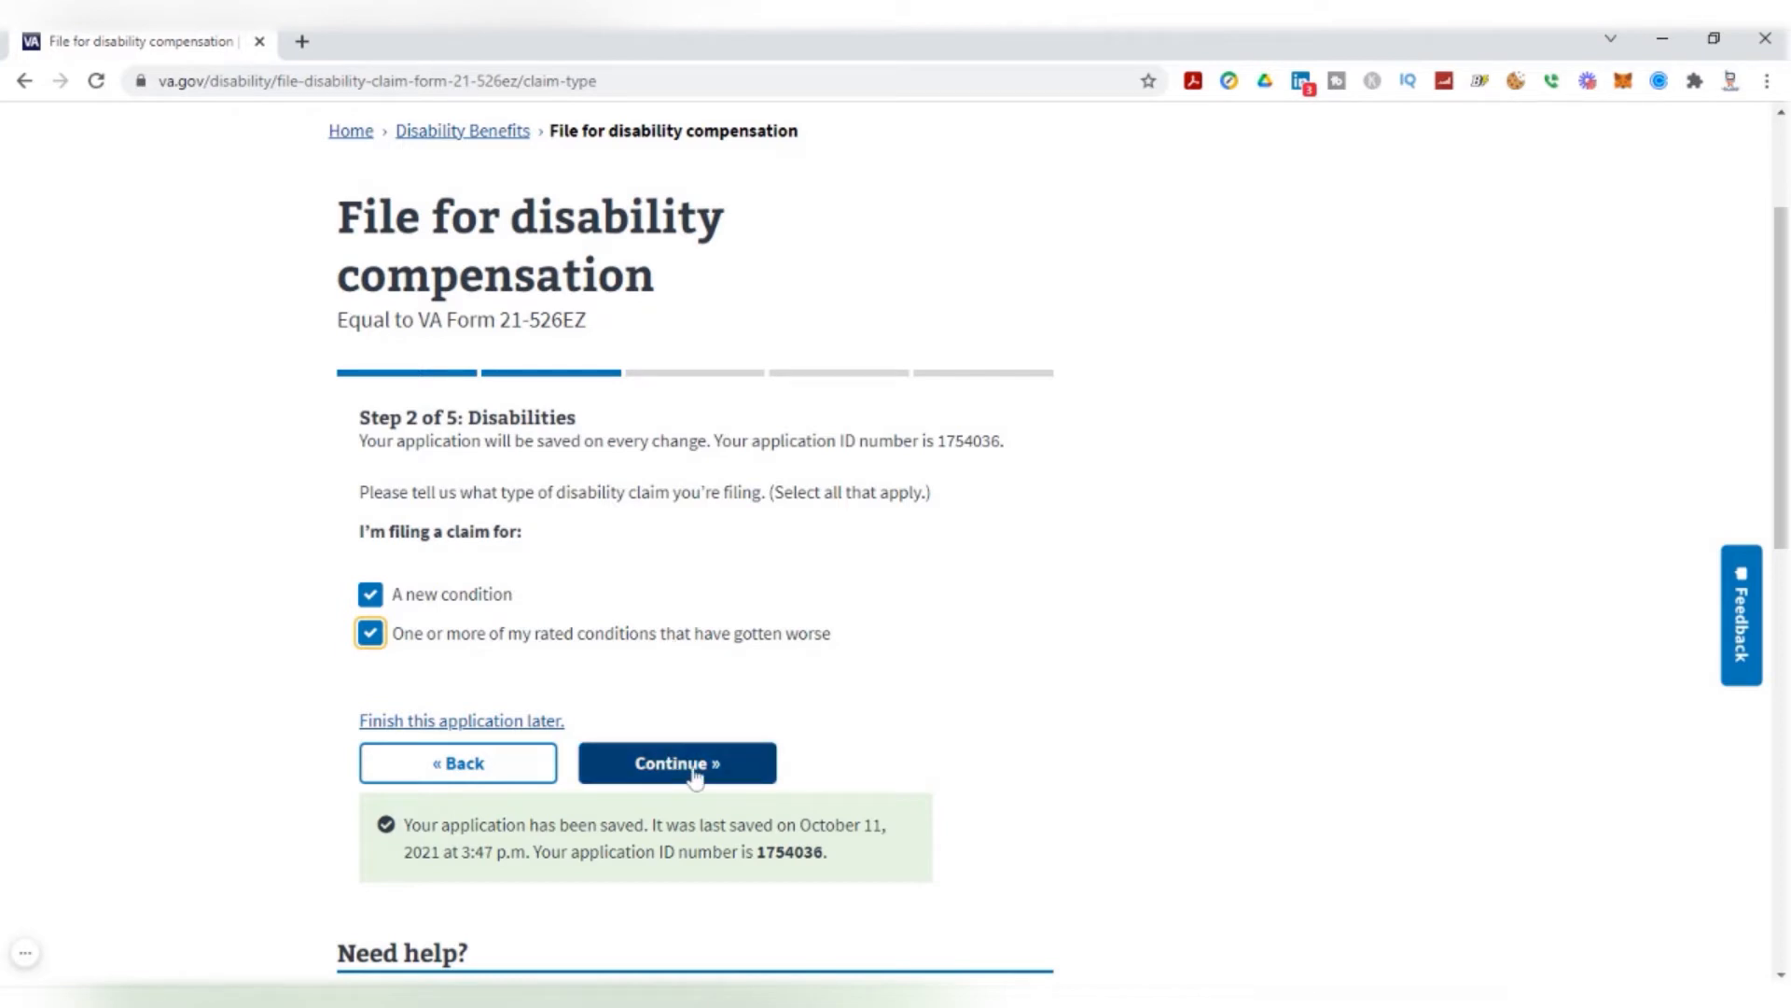
{"action": "left_click", "coordinate": [678, 761]}
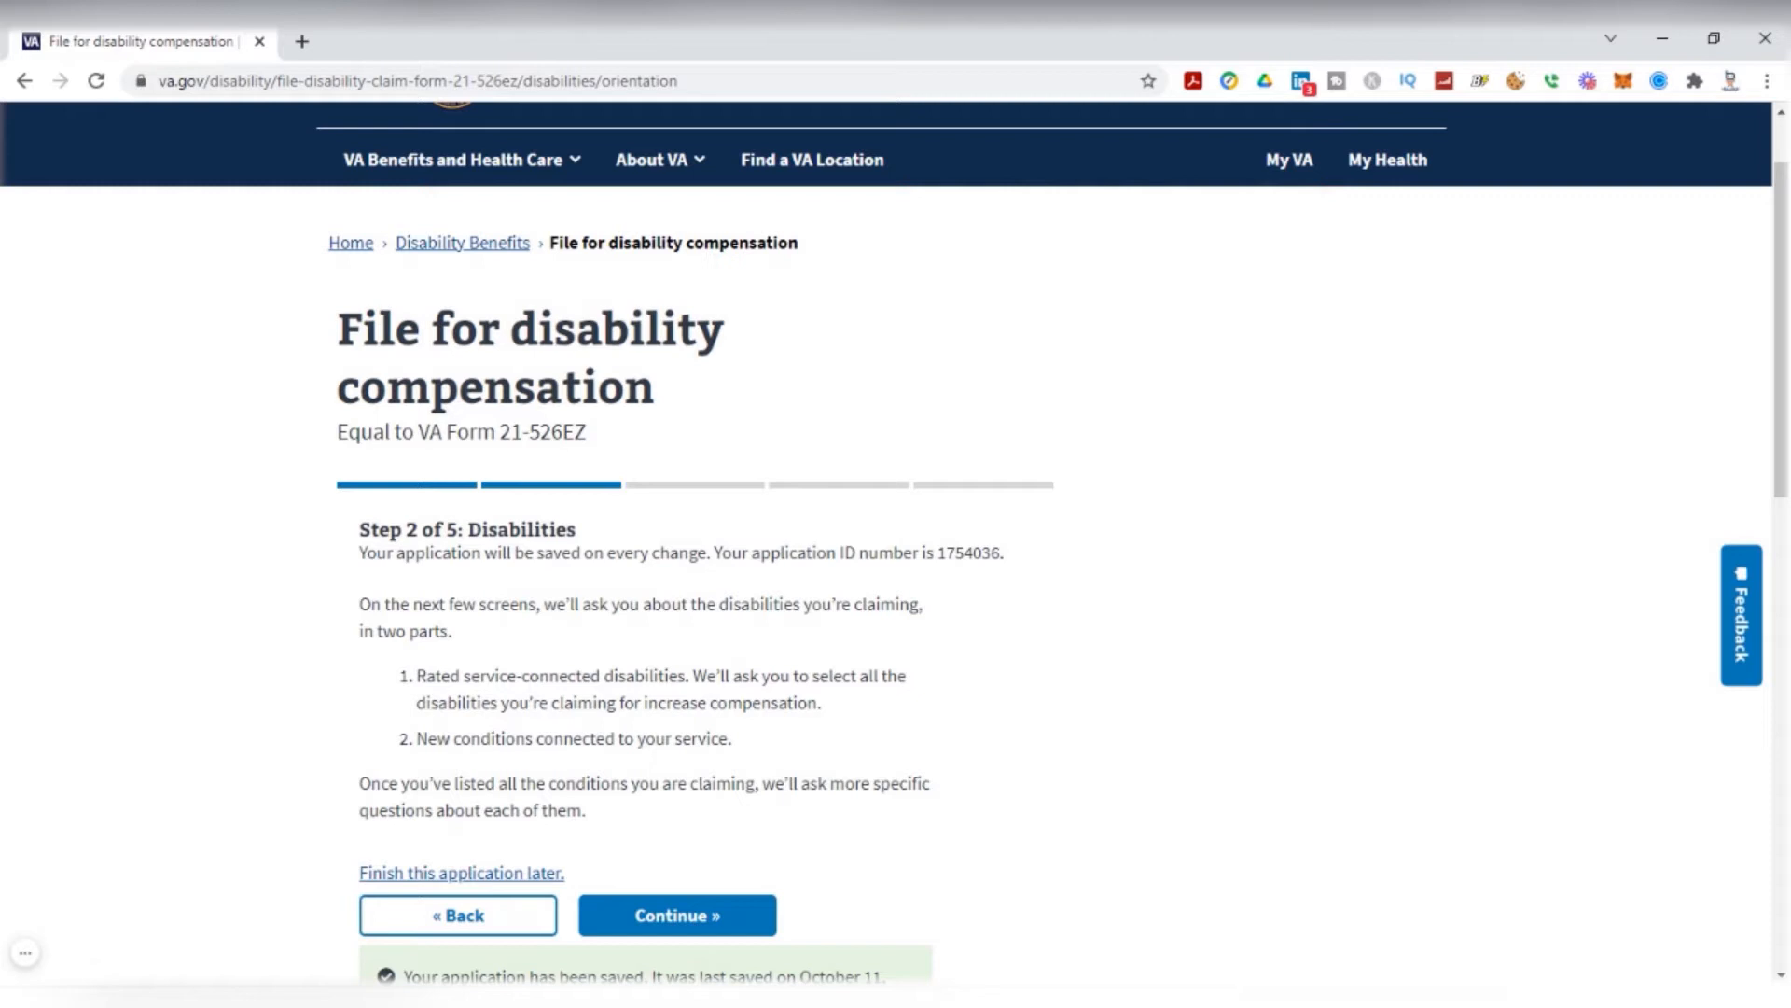
{"action": "mouse_move", "coordinate": [552, 648]}
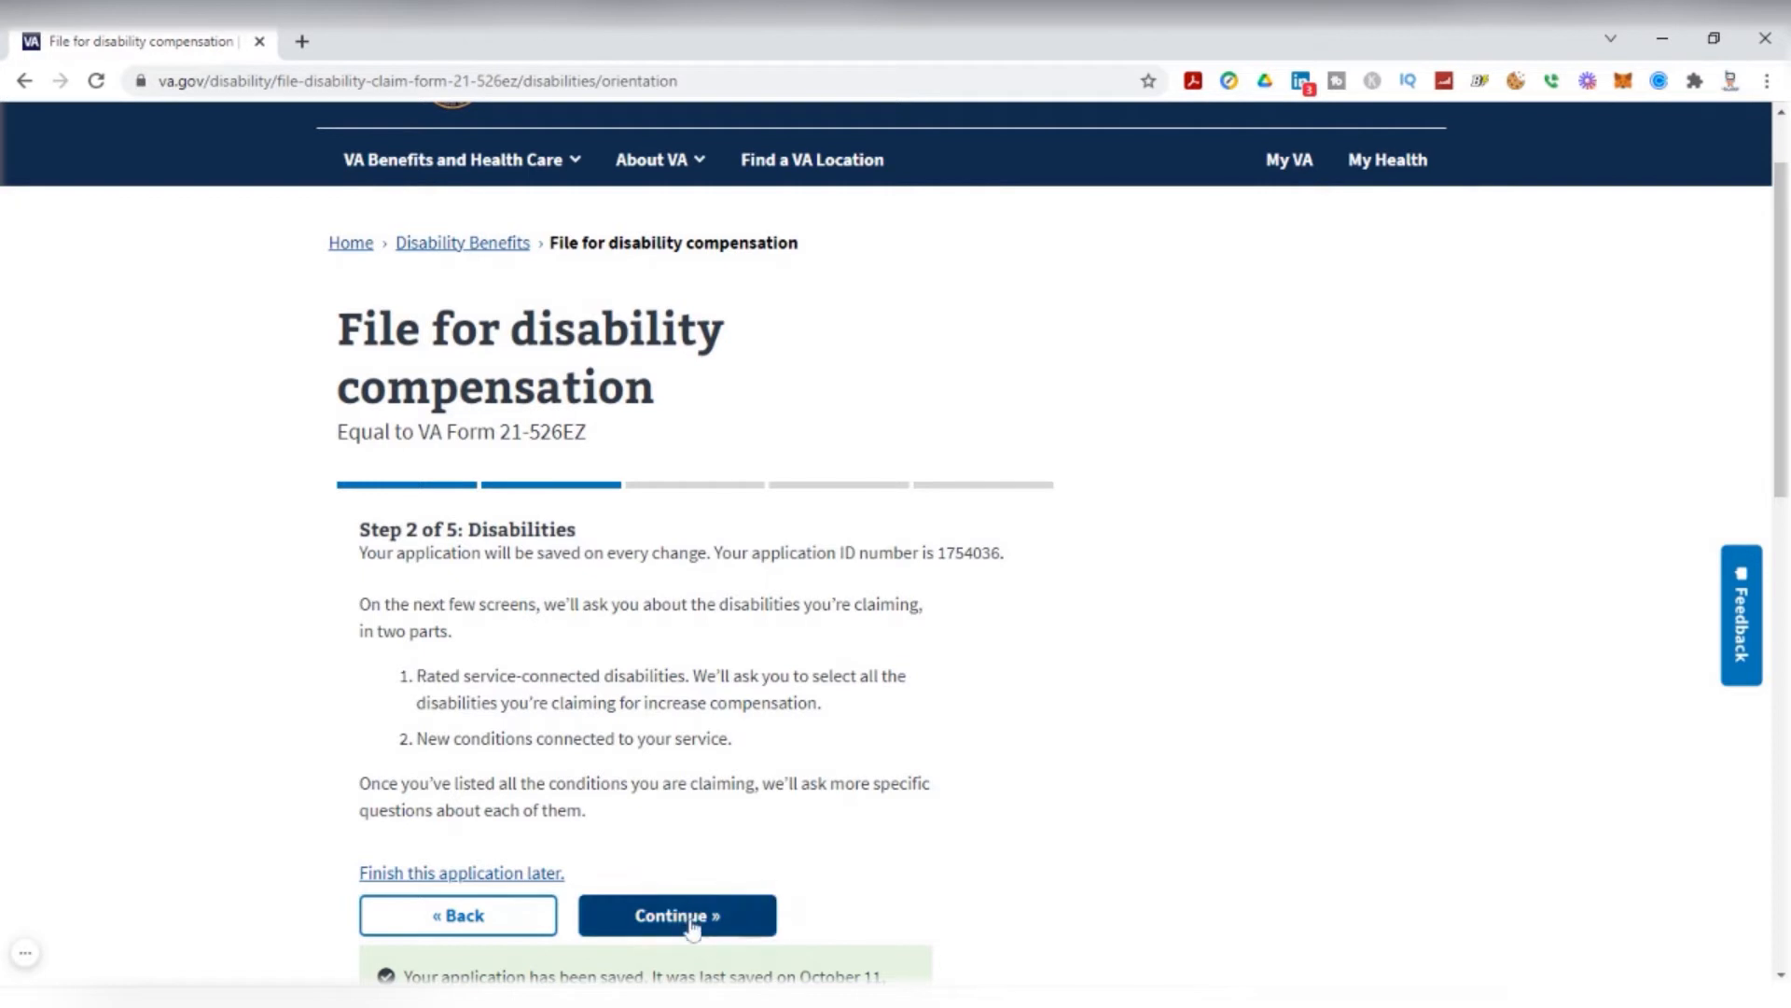
Choose Scar, Left Foot for increased compensation, dropping Right Knee Osteoarthritis, and continue to new conditions
{"action": "left_click", "coordinate": [683, 914]}
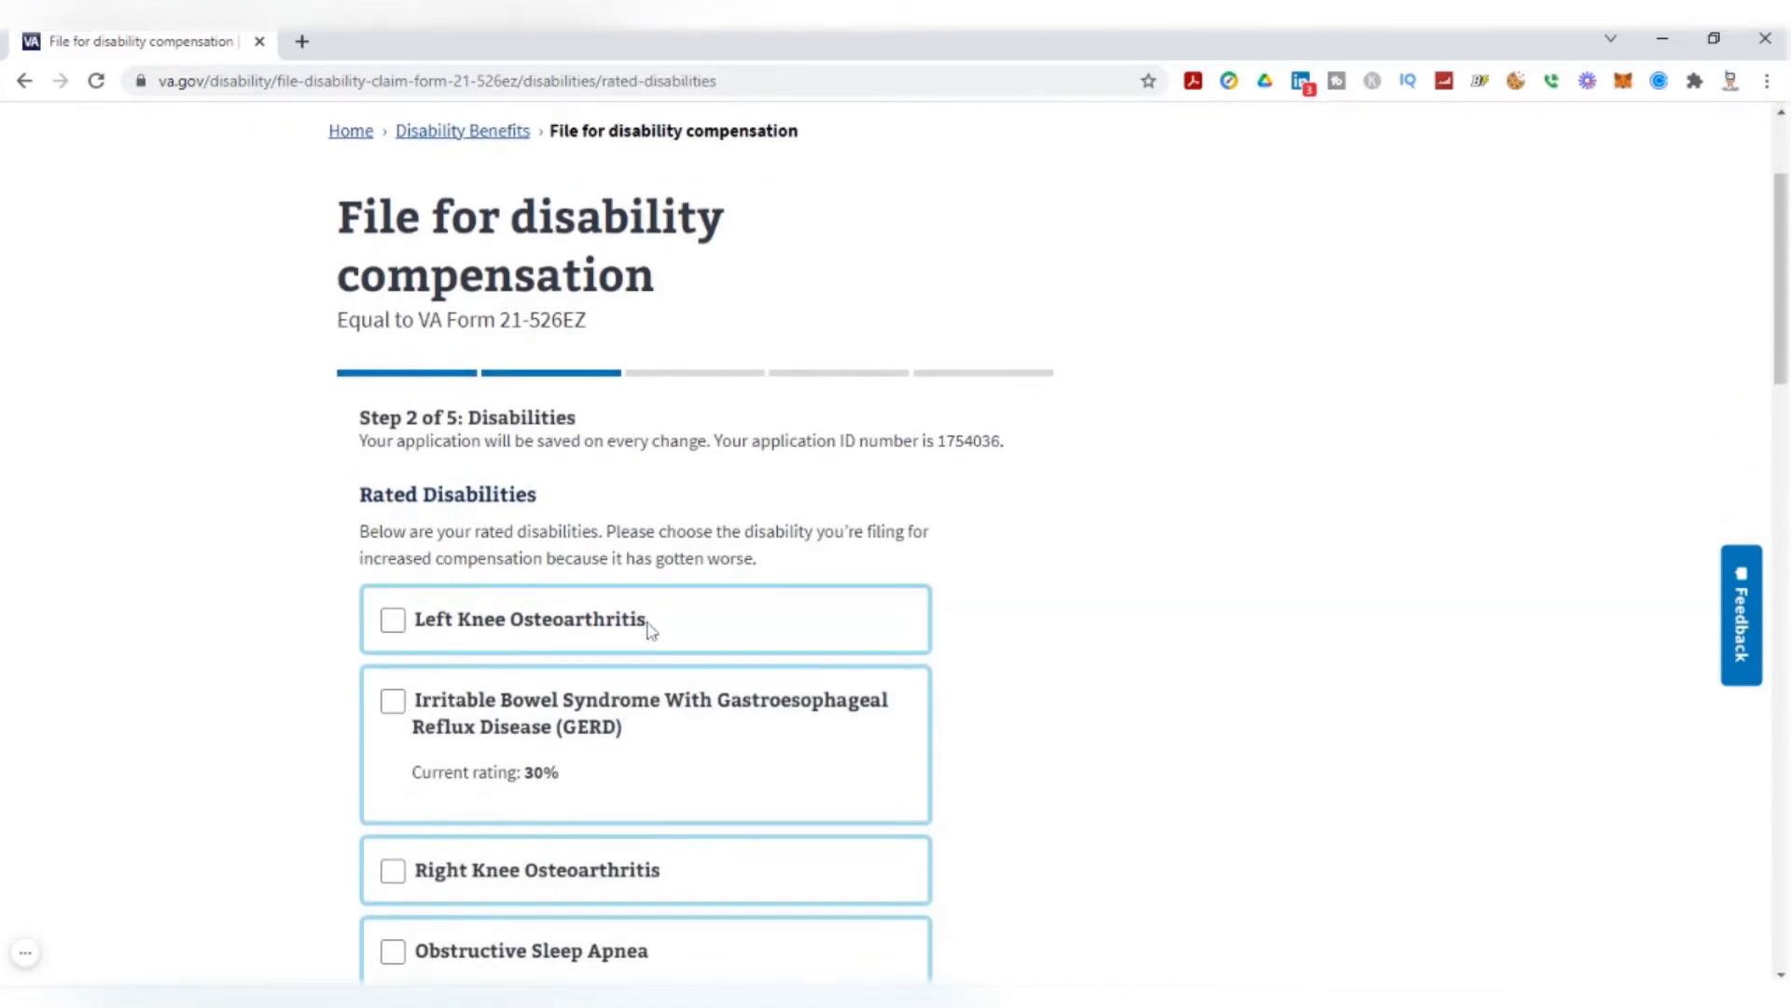
{"action": "scroll", "scroll_direction": "down", "scroll_amount": 3}
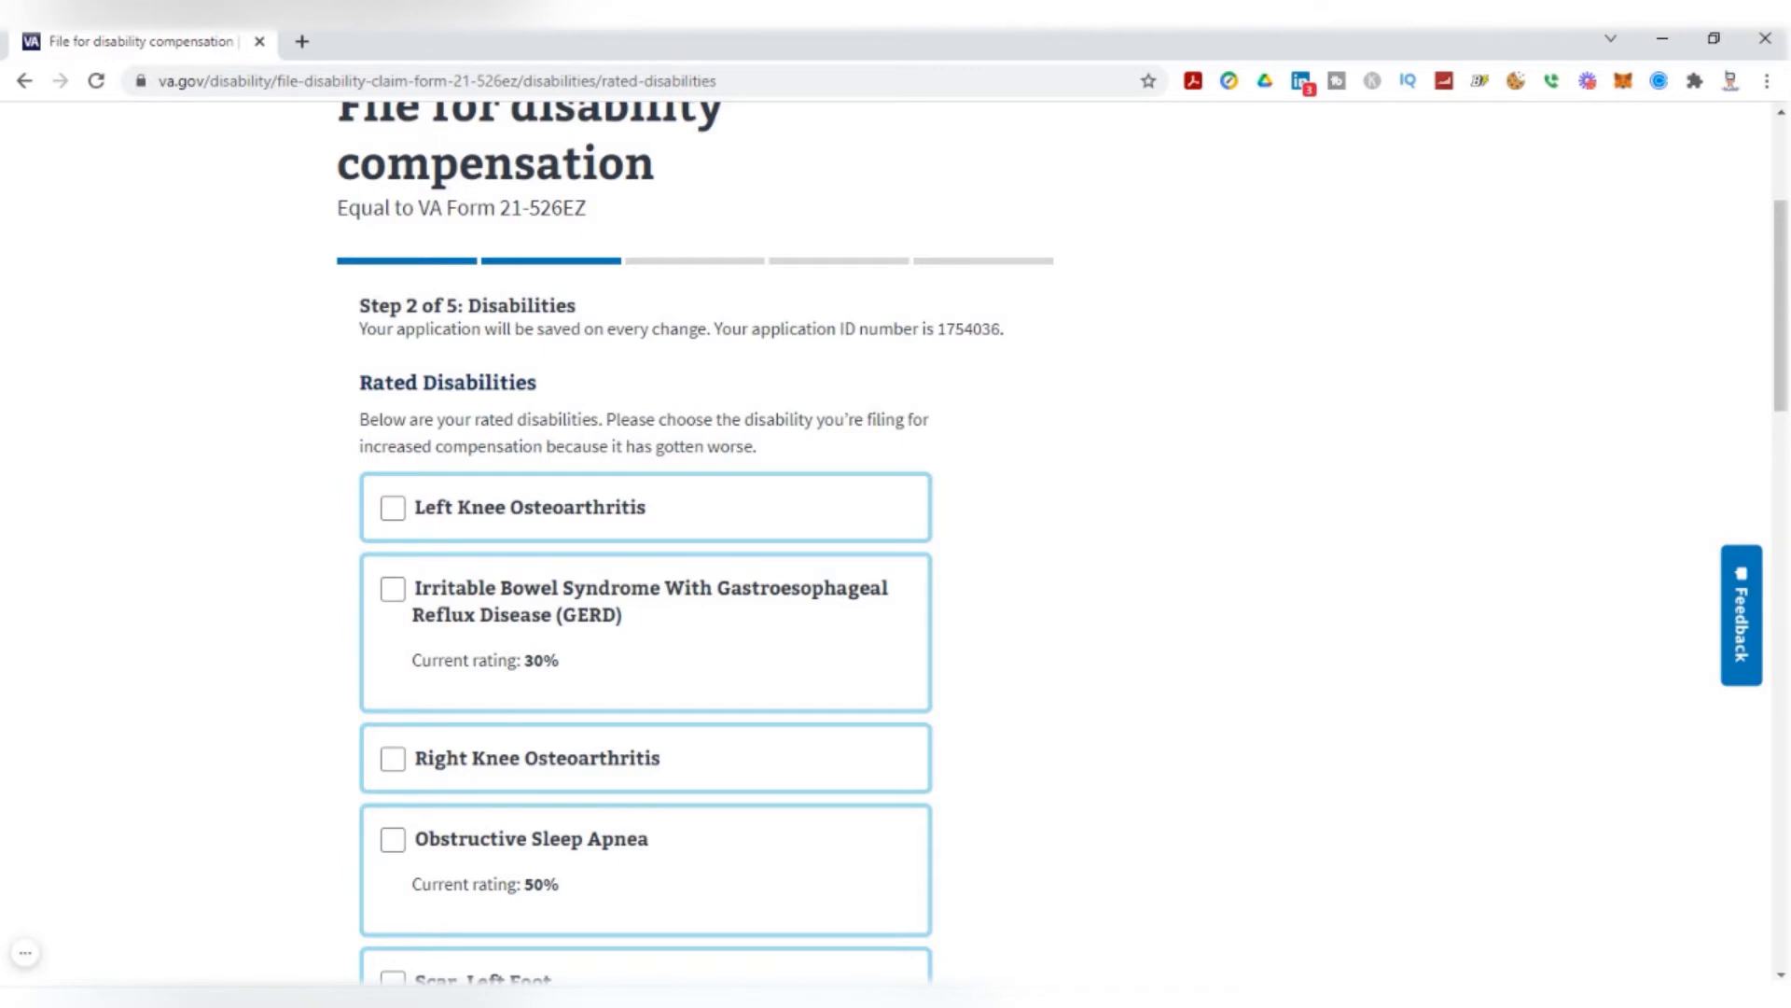
{"action": "scroll", "scroll_direction": "down", "scroll_amount": 3}
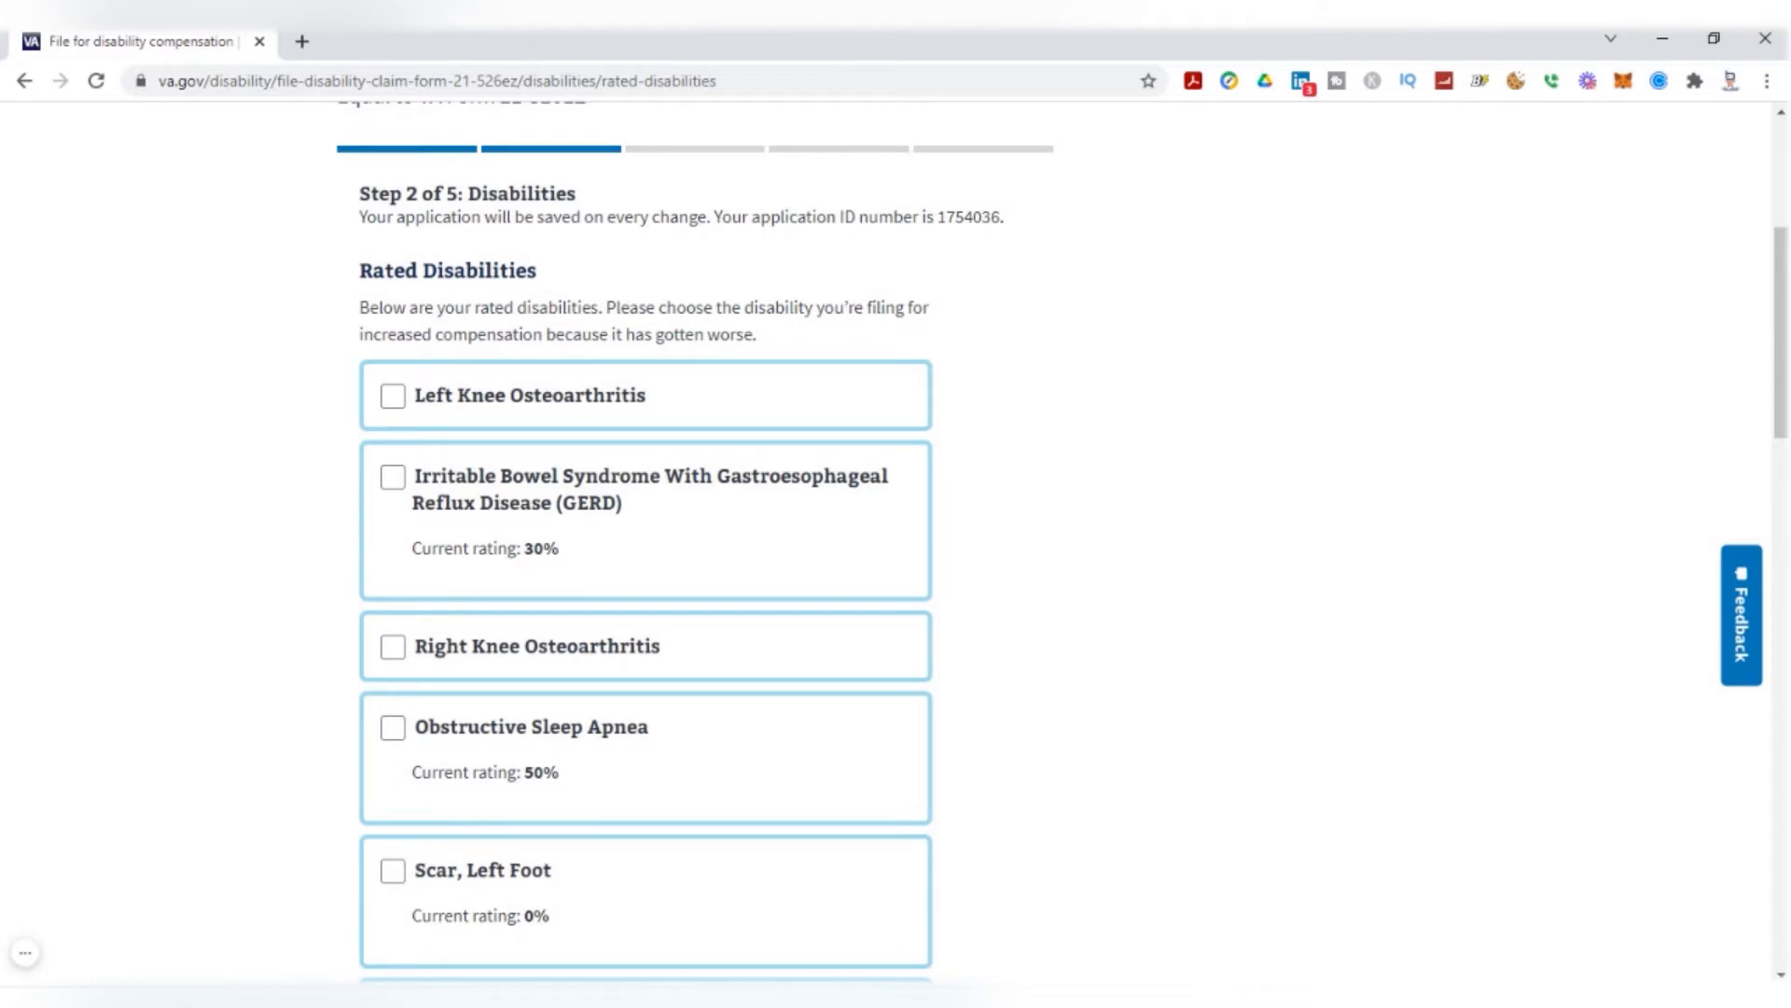
{"action": "left_click", "coordinate": [391, 896]}
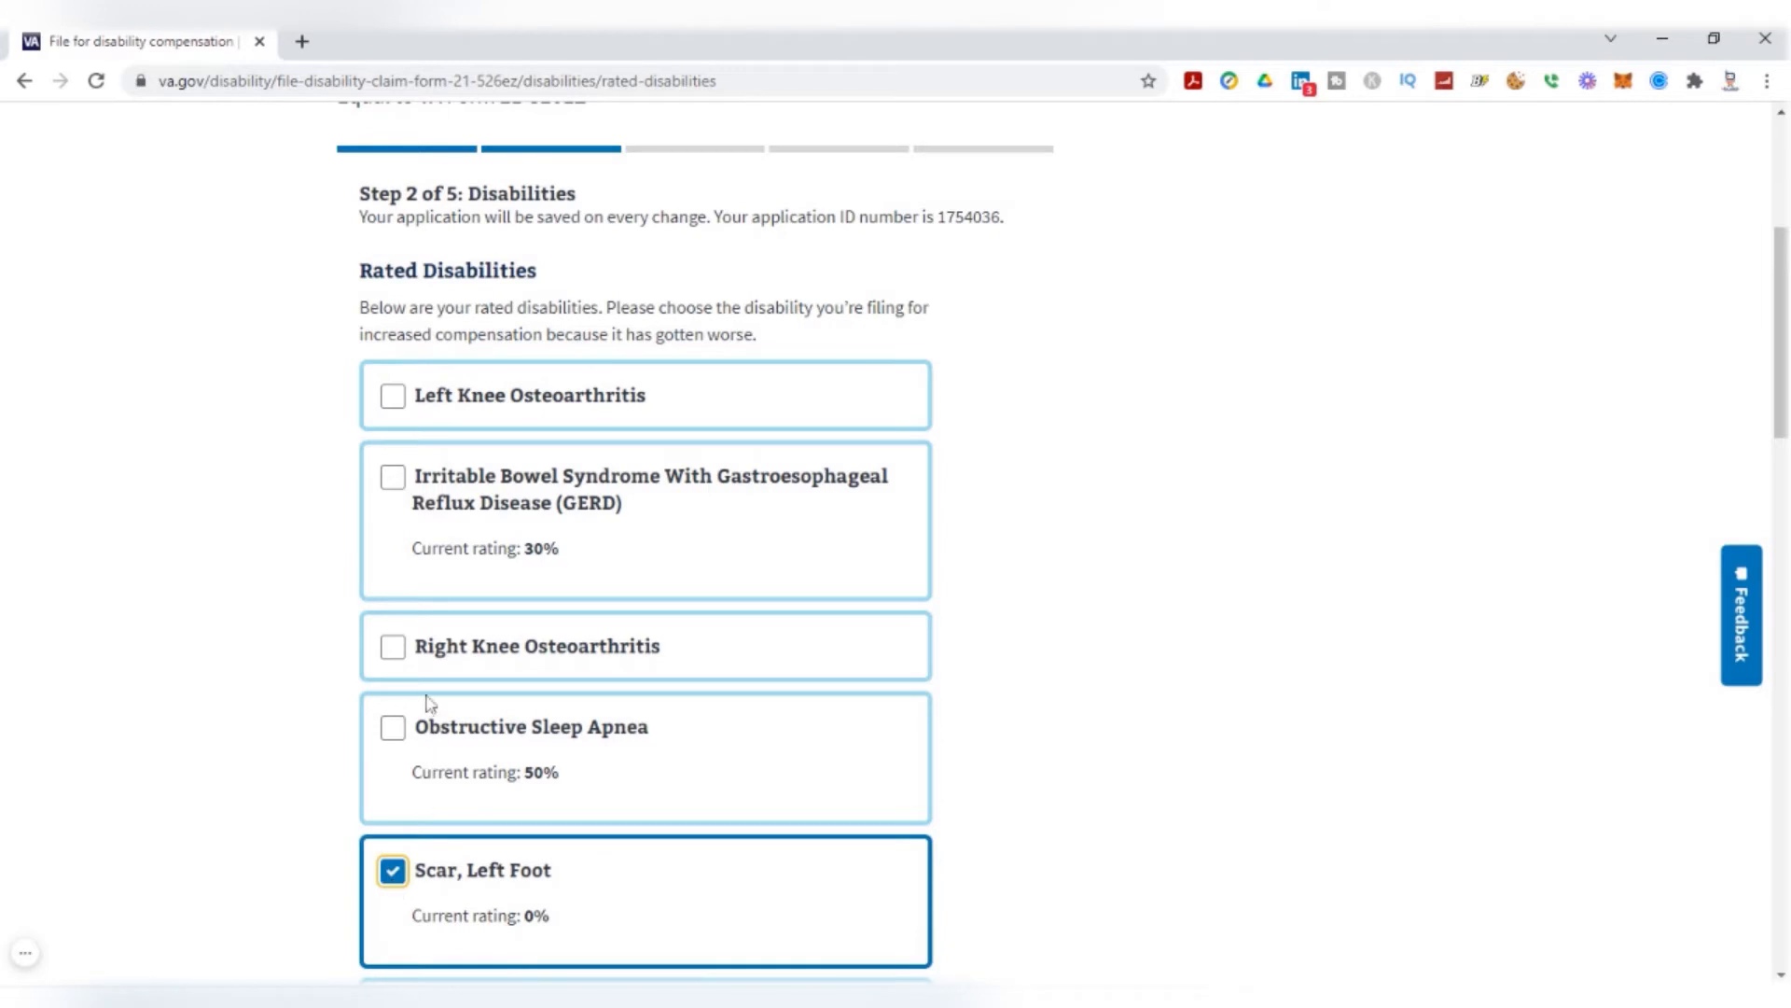
{"action": "left_click", "coordinate": [392, 646]}
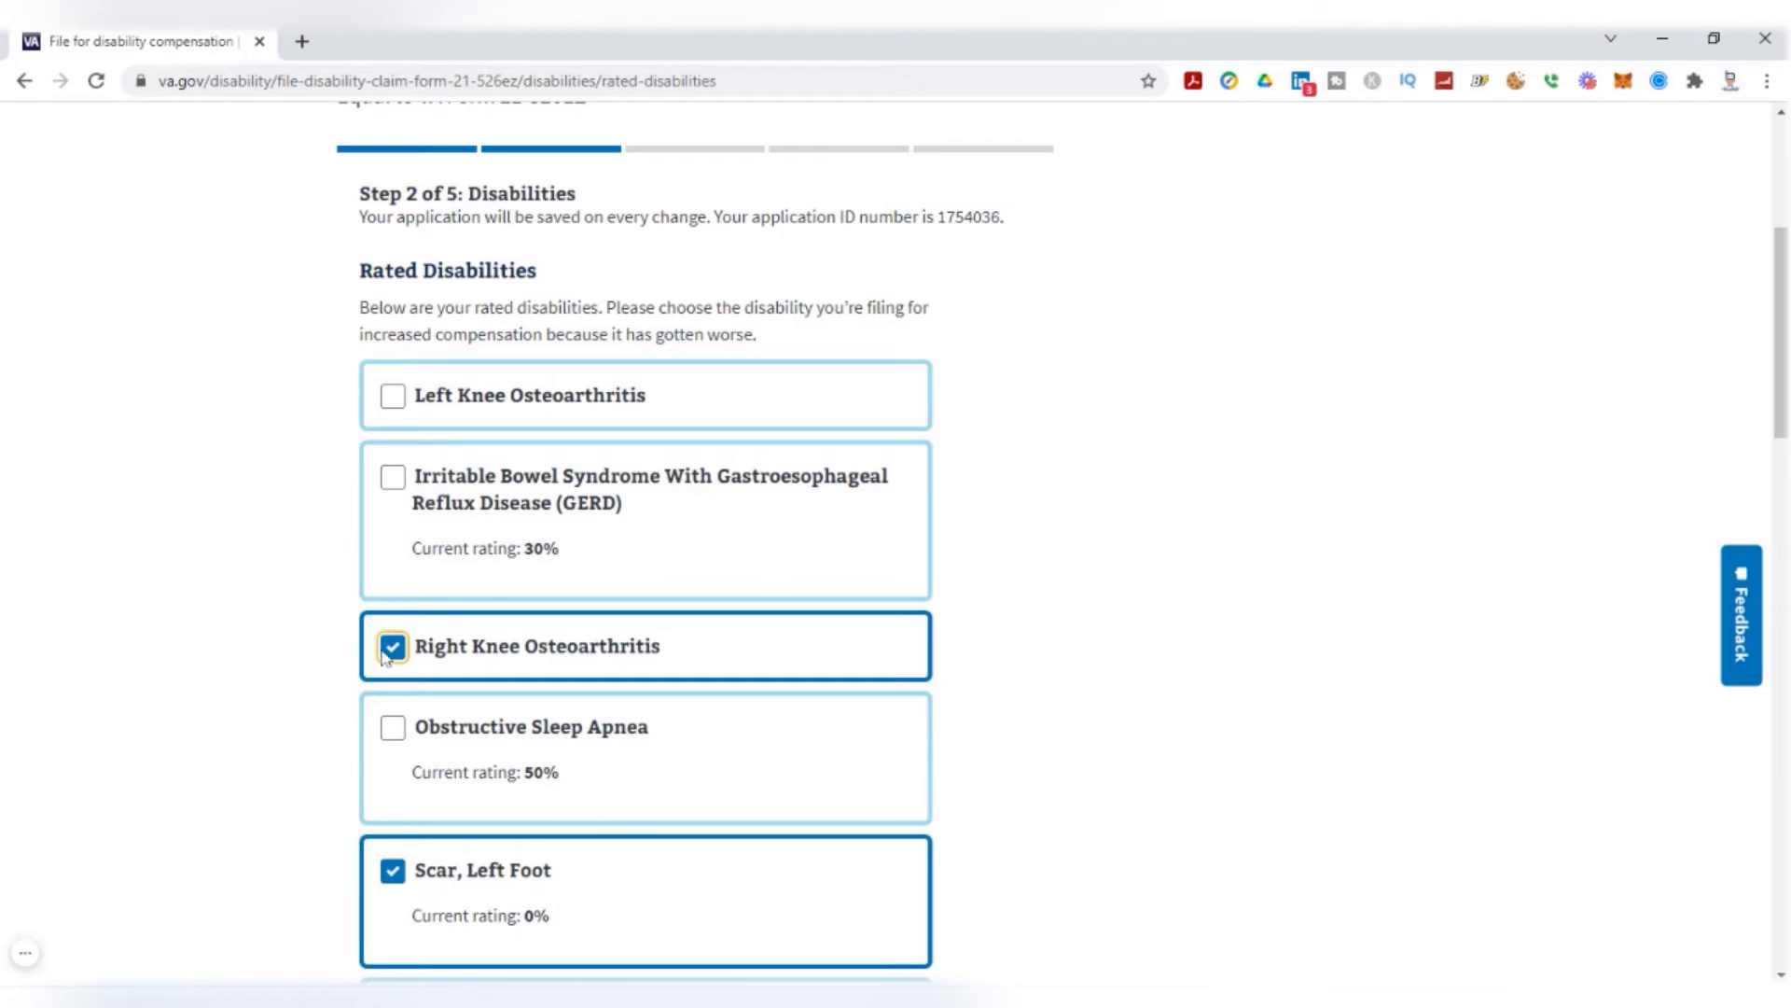
{"action": "left_click", "coordinate": [390, 647]}
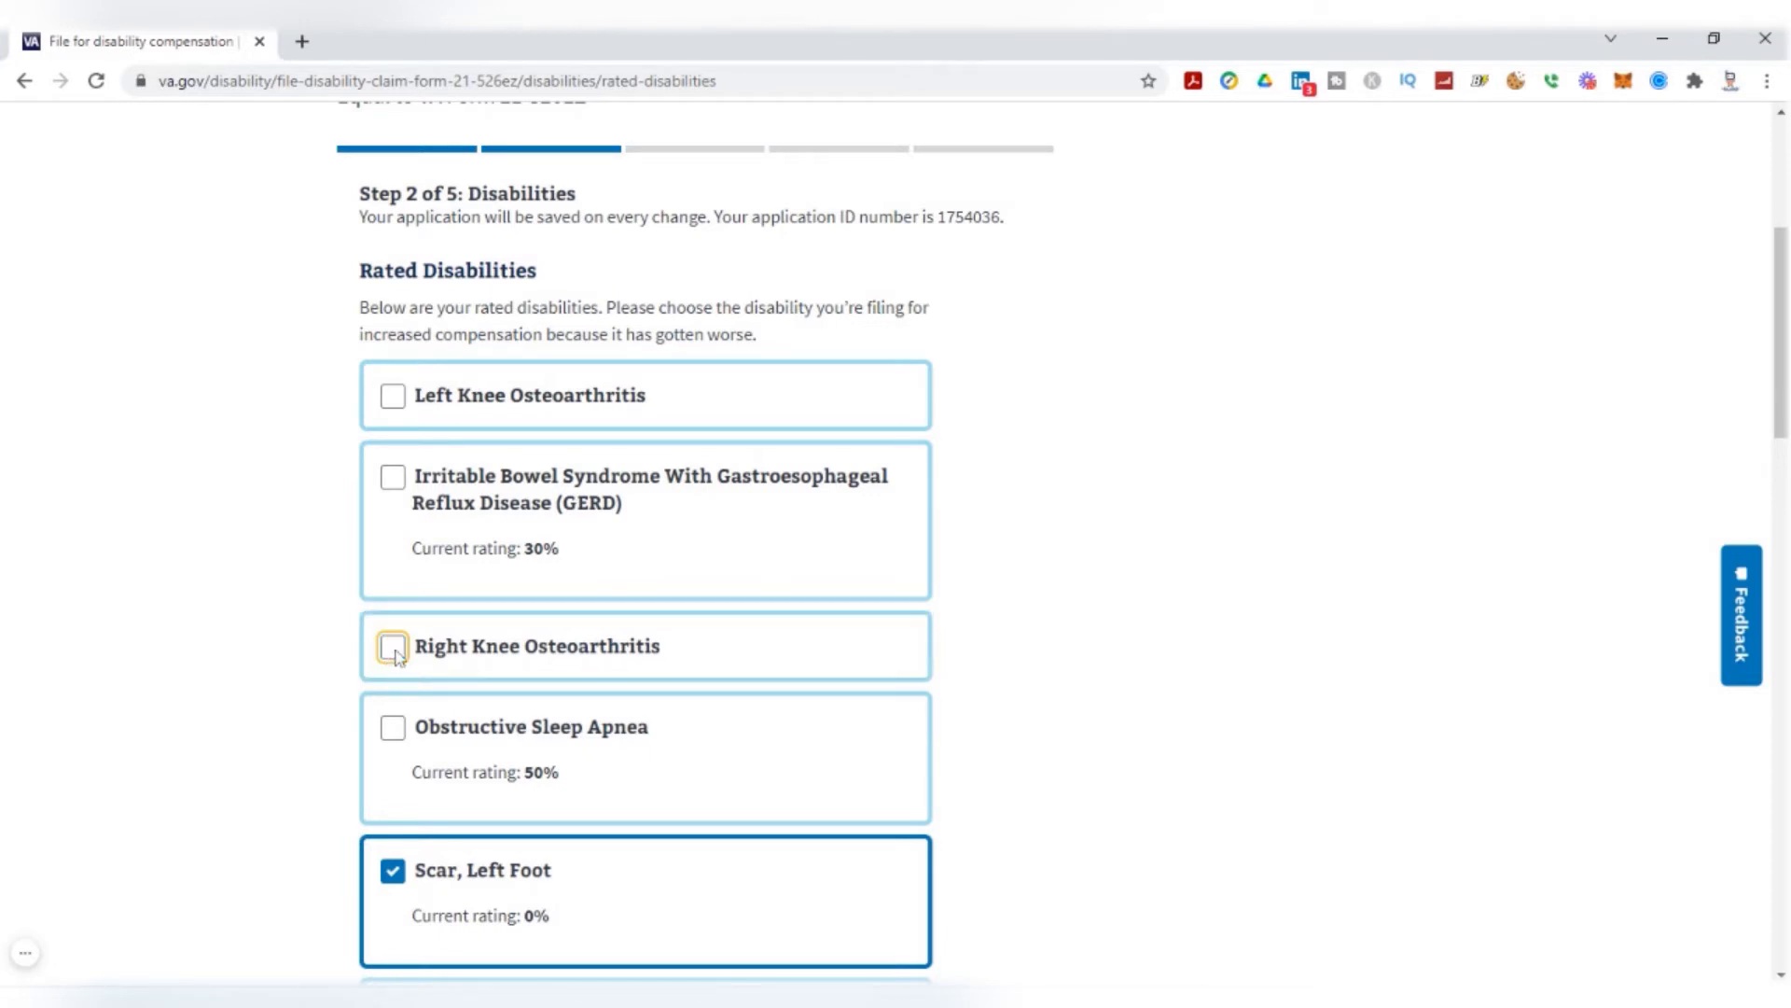
{"action": "scroll", "scroll_direction": "down", "scroll_amount": 3}
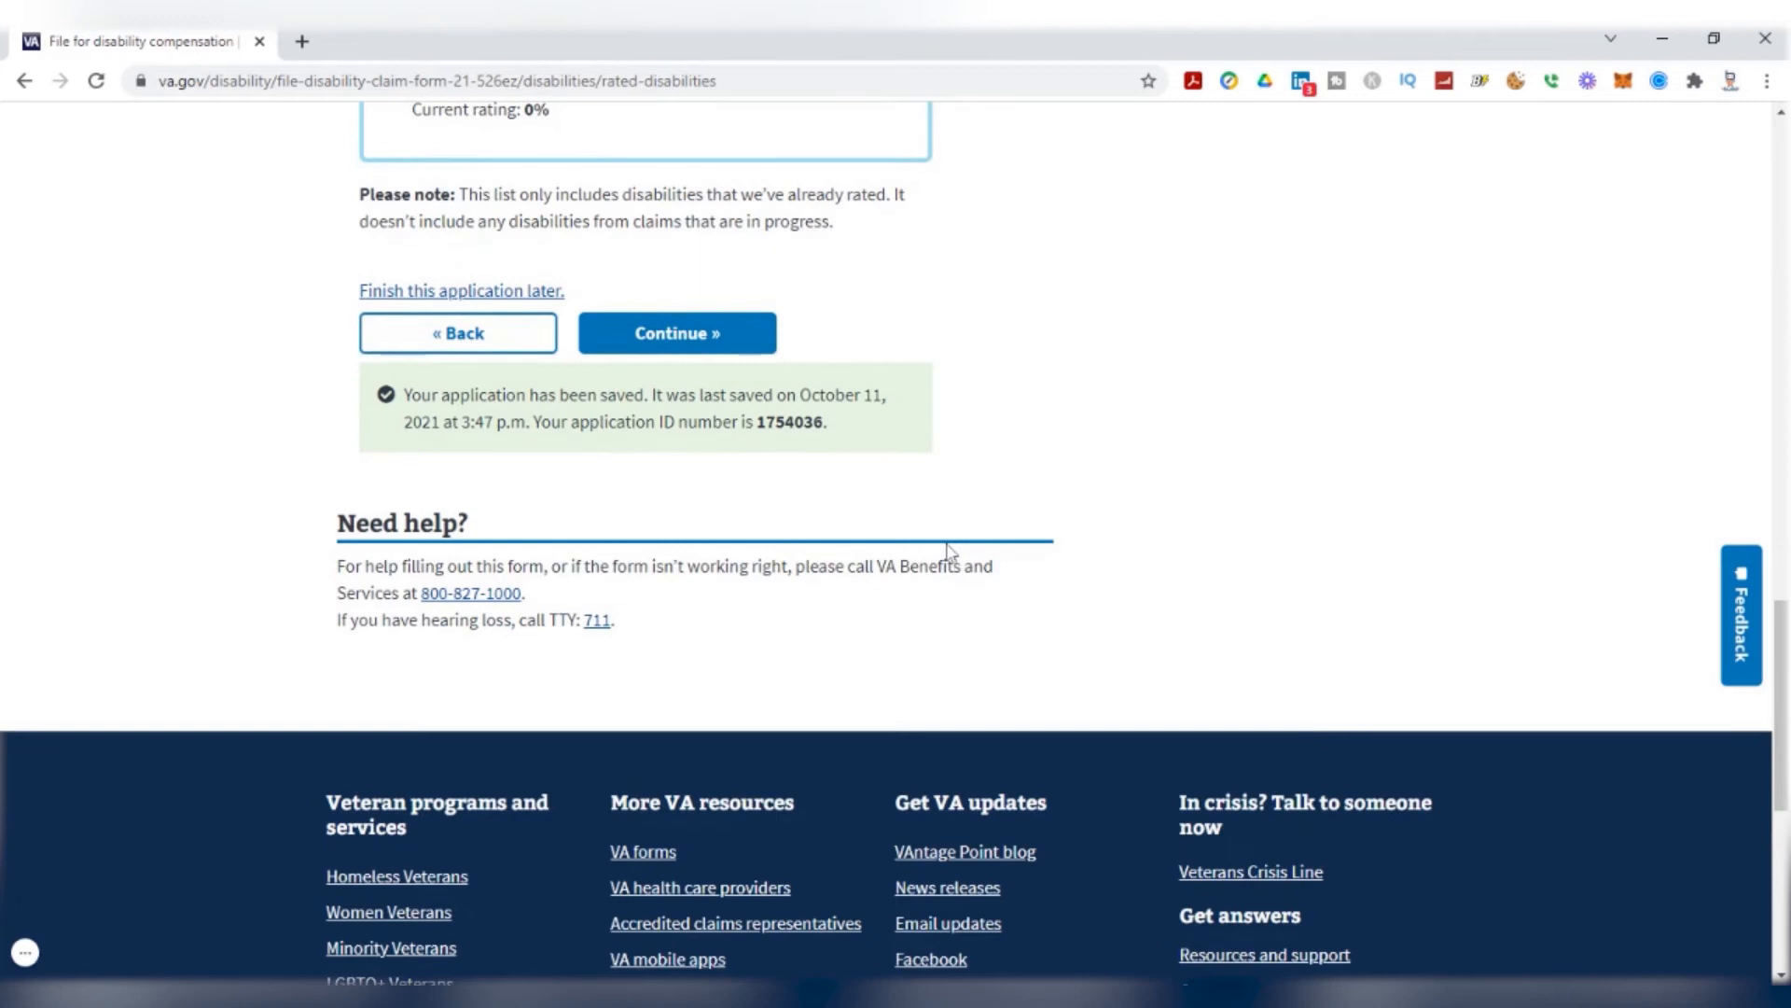
{"action": "left_click", "coordinate": [677, 332]}
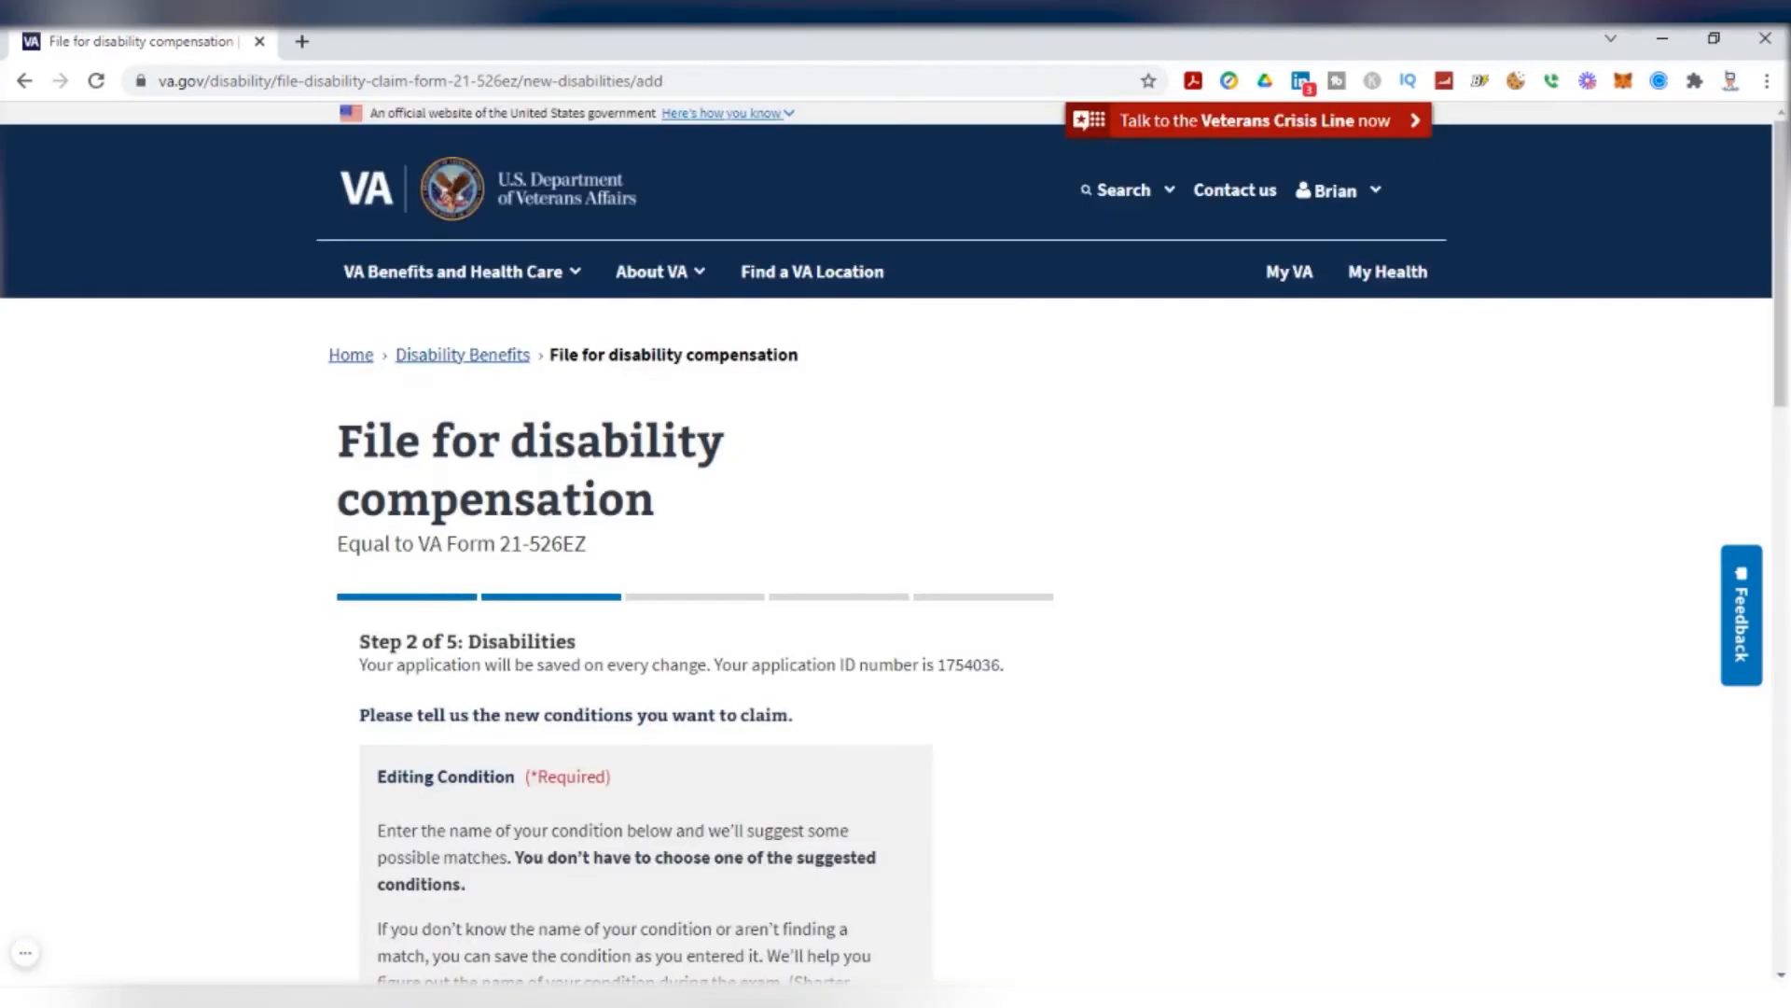
Enter 'somatic symptom disorder' as the new condition name and save it
{"action": "scroll", "scroll_direction": "down", "scroll_amount": 3}
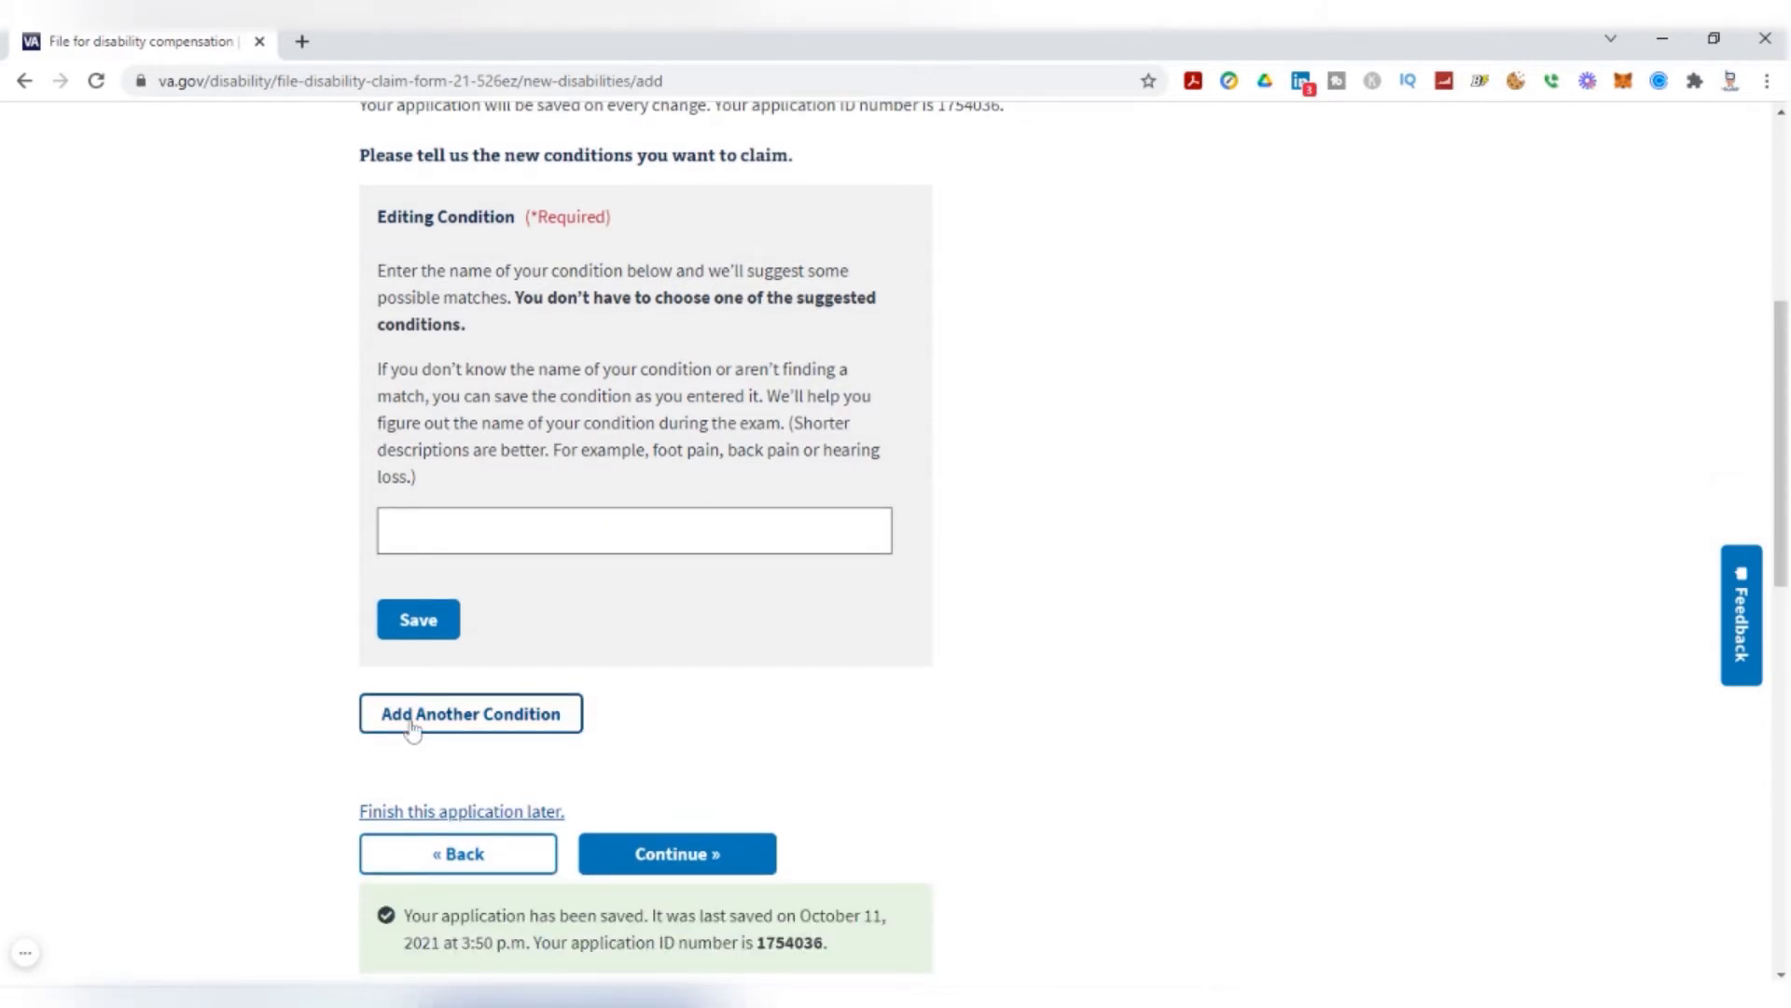
{"action": "mouse_move", "coordinate": [474, 606]}
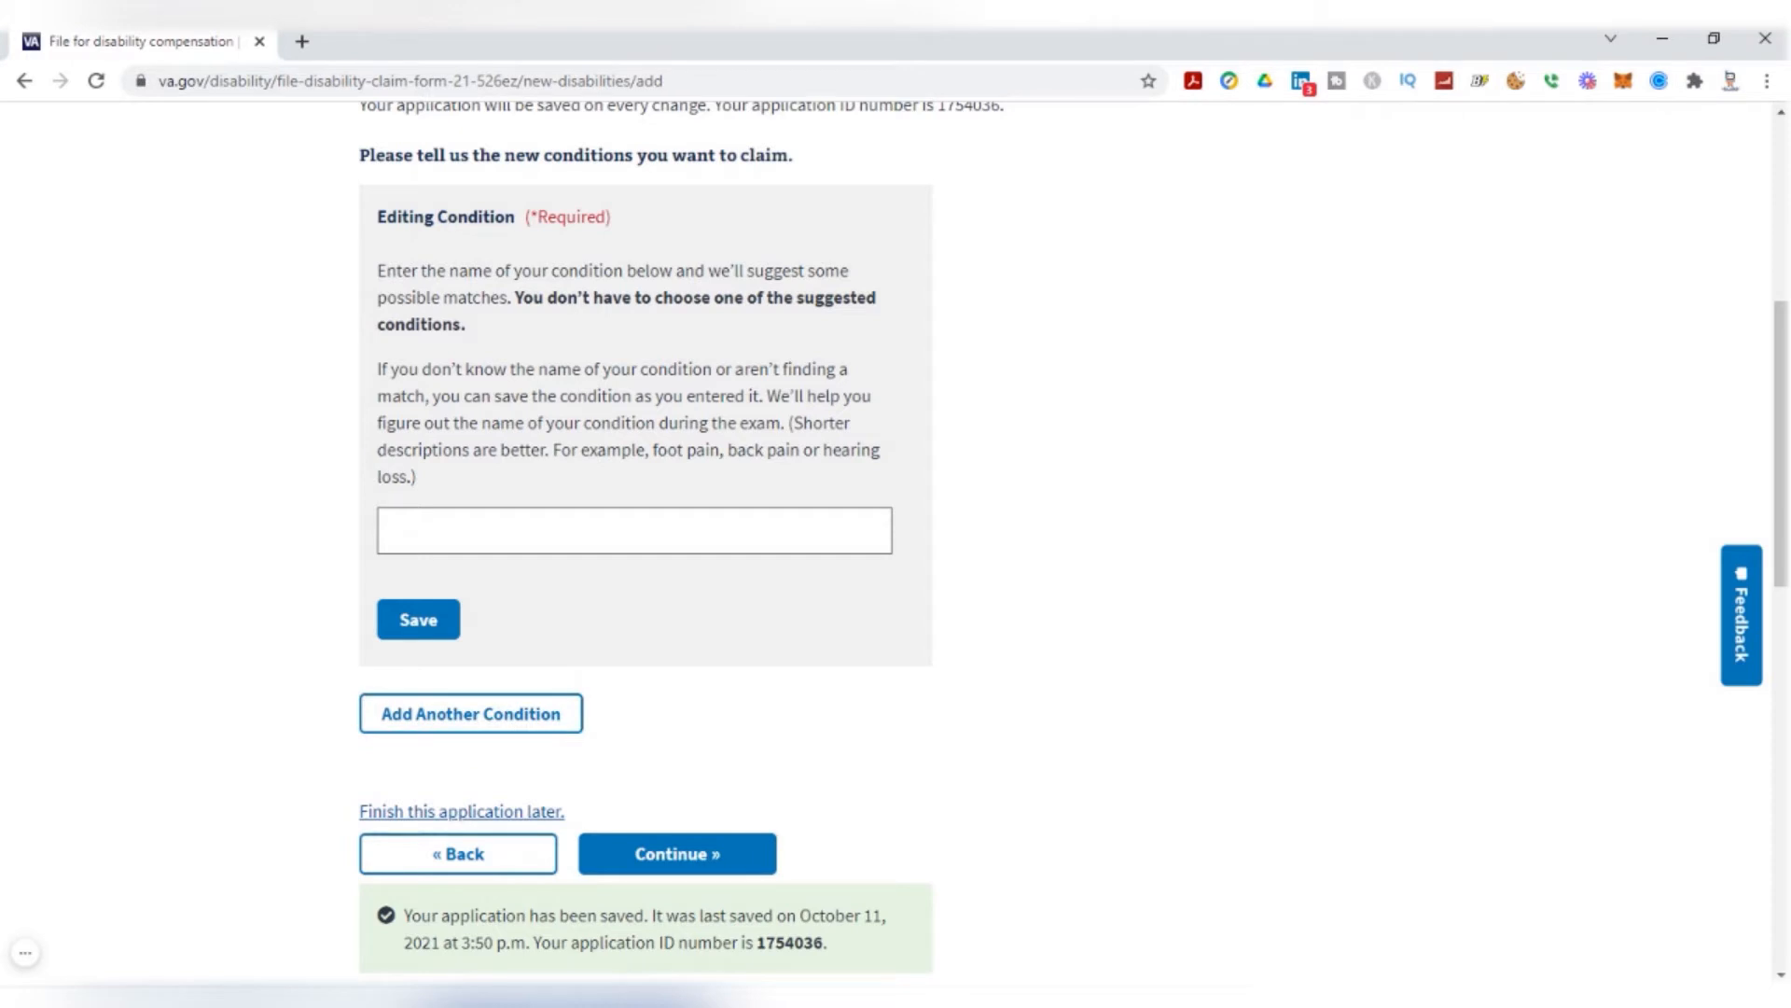
{"action": "left_click", "coordinate": [634, 530]}
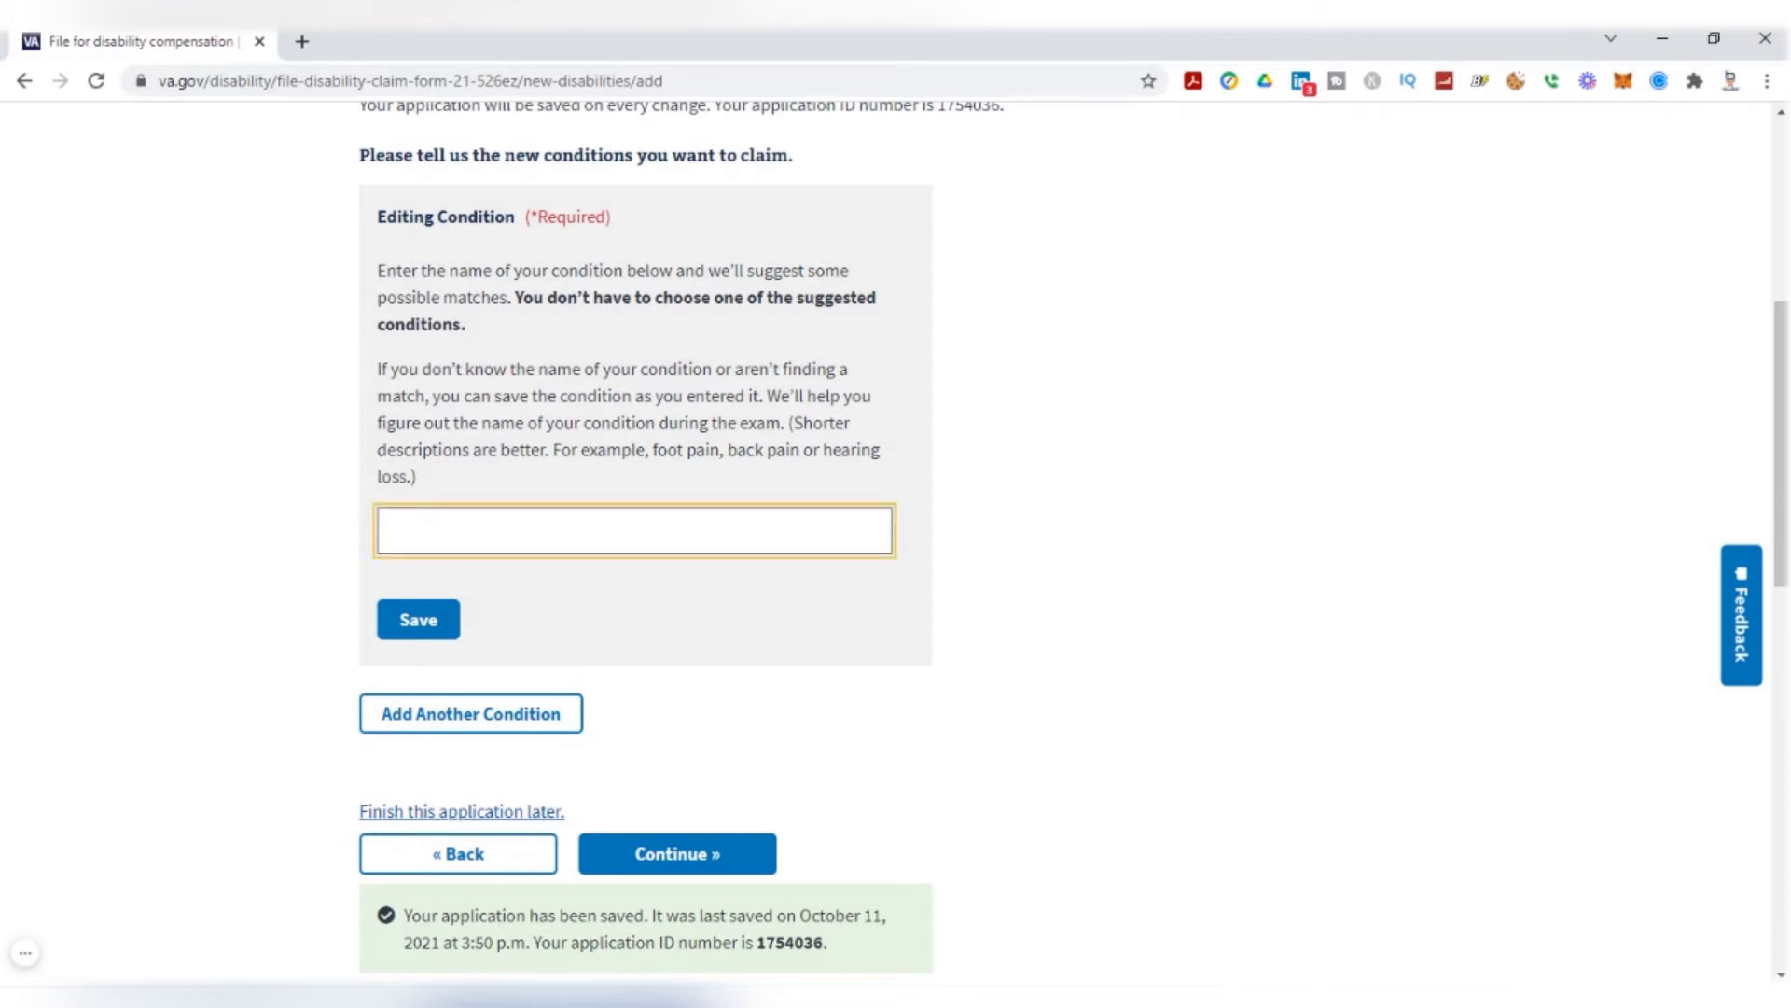
{"action": "left_click", "coordinate": [630, 556]}
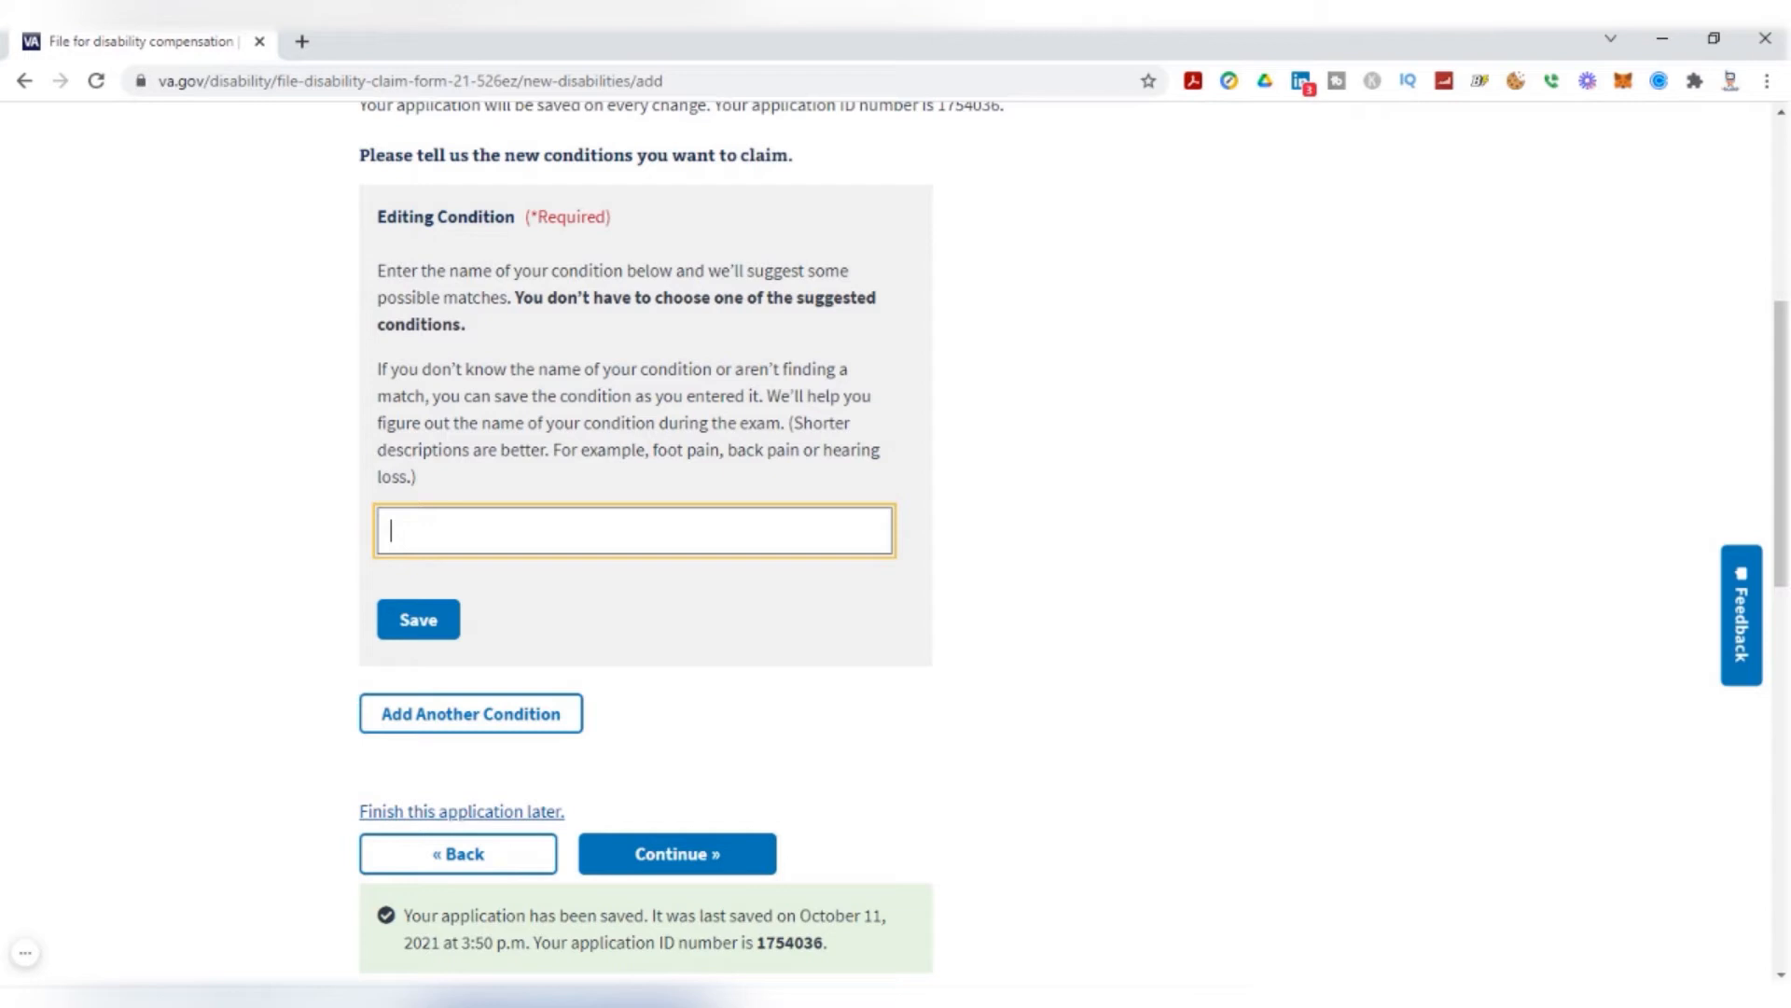
{"action": "type", "text": "somatic"}
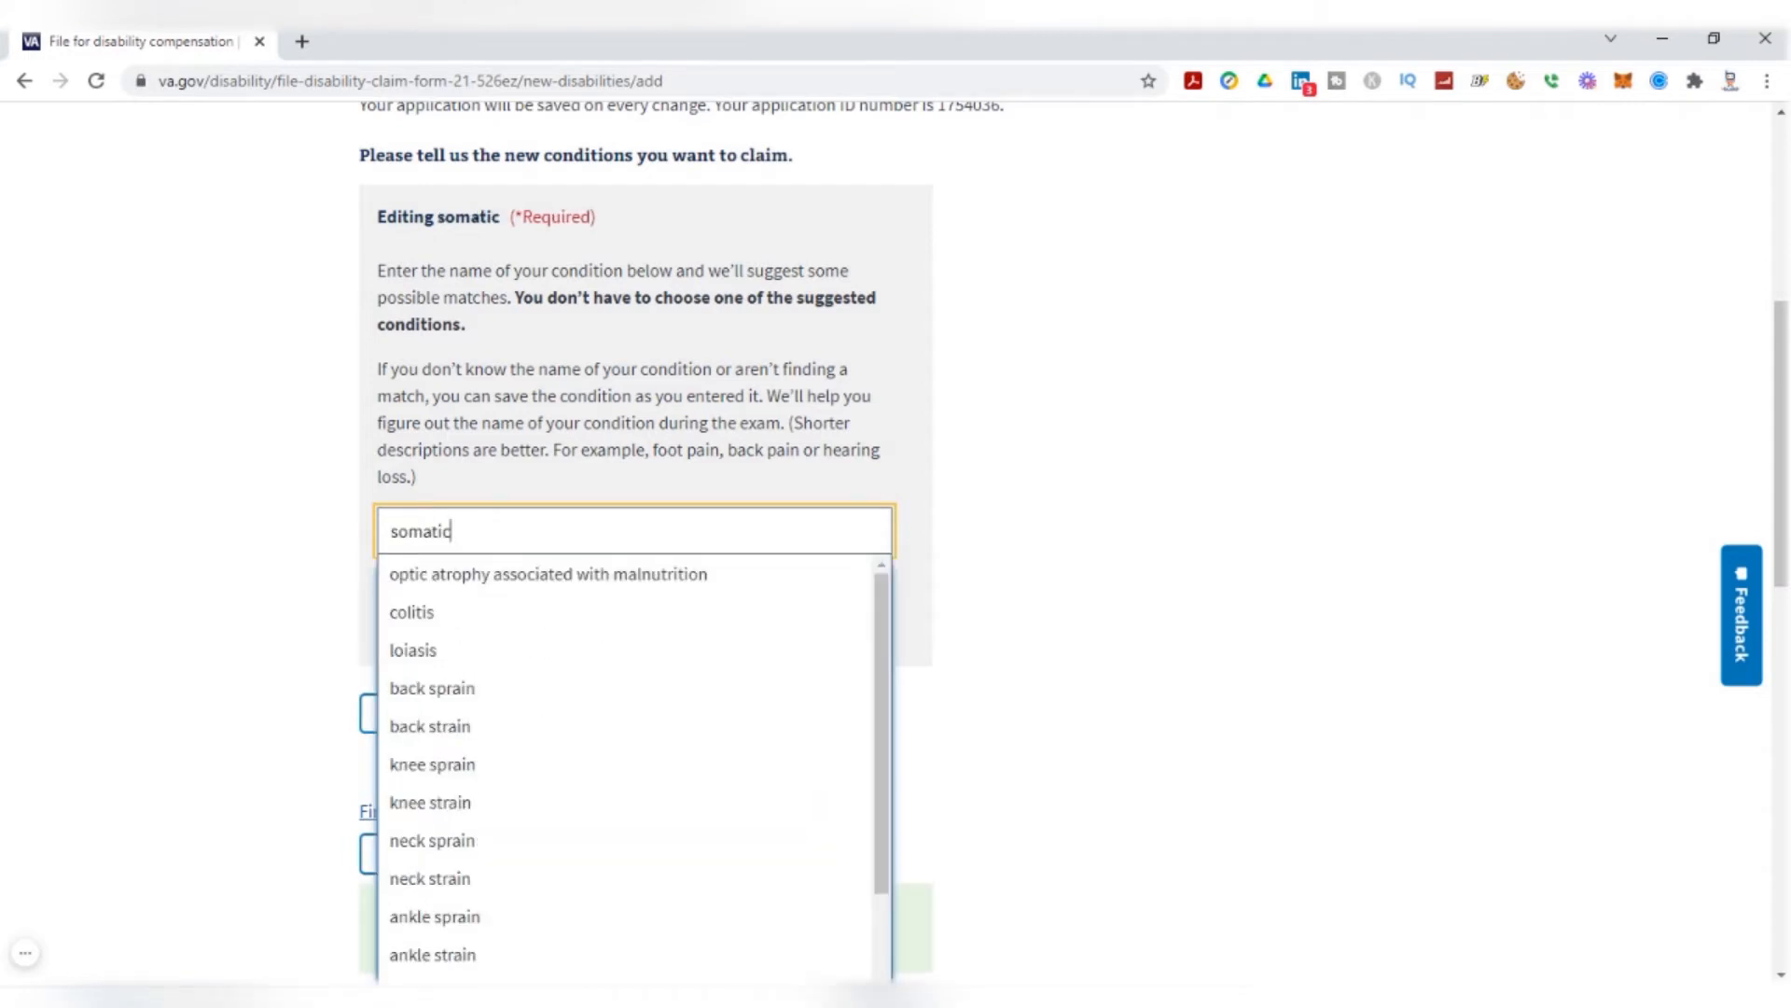
{"action": "mouse_move", "coordinate": [509, 586]}
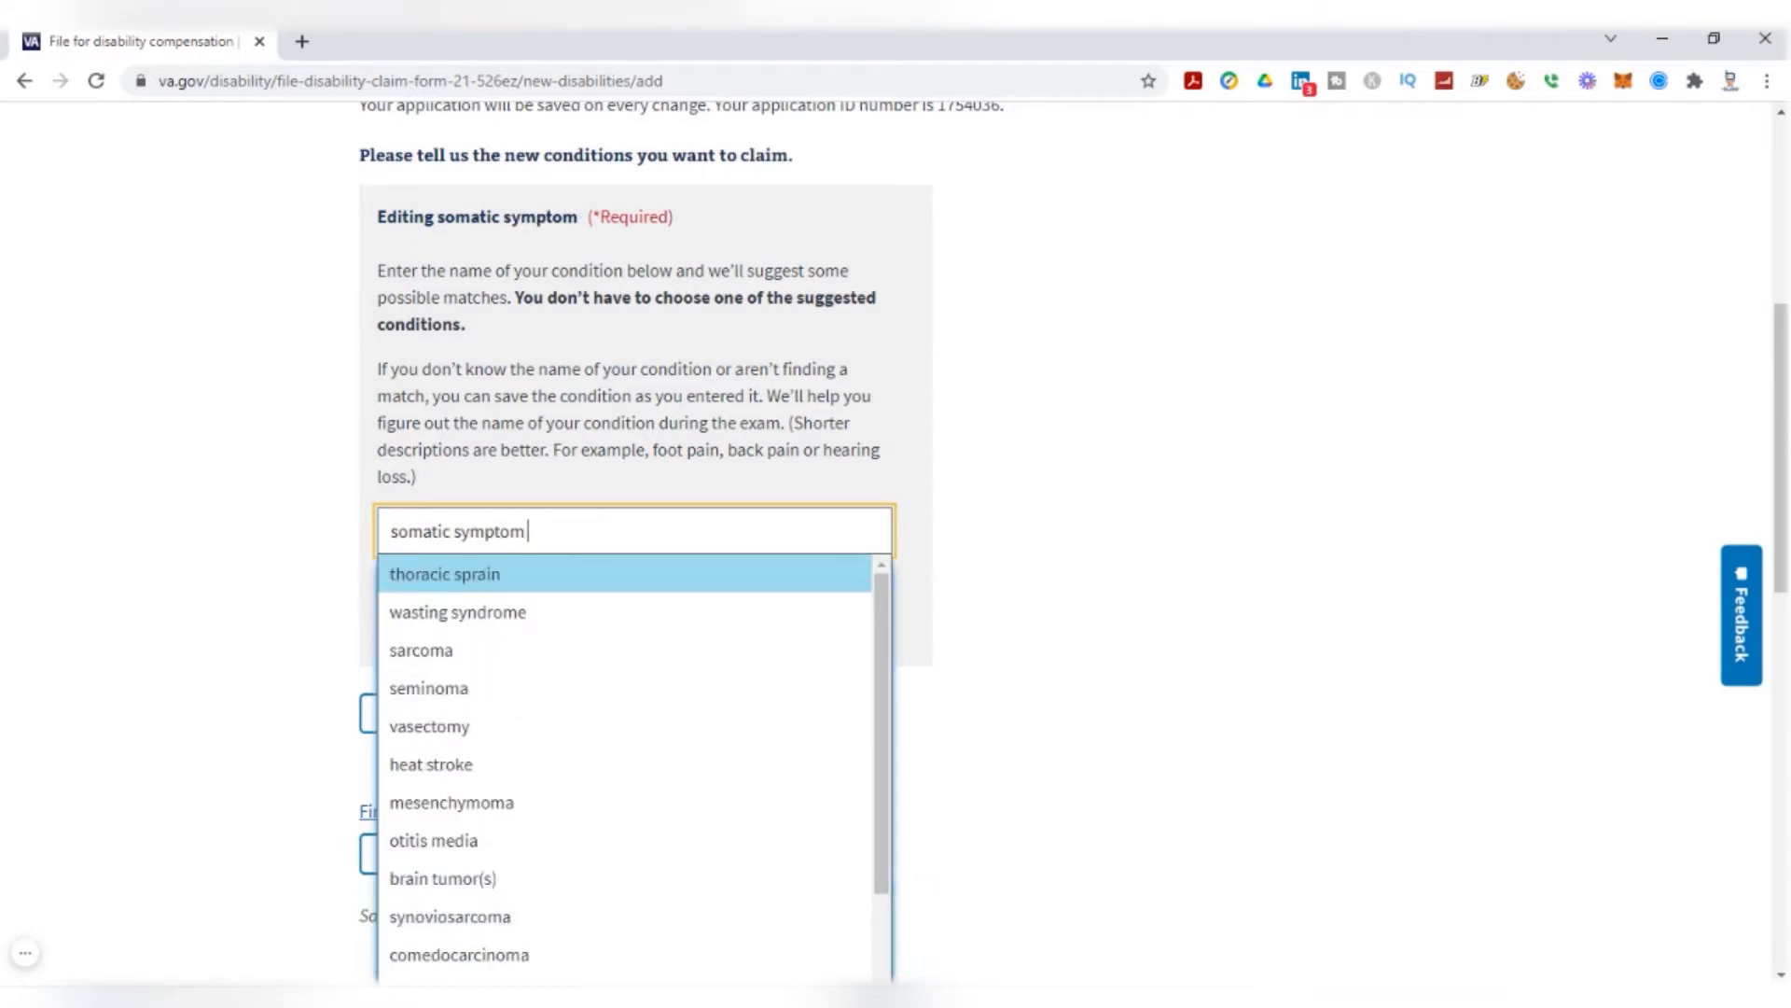
{"action": "type", "text": "disorder"}
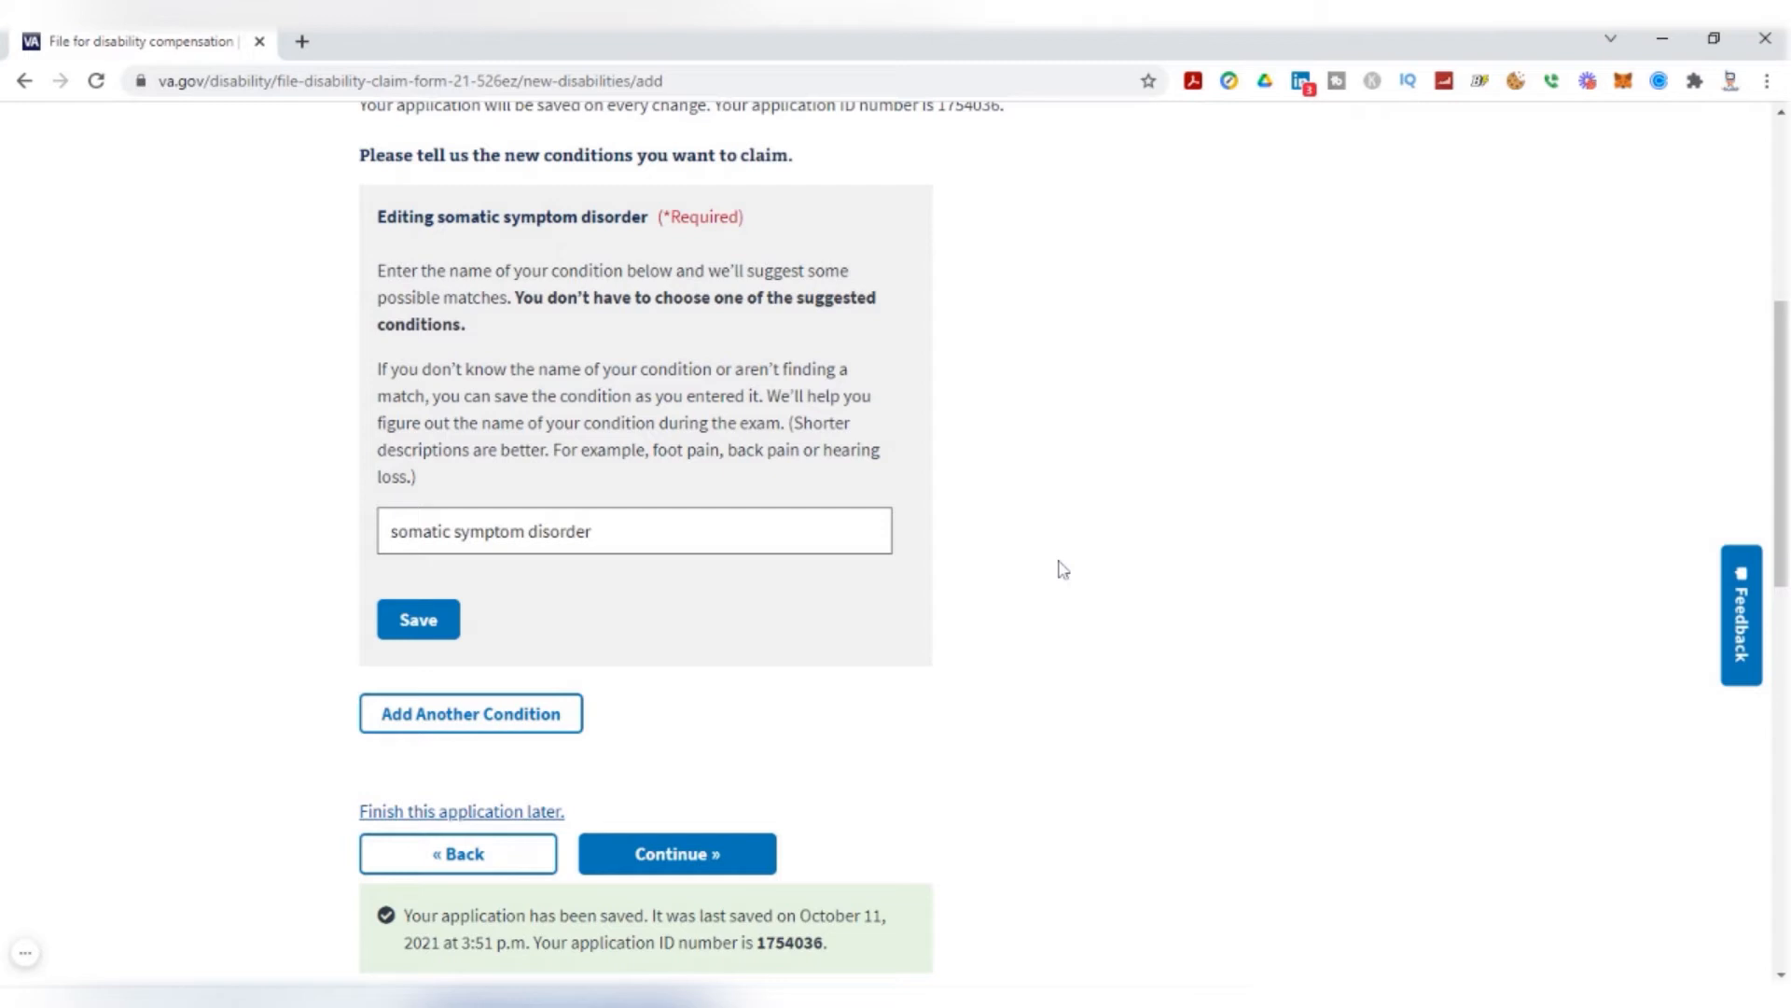
{"action": "left_click", "coordinate": [418, 617]}
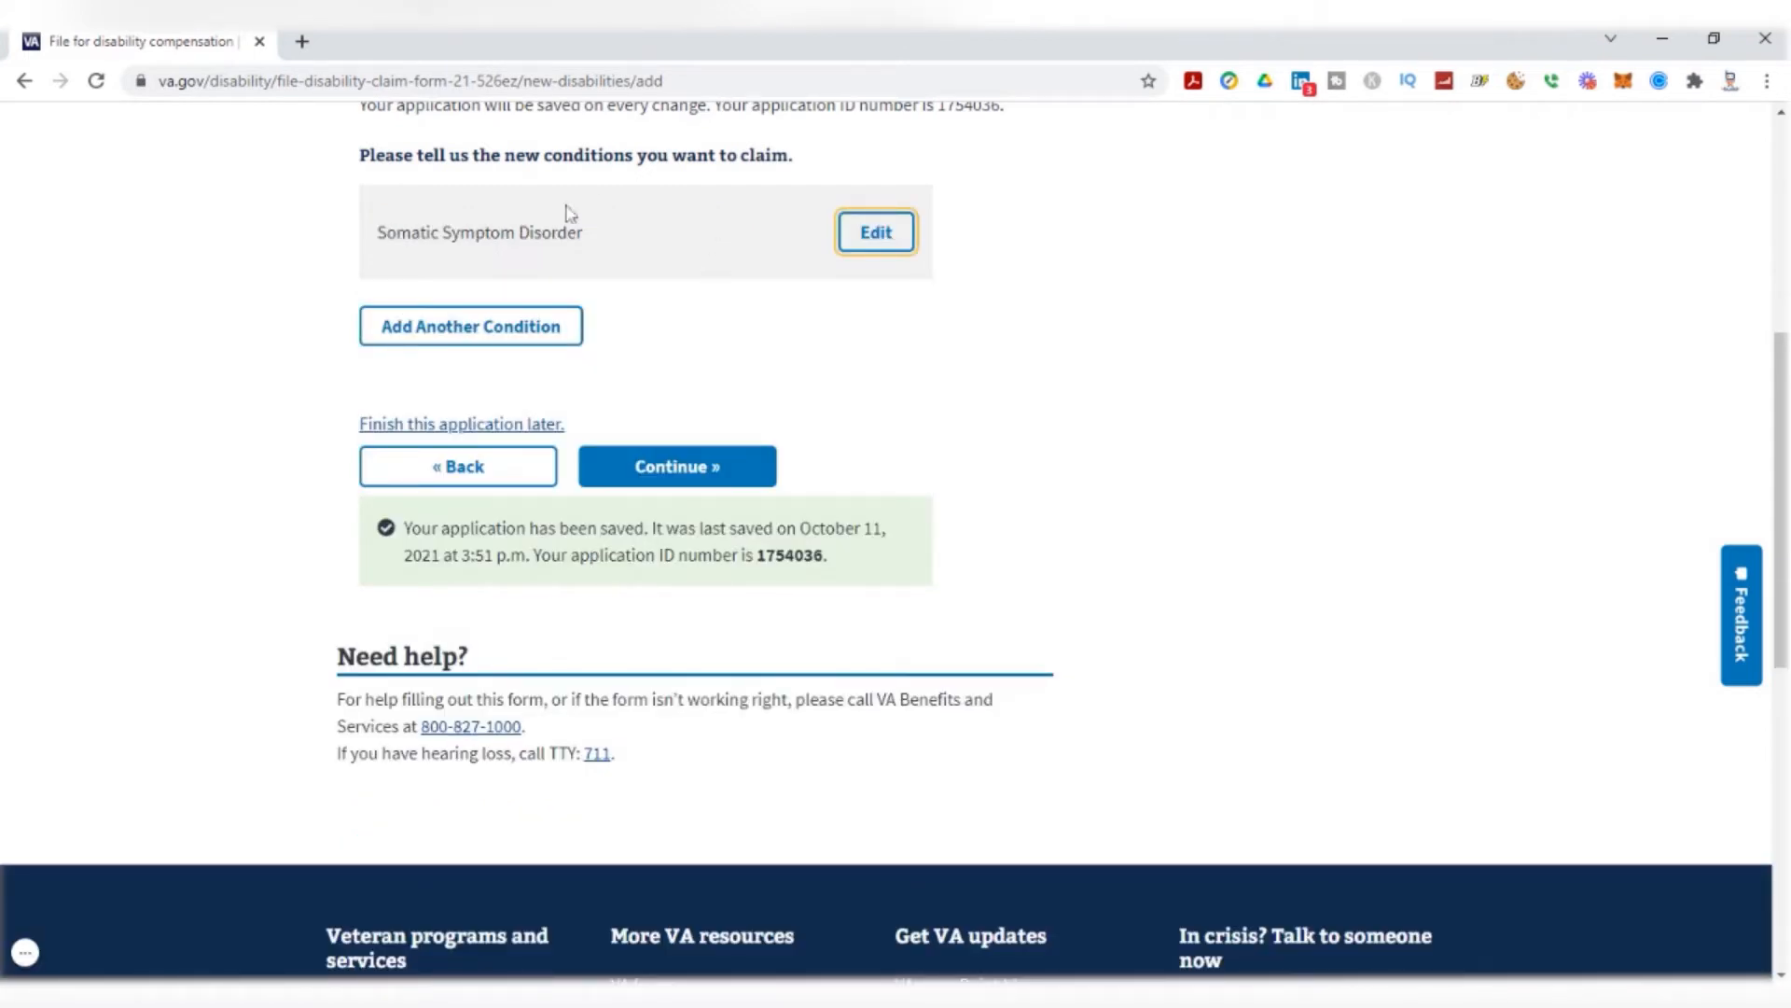
Continue from the follow-up intro to the Somatic Symptom Disorder cause question
{"action": "left_click", "coordinate": [676, 467]}
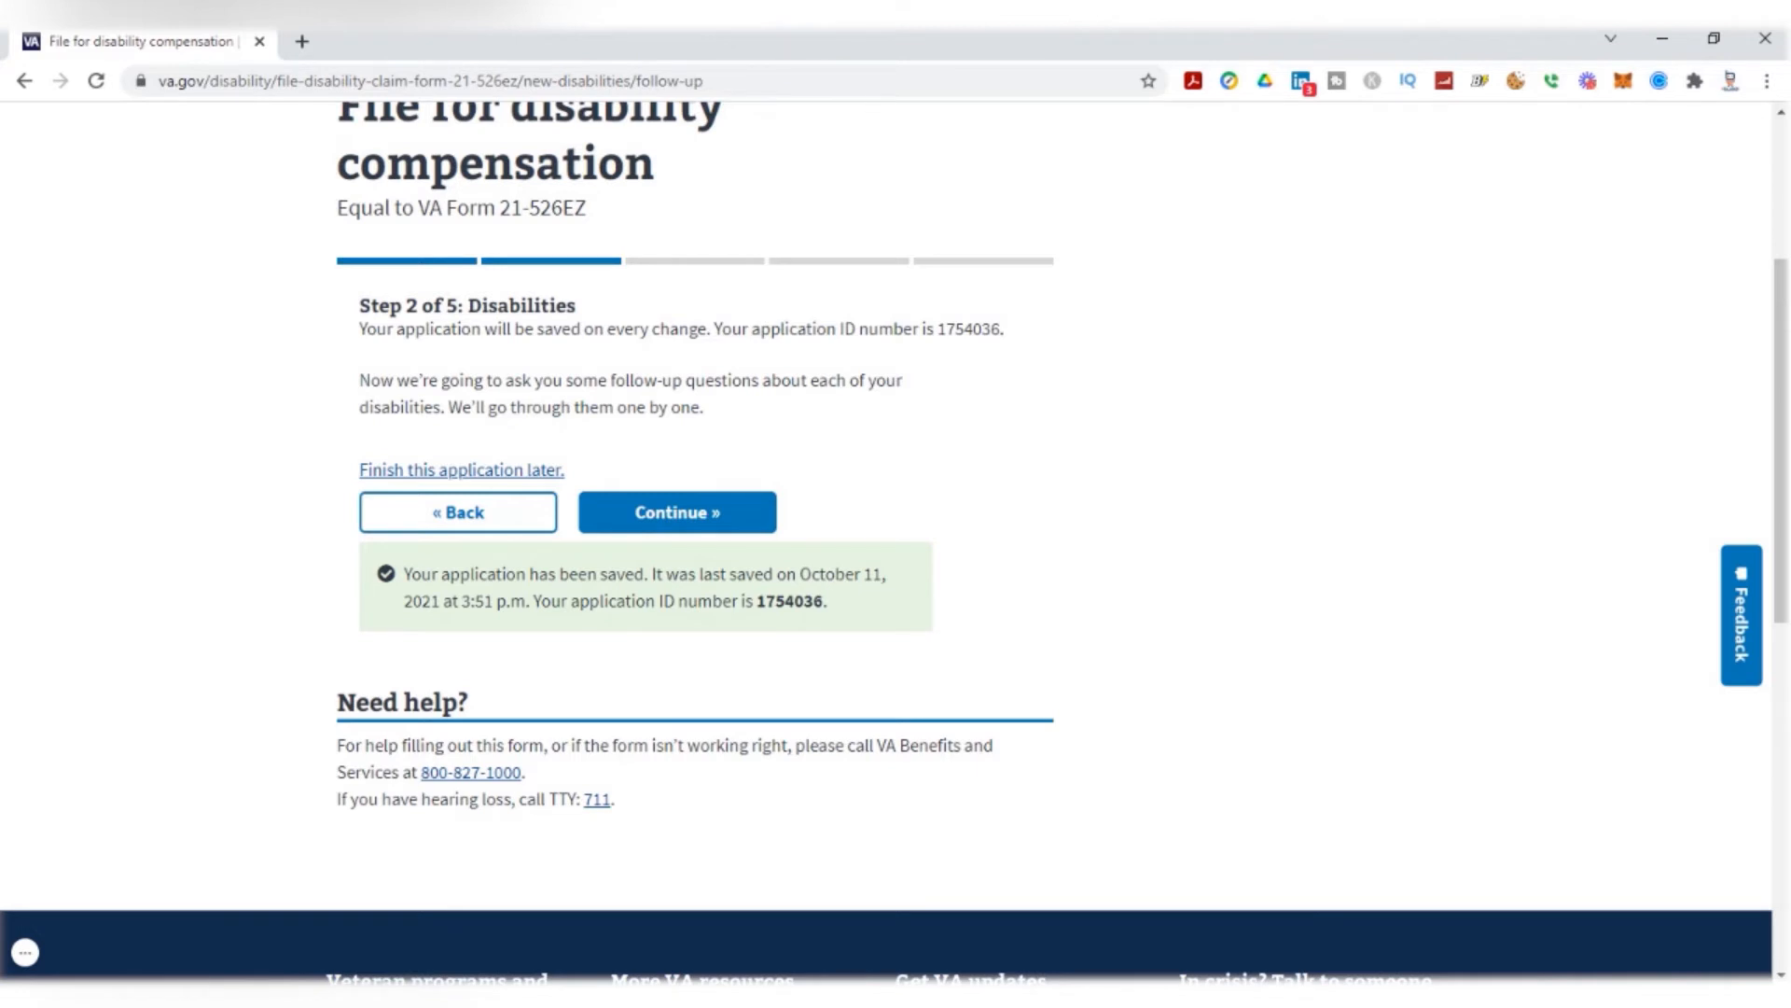
{"action": "left_click", "coordinate": [677, 511]}
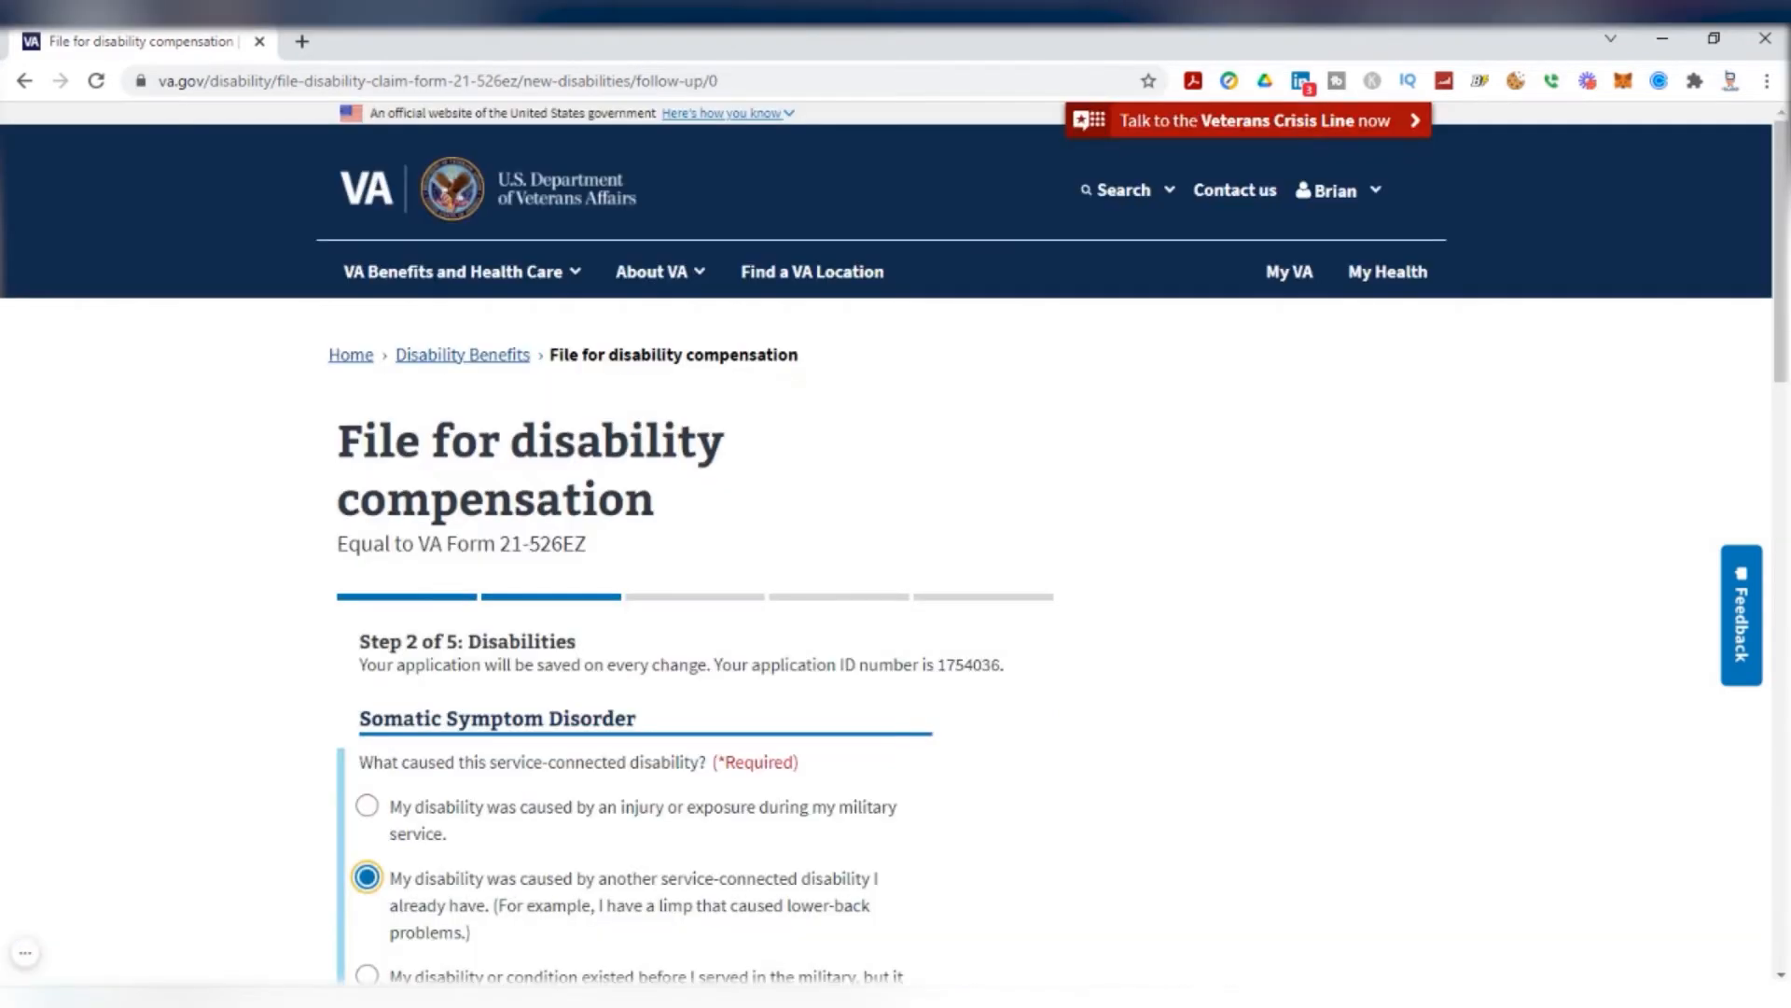
{"action": "mouse_move", "coordinate": [978, 478]}
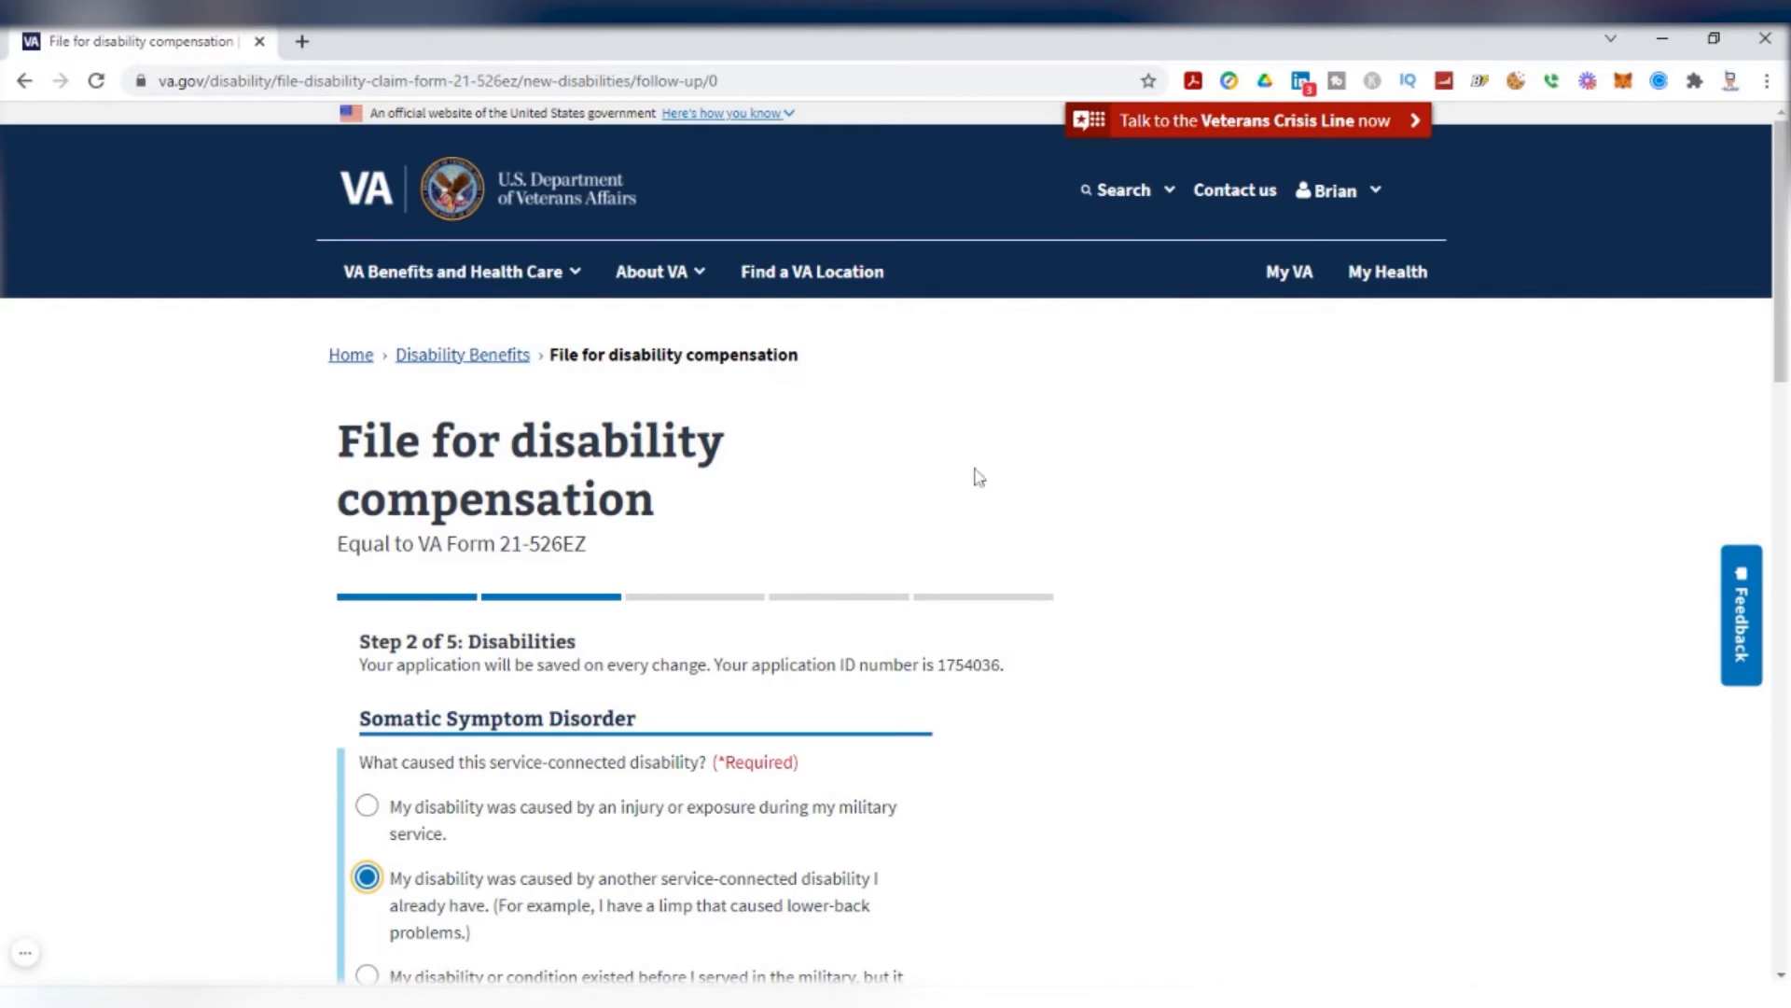
{"action": "scroll", "scroll_direction": "down", "scroll_amount": 3}
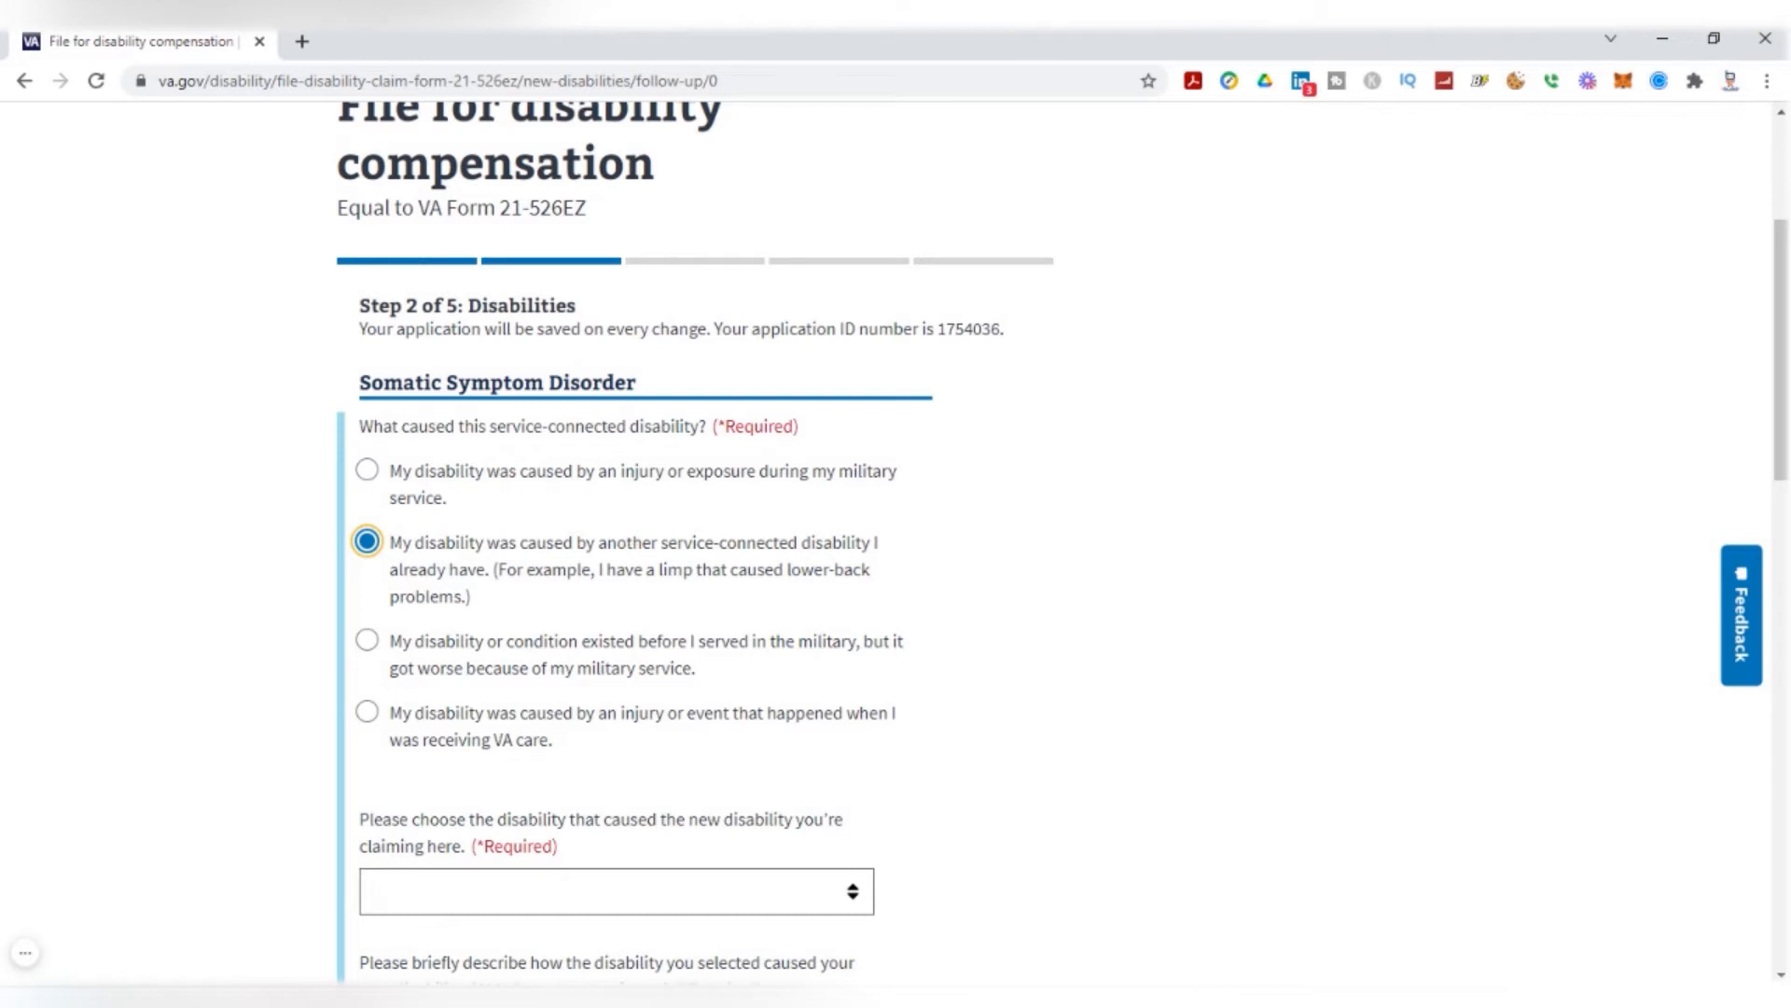
{"action": "mouse_move", "coordinate": [480, 552]}
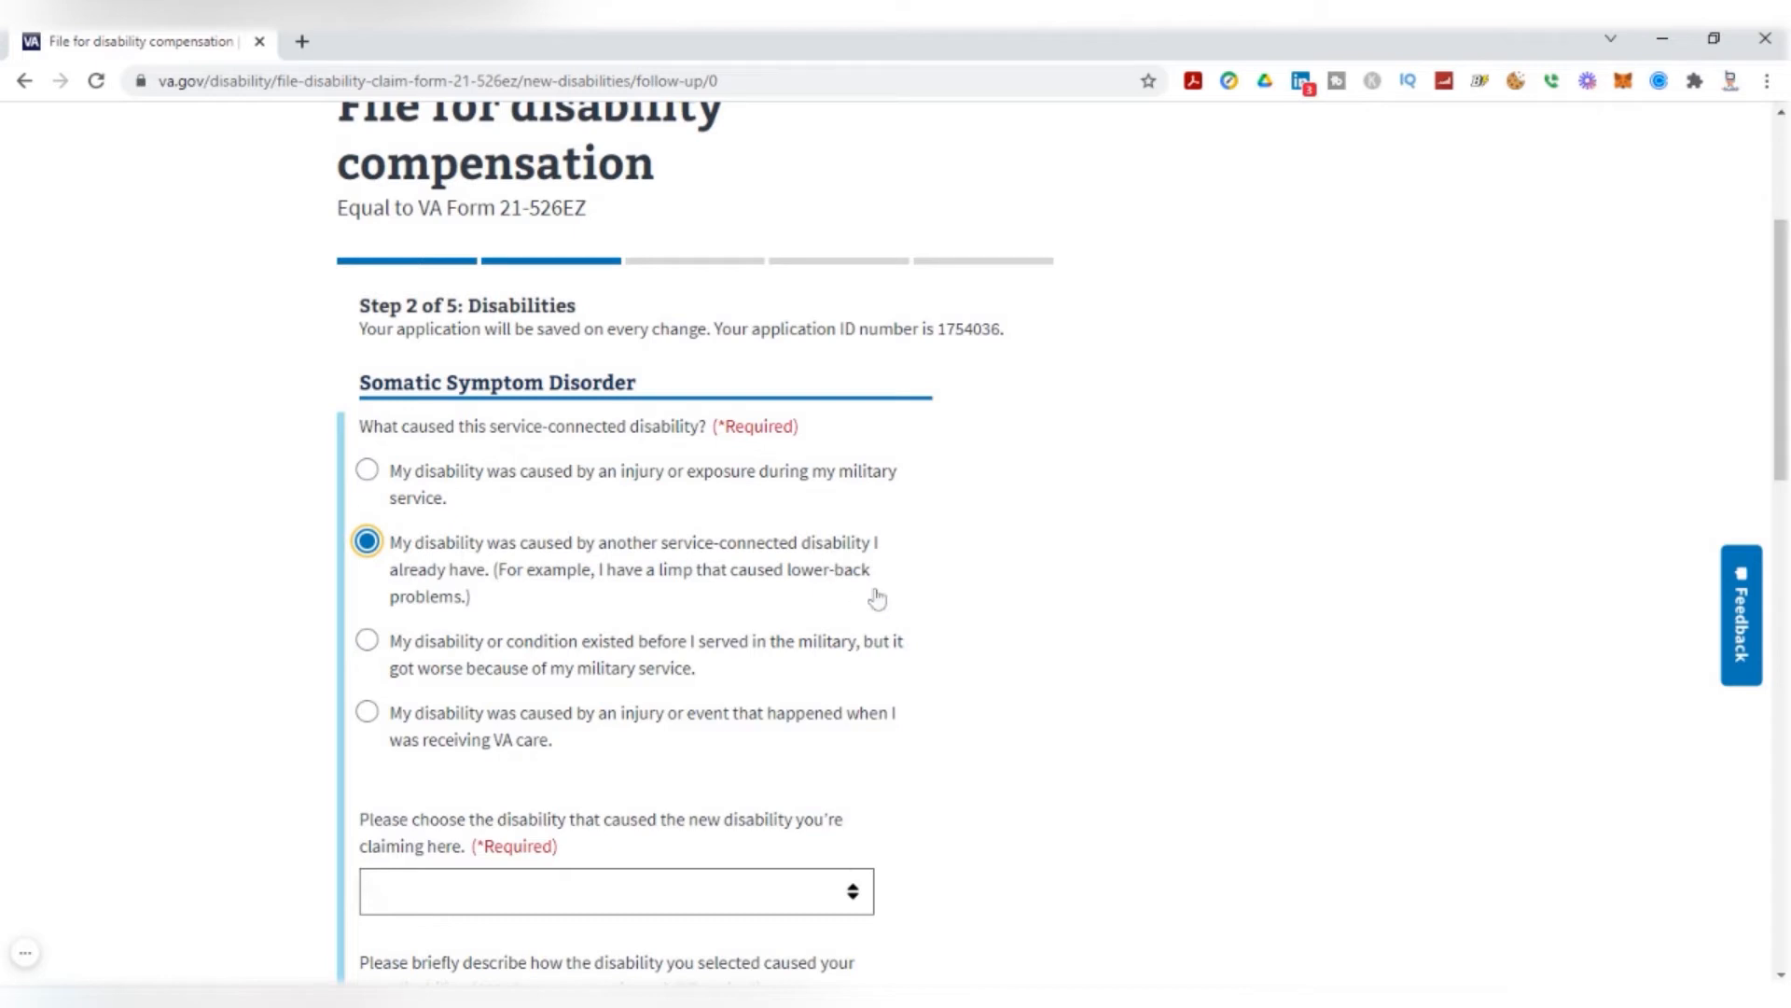
Choose 'caused by another service-connected disability' as the cause of Somatic Symptom Disorder
{"action": "scroll", "scroll_direction": "down", "scroll_amount": 3}
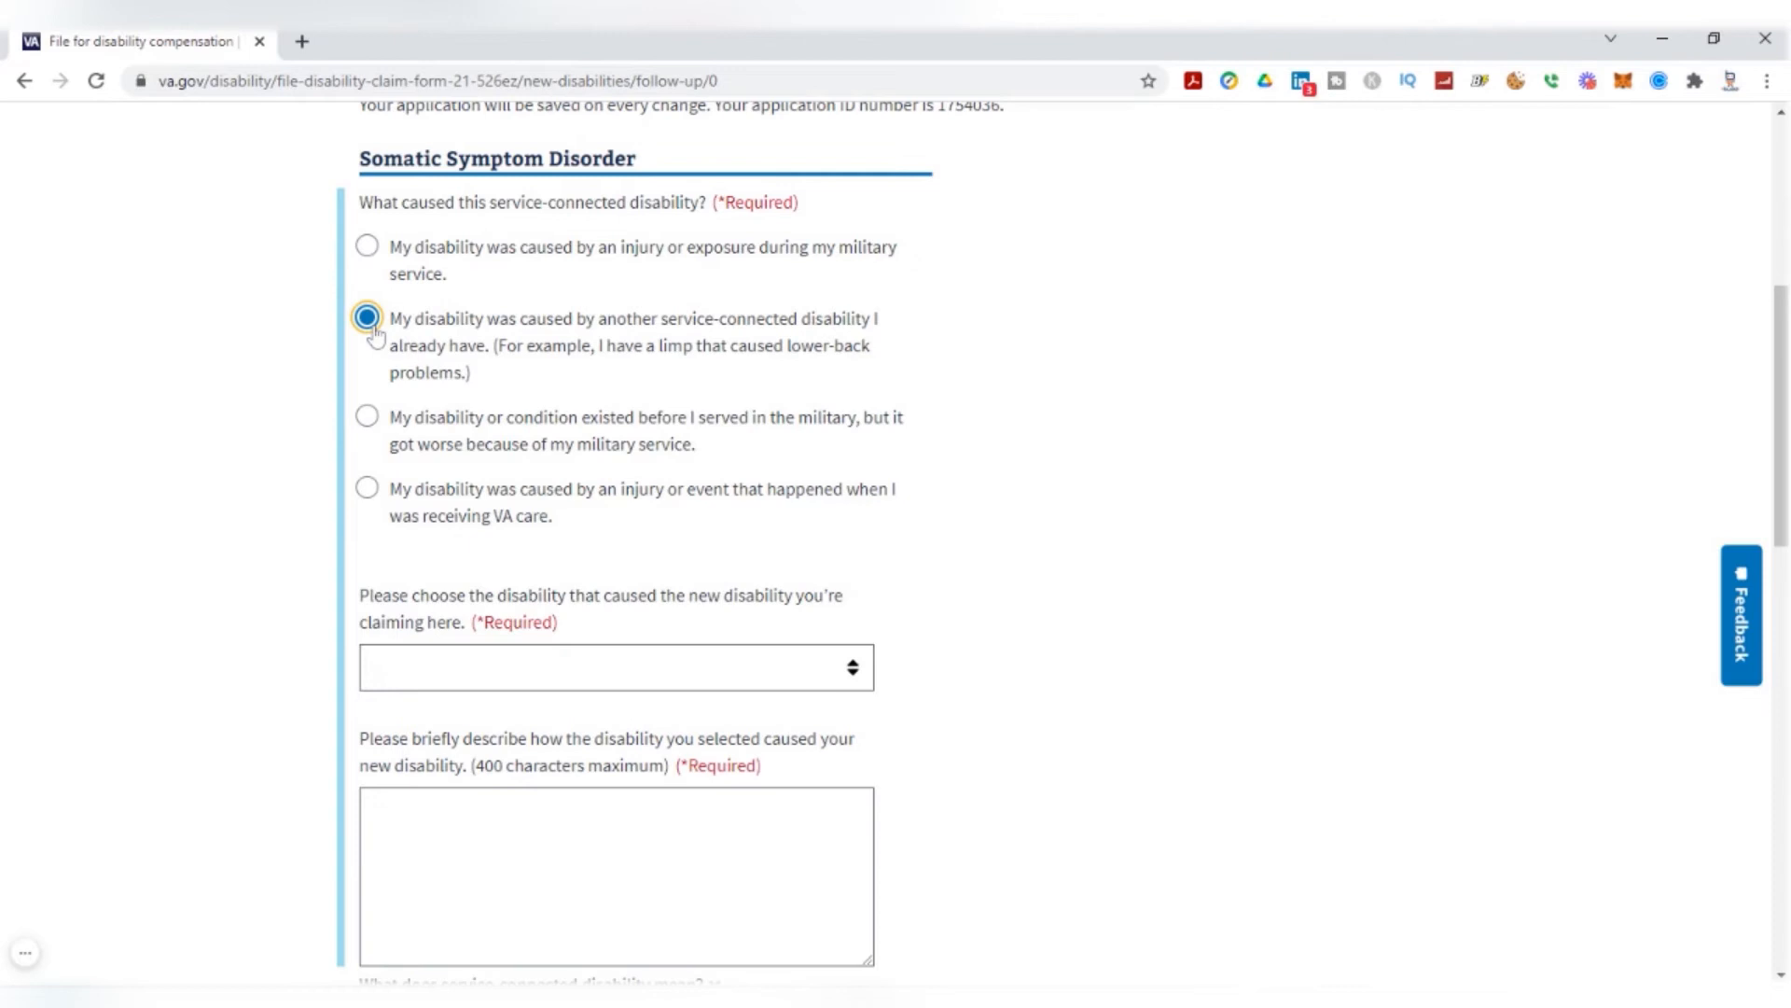
{"action": "left_click", "coordinate": [365, 247]}
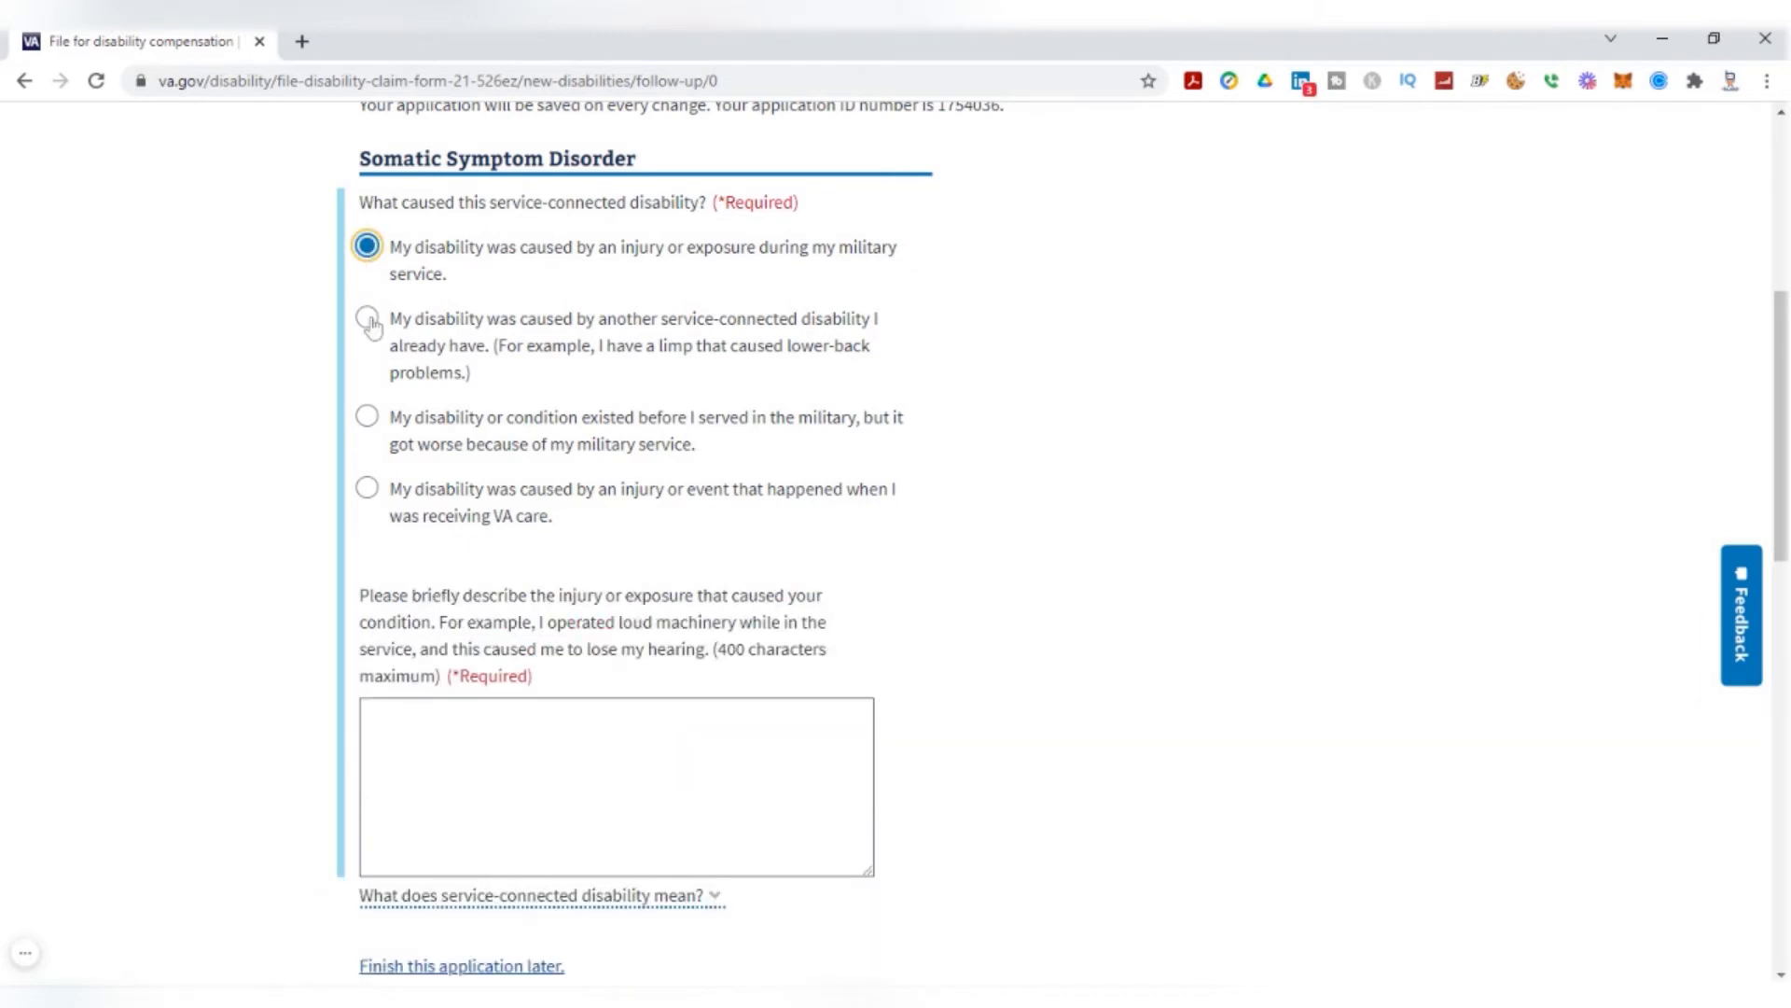
{"action": "left_click", "coordinate": [365, 321]}
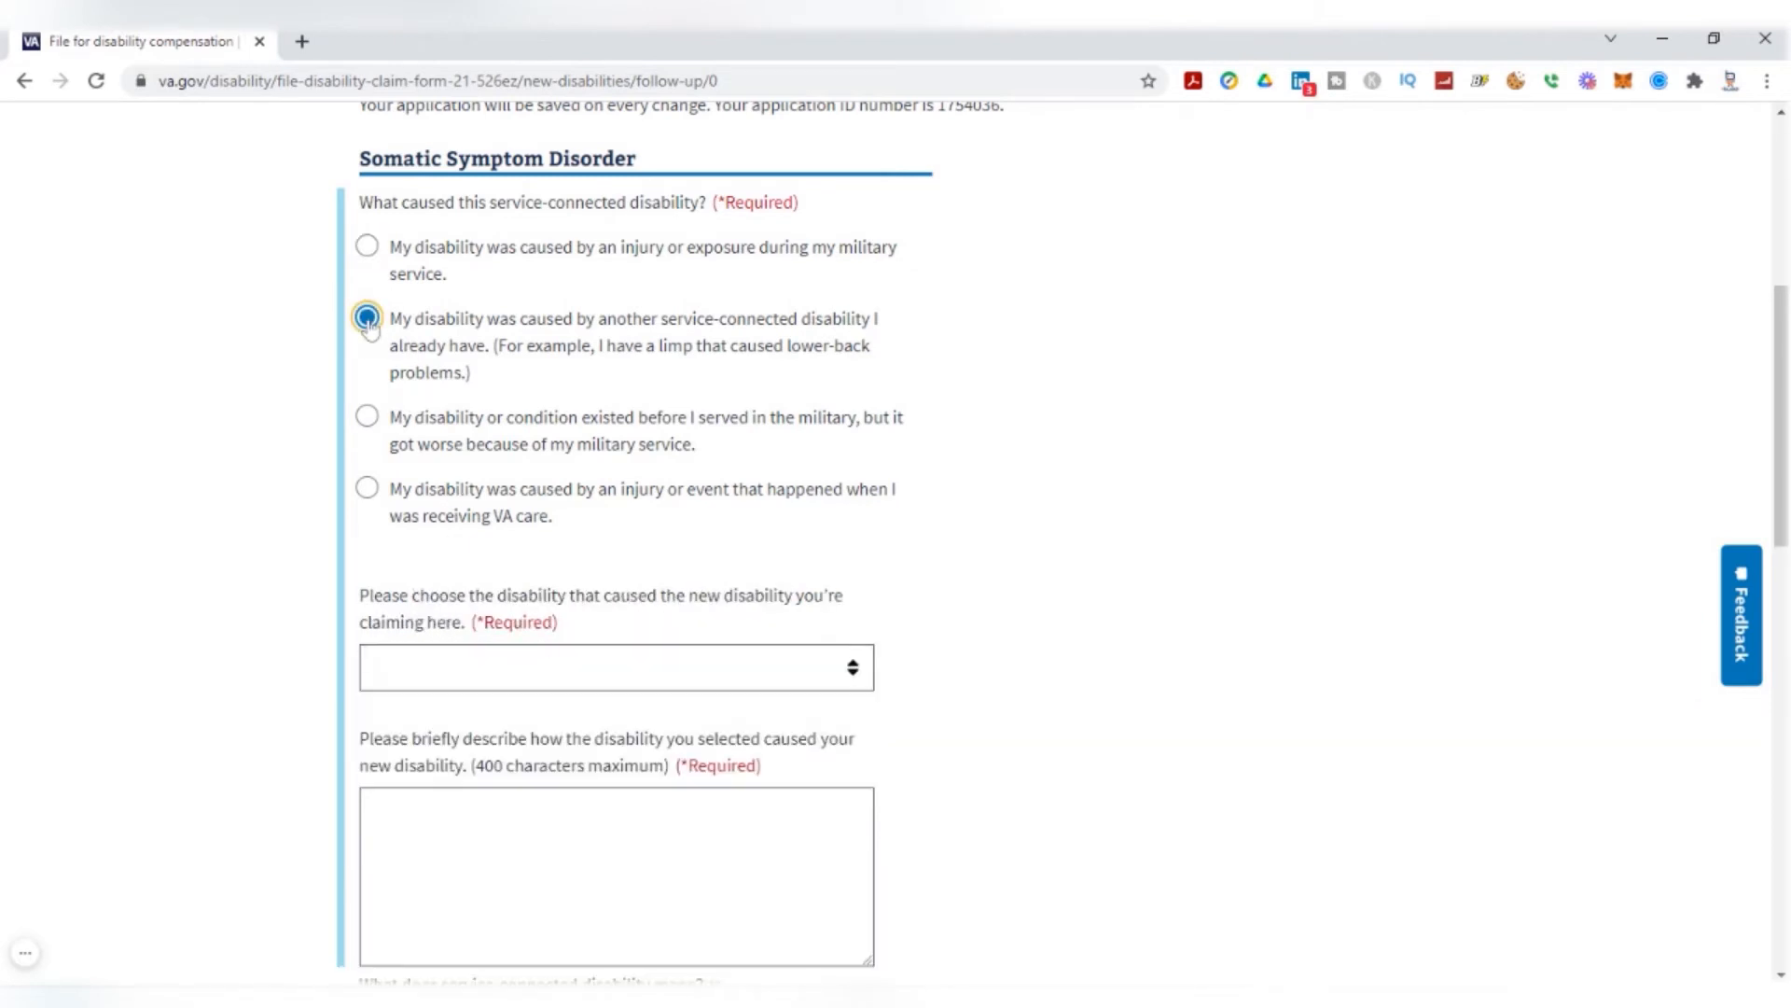
{"action": "left_click", "coordinate": [366, 317]}
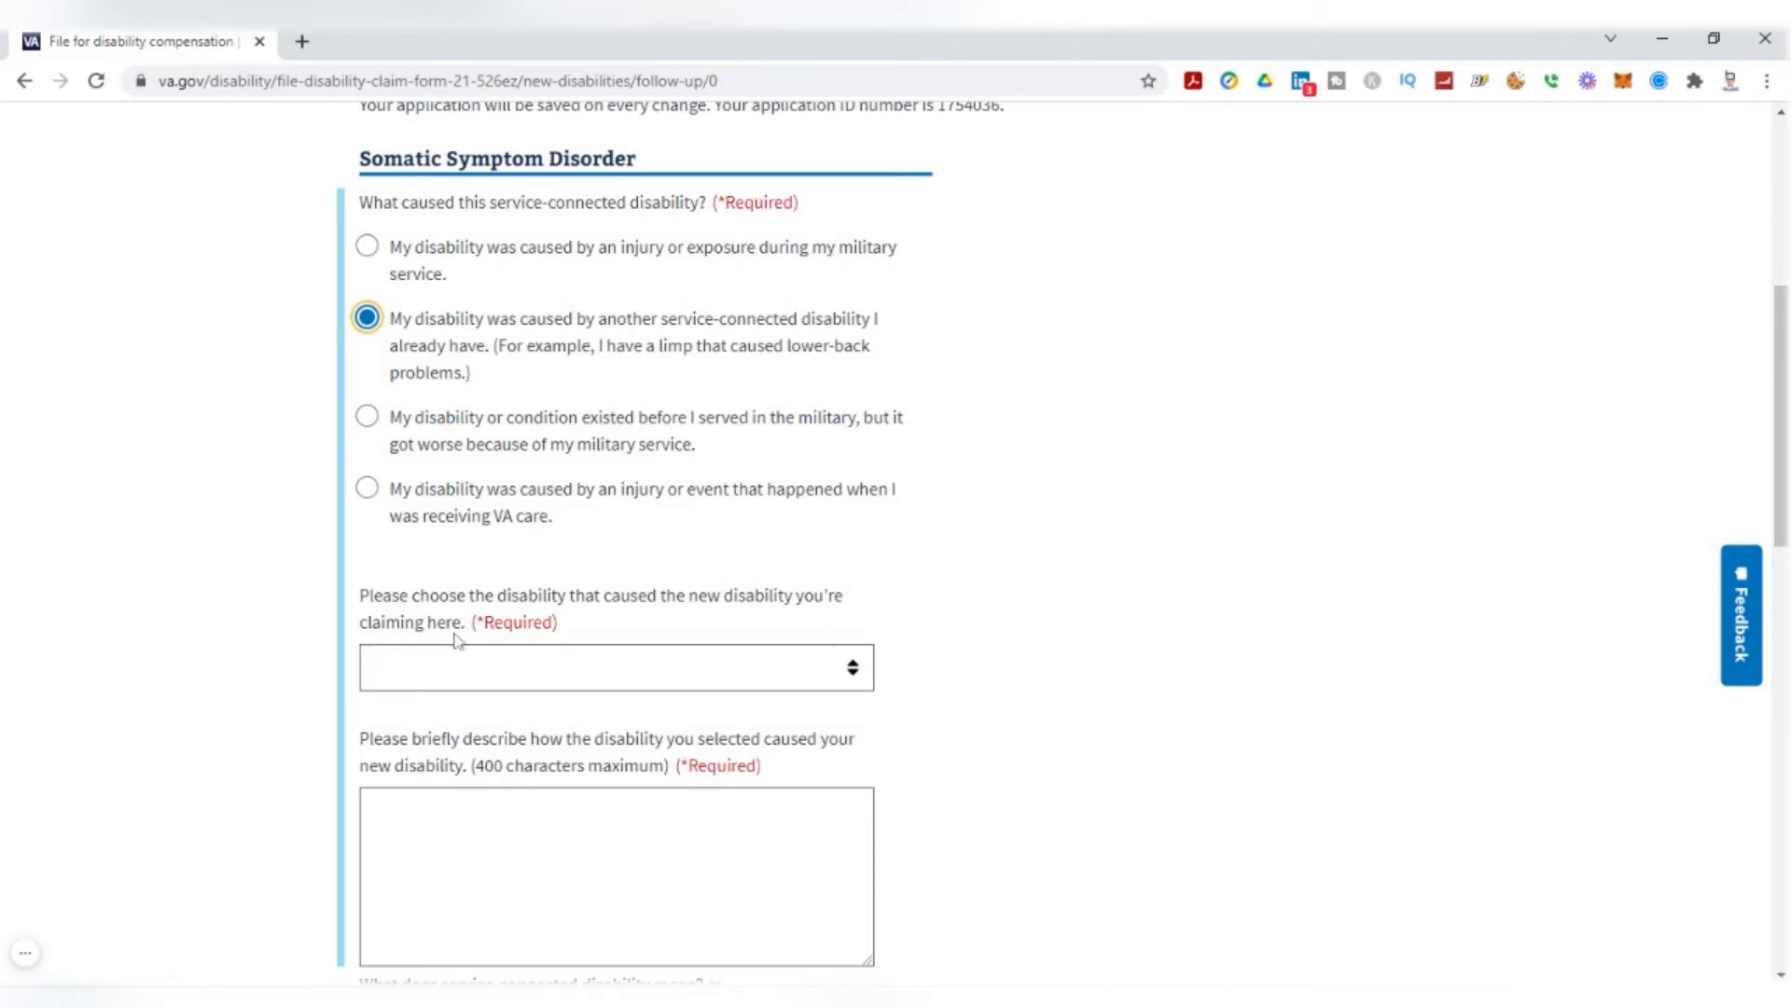
{"action": "mouse_move", "coordinate": [634, 614]}
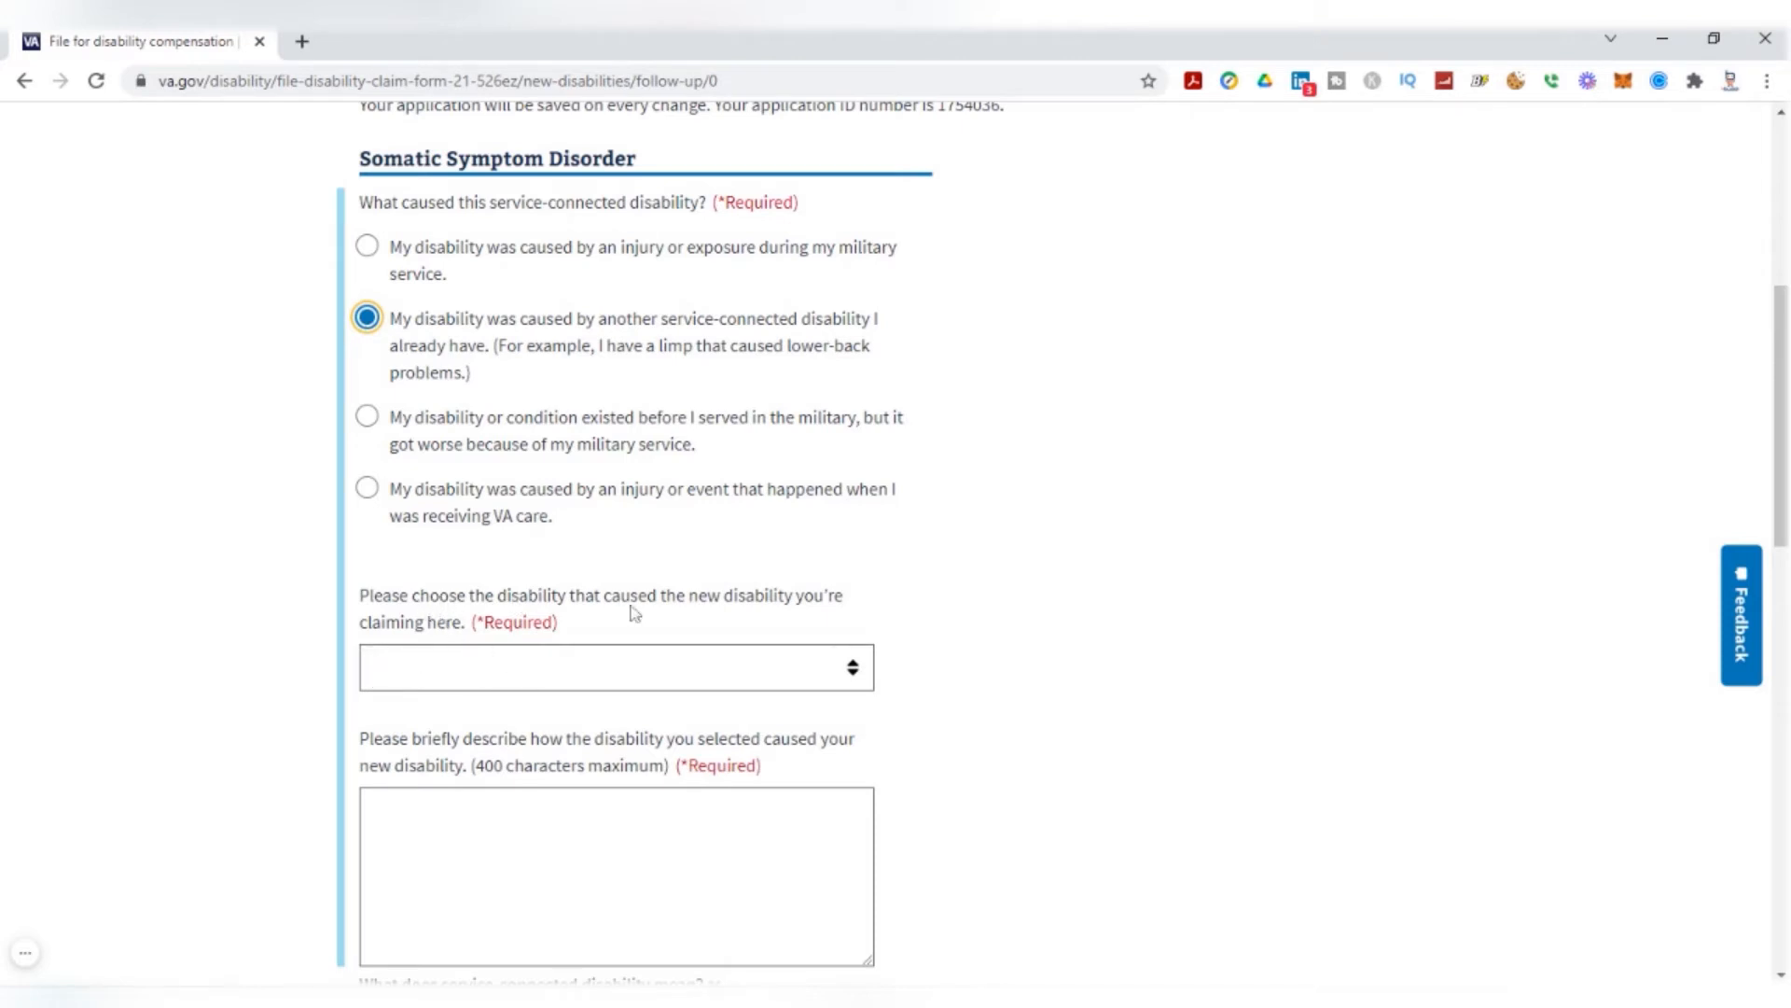
{"action": "mouse_move", "coordinate": [450, 642]}
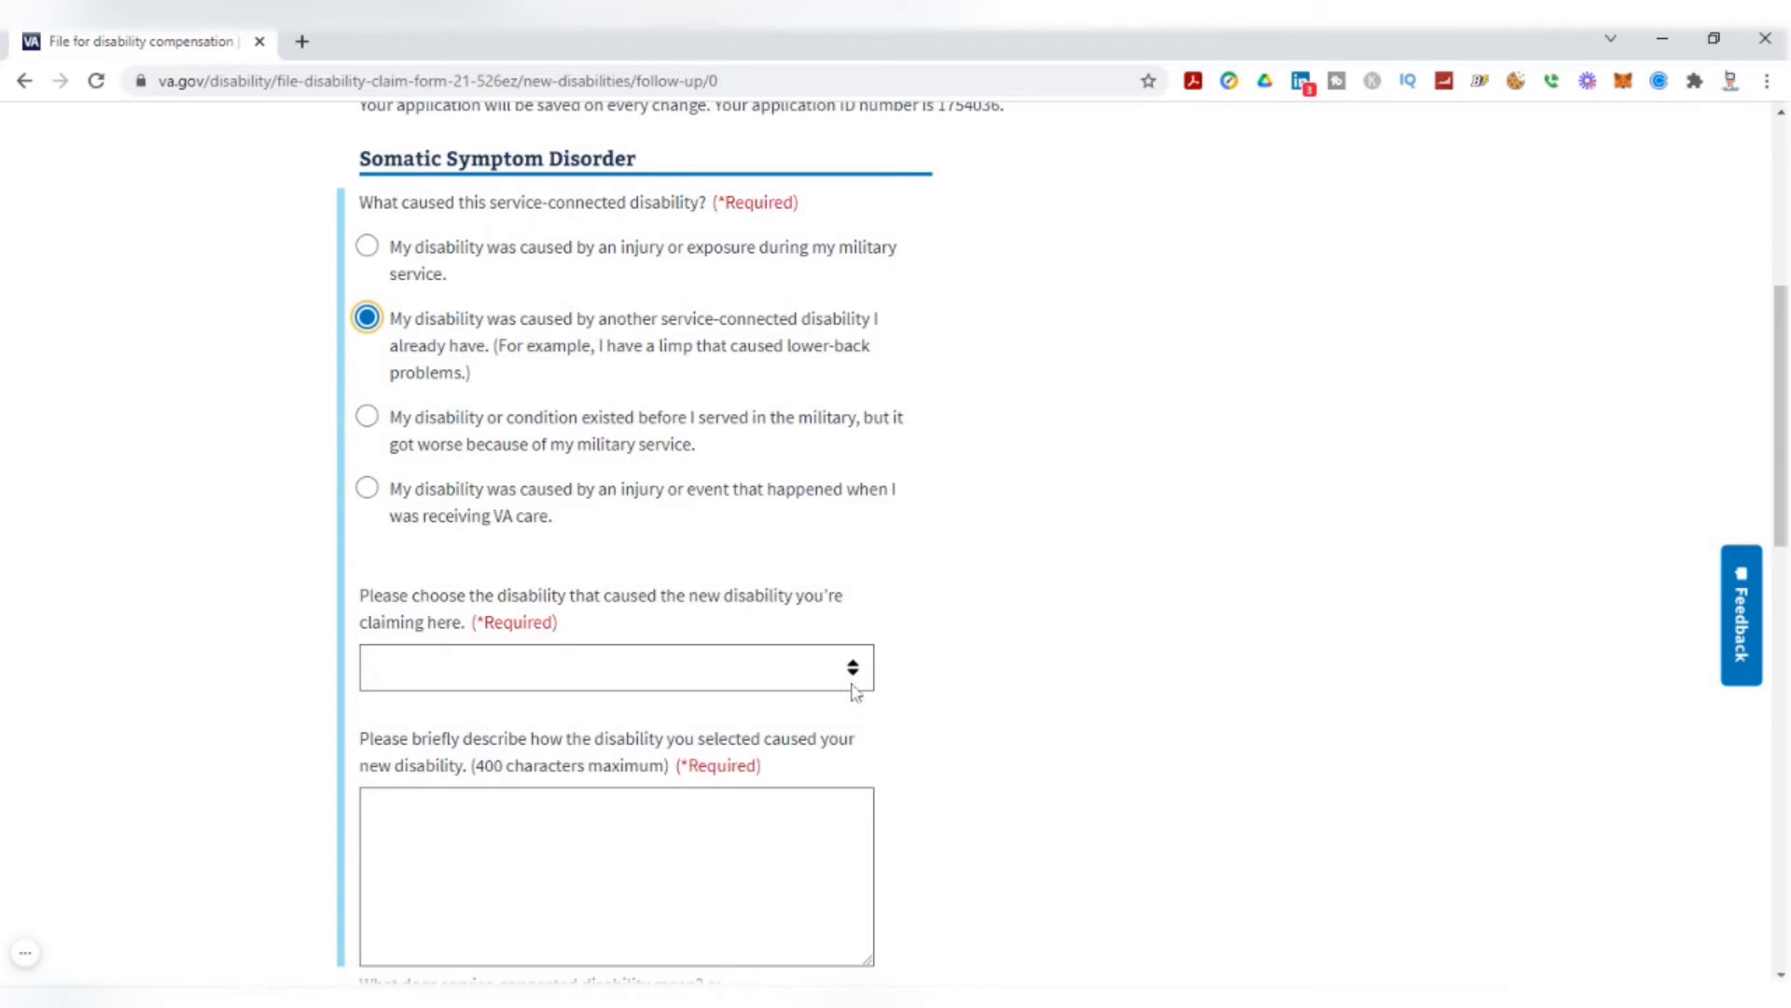
{"action": "mouse_move", "coordinate": [854, 688]}
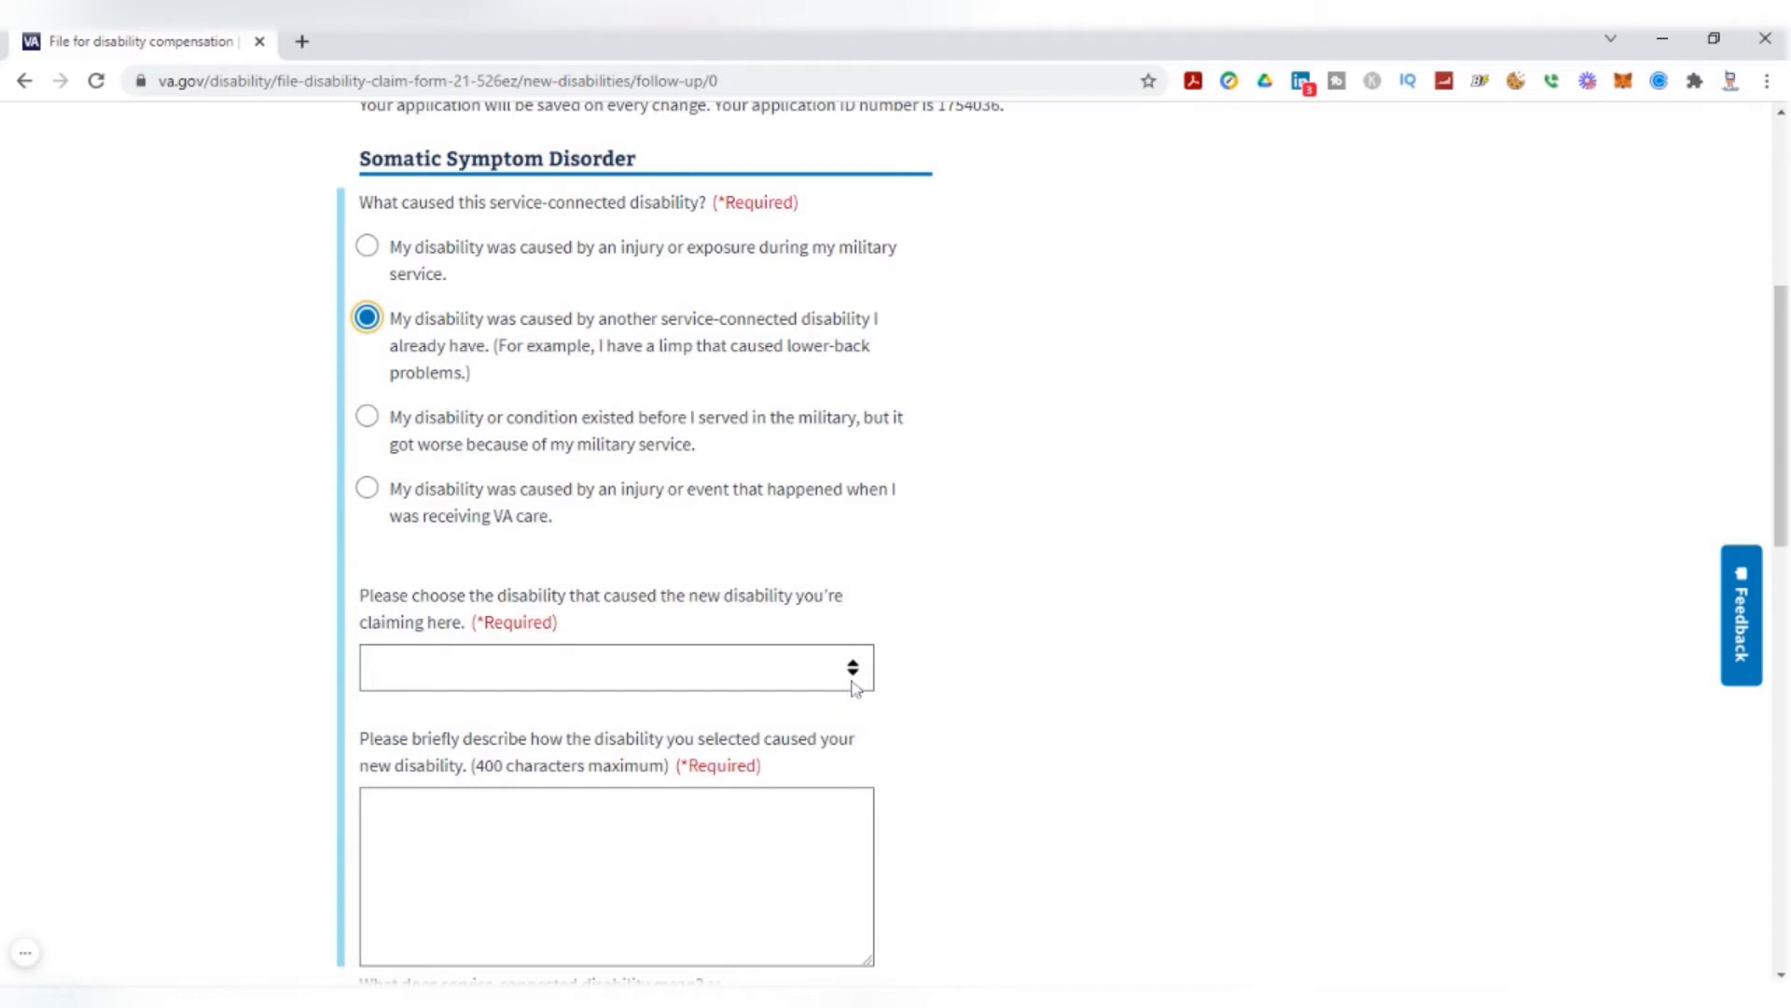
{"action": "mouse_move", "coordinate": [854, 679]}
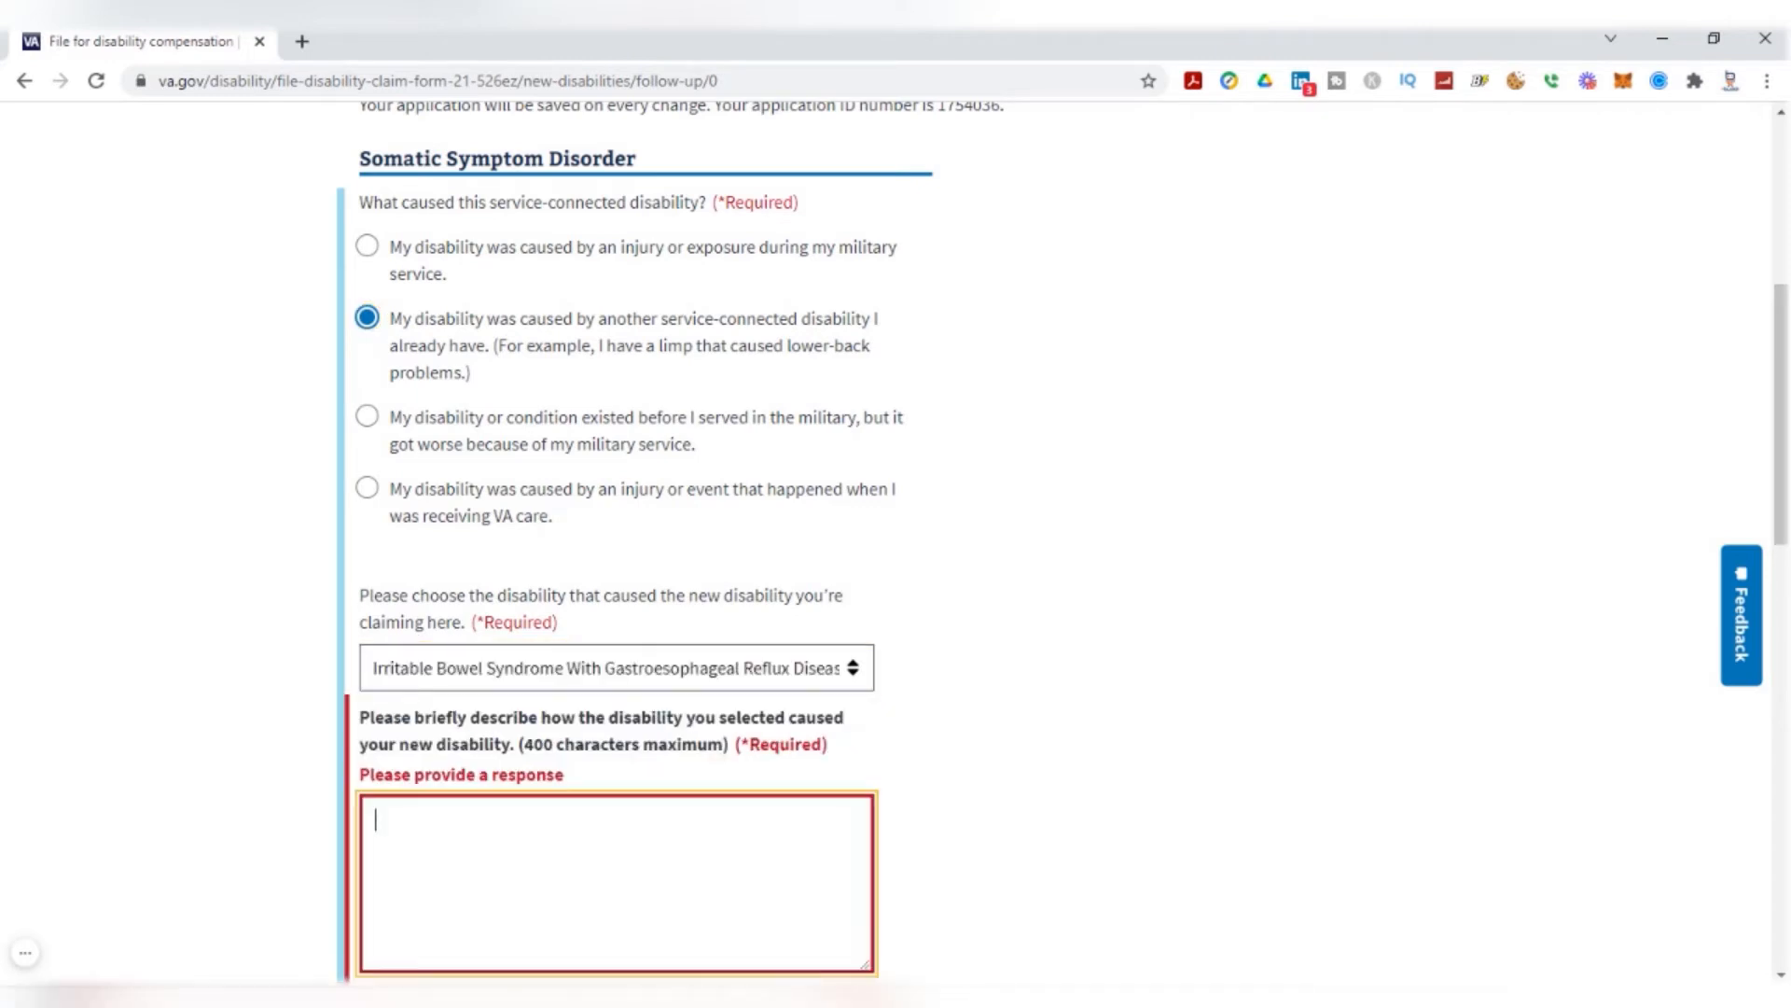
Explain that somatic symptom disorder is secondary to all service-connected disabilities, referencing attached documents
{"action": "type", "text": "Somatic symptom disorder is secondary to all service-connected disabilities.  Please see attached documents."}
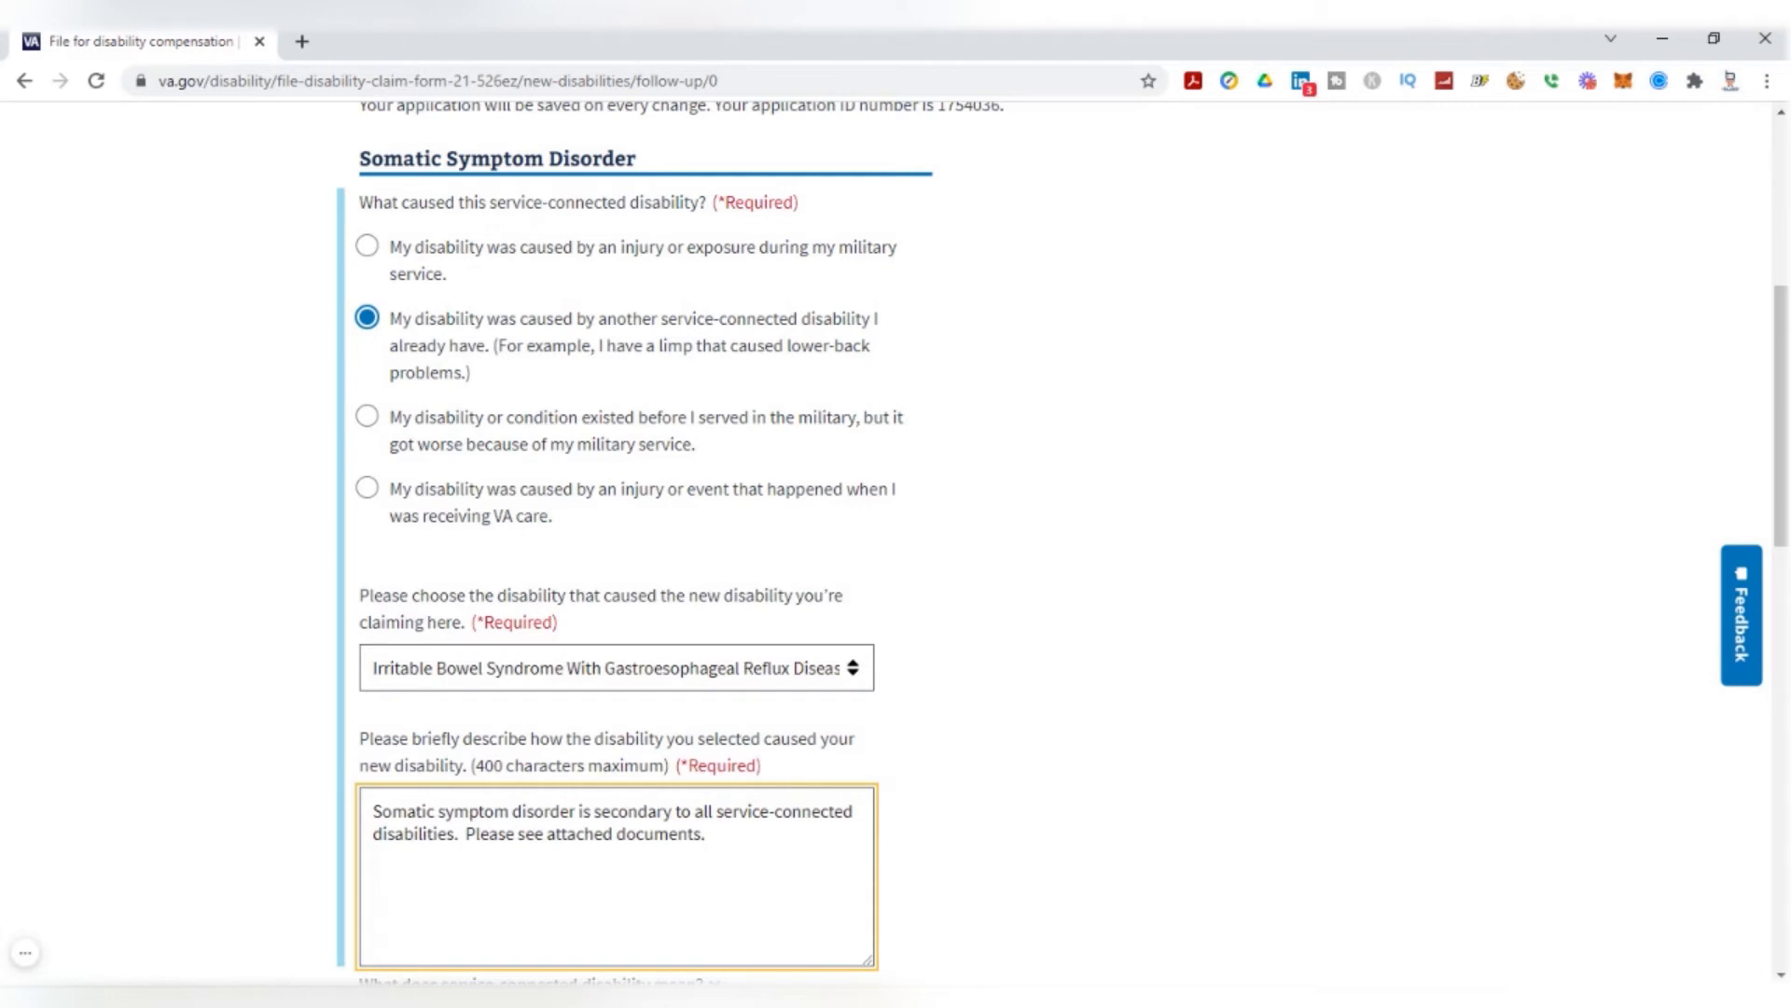
{"action": "left_click_drag", "start_coordinate": [369, 812], "coordinate": [492, 811]}
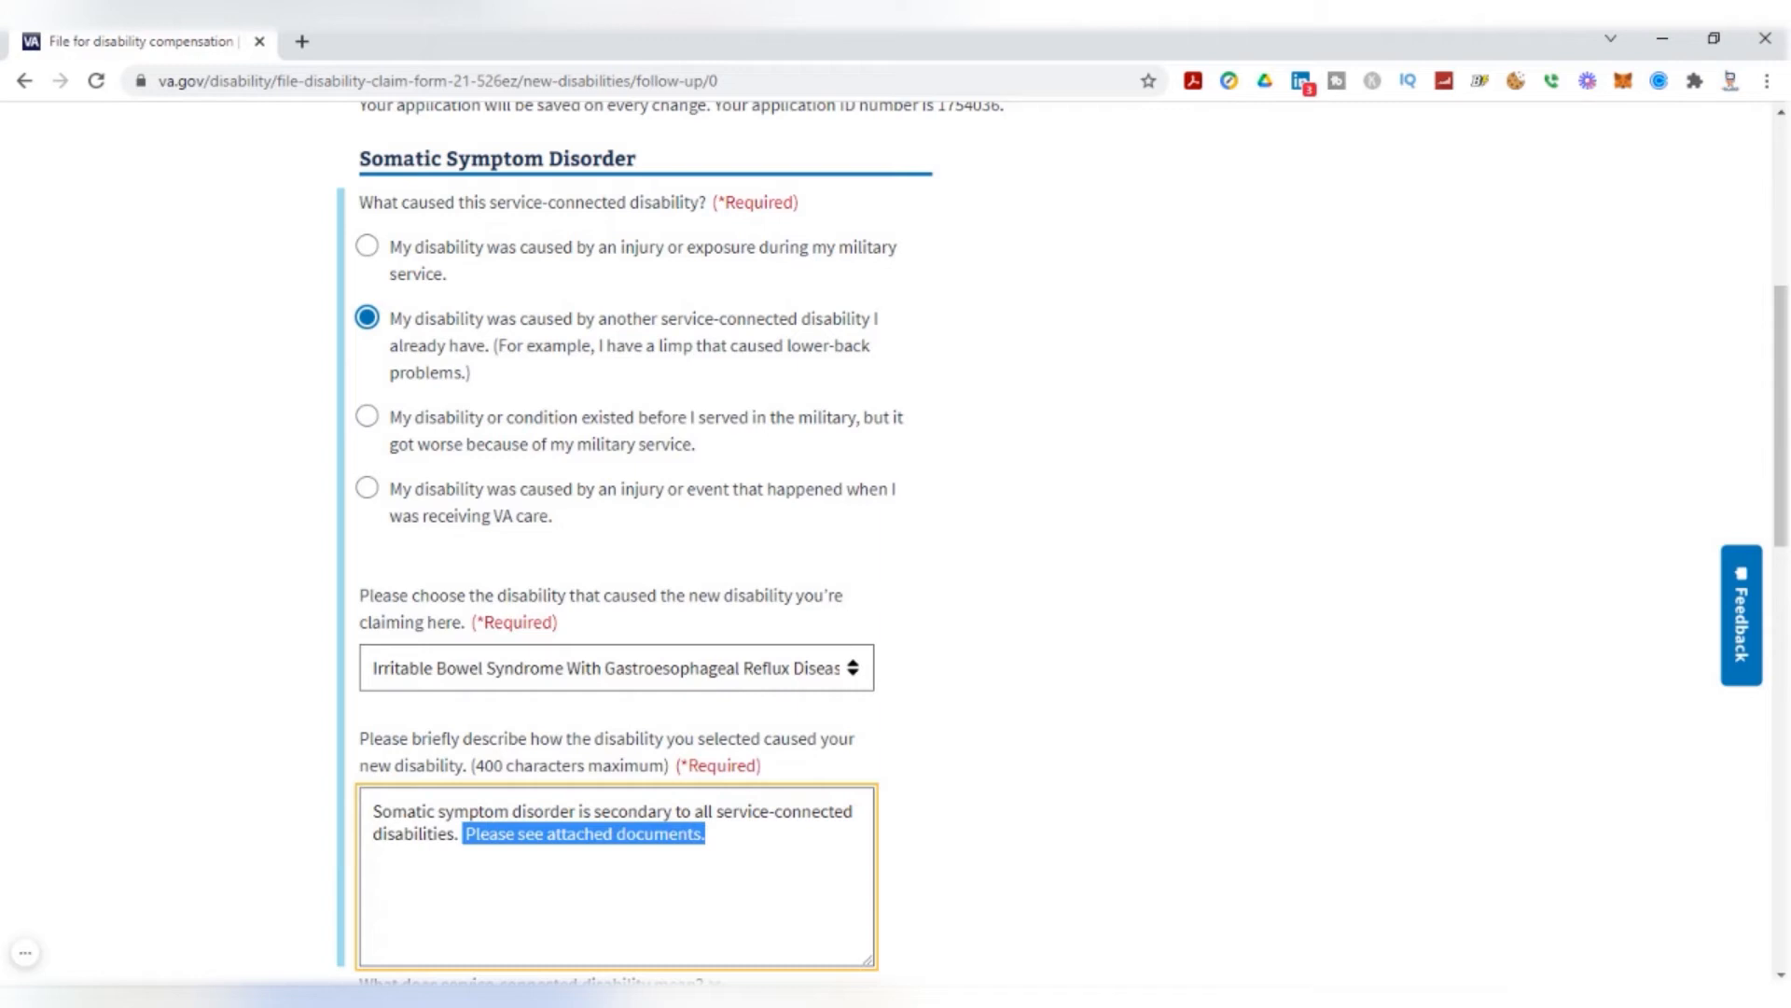
{"action": "scroll", "scroll_direction": "down", "scroll_amount": 3}
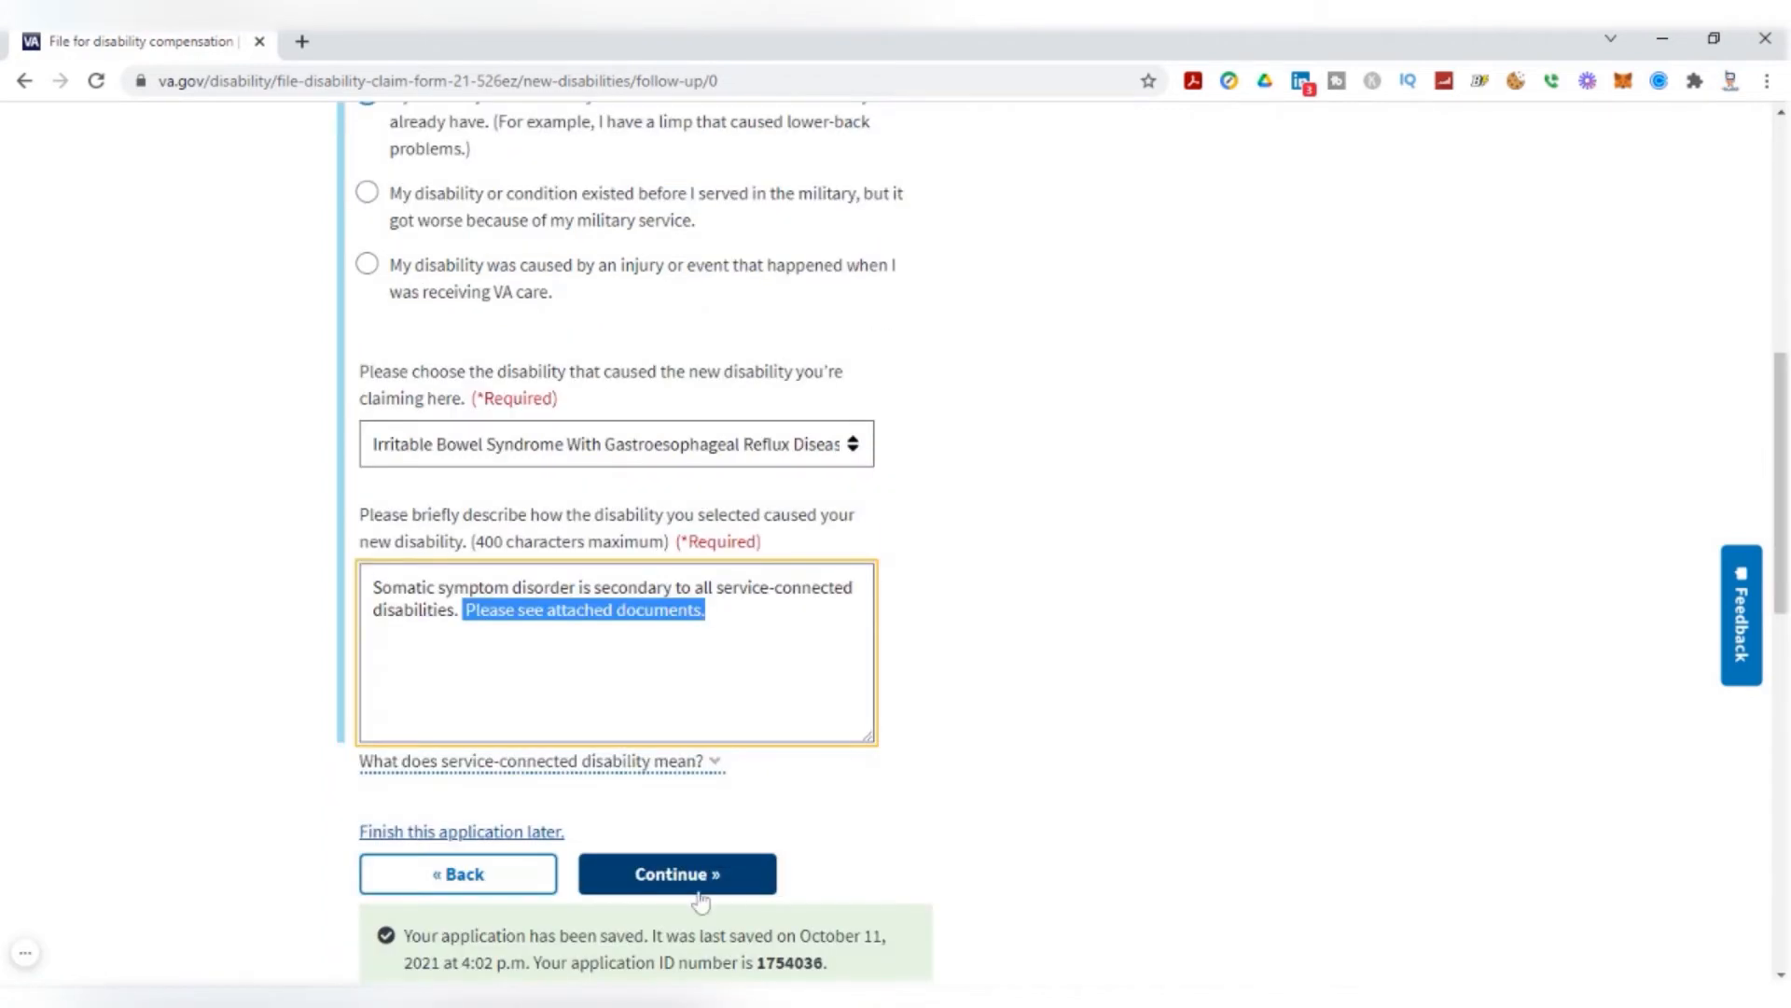
Answer No to the POW and additional benefits questions and reach the disabilities summary
{"action": "left_click", "coordinate": [675, 873]}
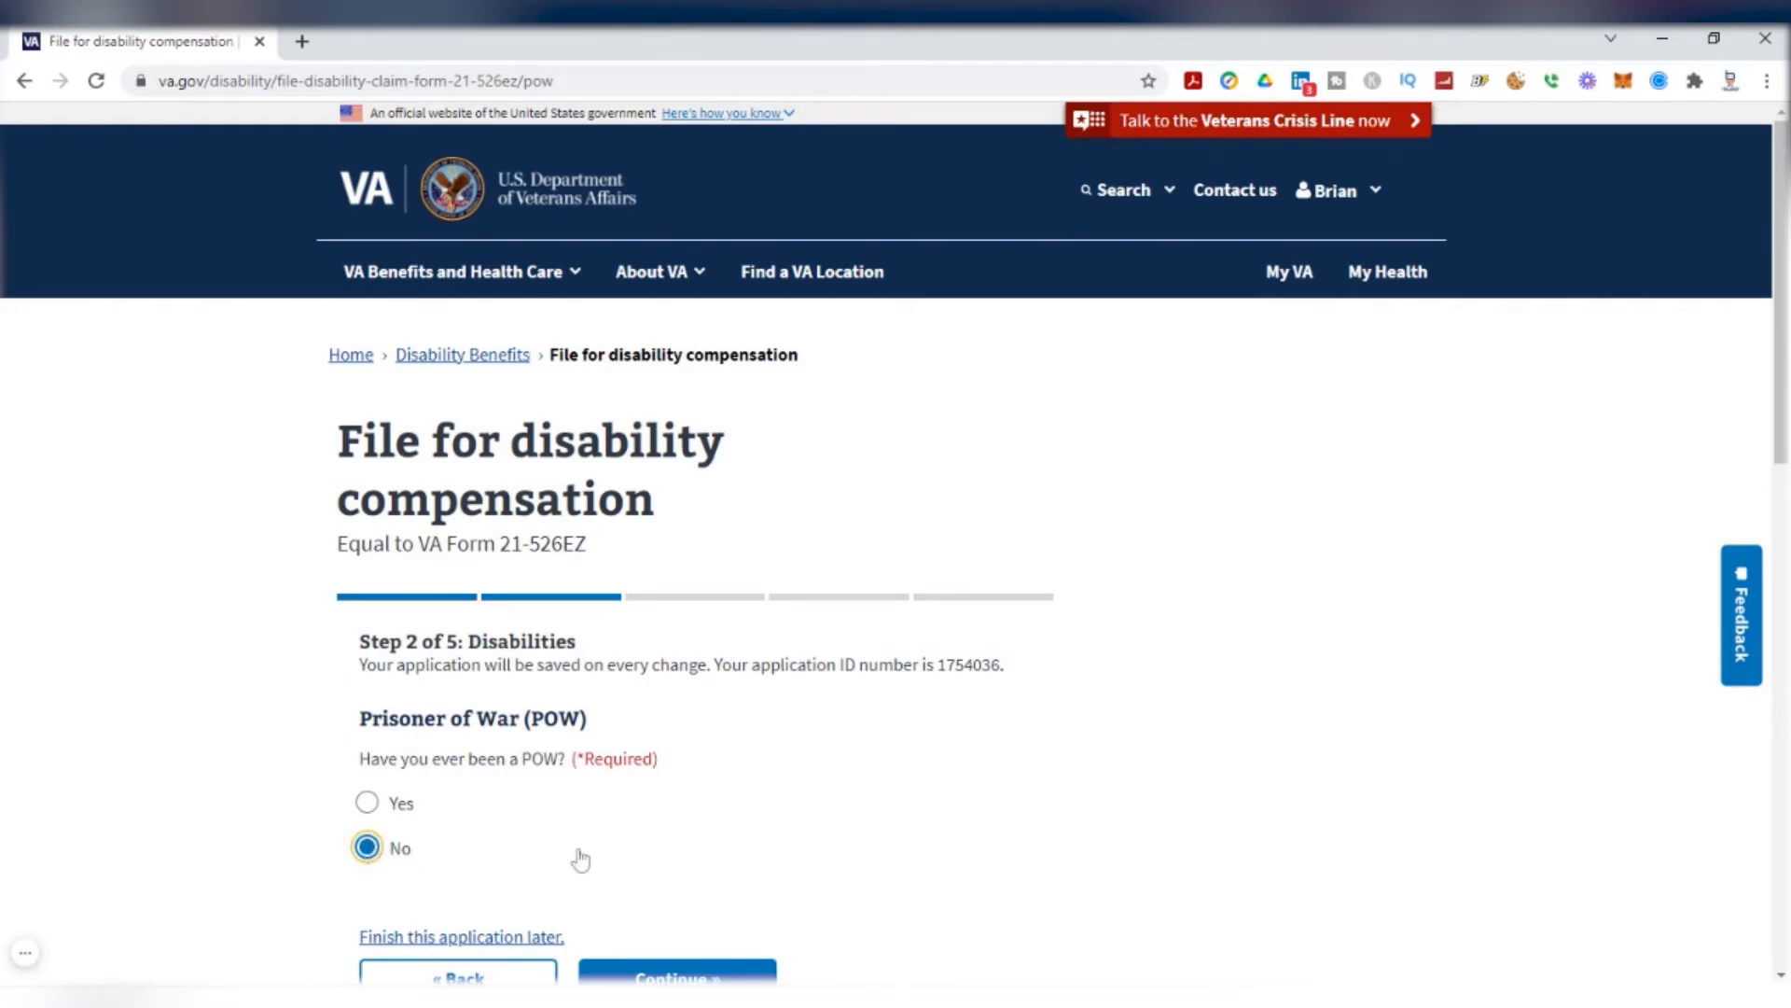
{"action": "left_click", "coordinate": [676, 1000]}
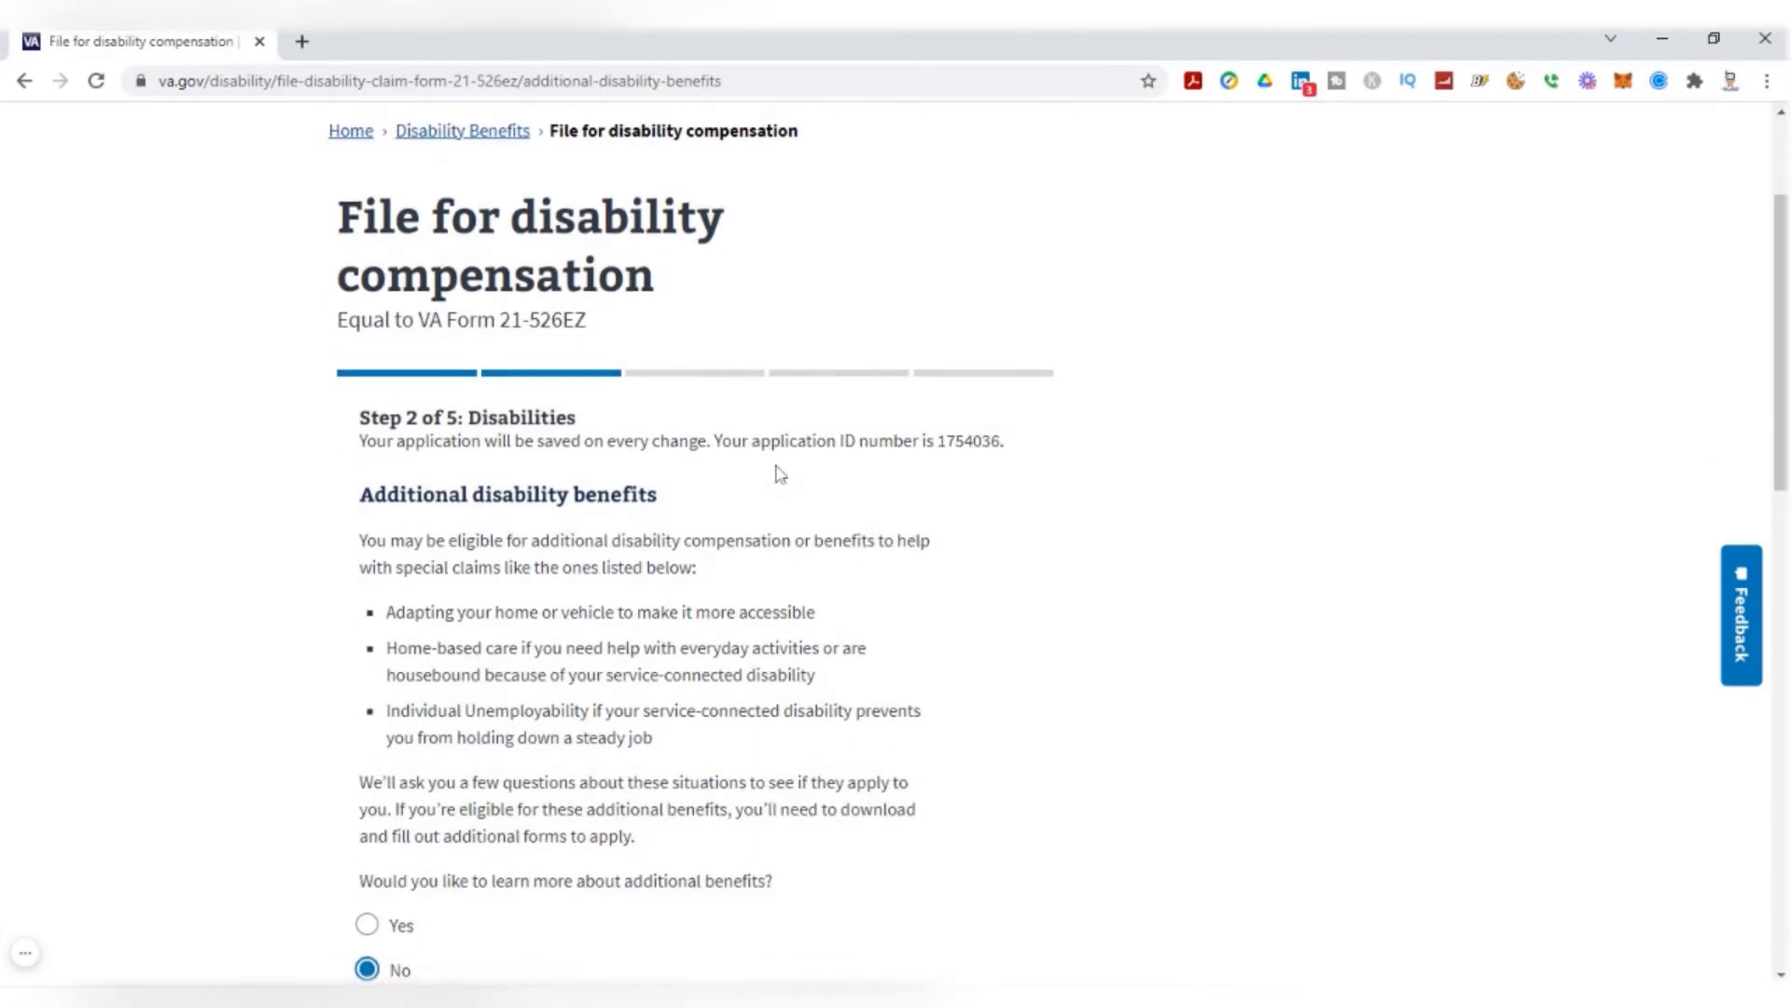
{"action": "scroll", "scroll_direction": "down", "scroll_amount": 3}
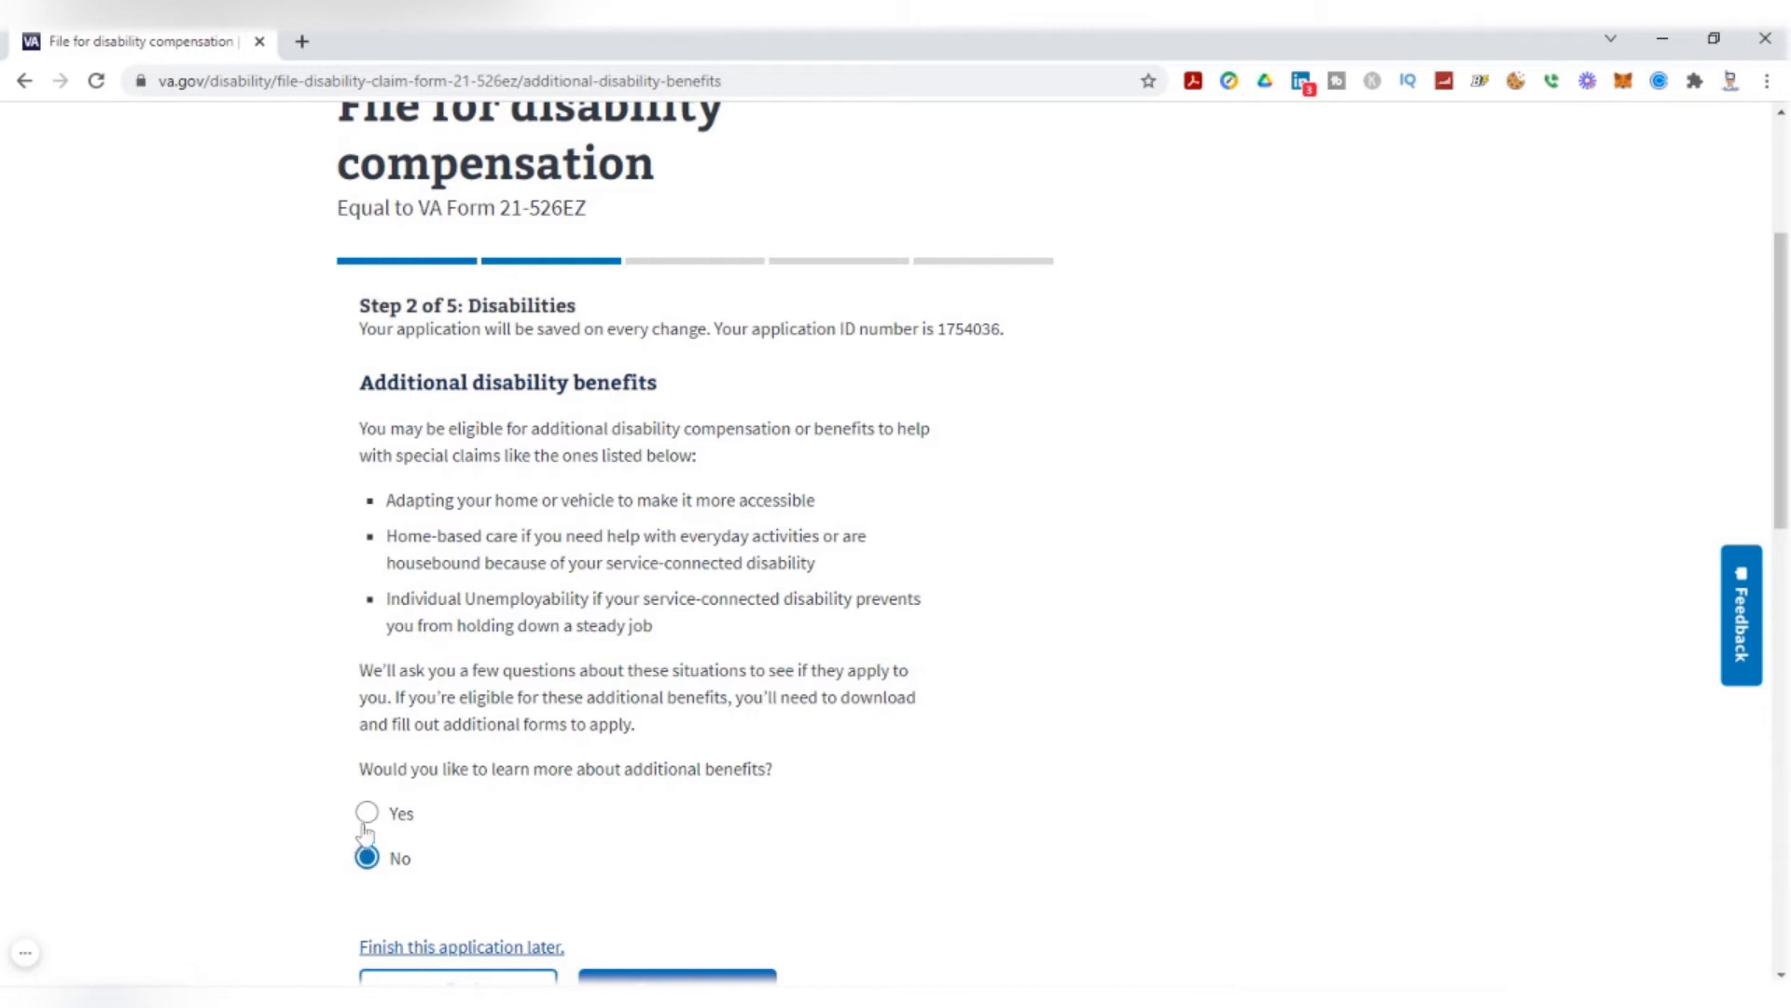
{"action": "mouse_move", "coordinate": [489, 627]}
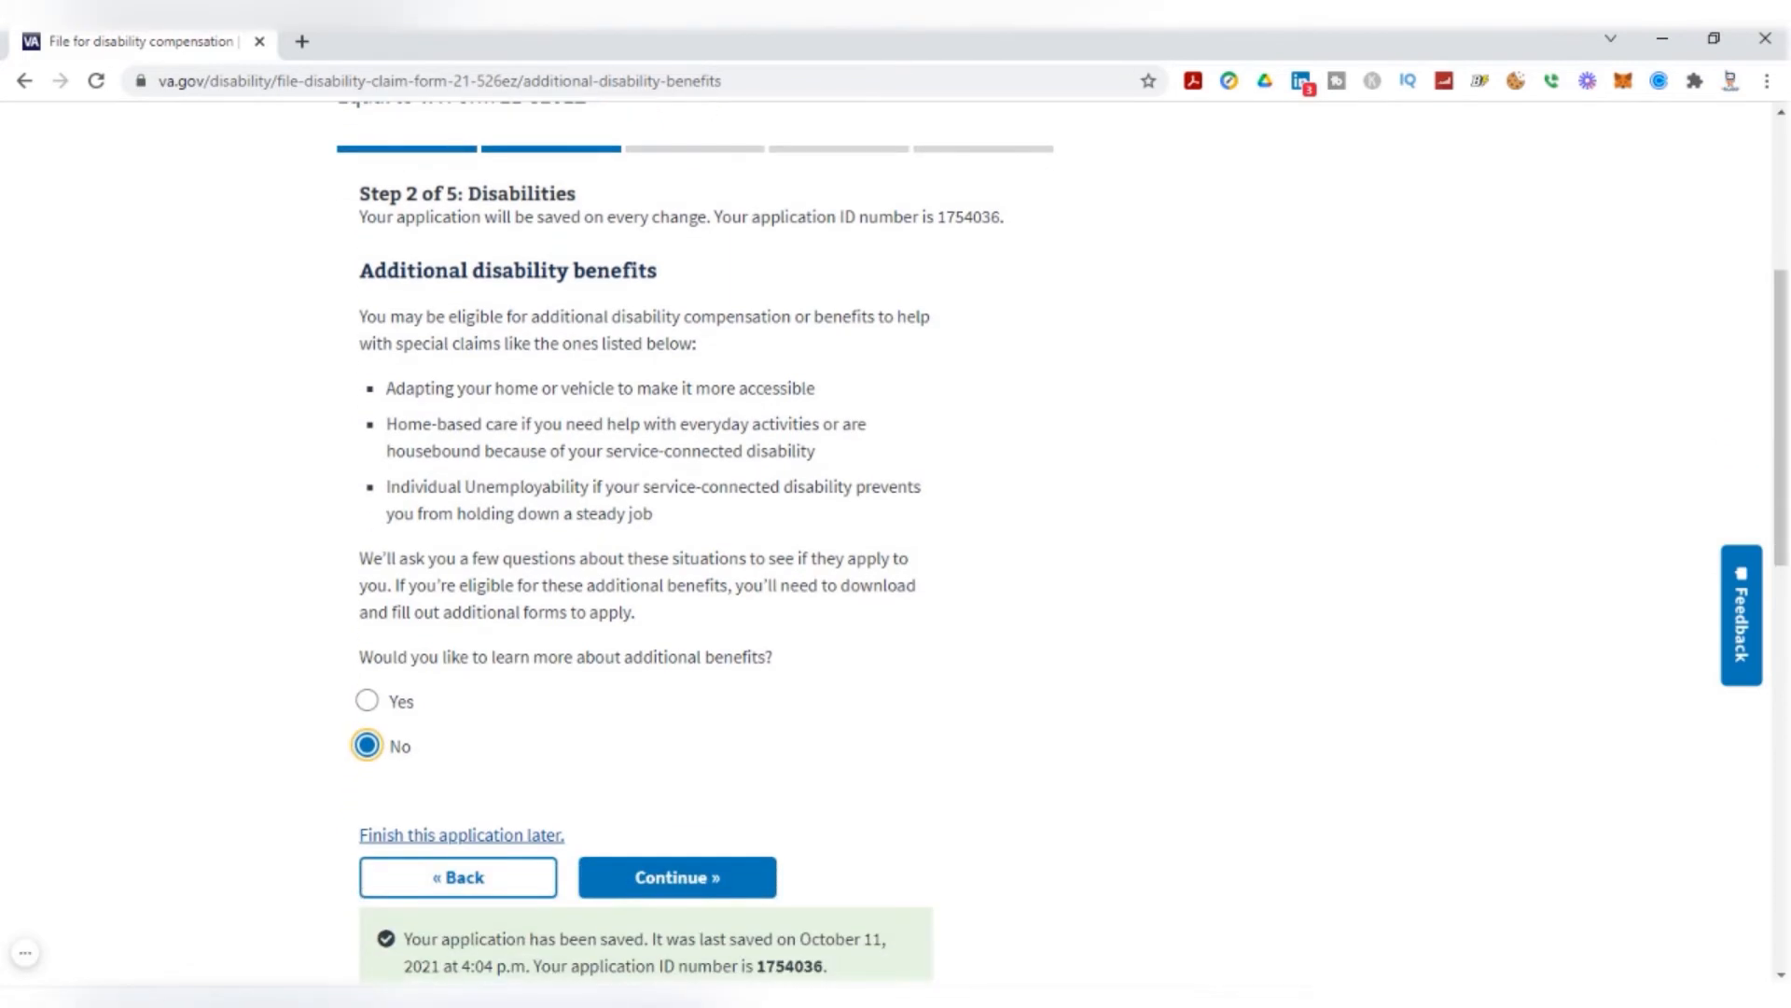
{"action": "left_click", "coordinate": [675, 877]}
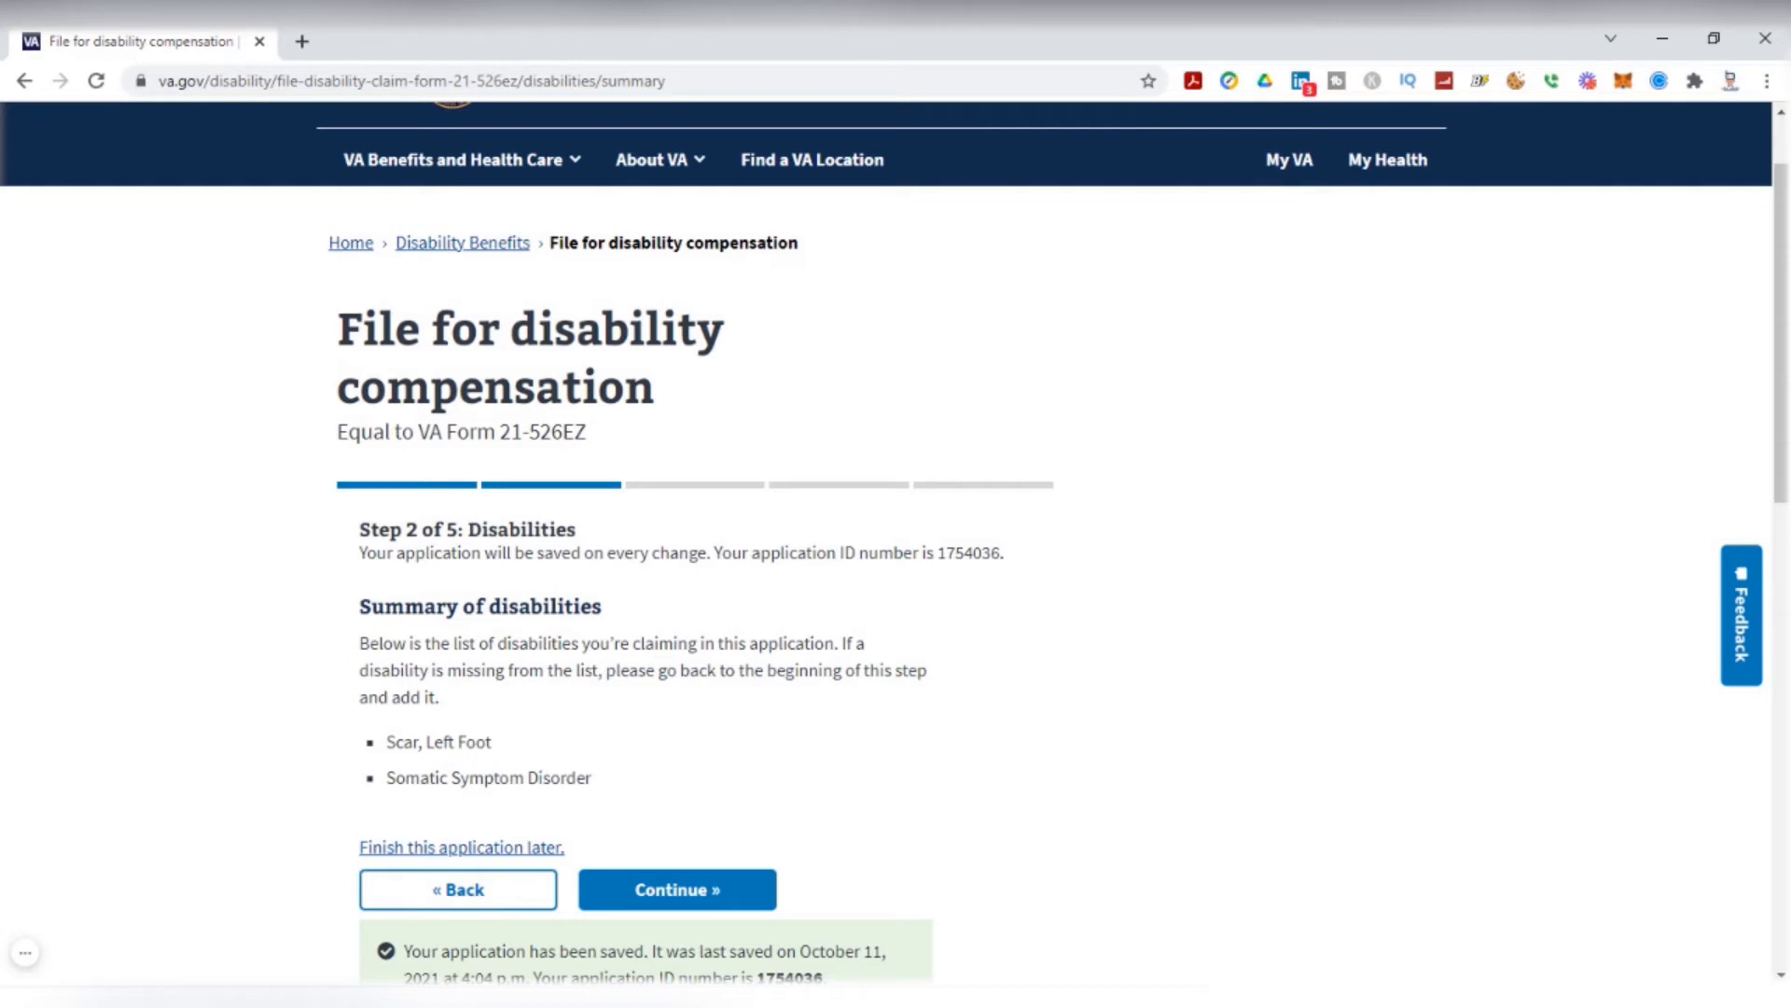
{"action": "mouse_move", "coordinate": [698, 903]}
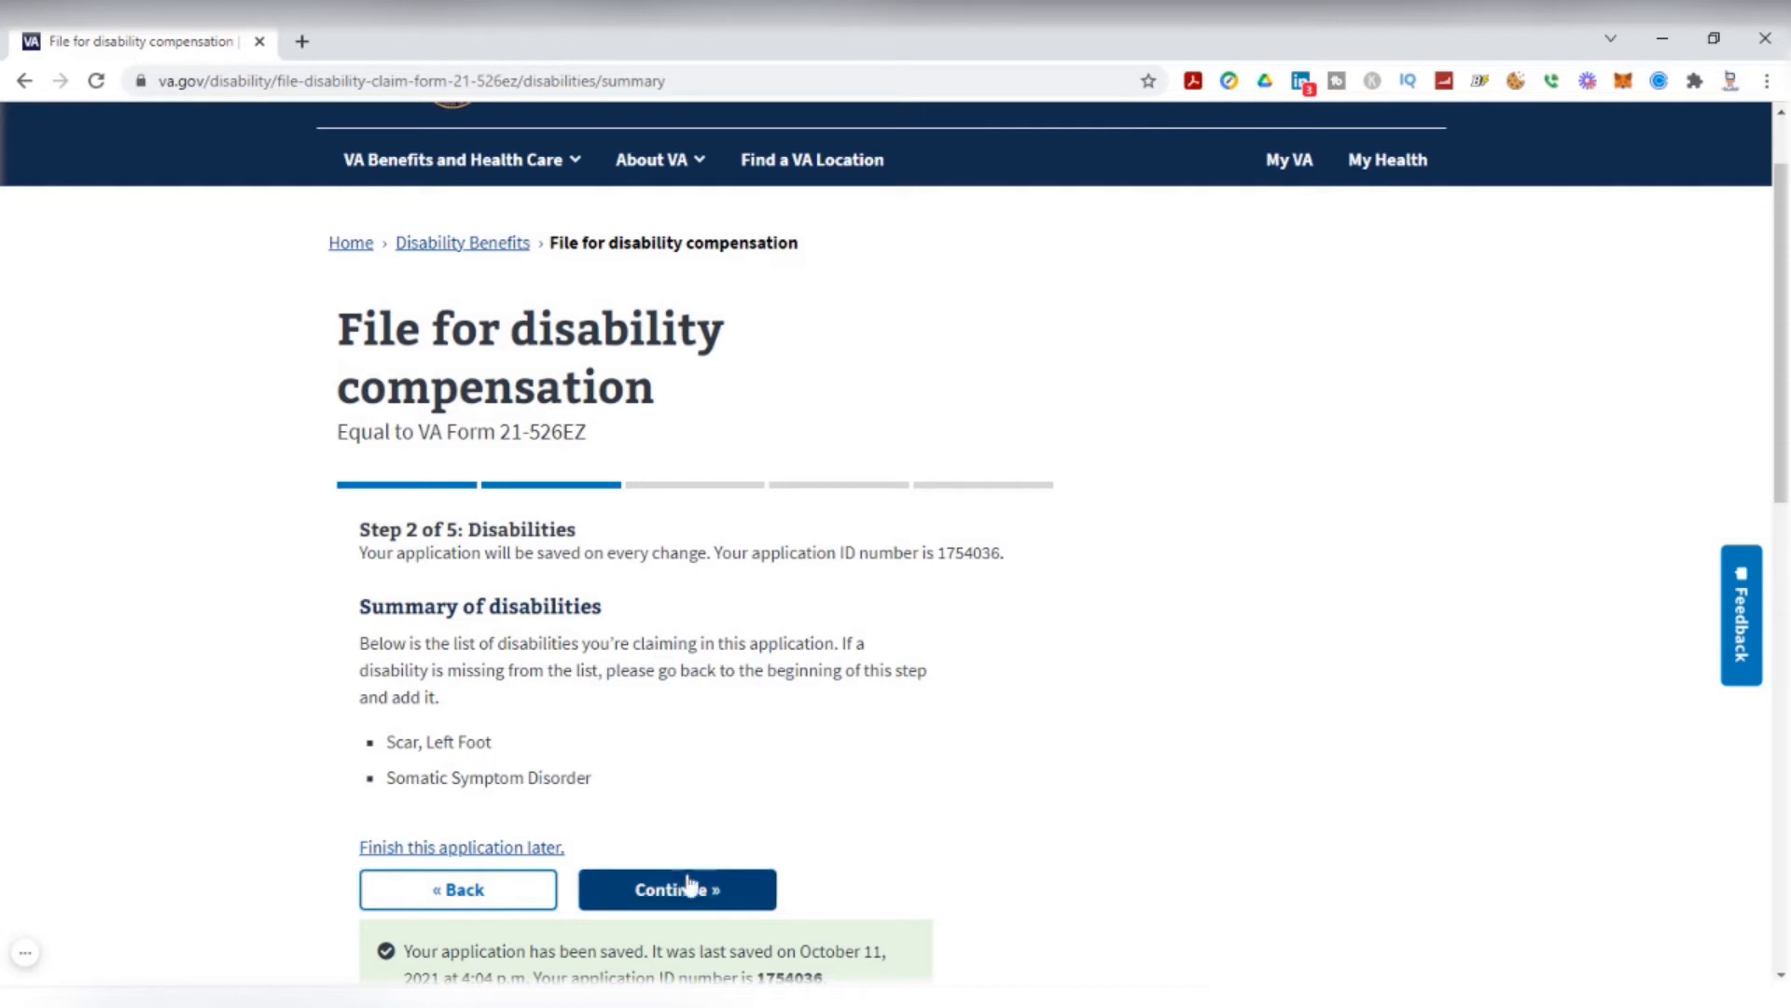
Answer Yes to having evidence and check VA medical records and supporting lay statements
{"action": "left_click", "coordinate": [678, 888]}
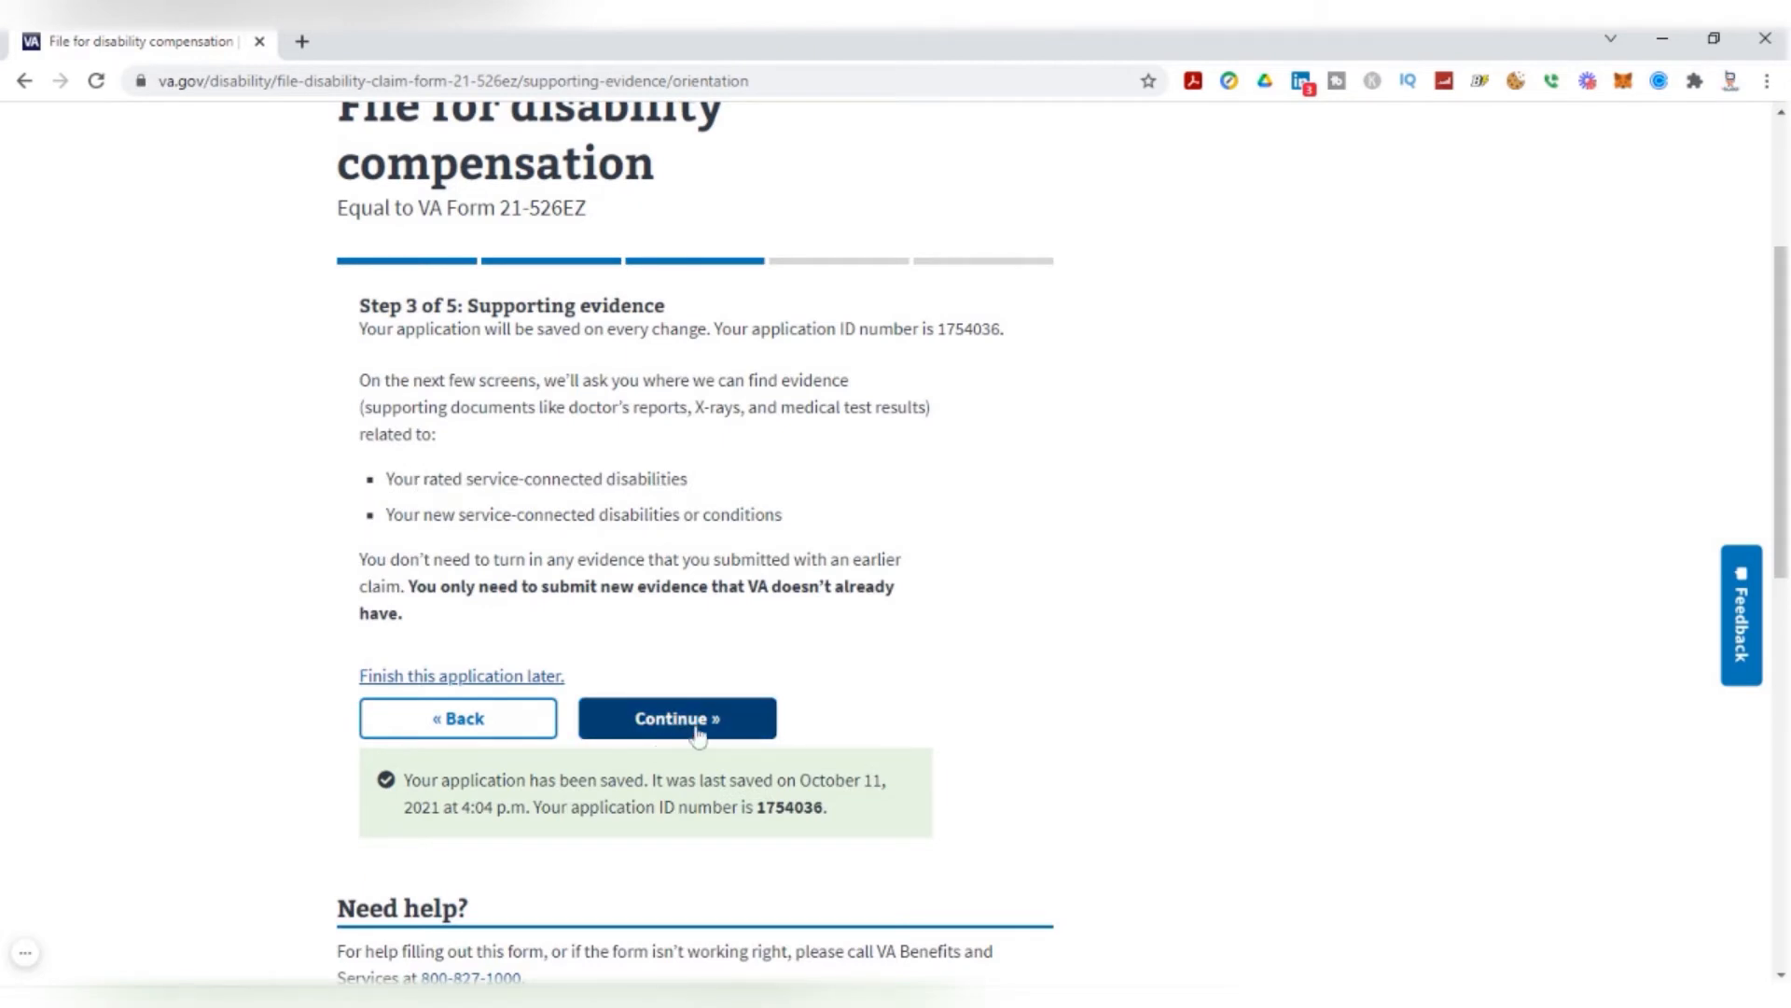
{"action": "left_click", "coordinate": [677, 716]}
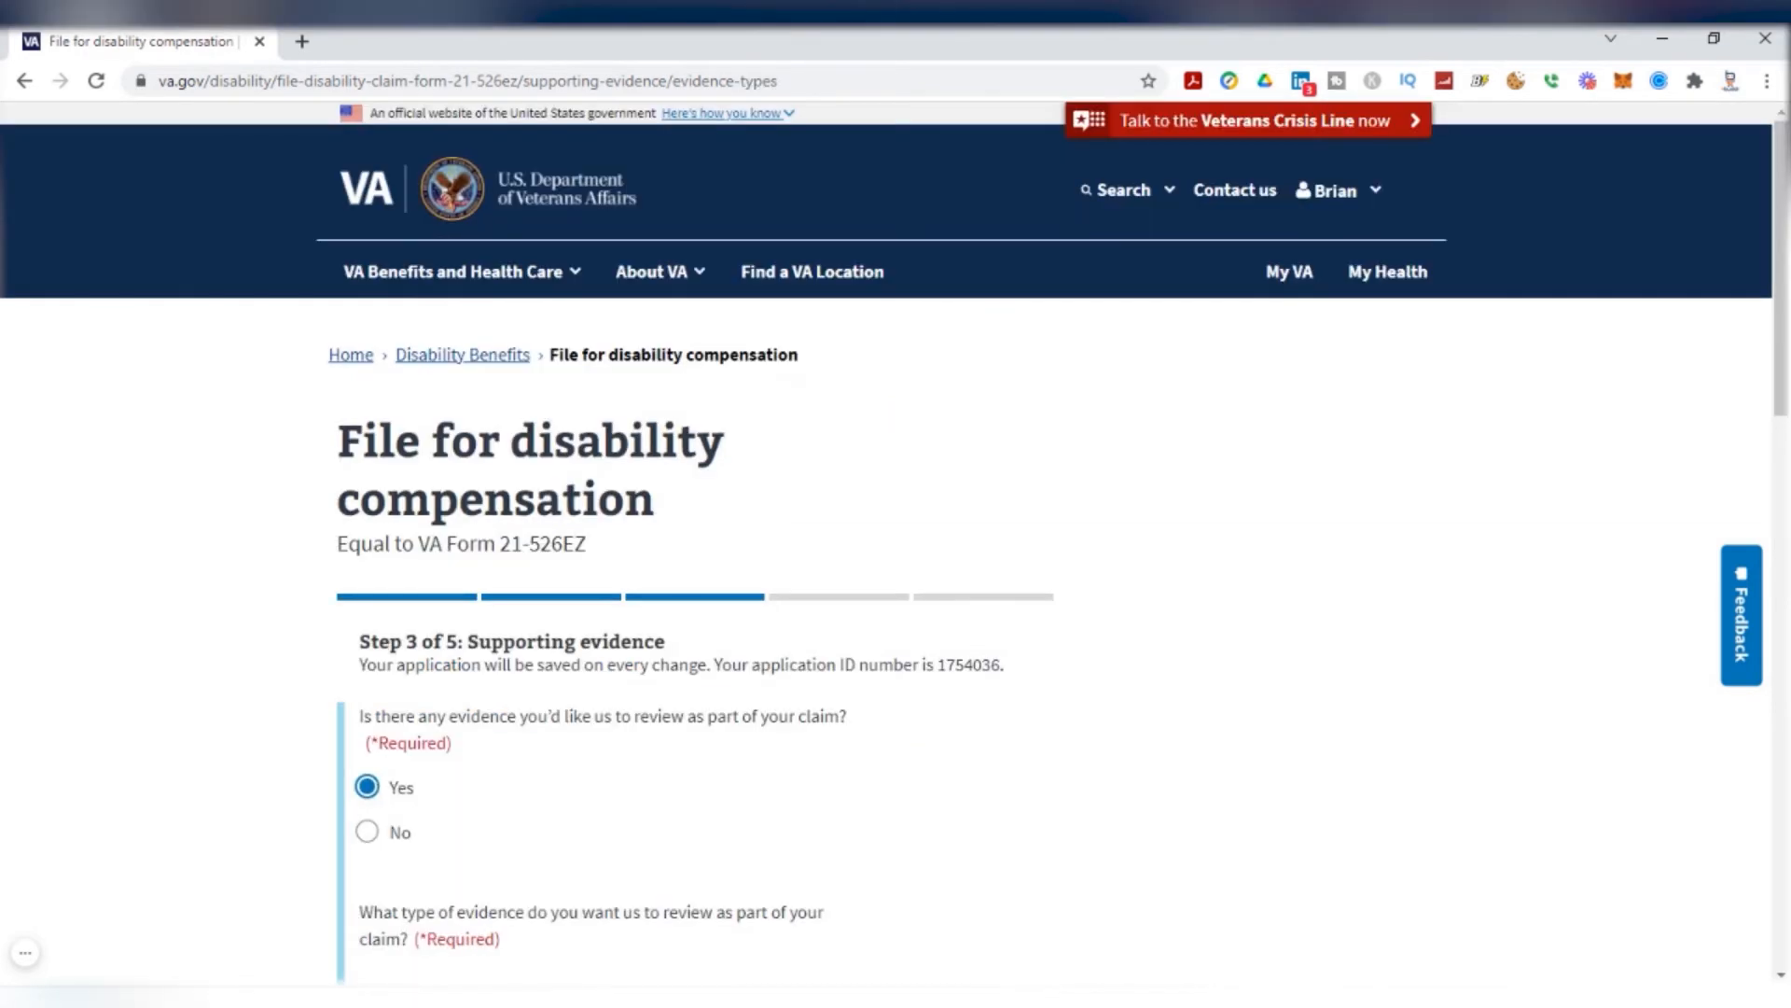
{"action": "scroll", "scroll_direction": "down", "scroll_amount": 3}
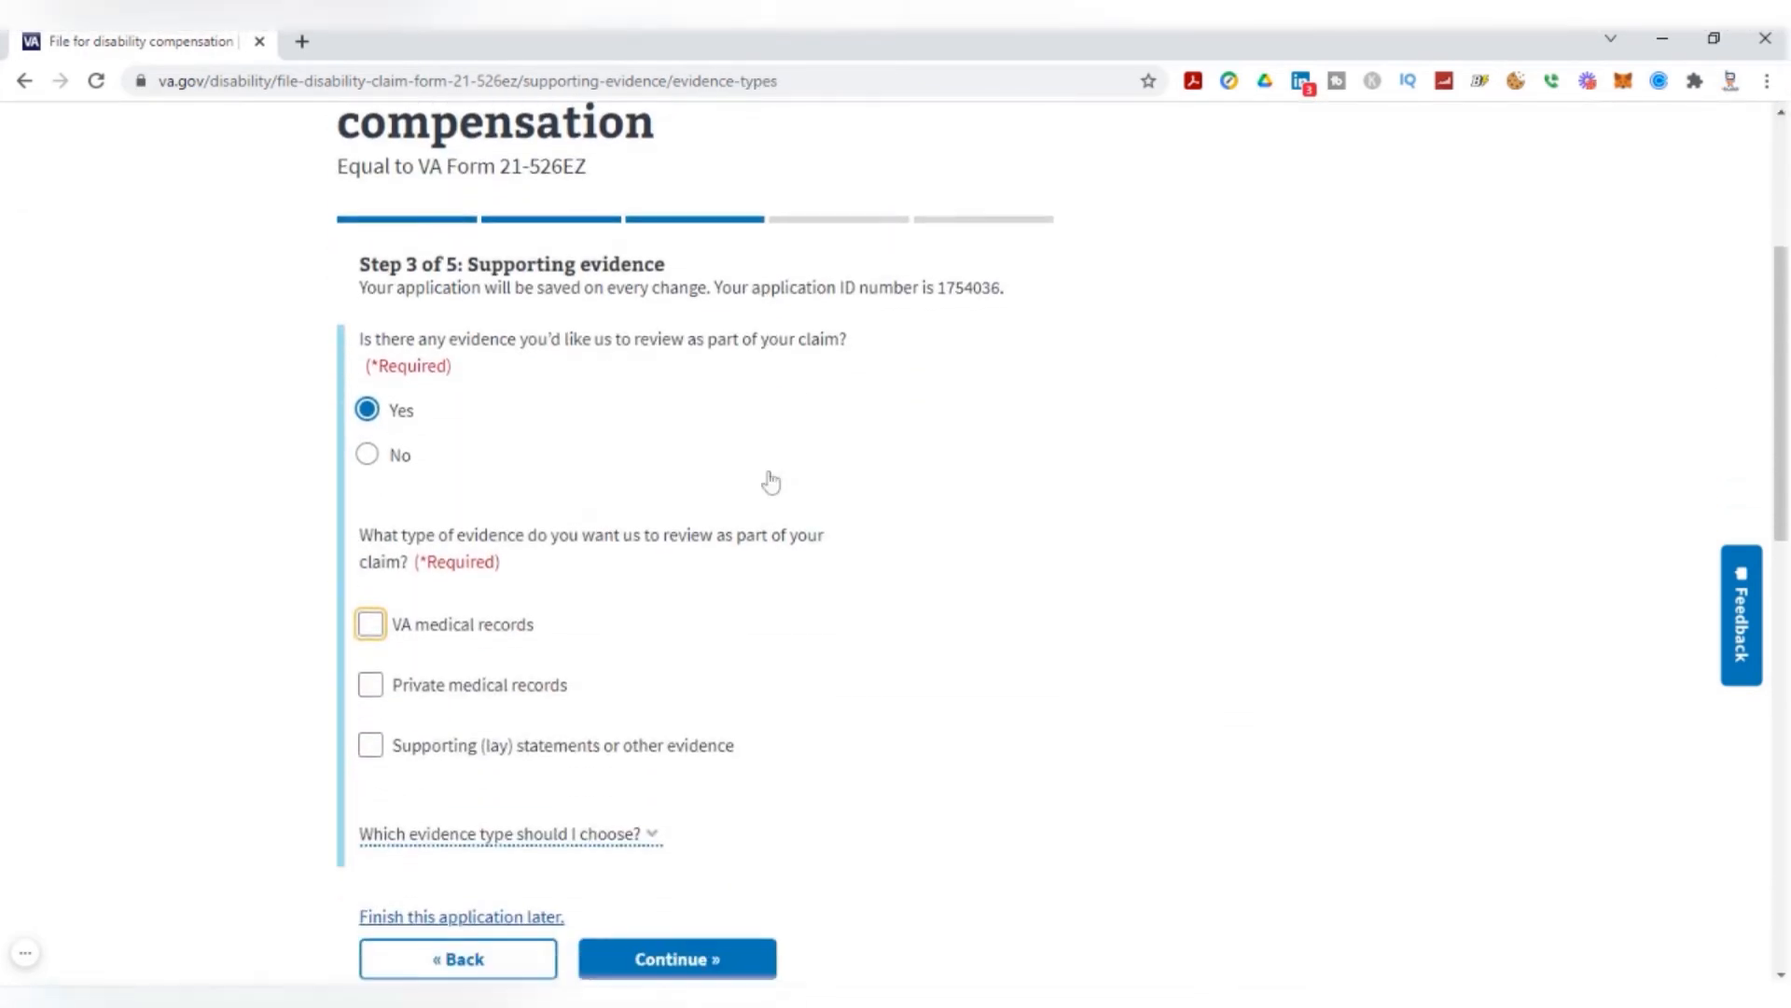
{"action": "scroll", "scroll_direction": "down", "scroll_amount": 3}
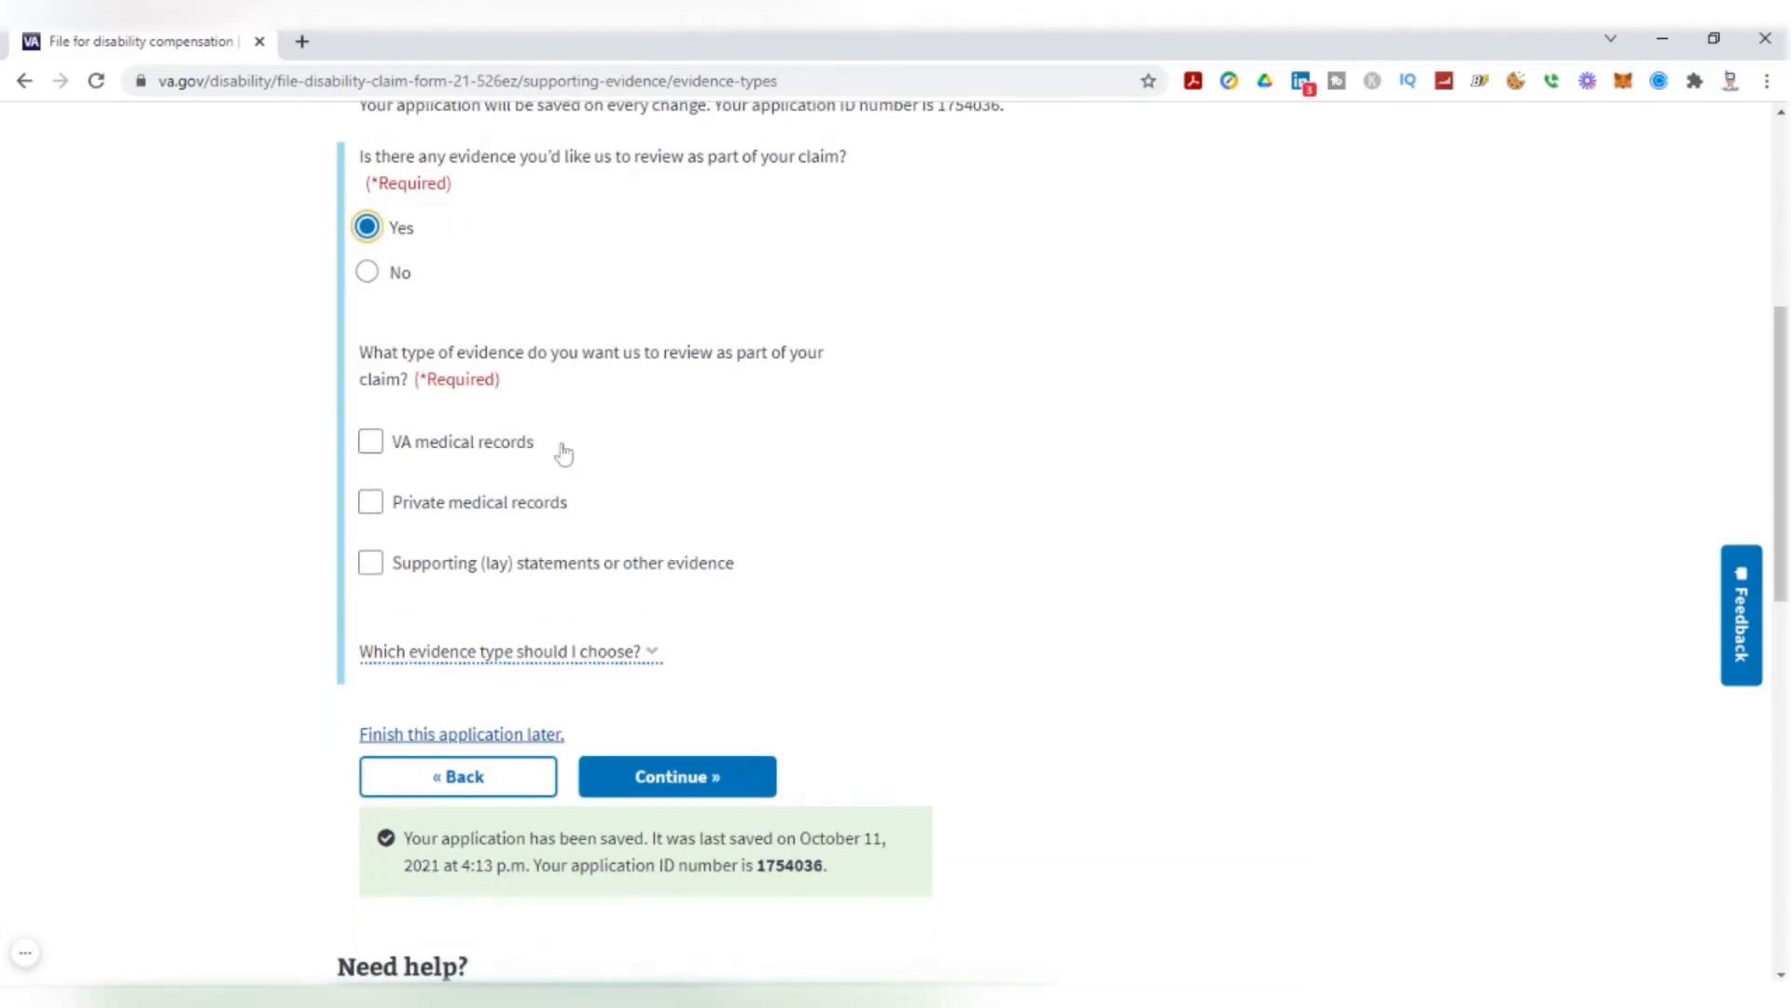
{"action": "mouse_move", "coordinate": [552, 478]}
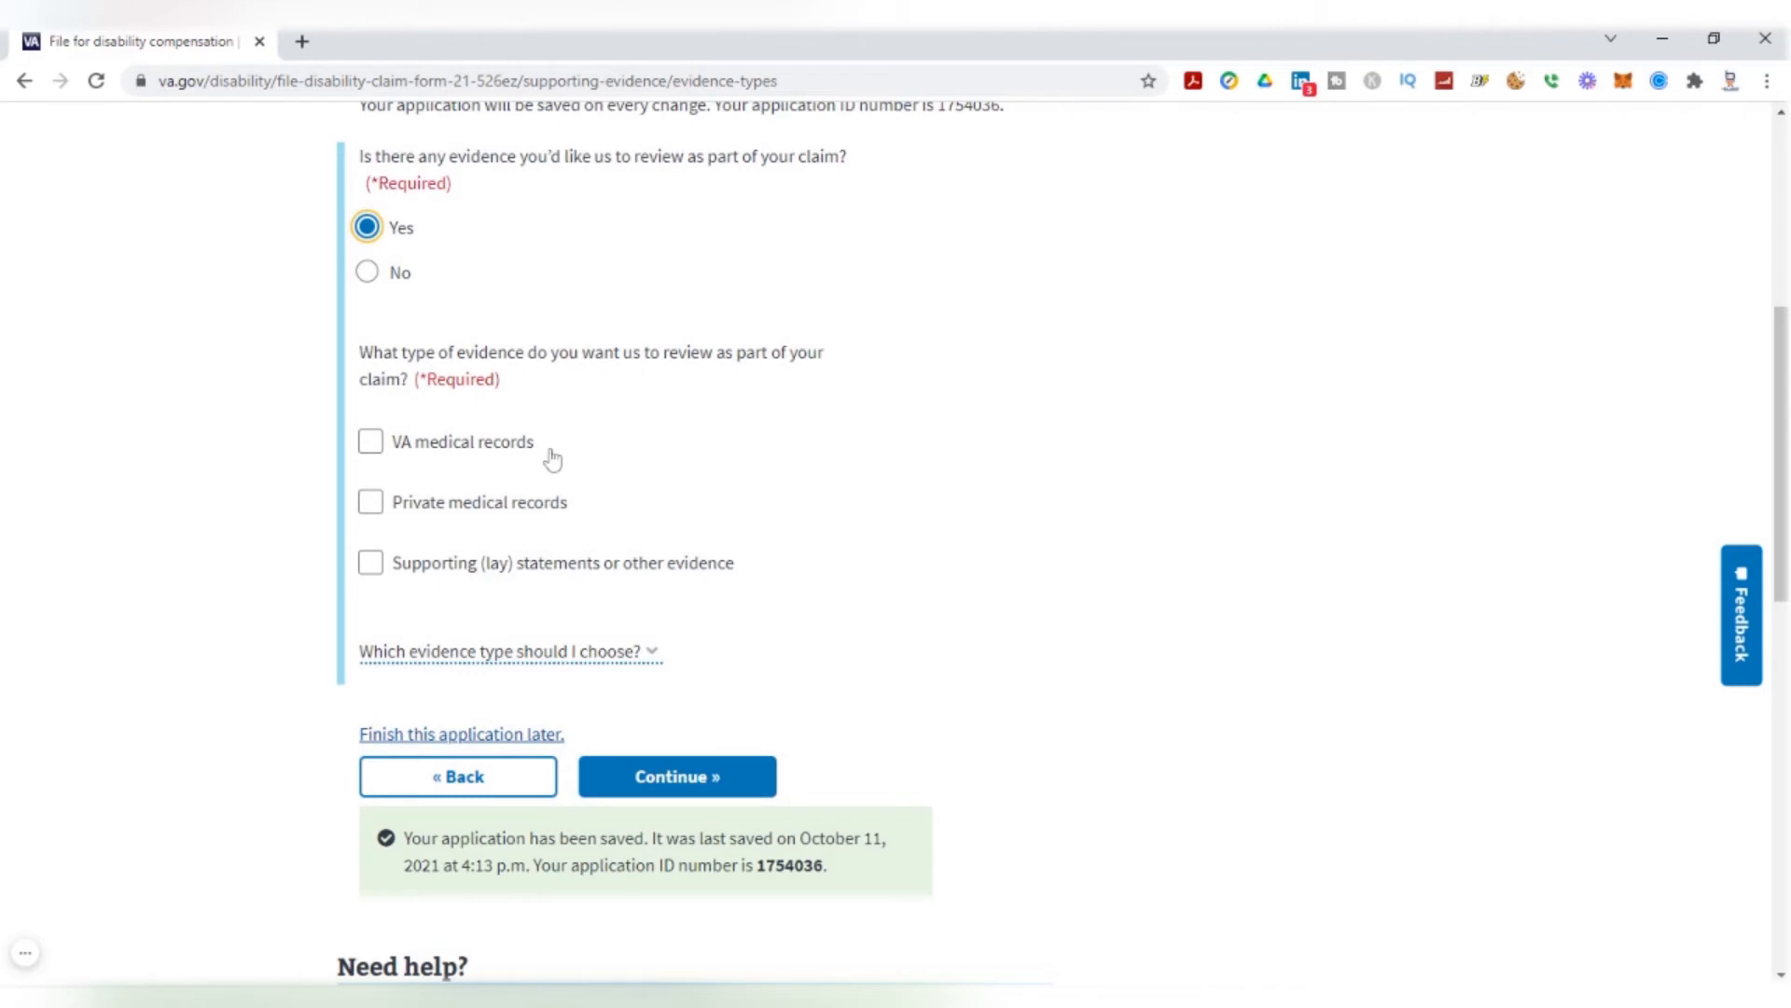
{"action": "mouse_move", "coordinate": [554, 584]}
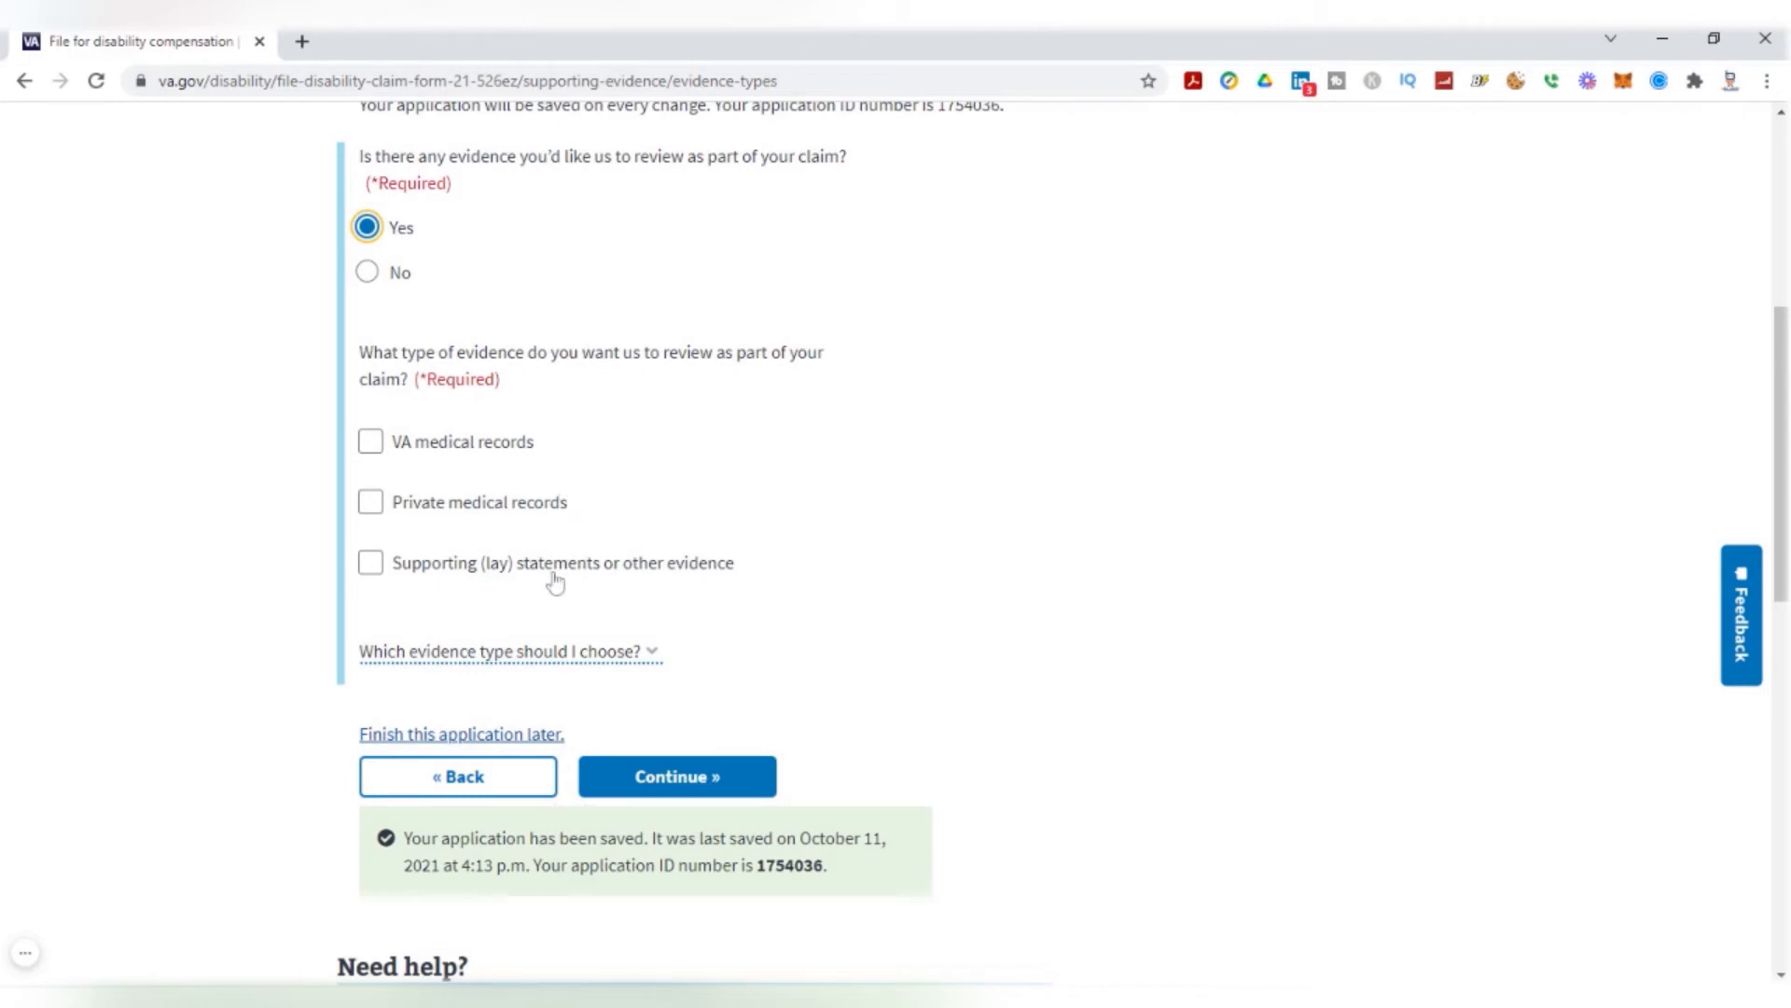
{"action": "mouse_move", "coordinate": [373, 574]}
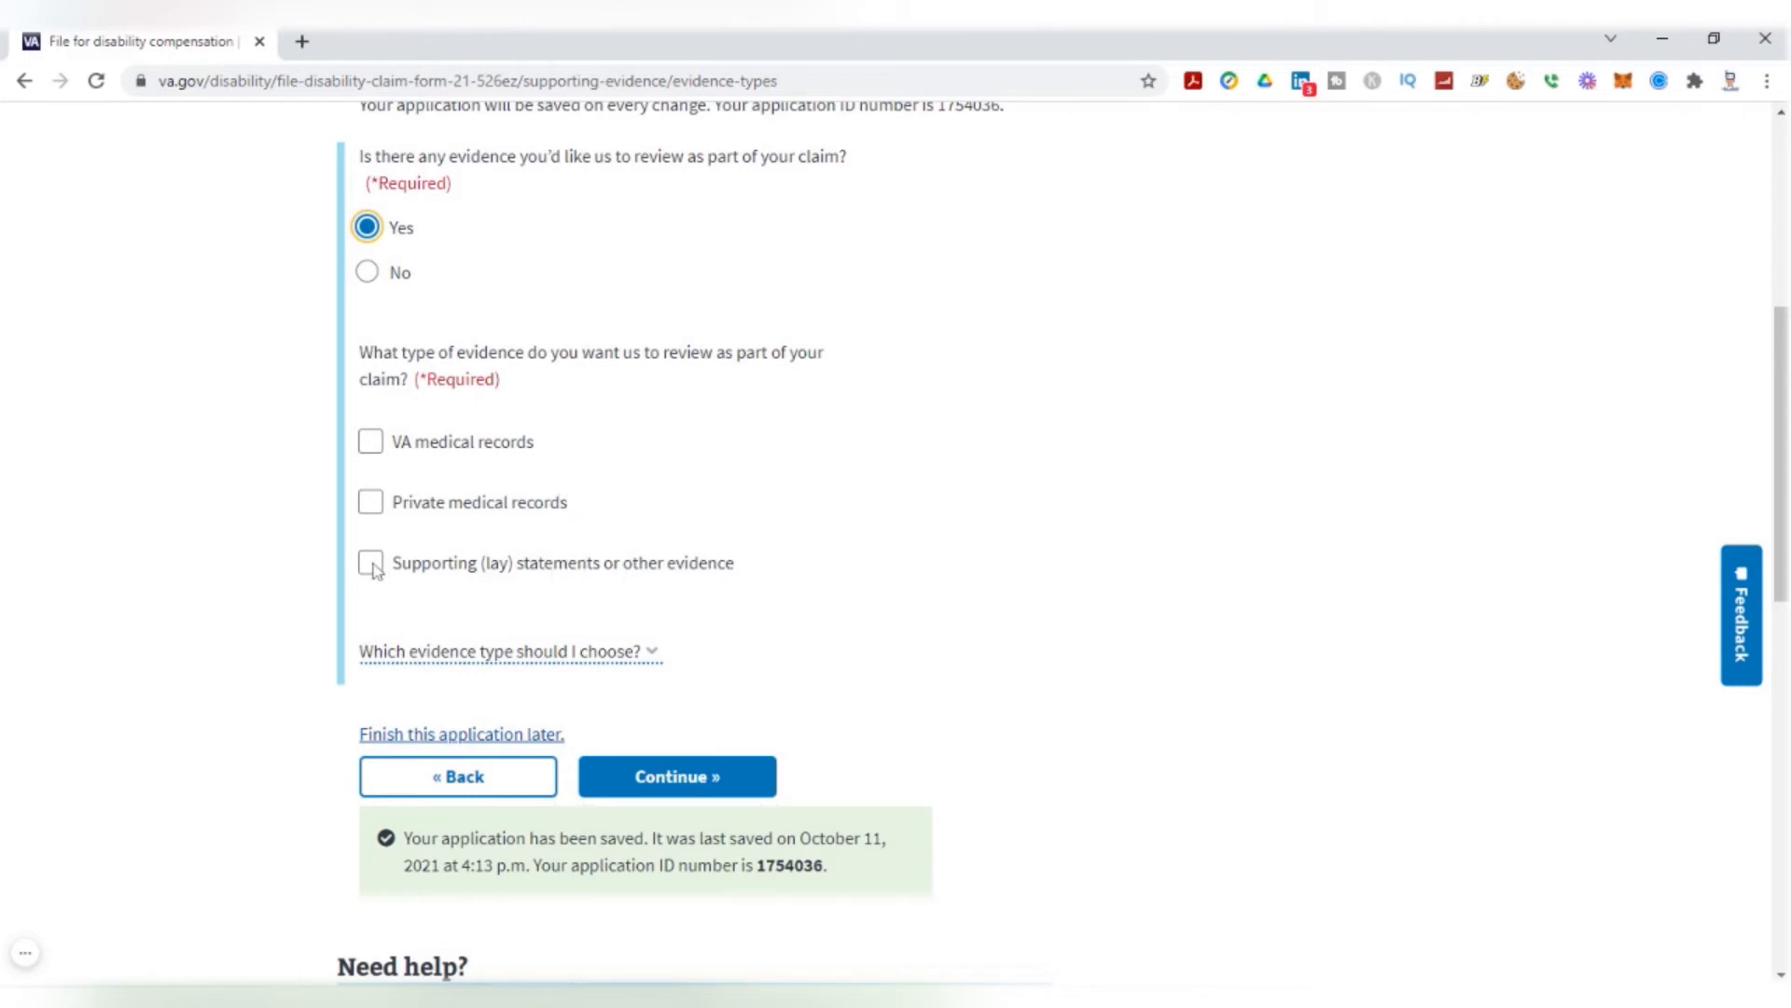
{"action": "left_click", "coordinate": [370, 564]}
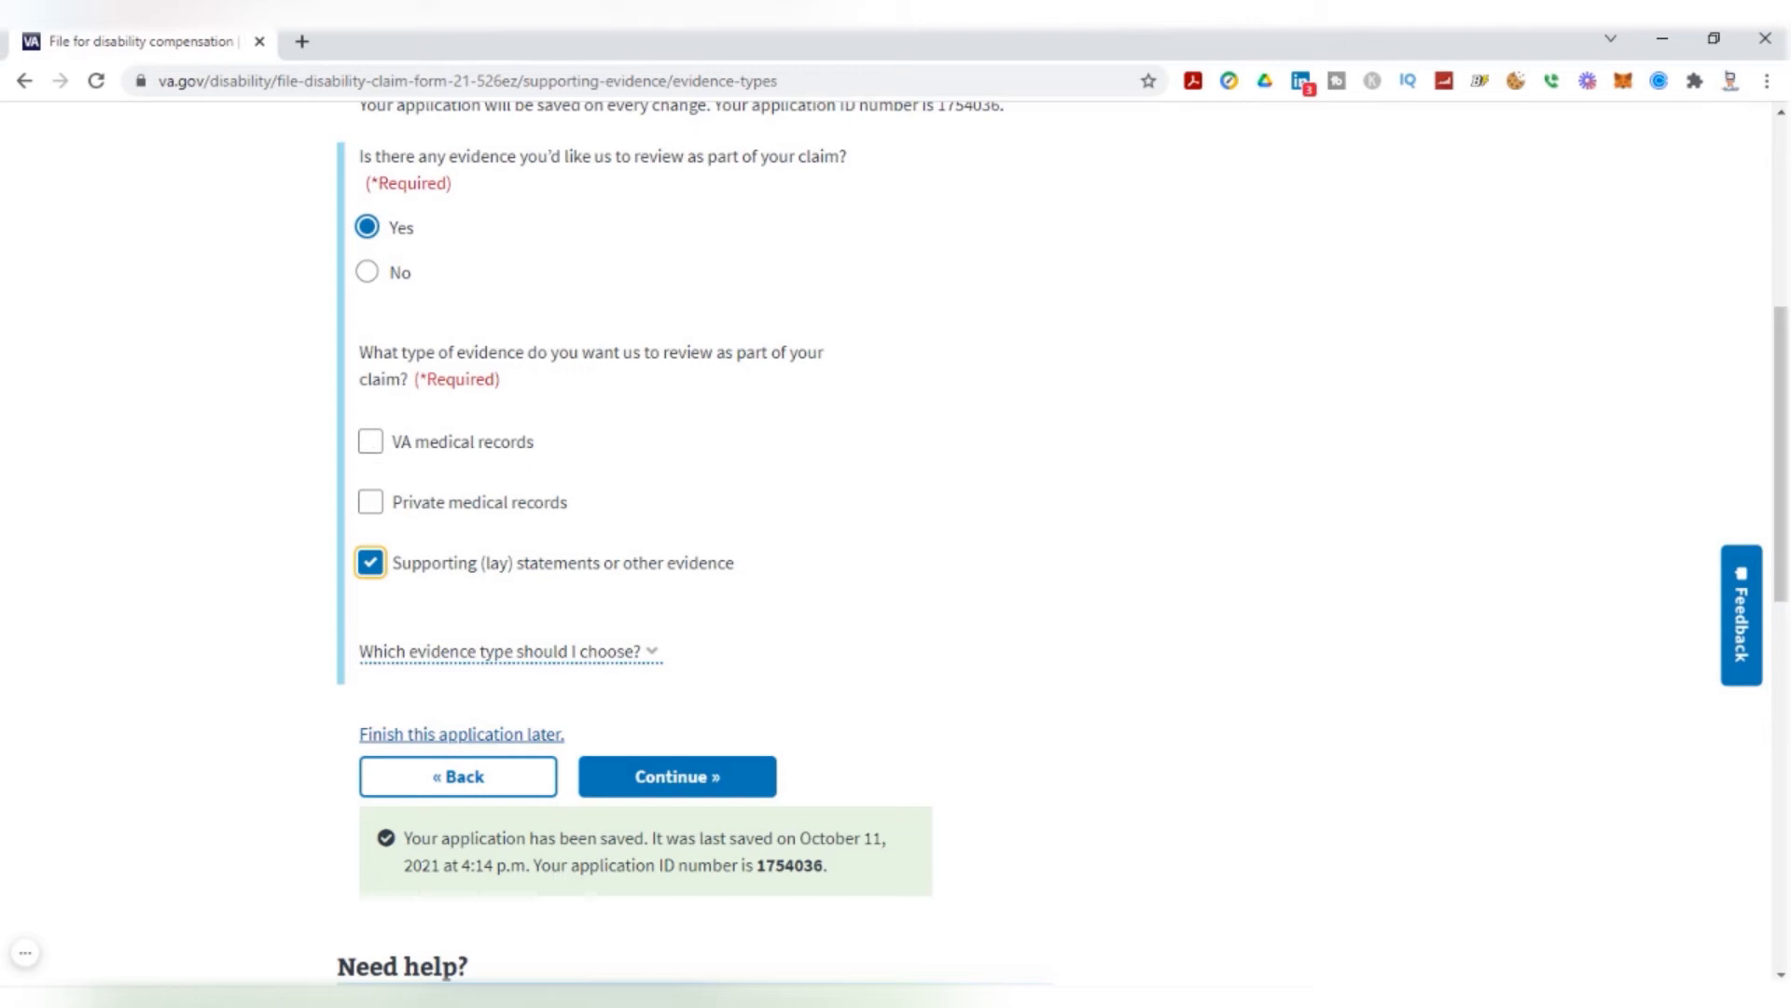
{"action": "left_click", "coordinate": [369, 441]}
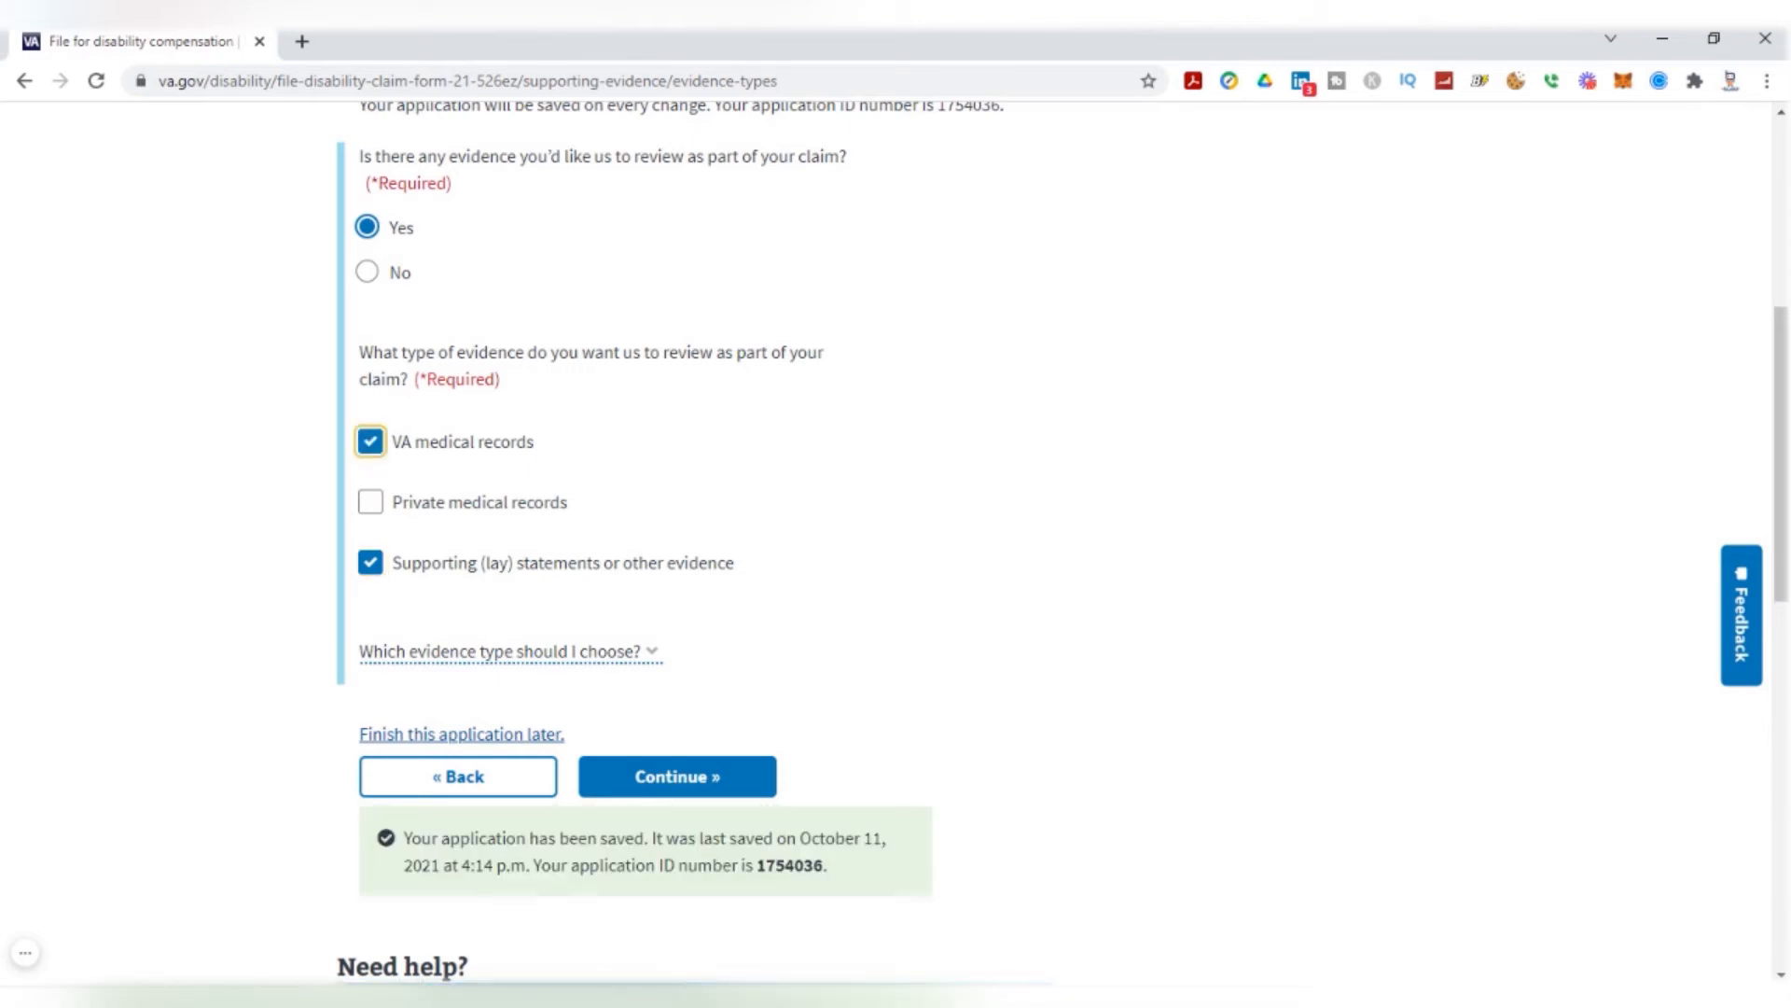
{"action": "mouse_move", "coordinate": [605, 564]}
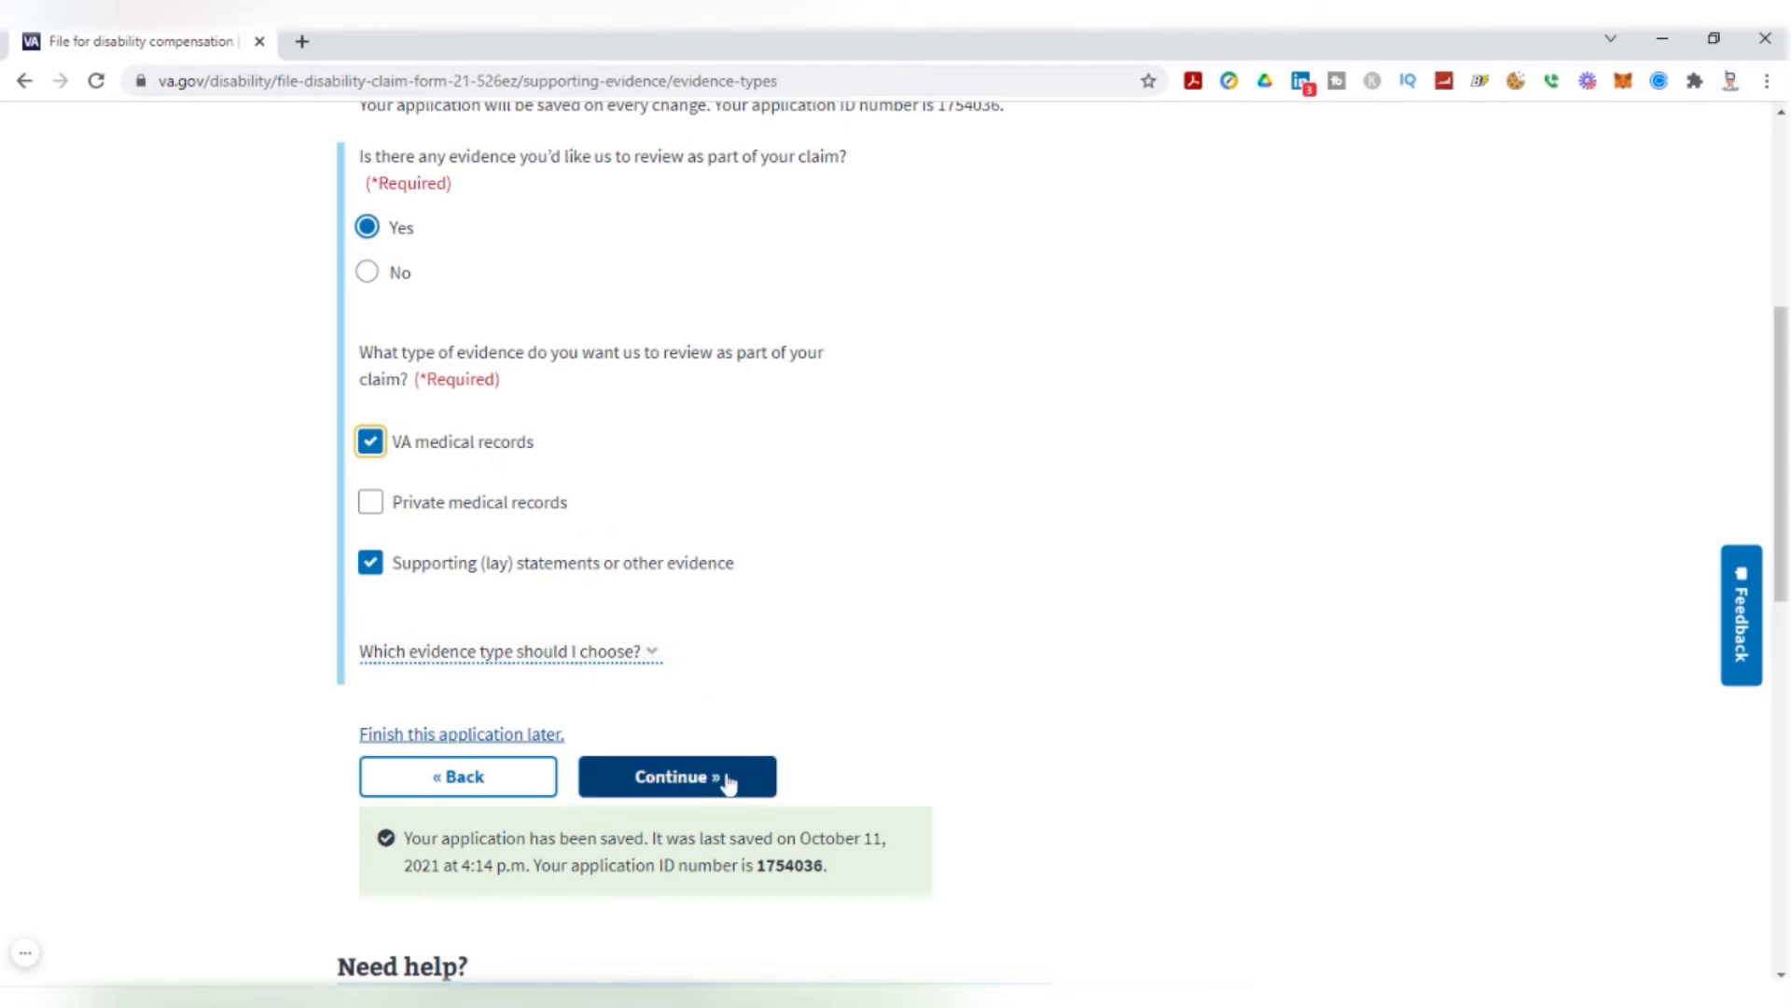
Mark Scar, Left Foot and Somatic Symptom Disorder as treated at the Jack C. Montgomery VA facility
{"action": "left_click", "coordinate": [679, 802]}
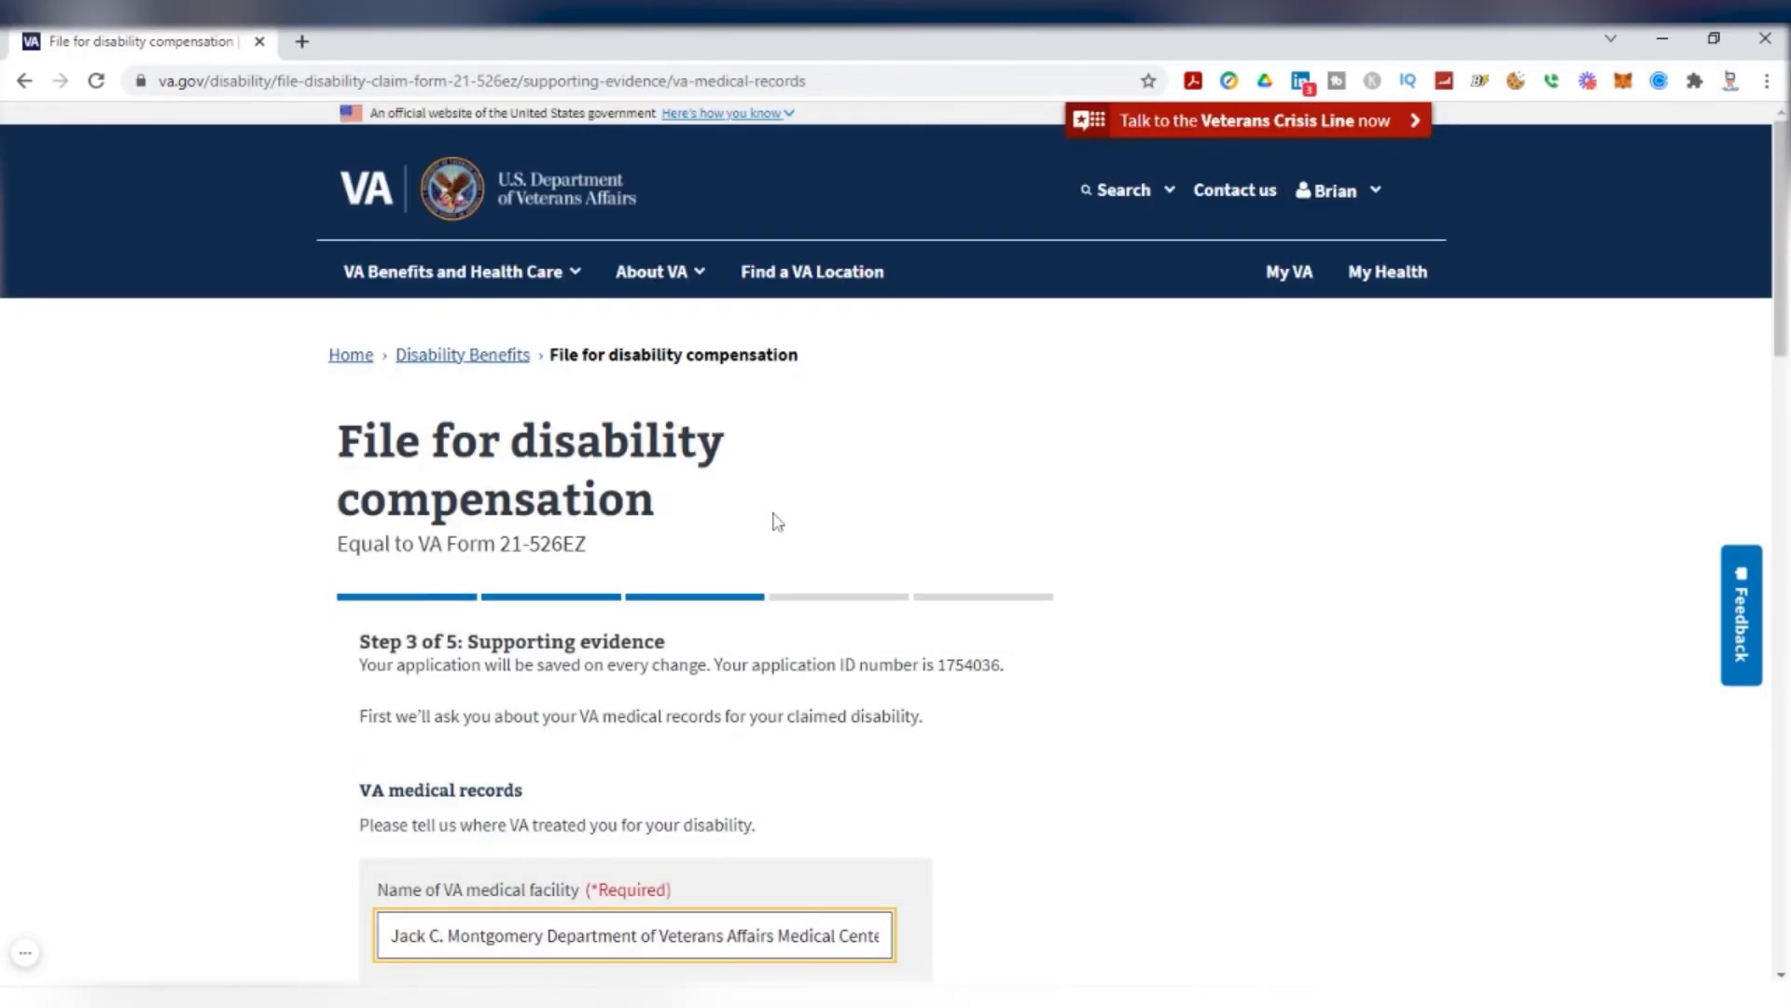
{"action": "scroll", "scroll_direction": "down", "scroll_amount": 3}
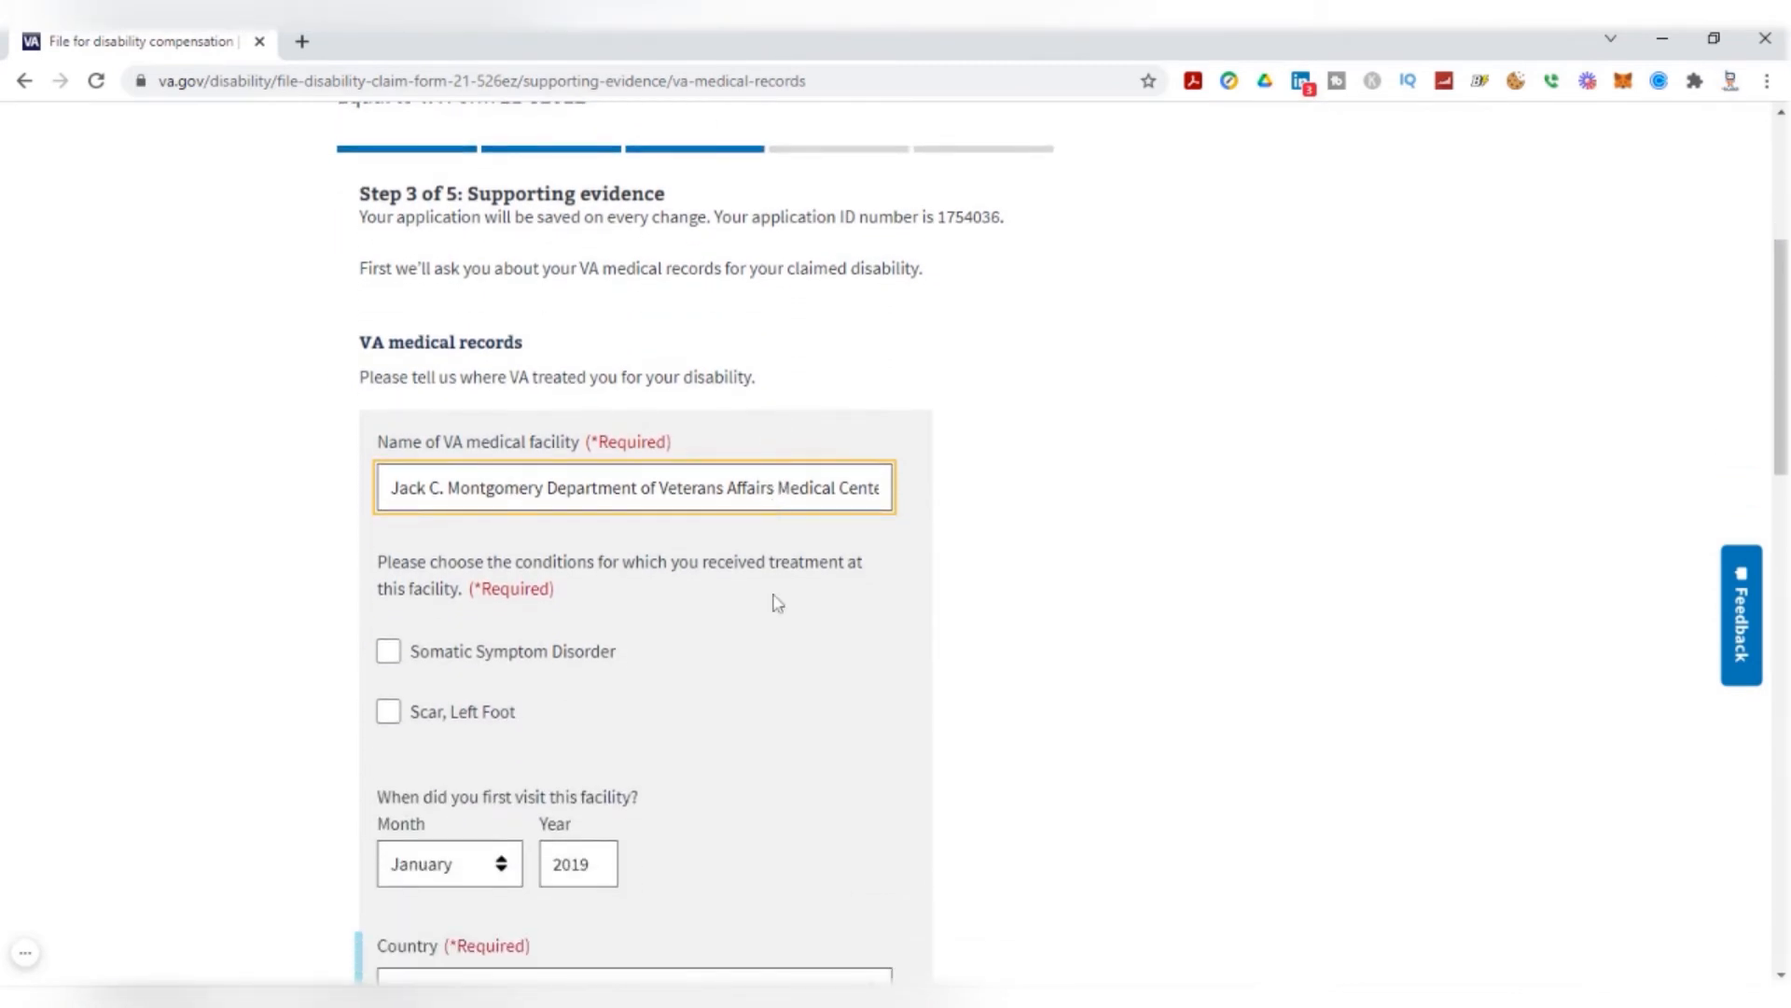
{"action": "mouse_move", "coordinate": [437, 468]}
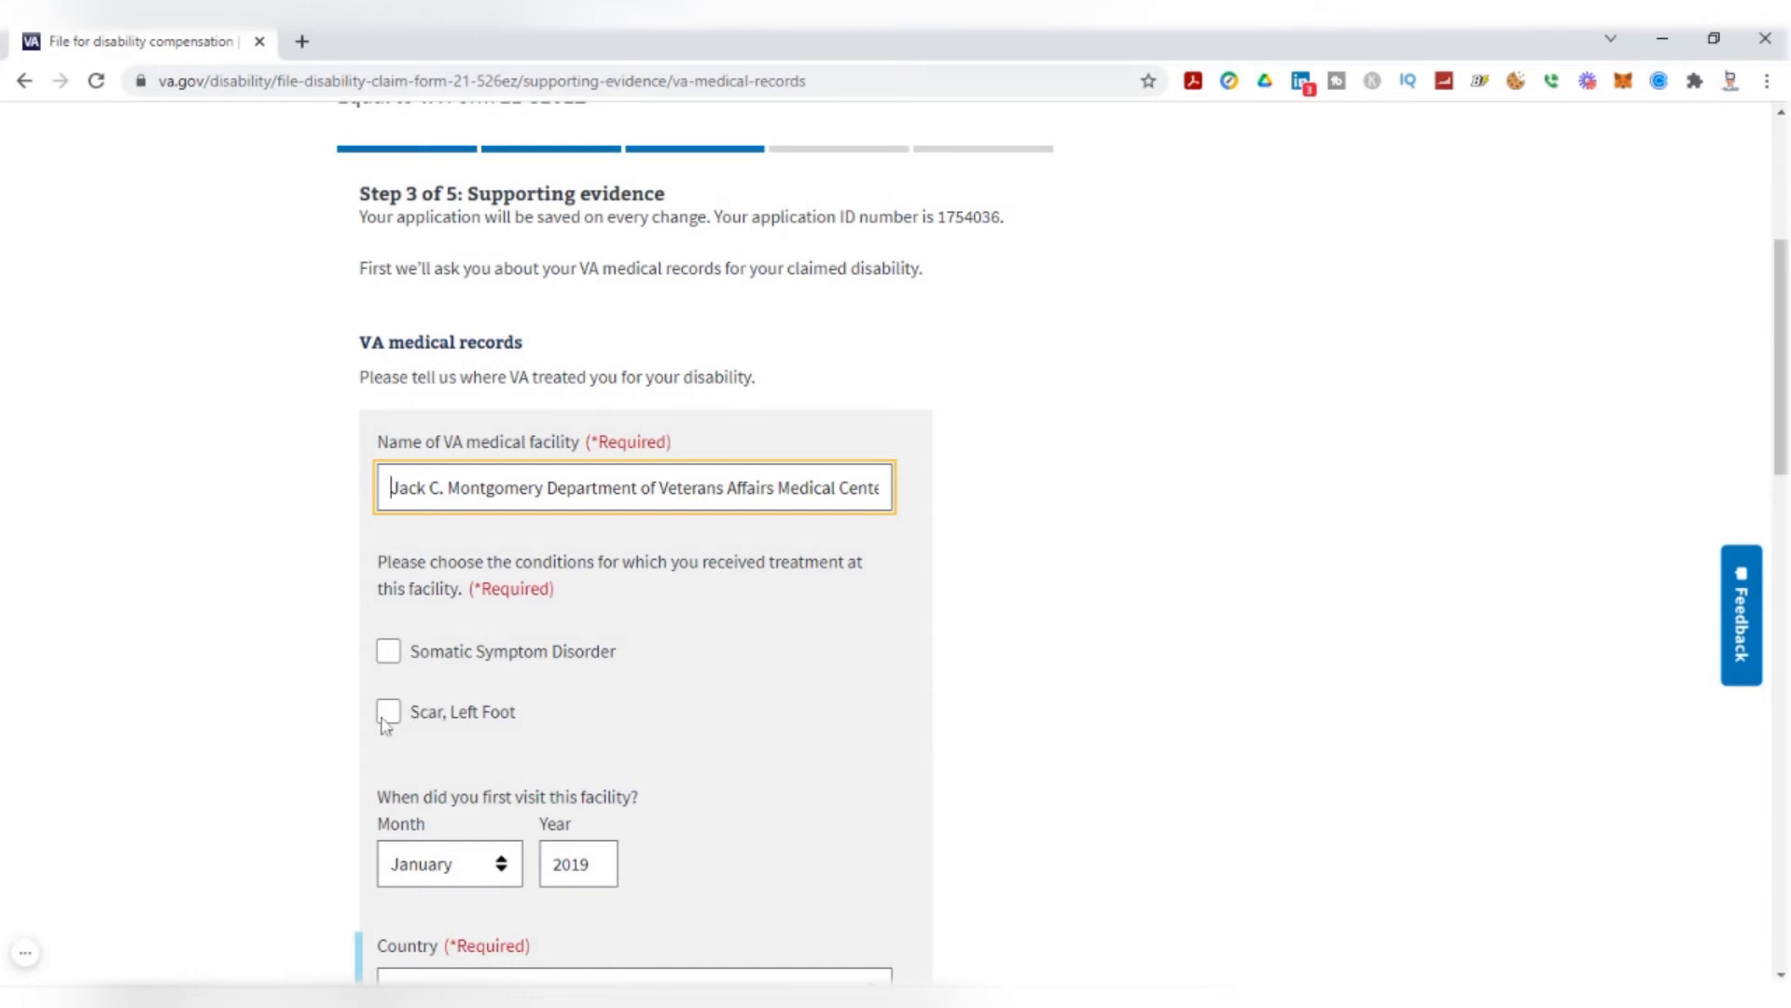
{"action": "left_click", "coordinate": [388, 713]}
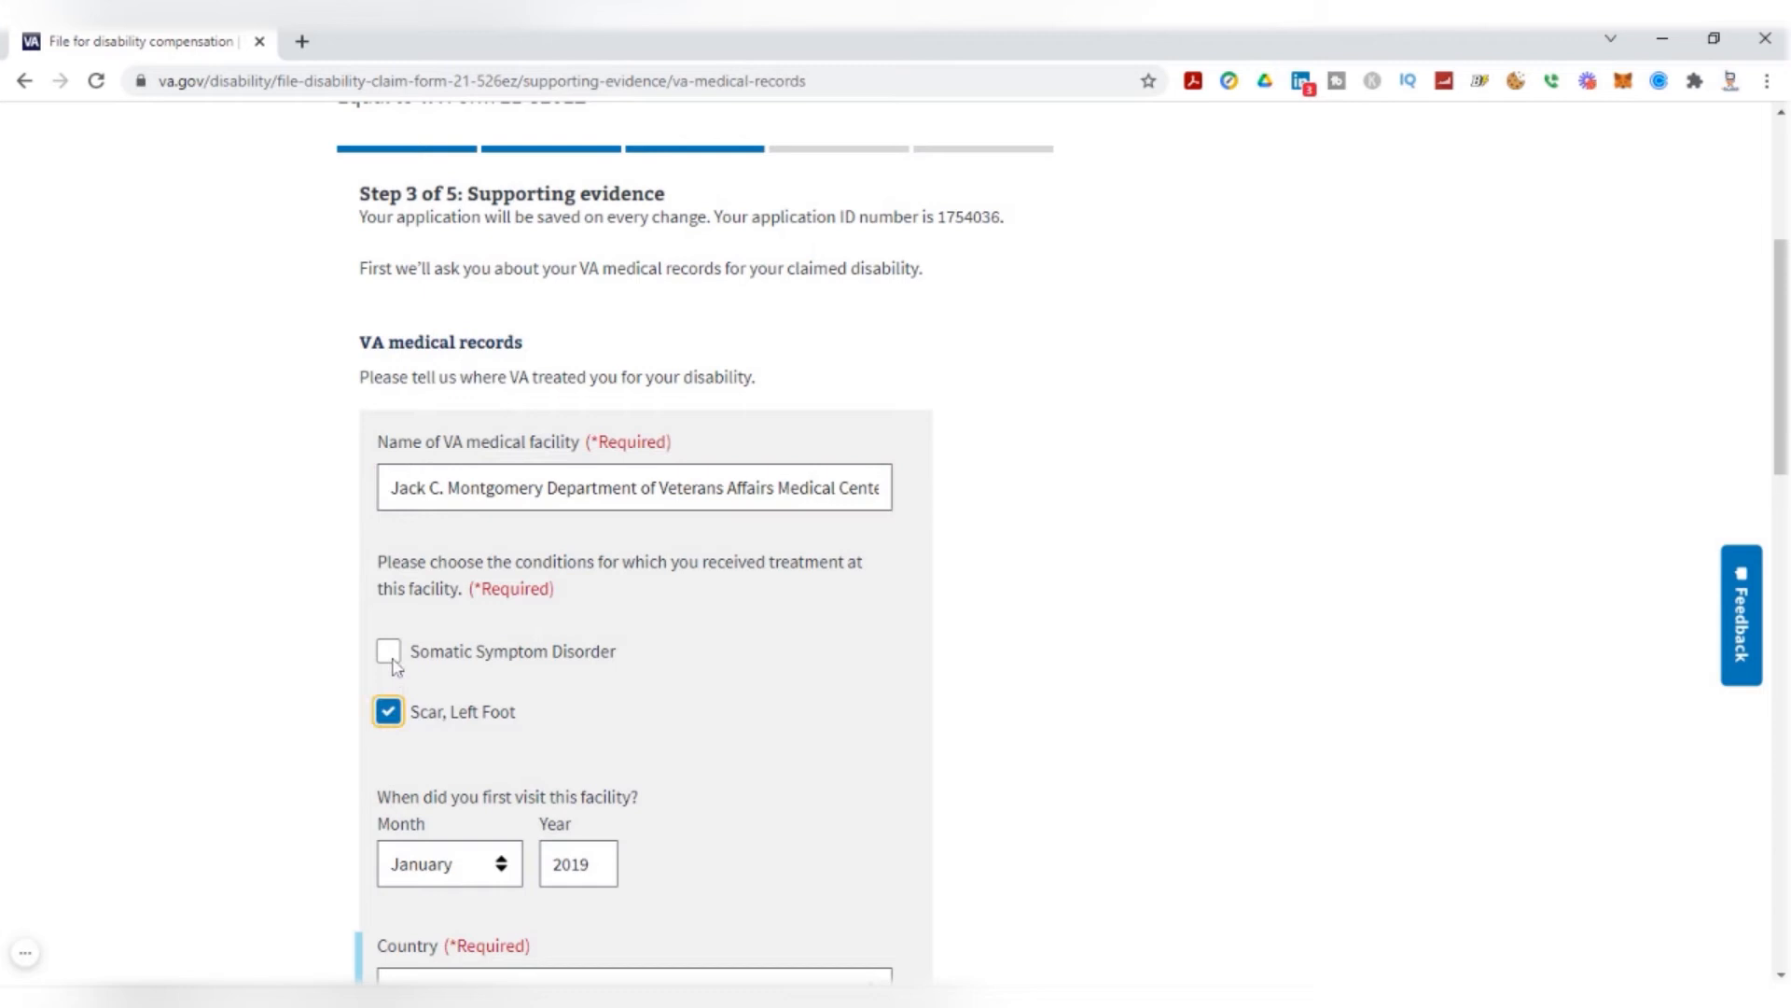
{"action": "left_click", "coordinate": [388, 651]}
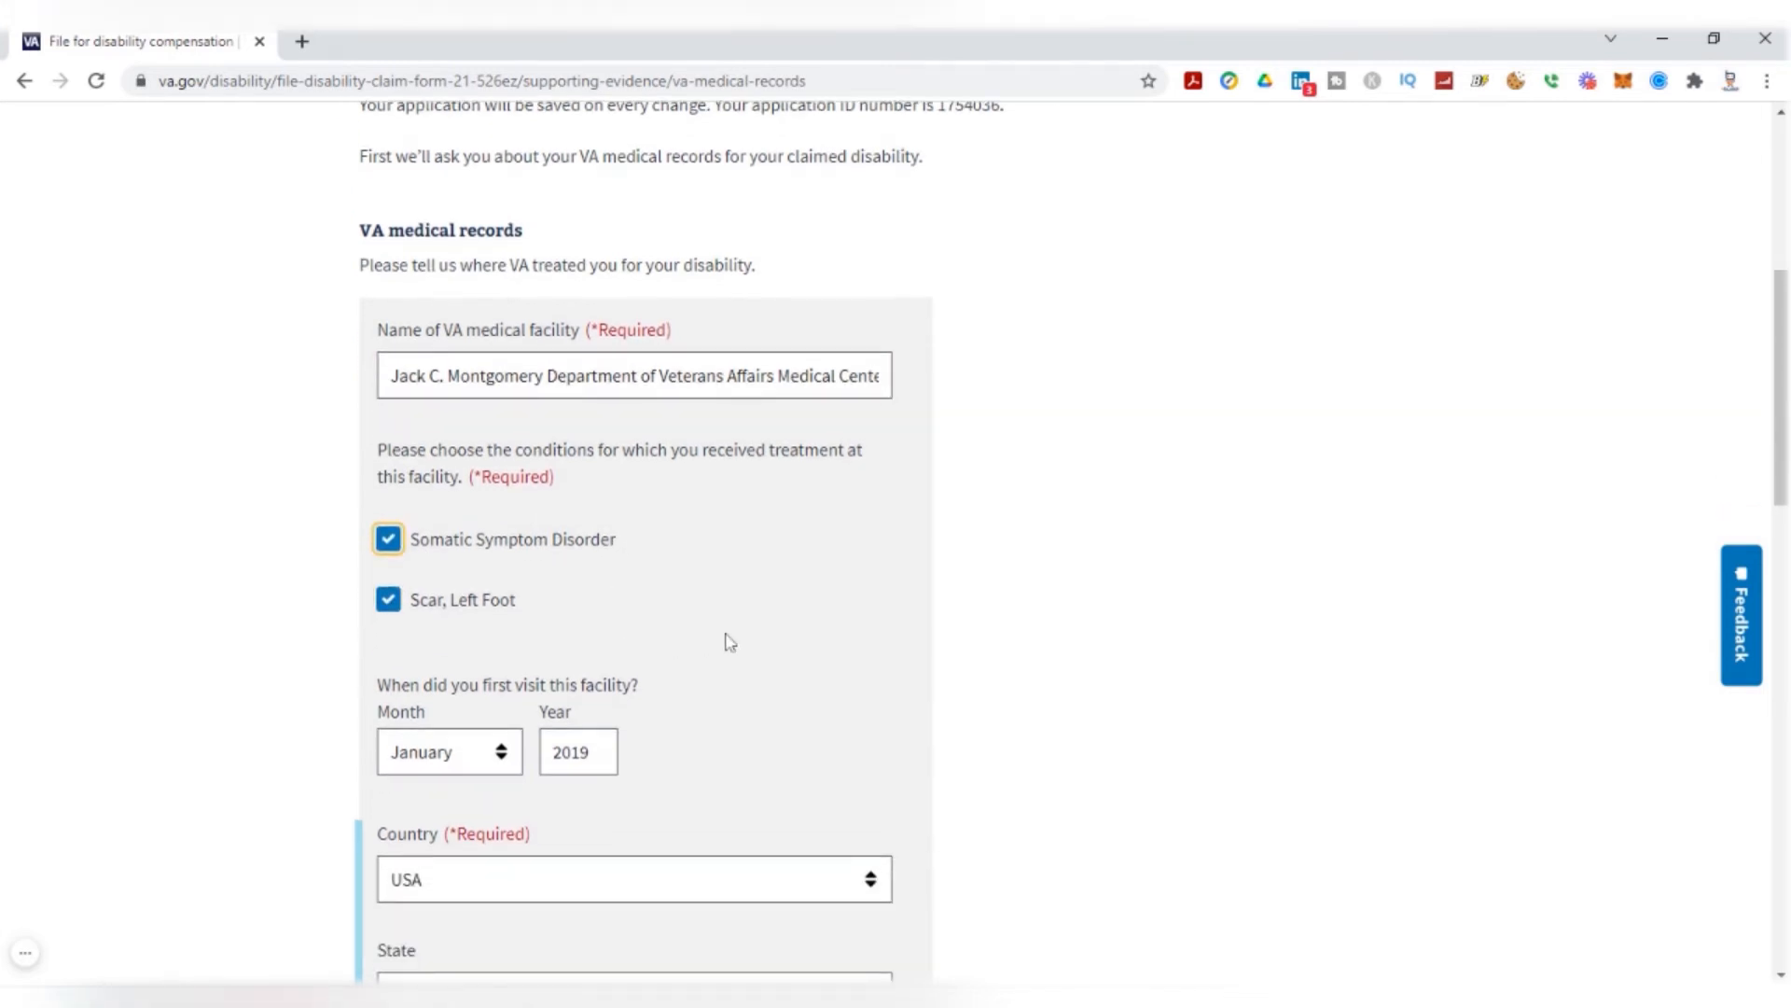
{"action": "scroll", "scroll_direction": "down", "scroll_amount": 3}
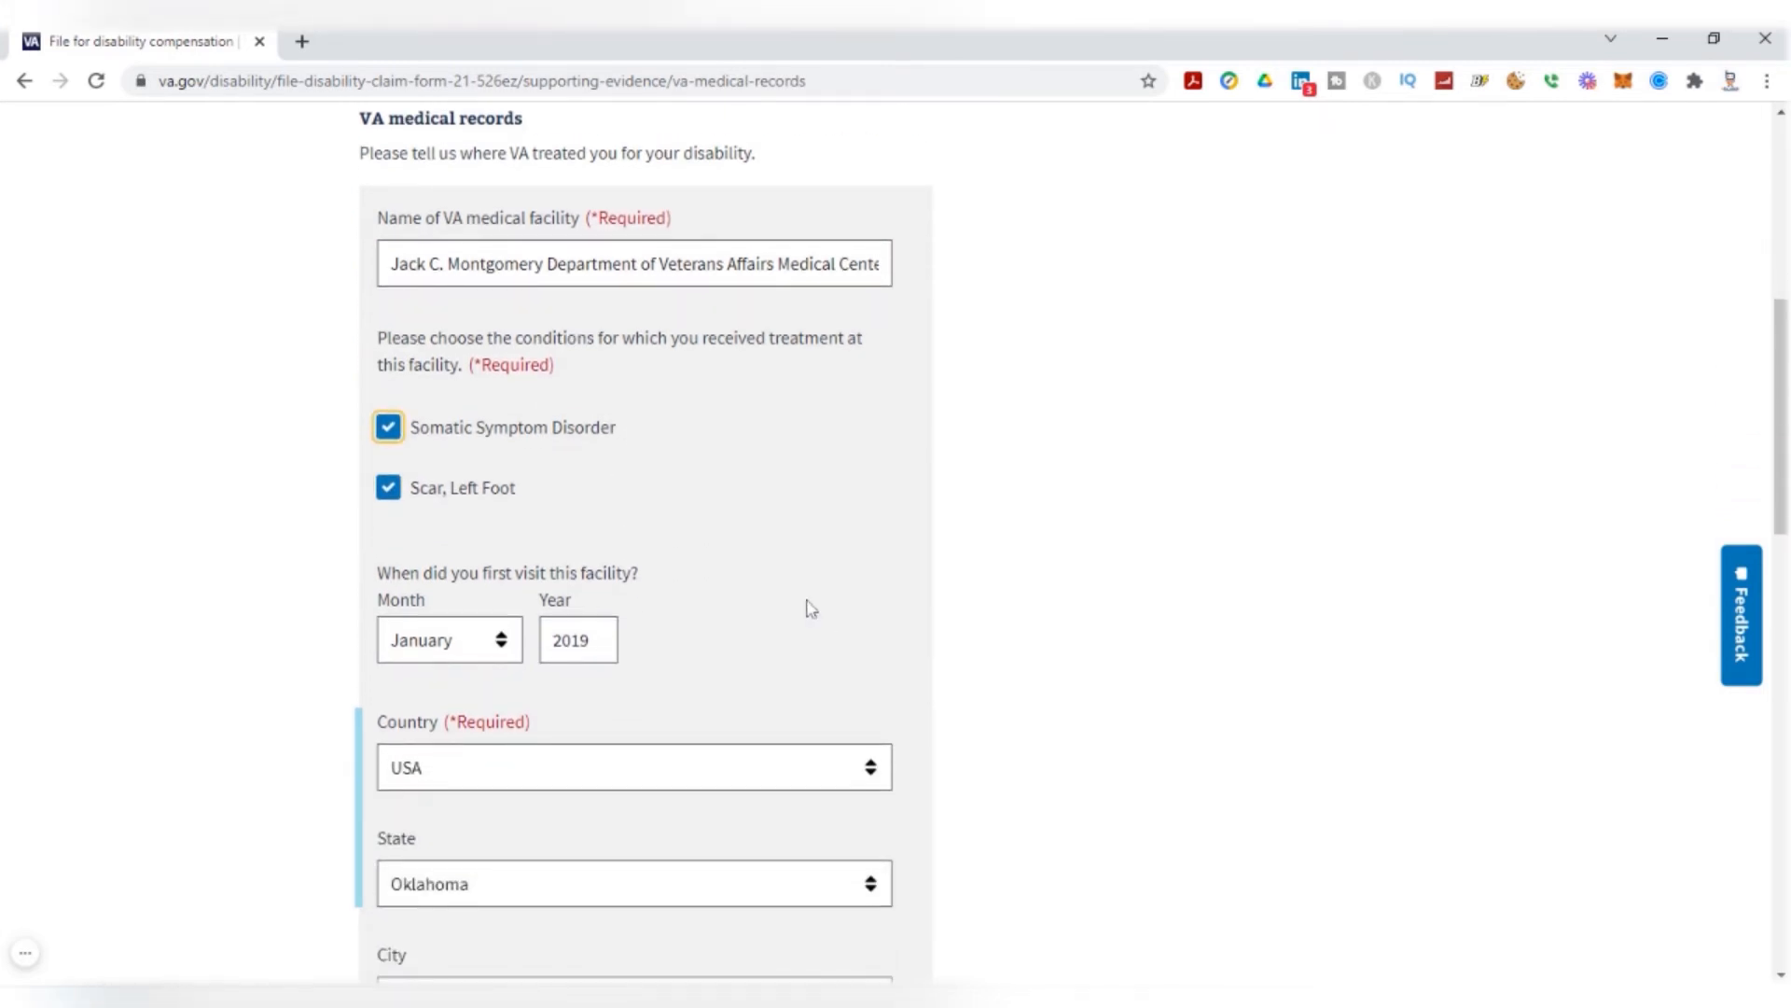
{"action": "mouse_move", "coordinate": [653, 582]}
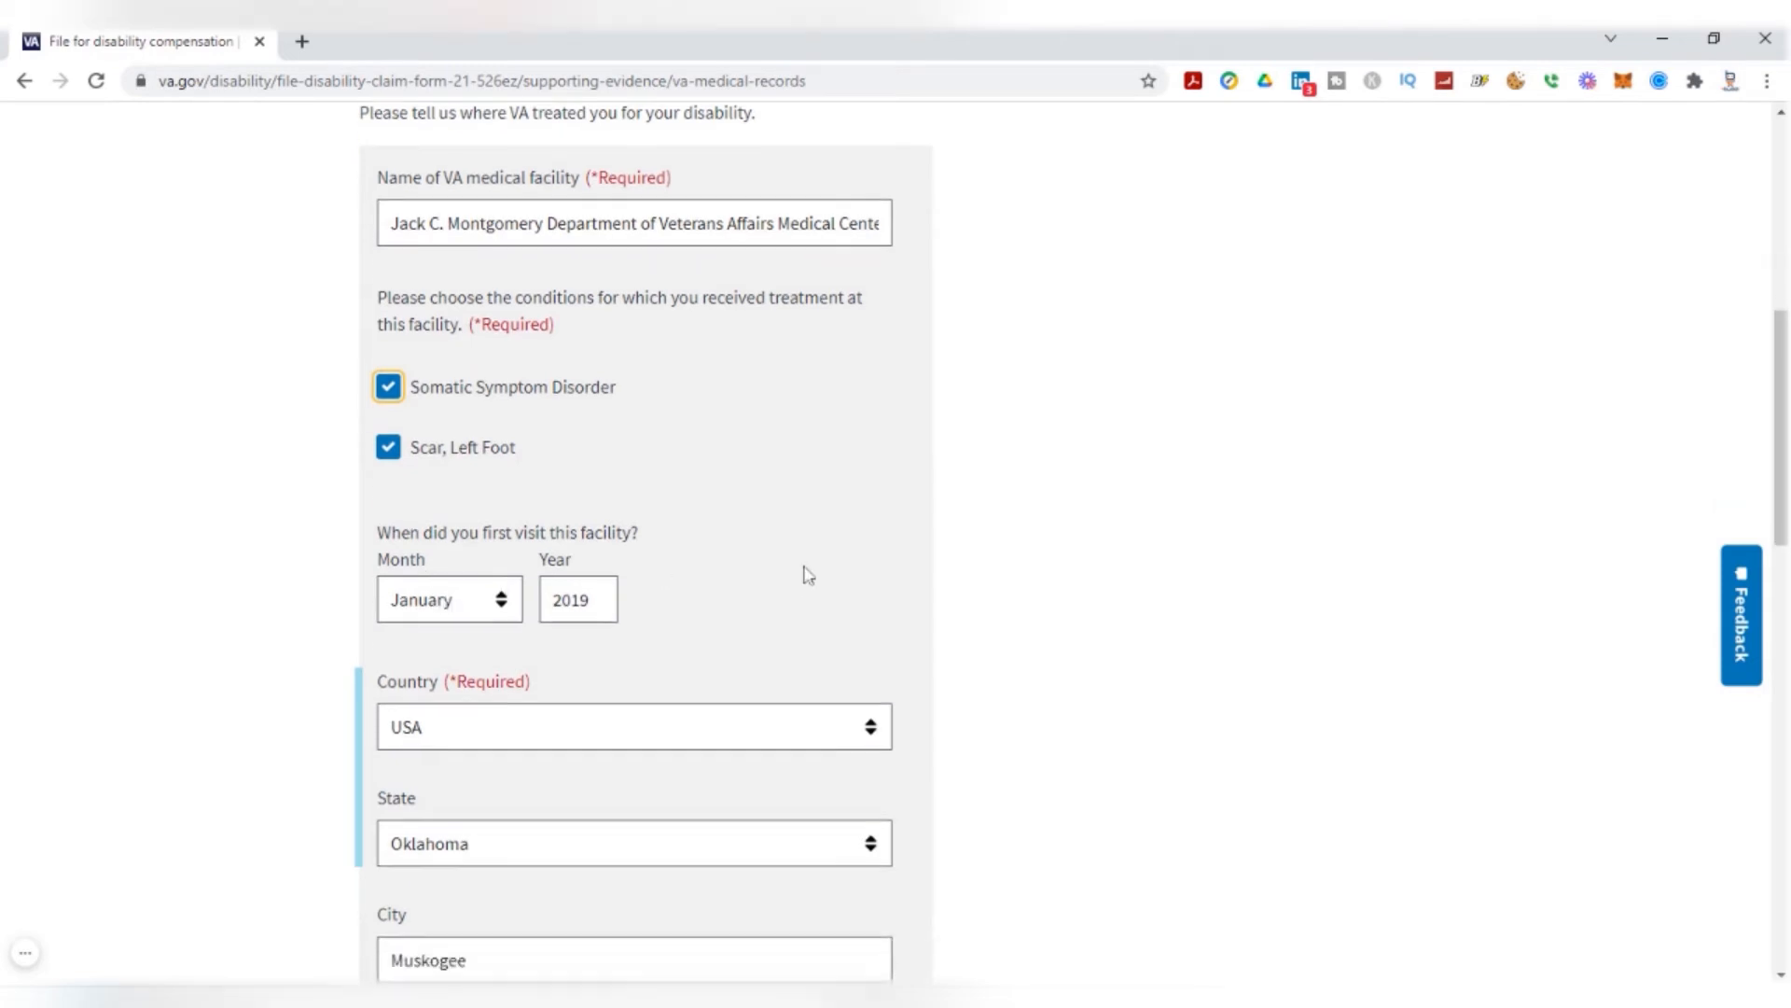
{"action": "scroll", "scroll_direction": "down", "scroll_amount": 3}
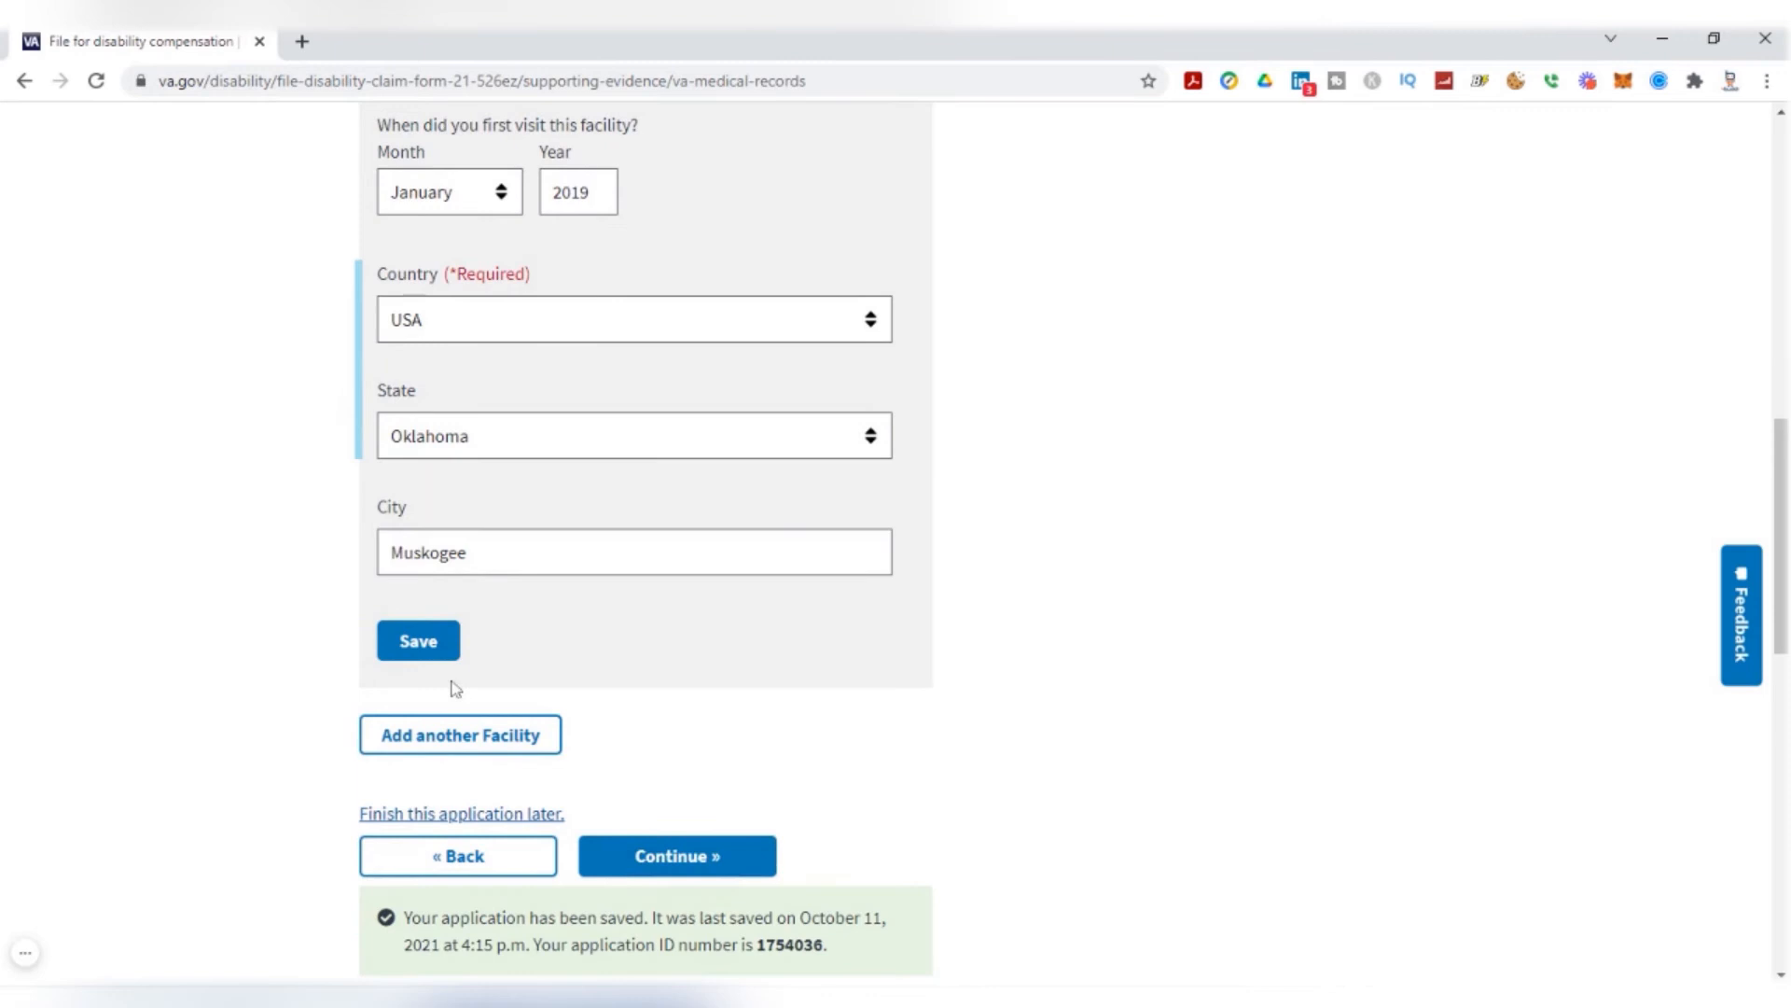
{"action": "scroll", "scroll_direction": "down", "scroll_amount": 3}
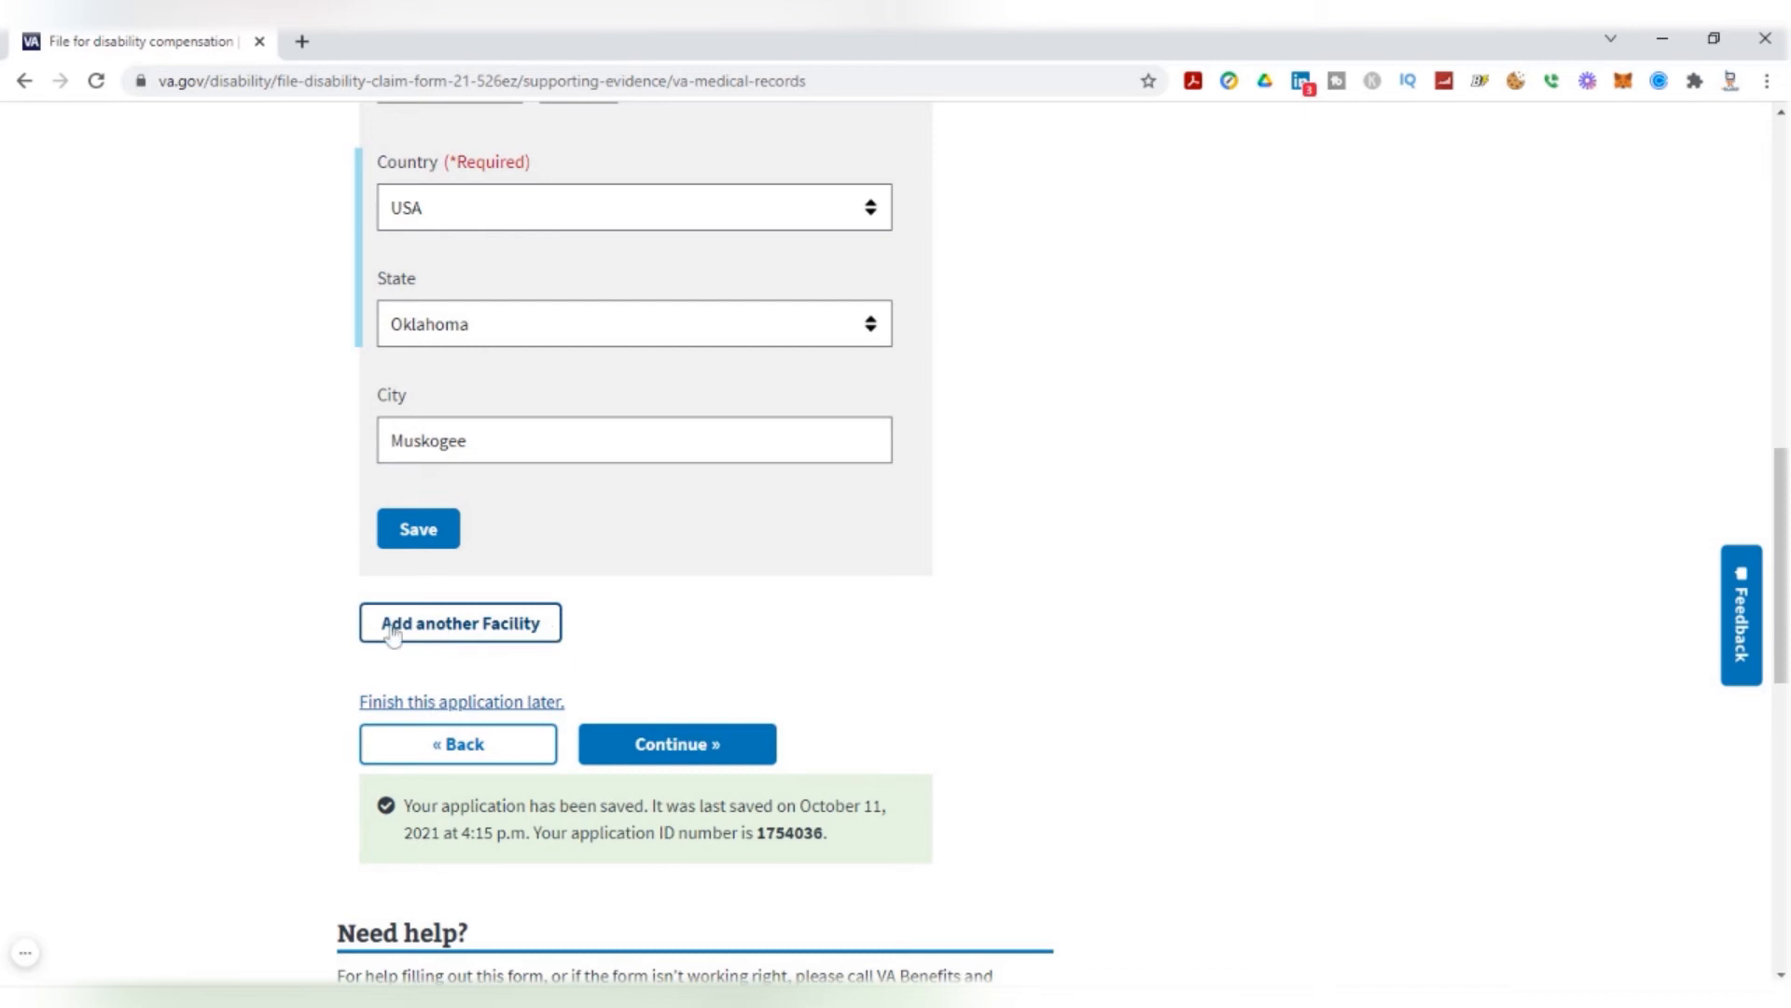
{"action": "mouse_move", "coordinate": [536, 634]}
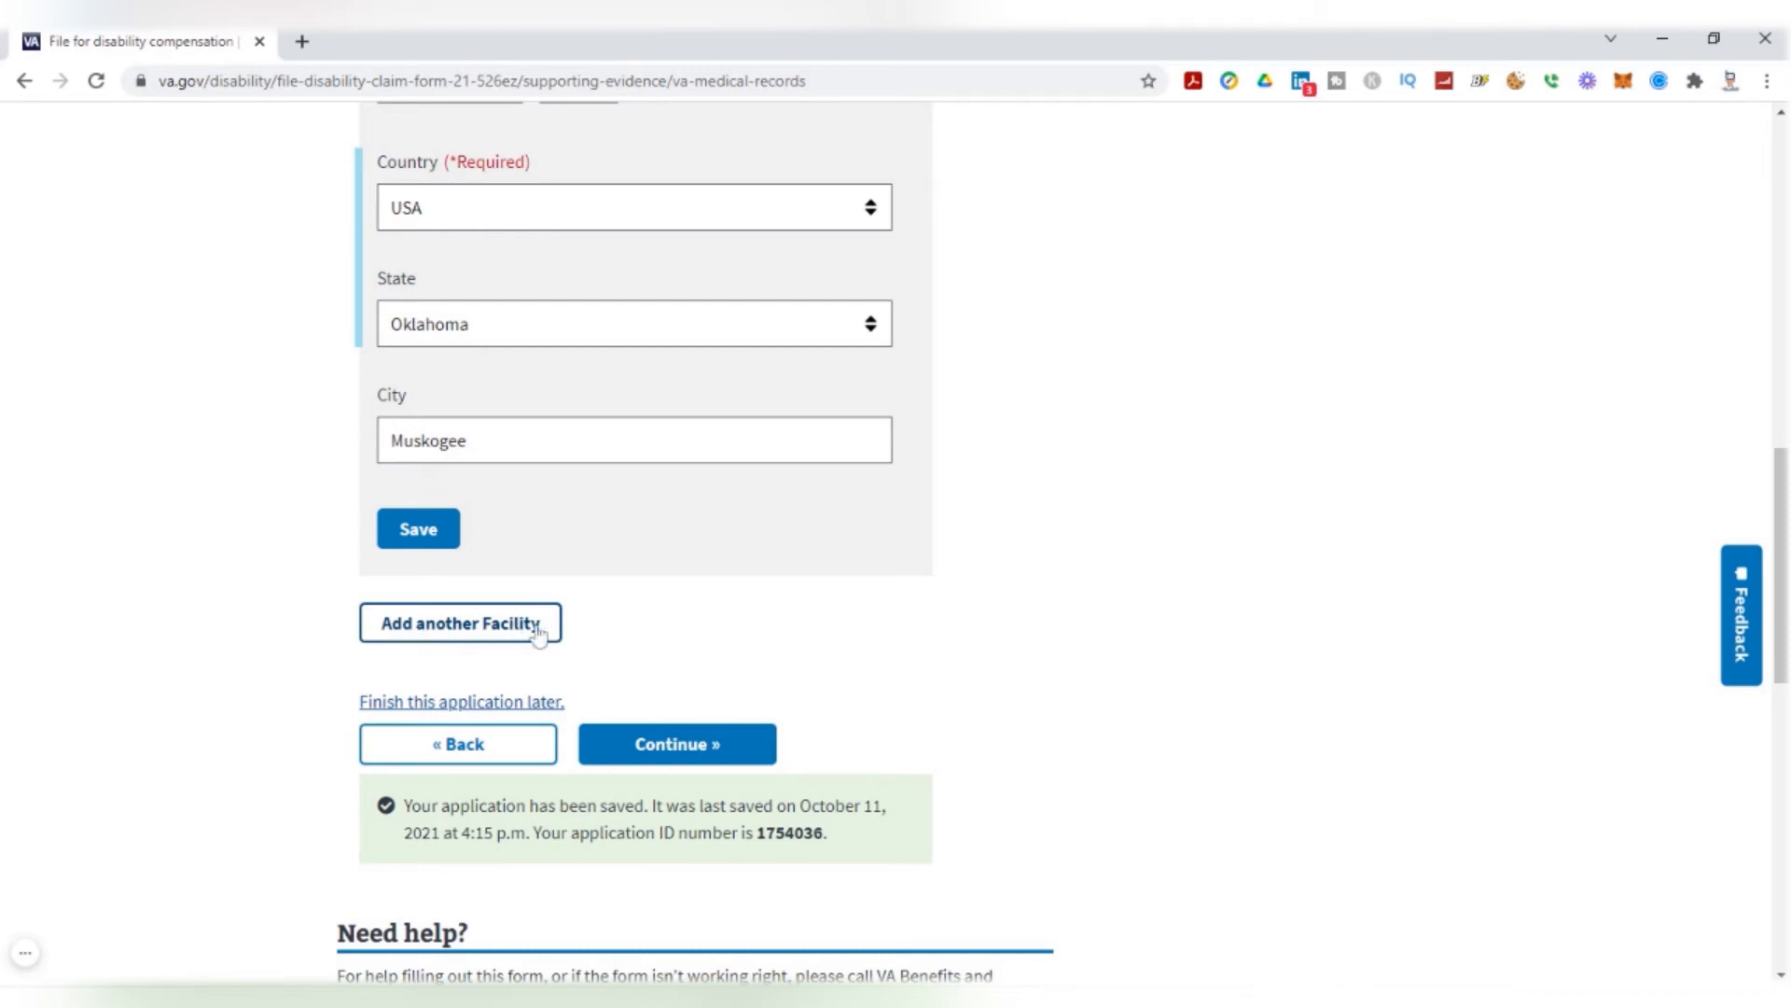
{"action": "mouse_move", "coordinate": [745, 664]}
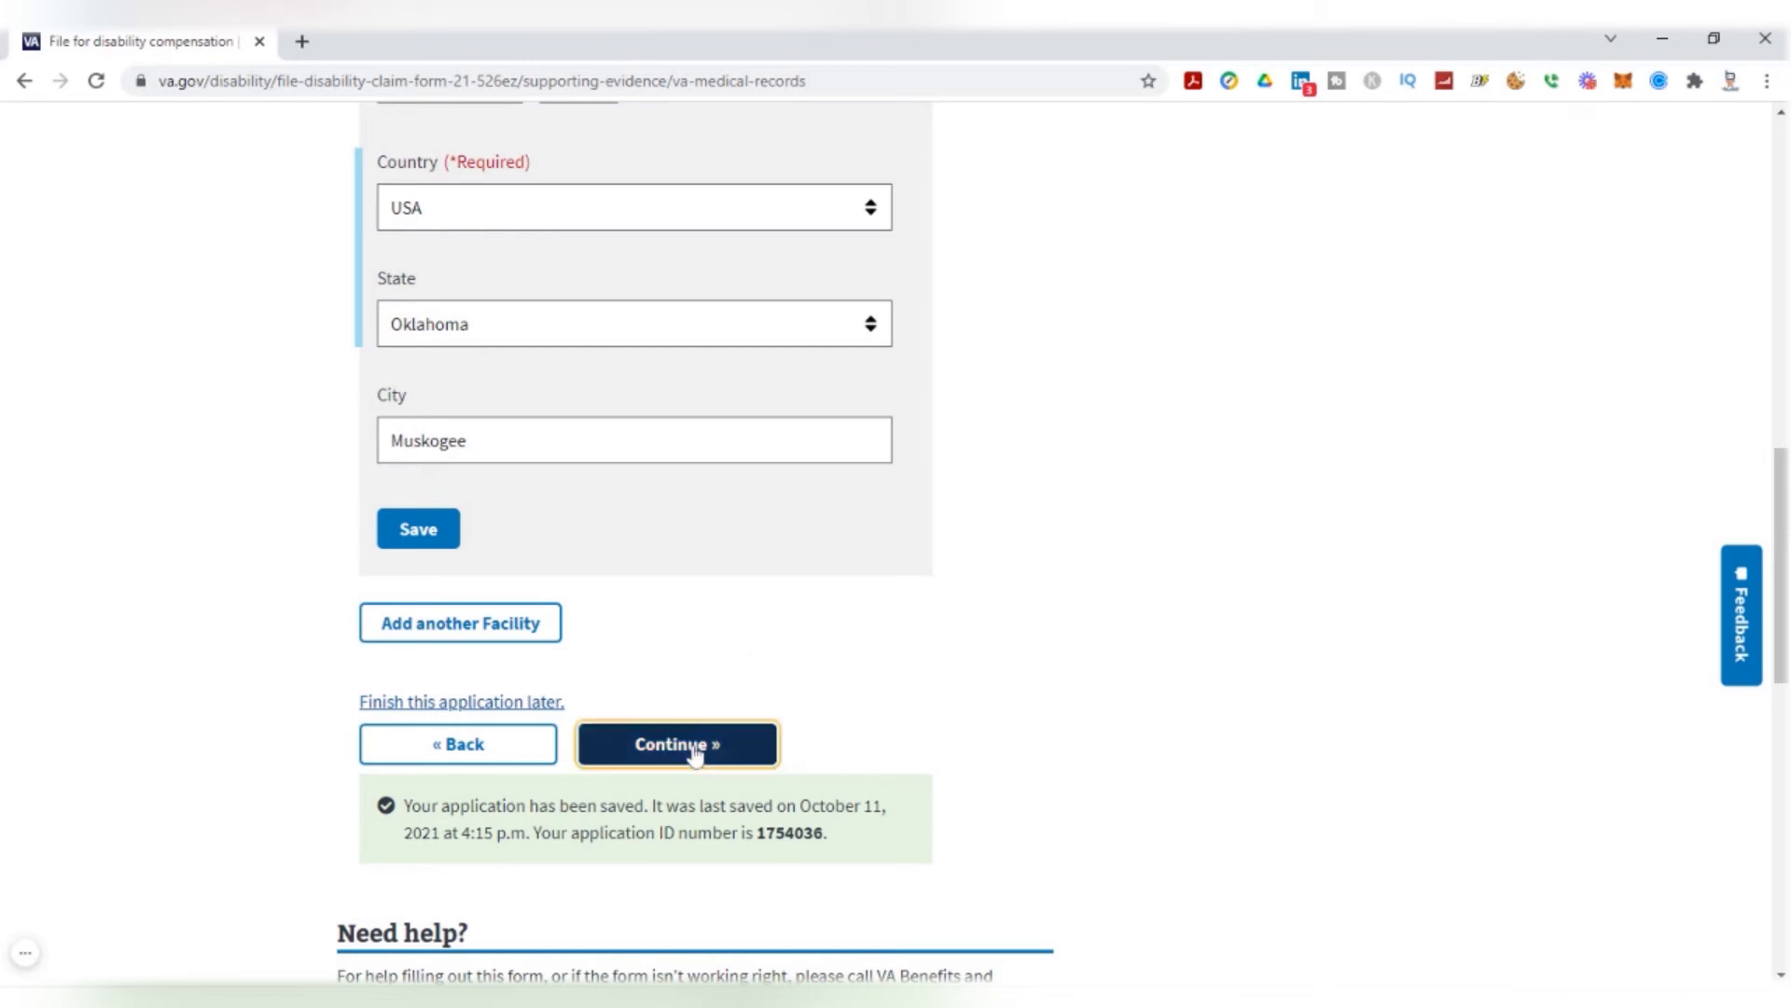
Reach the supporting evidence upload page and start adding an evidence file
{"action": "left_click", "coordinate": [676, 743]}
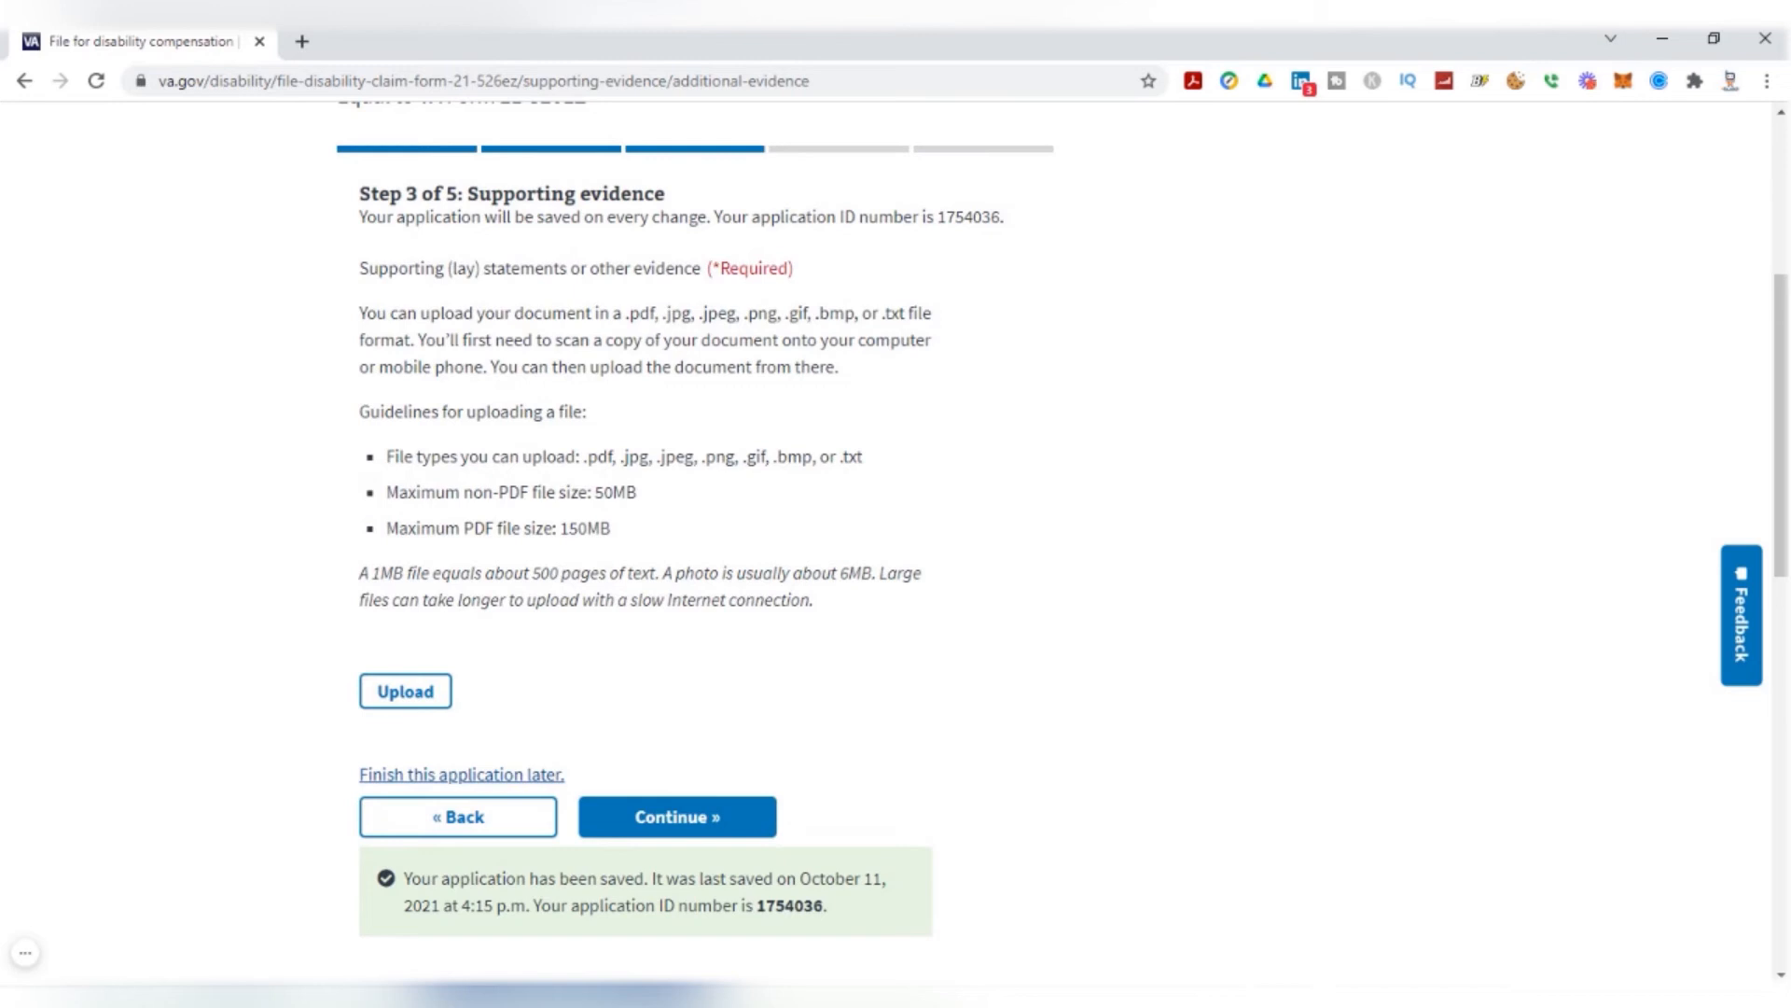
{"action": "mouse_move", "coordinate": [541, 481]}
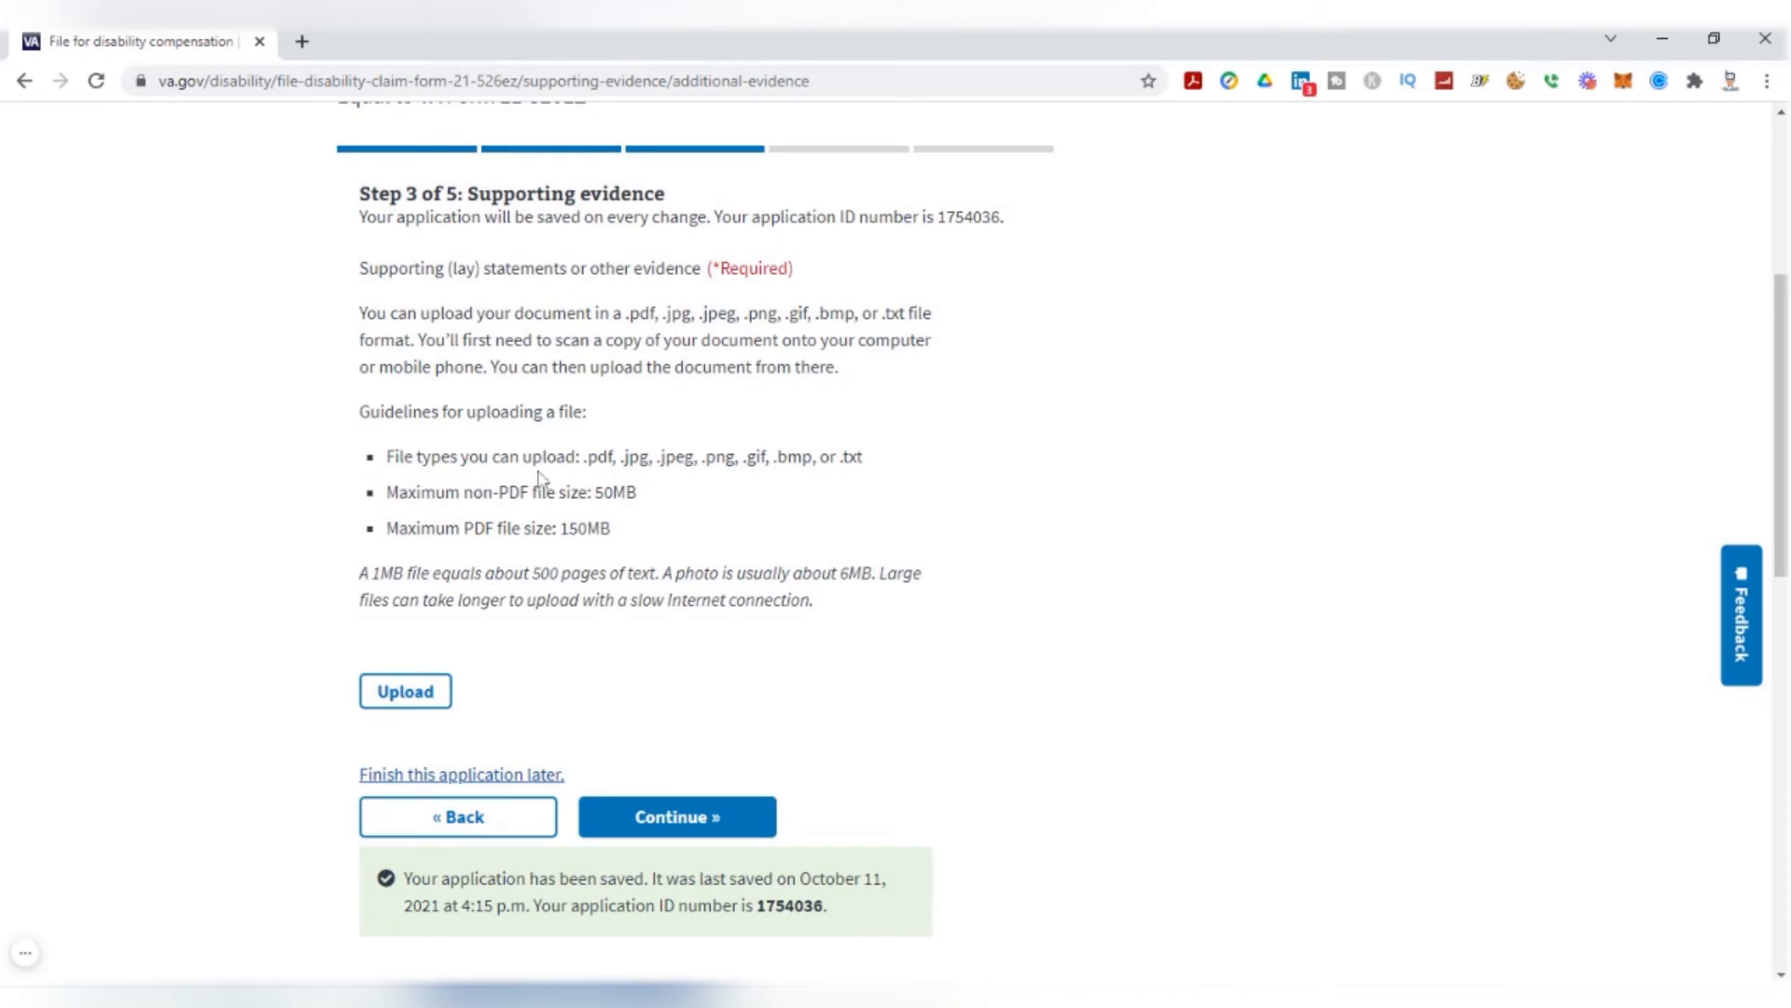
{"action": "double_click", "coordinate": [593, 456]}
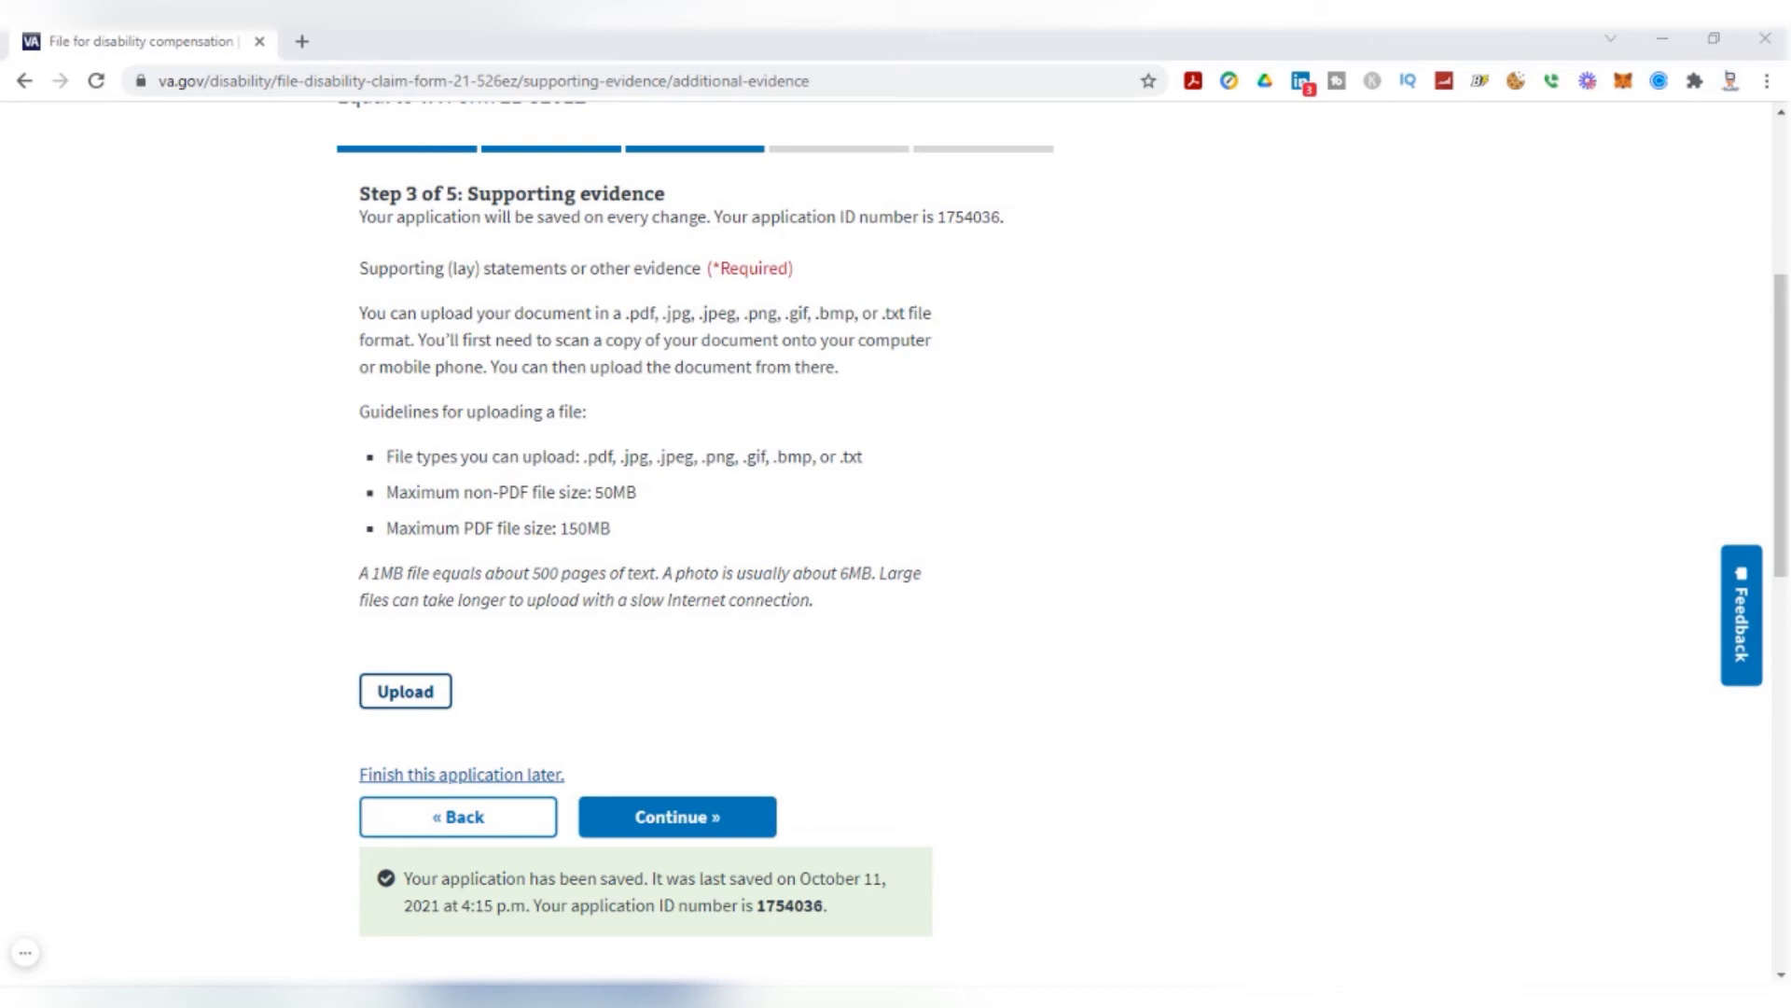
Upload Blank Word Doc.pdf and set its document type to Disability Benefits Questionnaire (DBQ)
{"action": "left_click", "coordinate": [405, 690]}
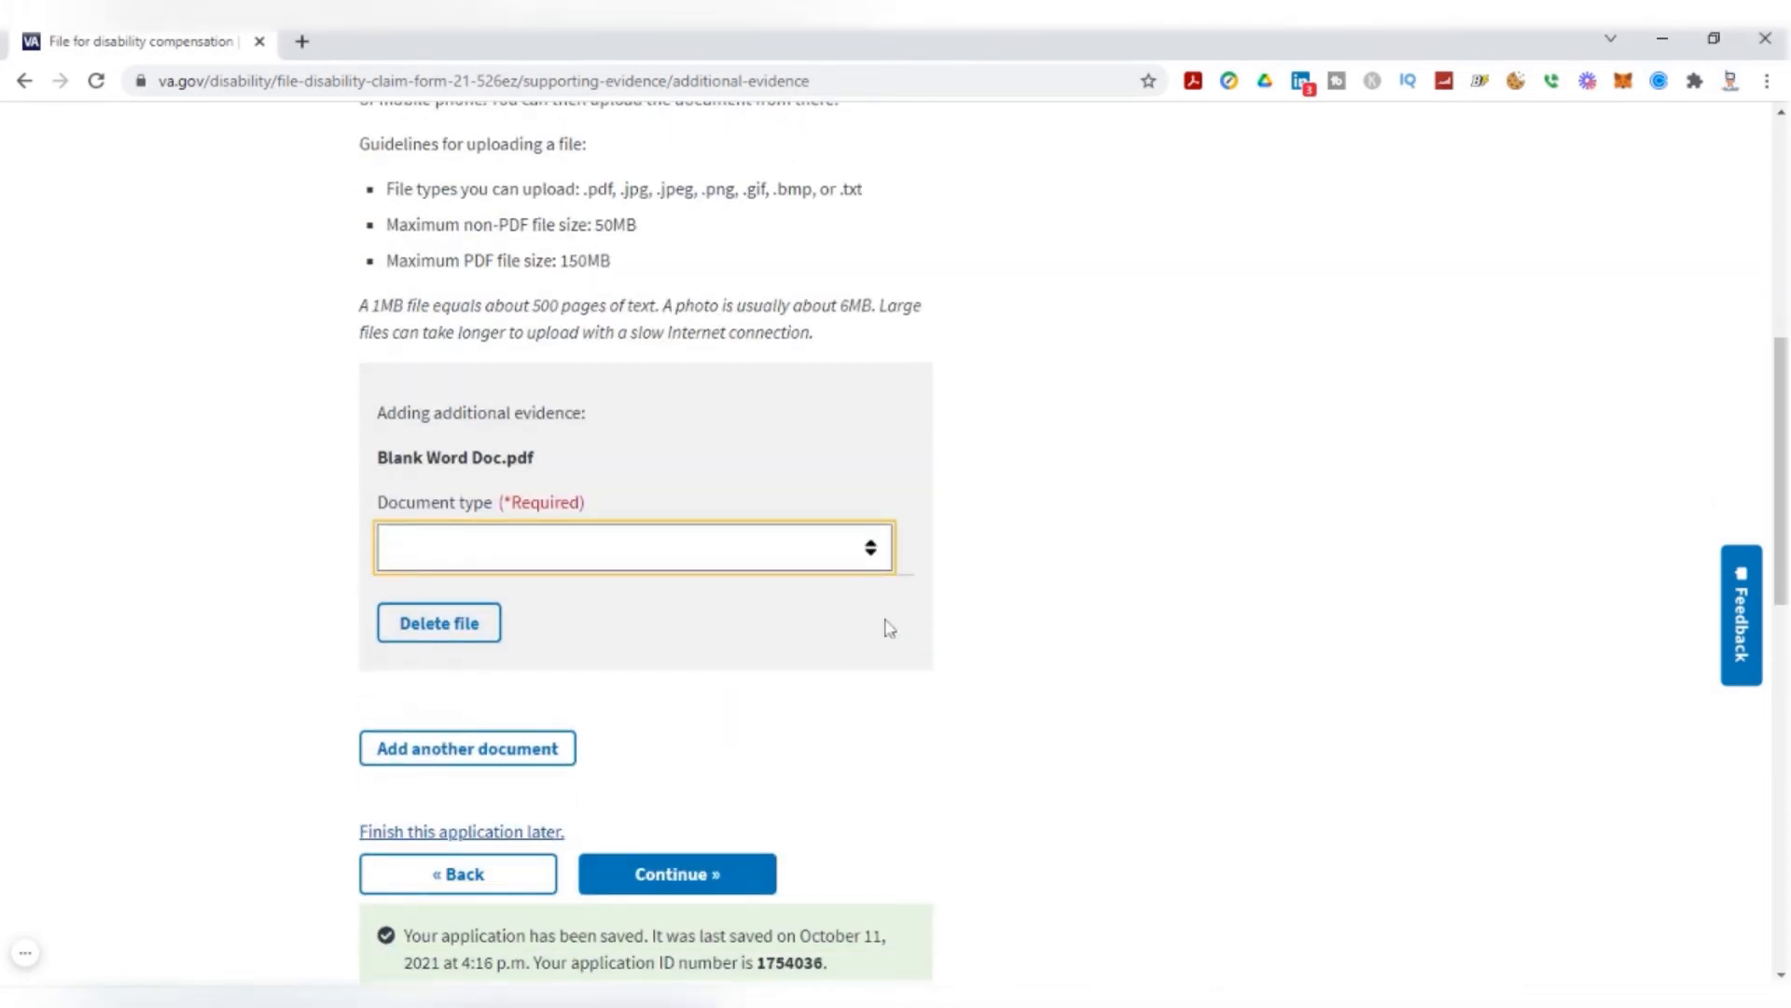
{"action": "scroll", "scroll_direction": "down", "scroll_amount": 3}
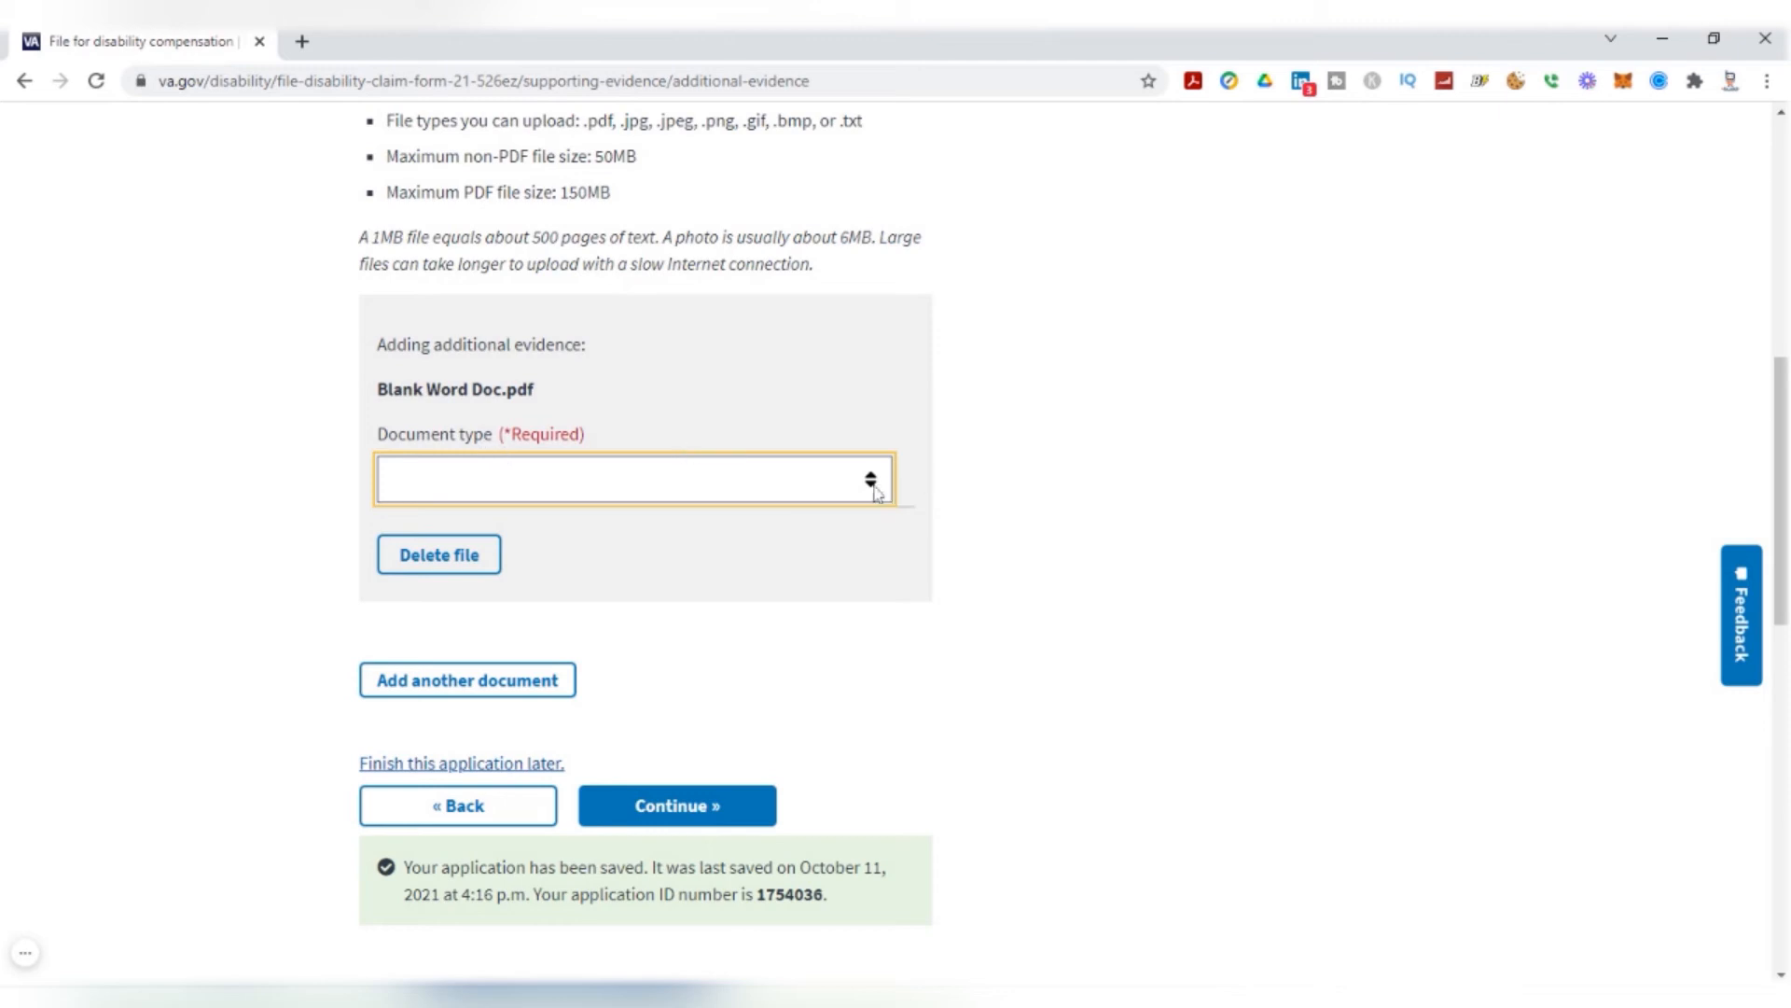
{"action": "scroll", "scroll_direction": "down", "scroll_amount": 3}
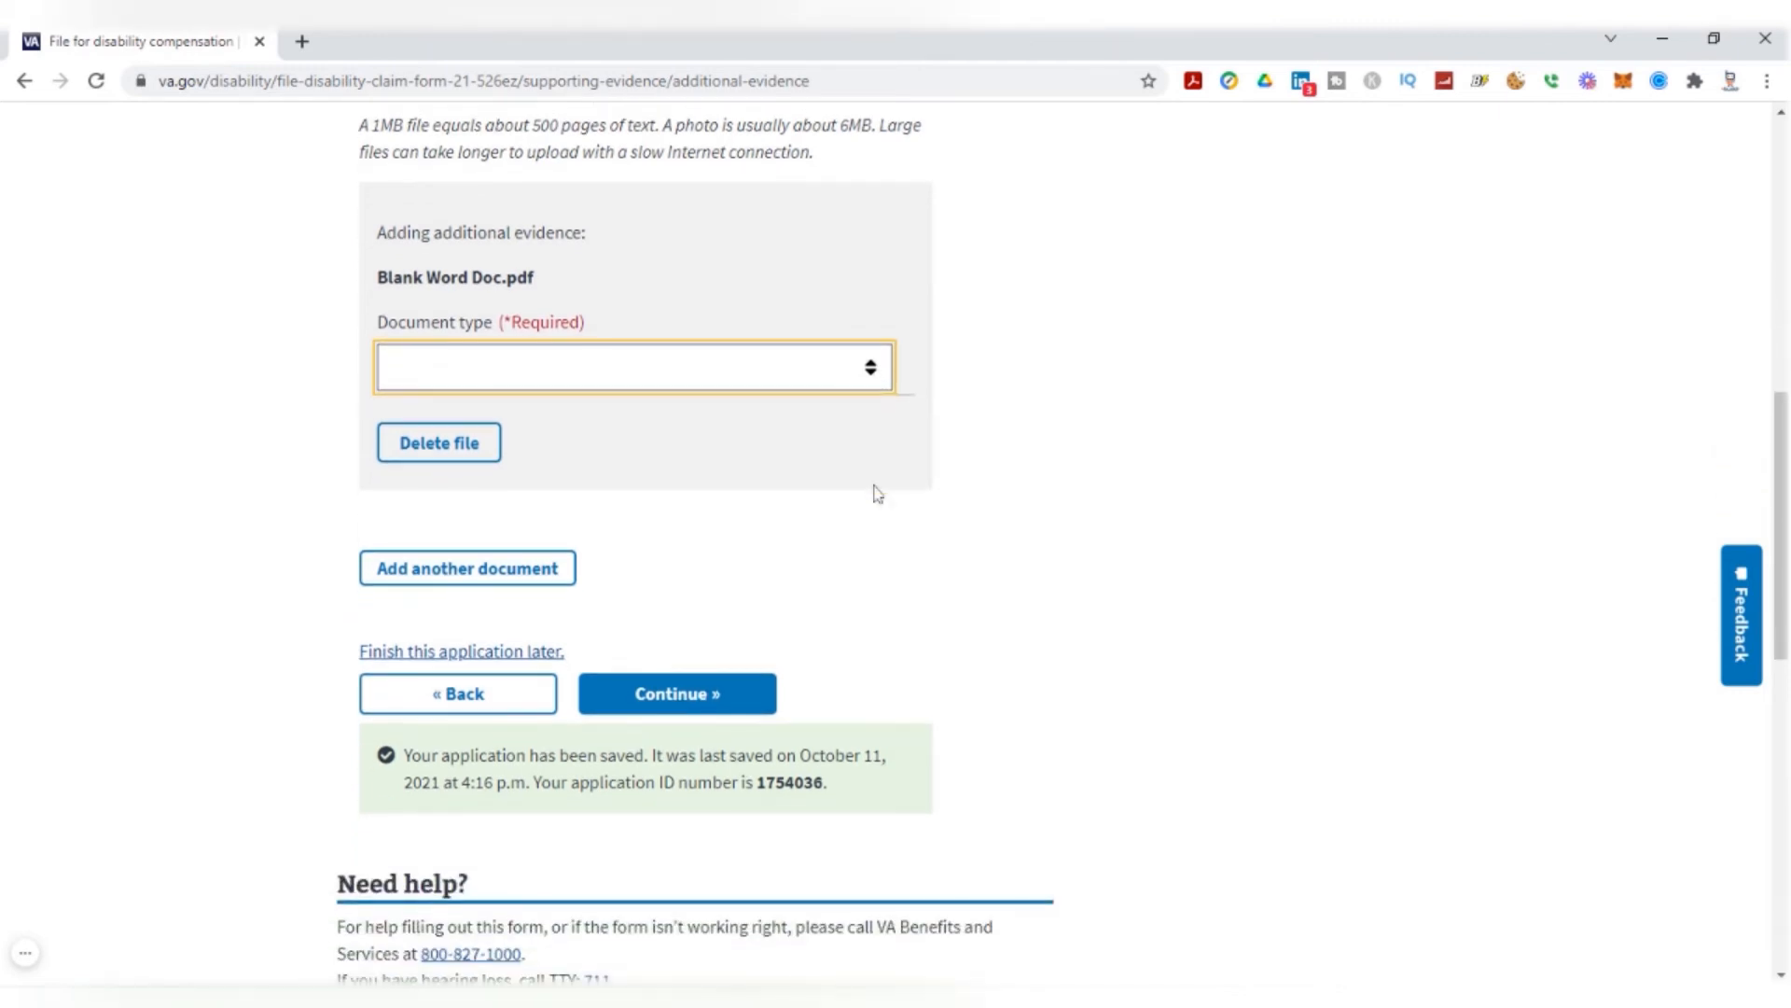
{"action": "scroll", "scroll_direction": "down", "scroll_amount": 3}
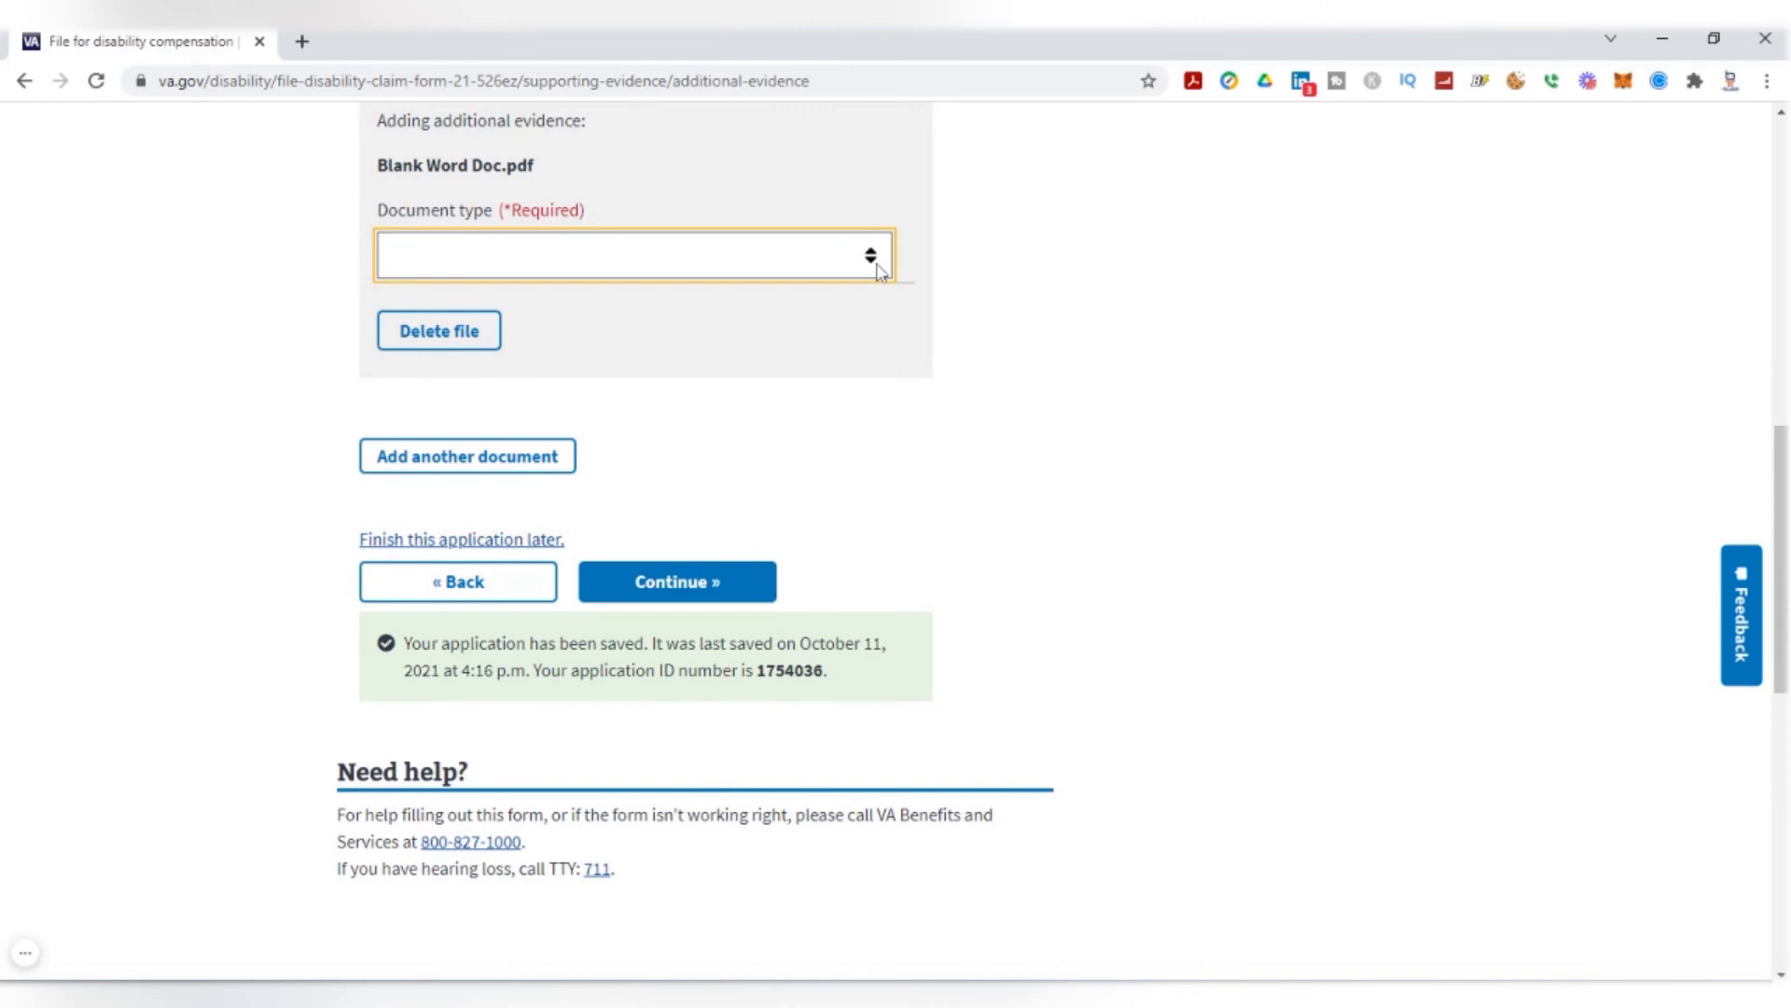
{"action": "mouse_move", "coordinate": [604, 289]}
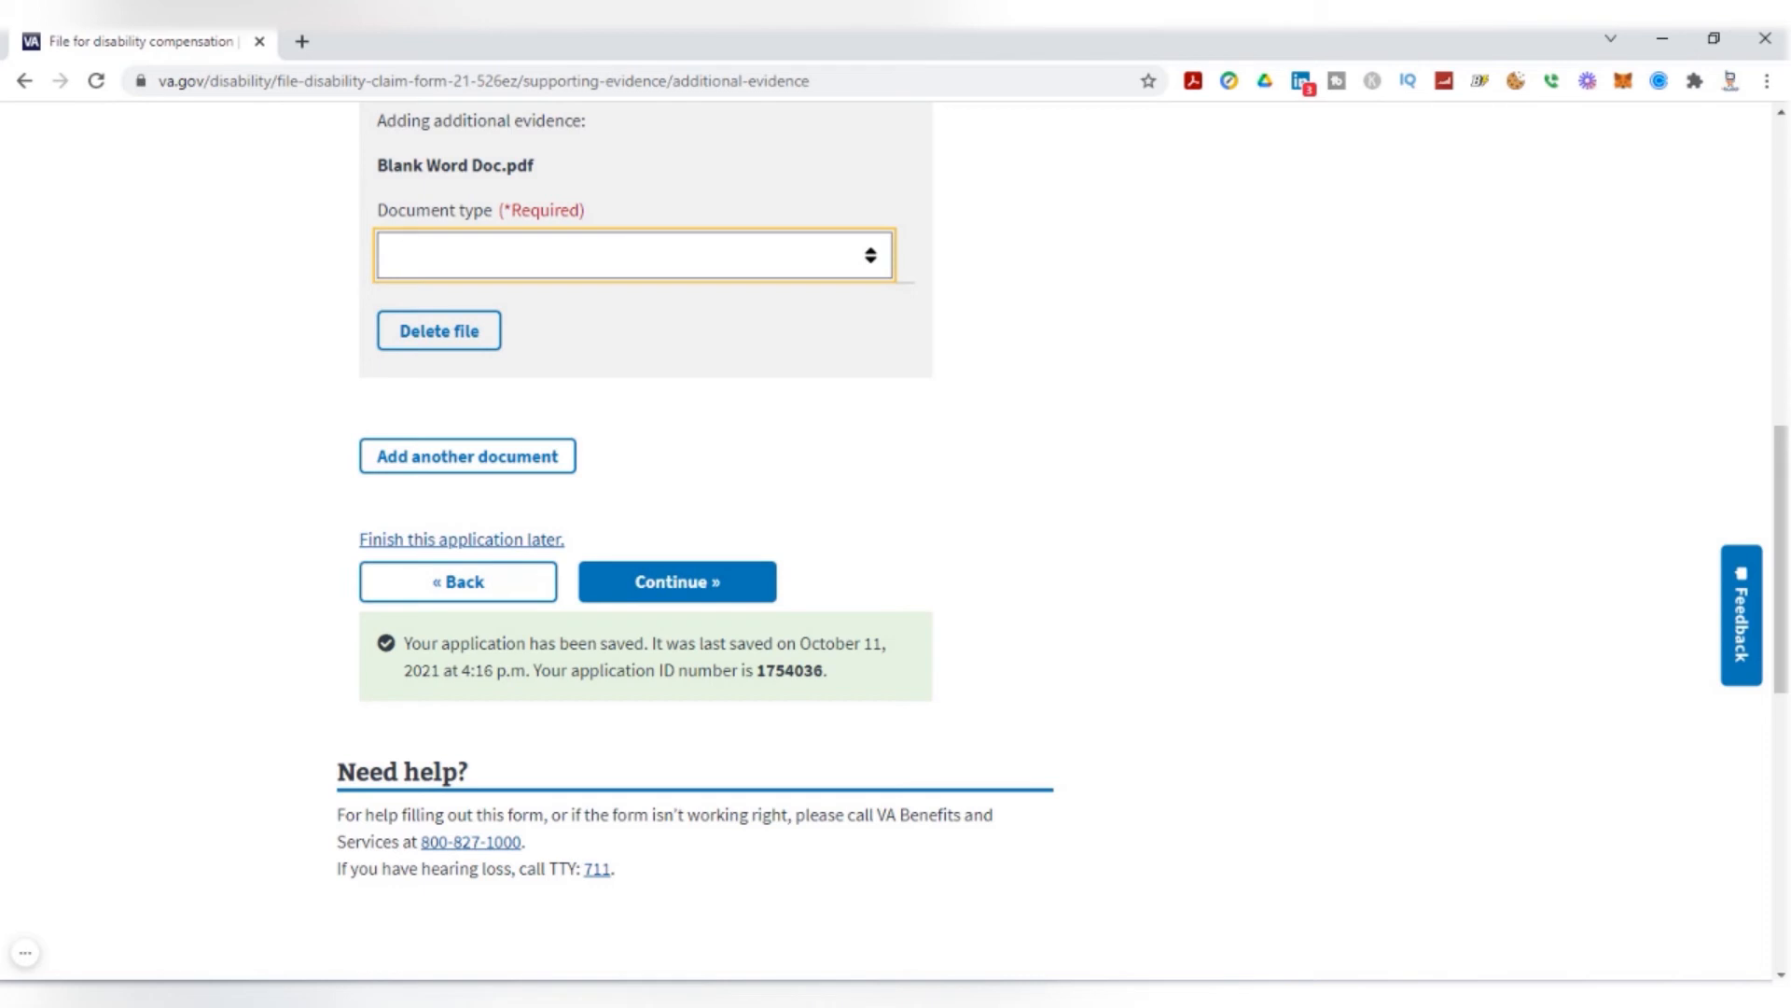
{"action": "left_click", "coordinate": [632, 256]}
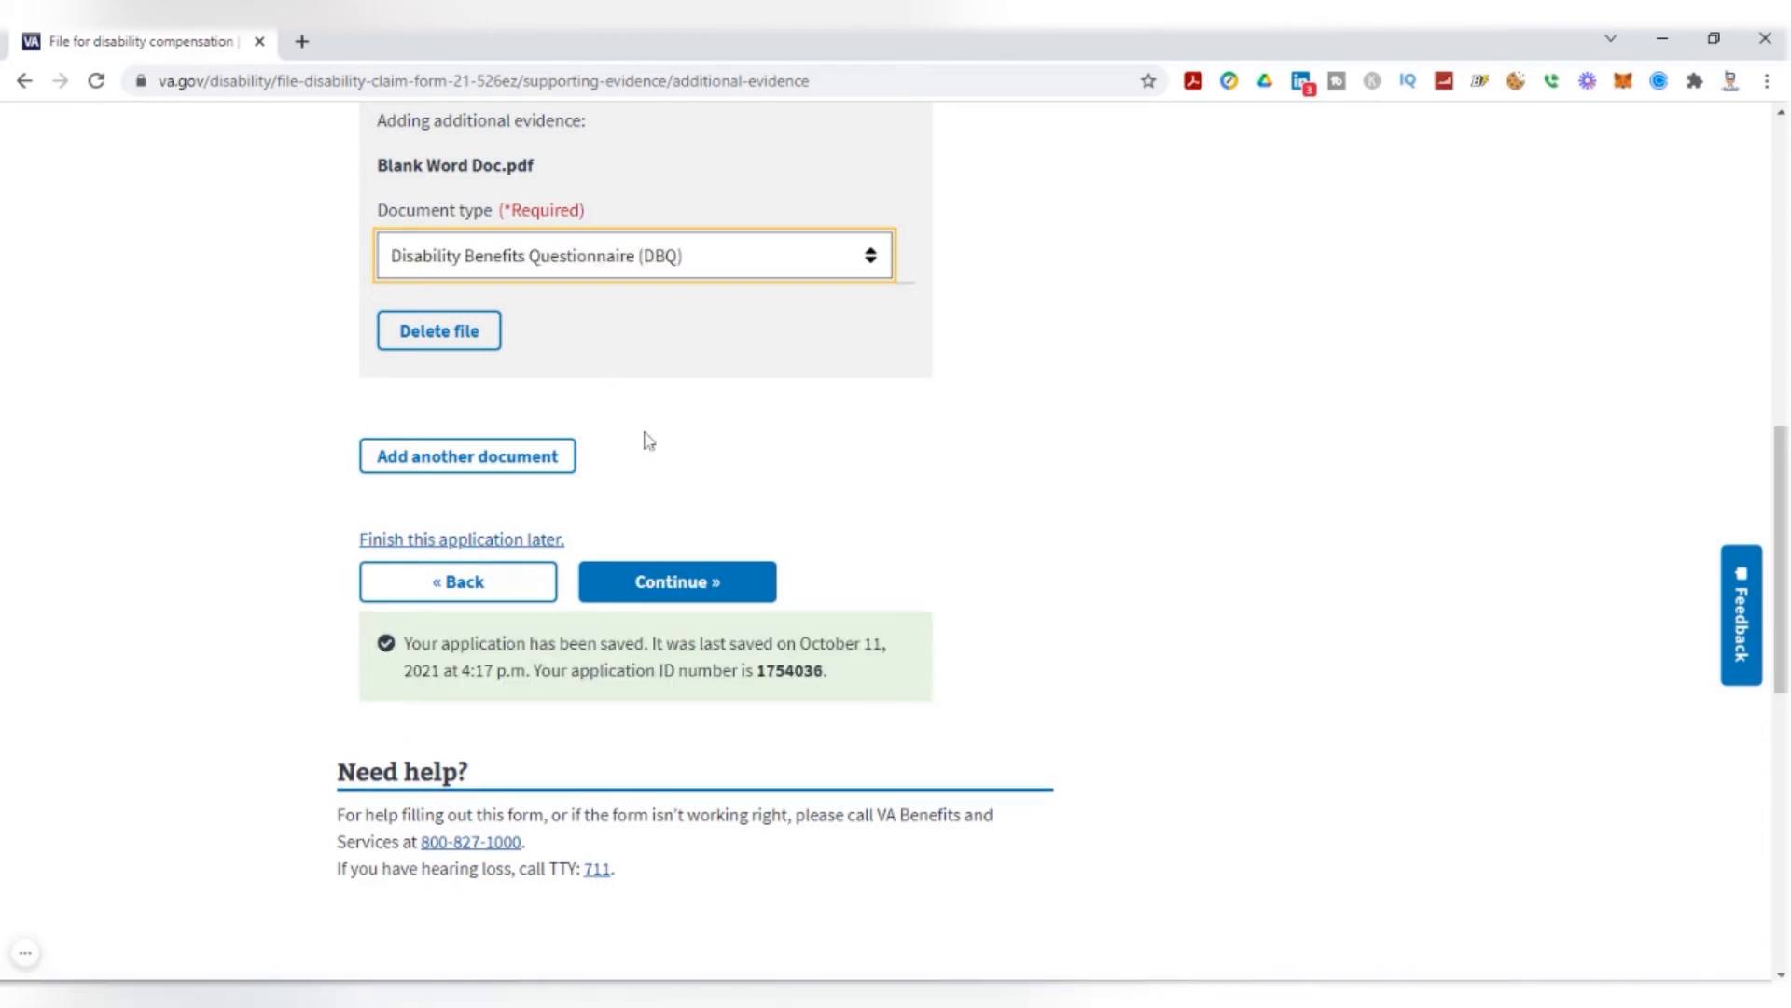
{"action": "mouse_move", "coordinate": [489, 478]}
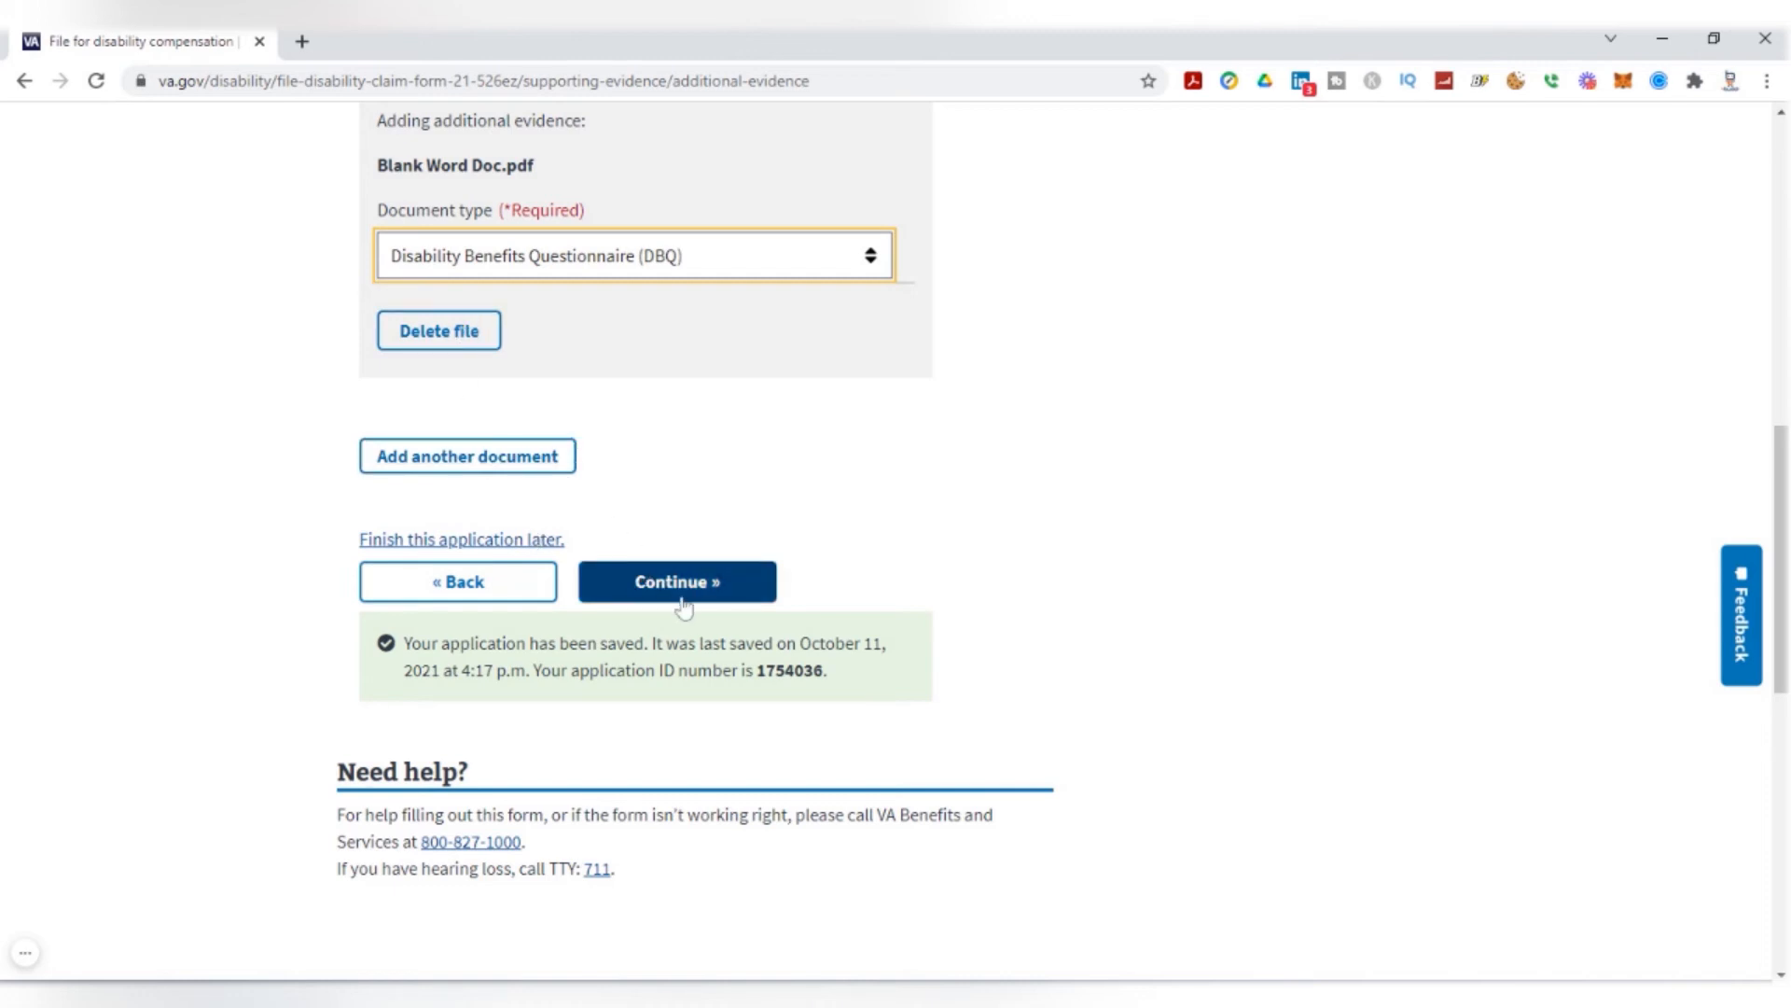
Continue past the evidence summary listing the Jack C. Montgomery records and Blank Word Doc.pdf
{"action": "left_click", "coordinate": [676, 583]}
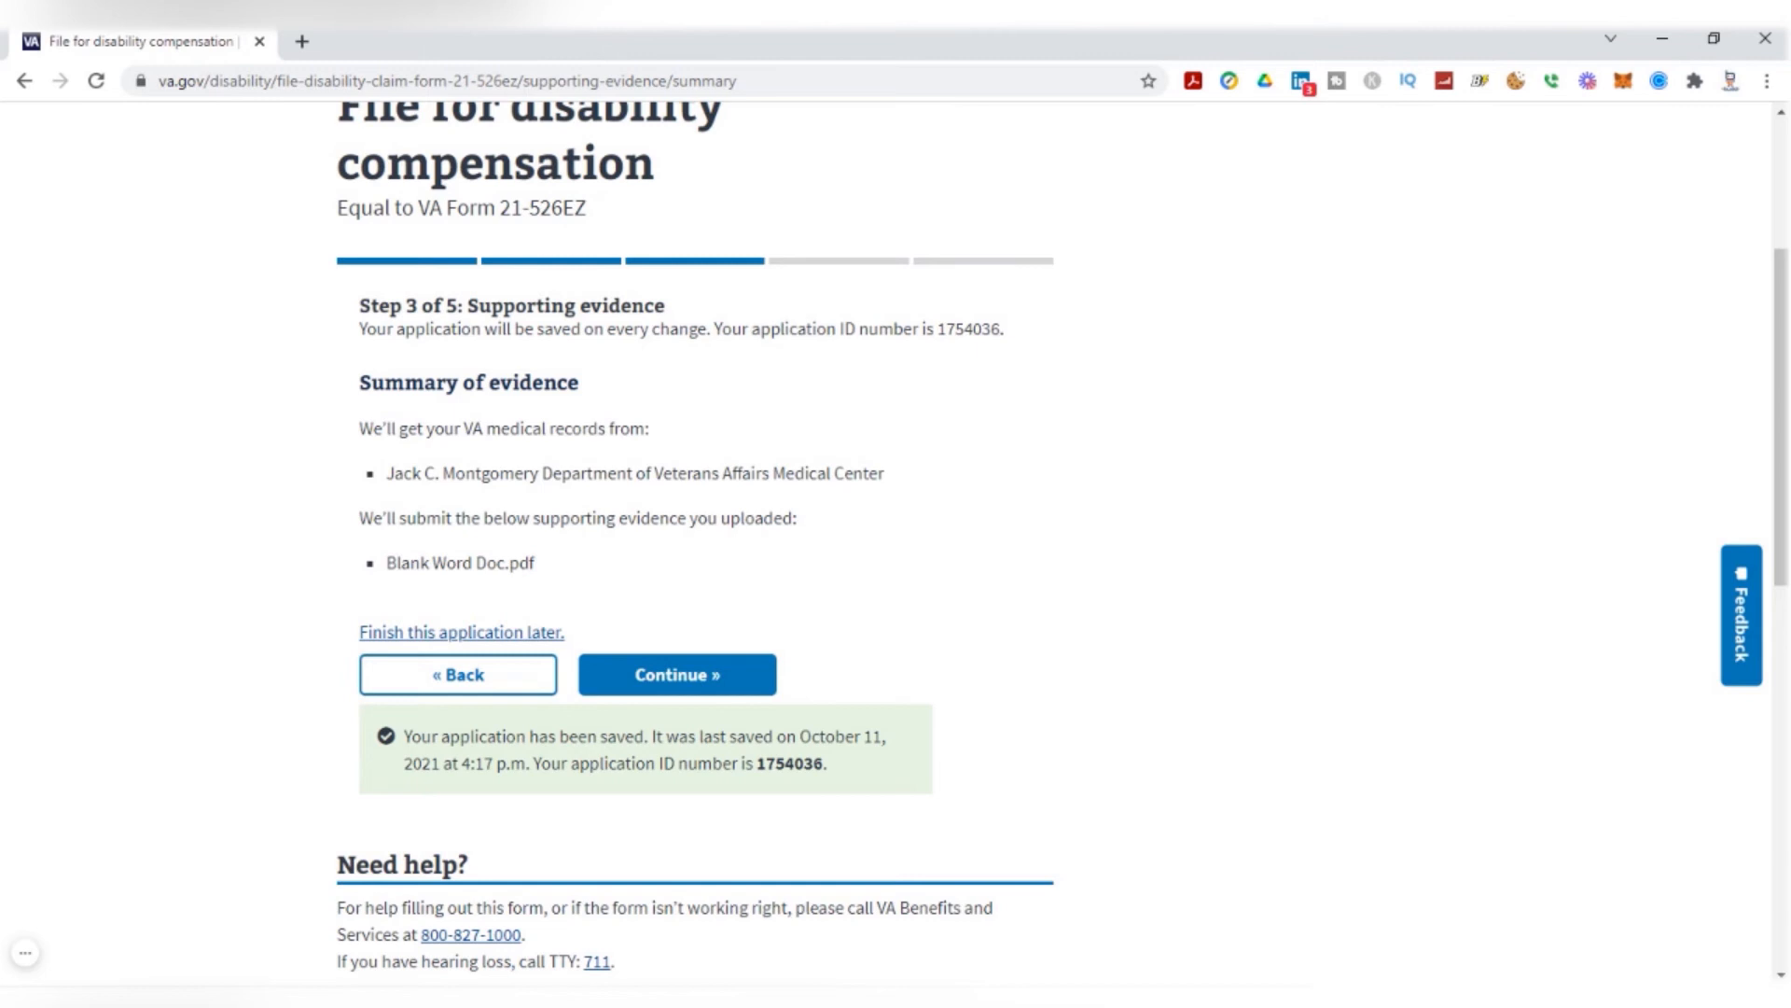
{"action": "mouse_move", "coordinate": [764, 464]}
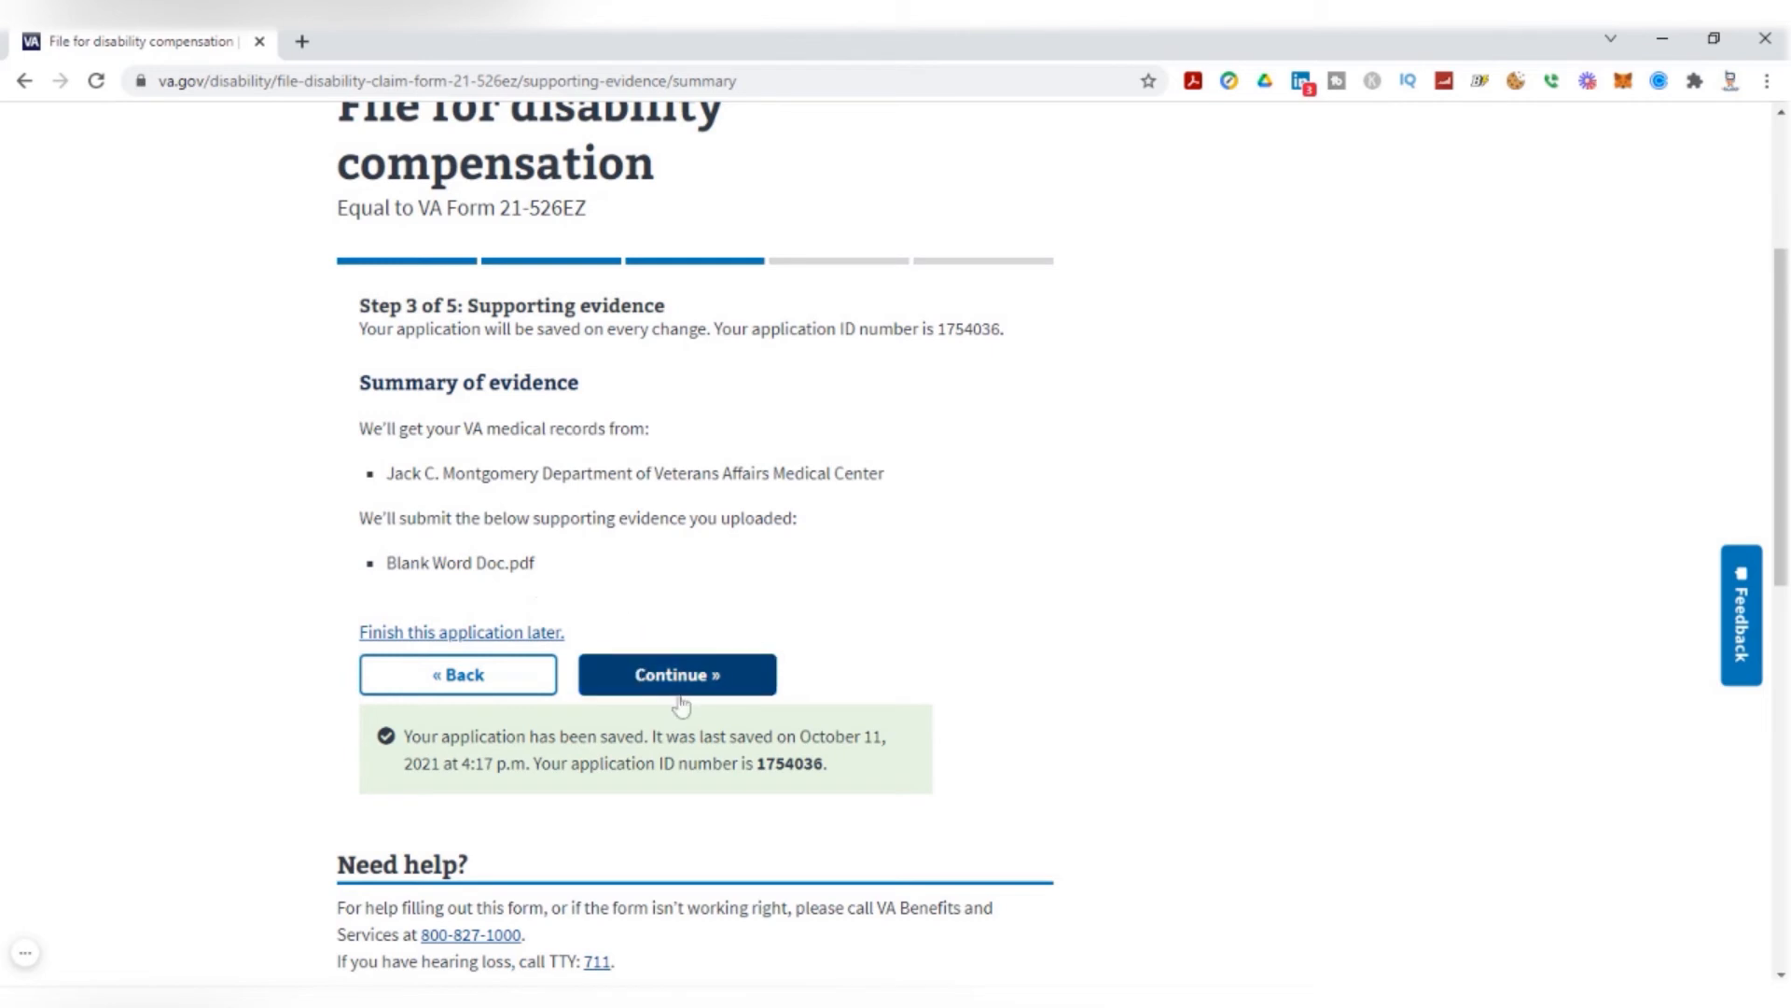
{"action": "left_click", "coordinate": [676, 676]}
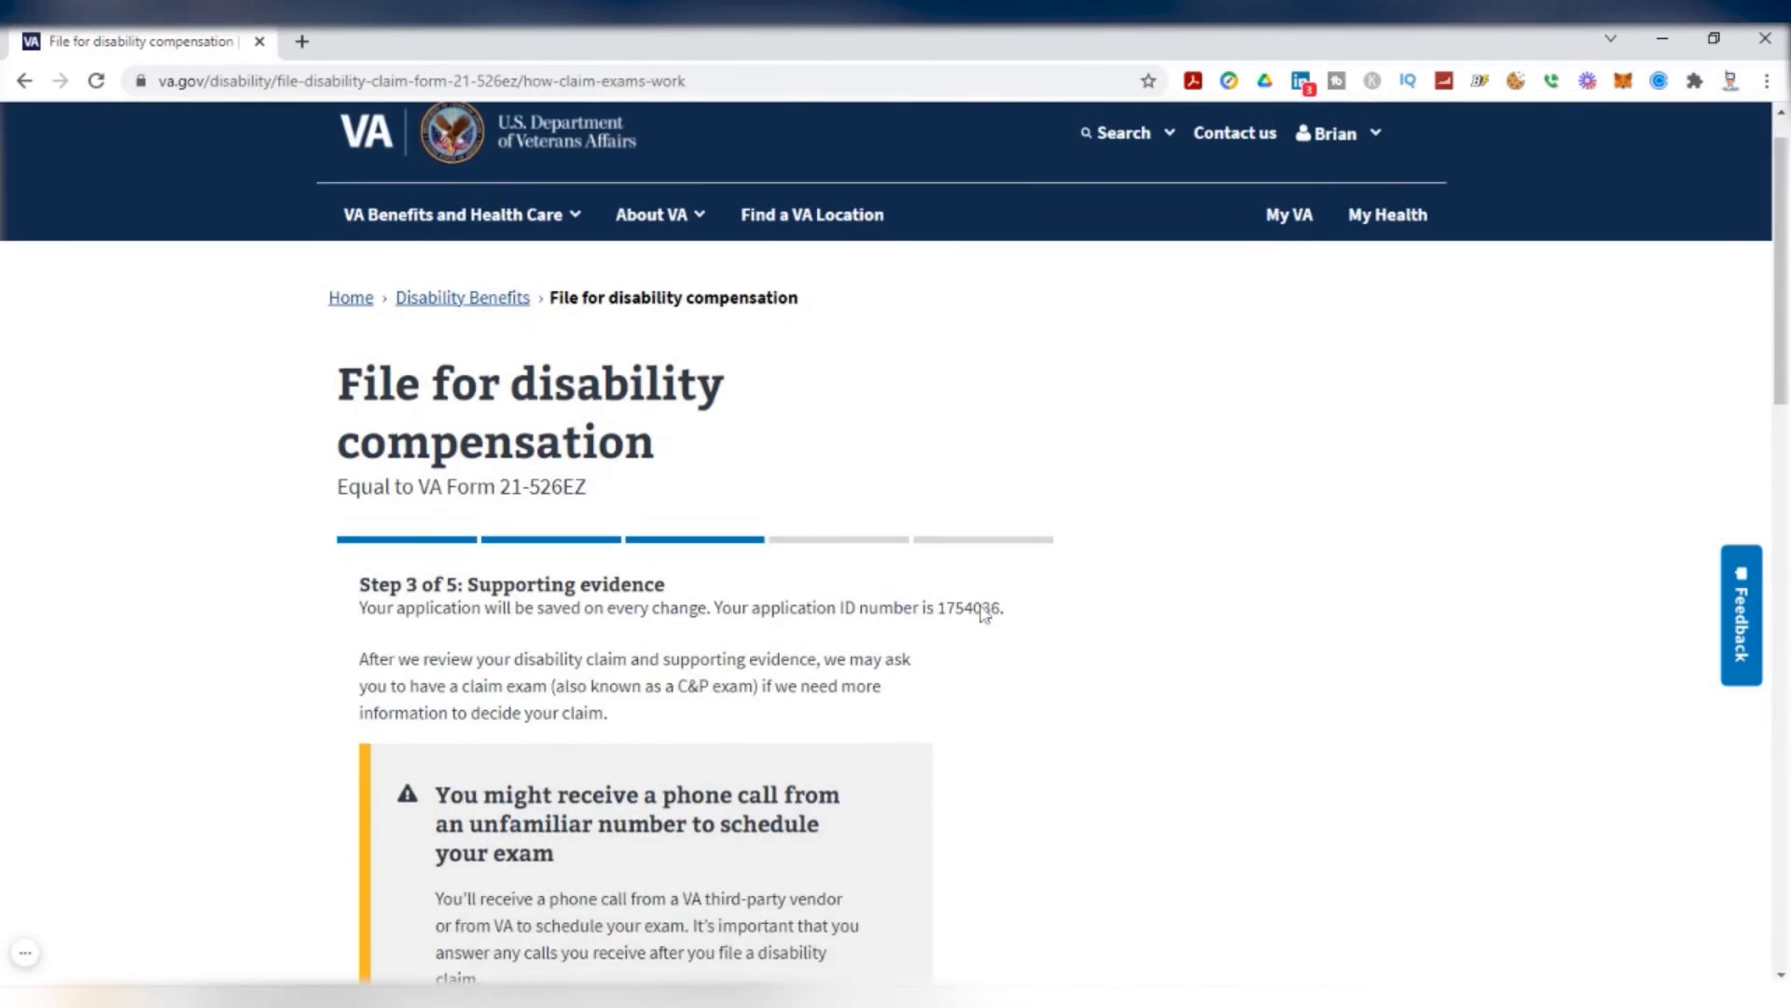
Read through the claim exam explanations and expand the 'What happens if I miss a phone call?' FAQ
{"action": "scroll", "scroll_direction": "down", "scroll_amount": 3}
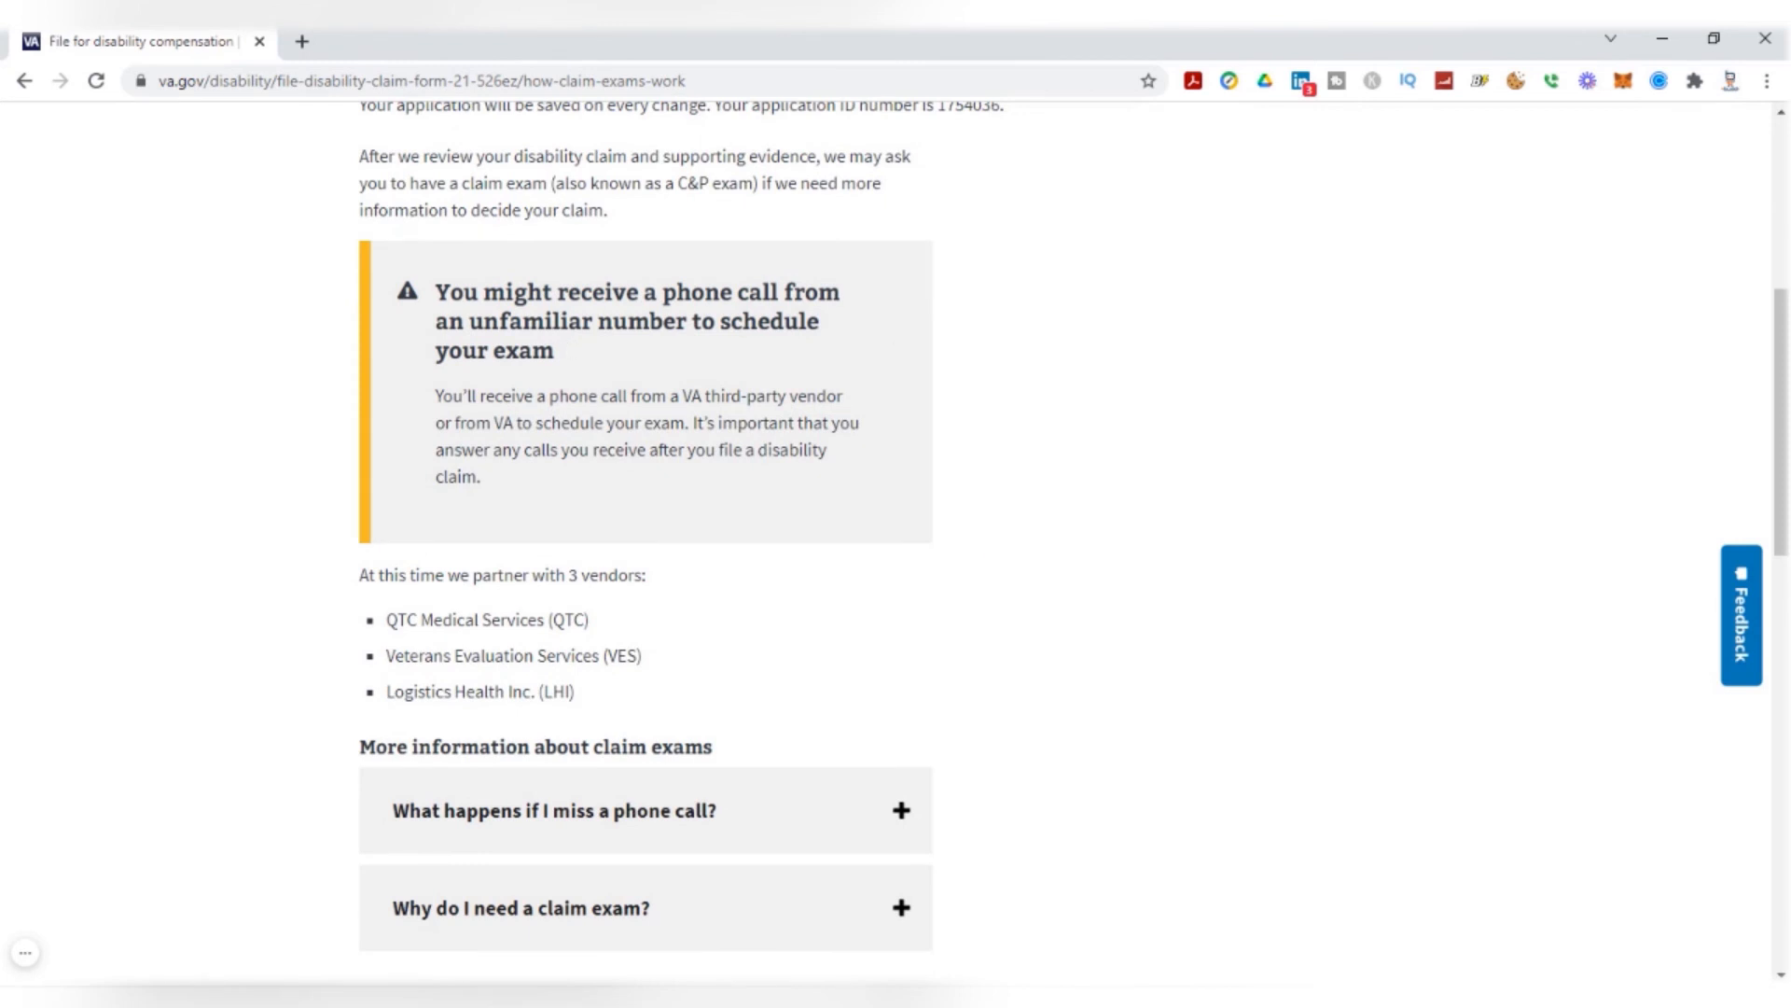
{"action": "mouse_move", "coordinate": [625, 573]}
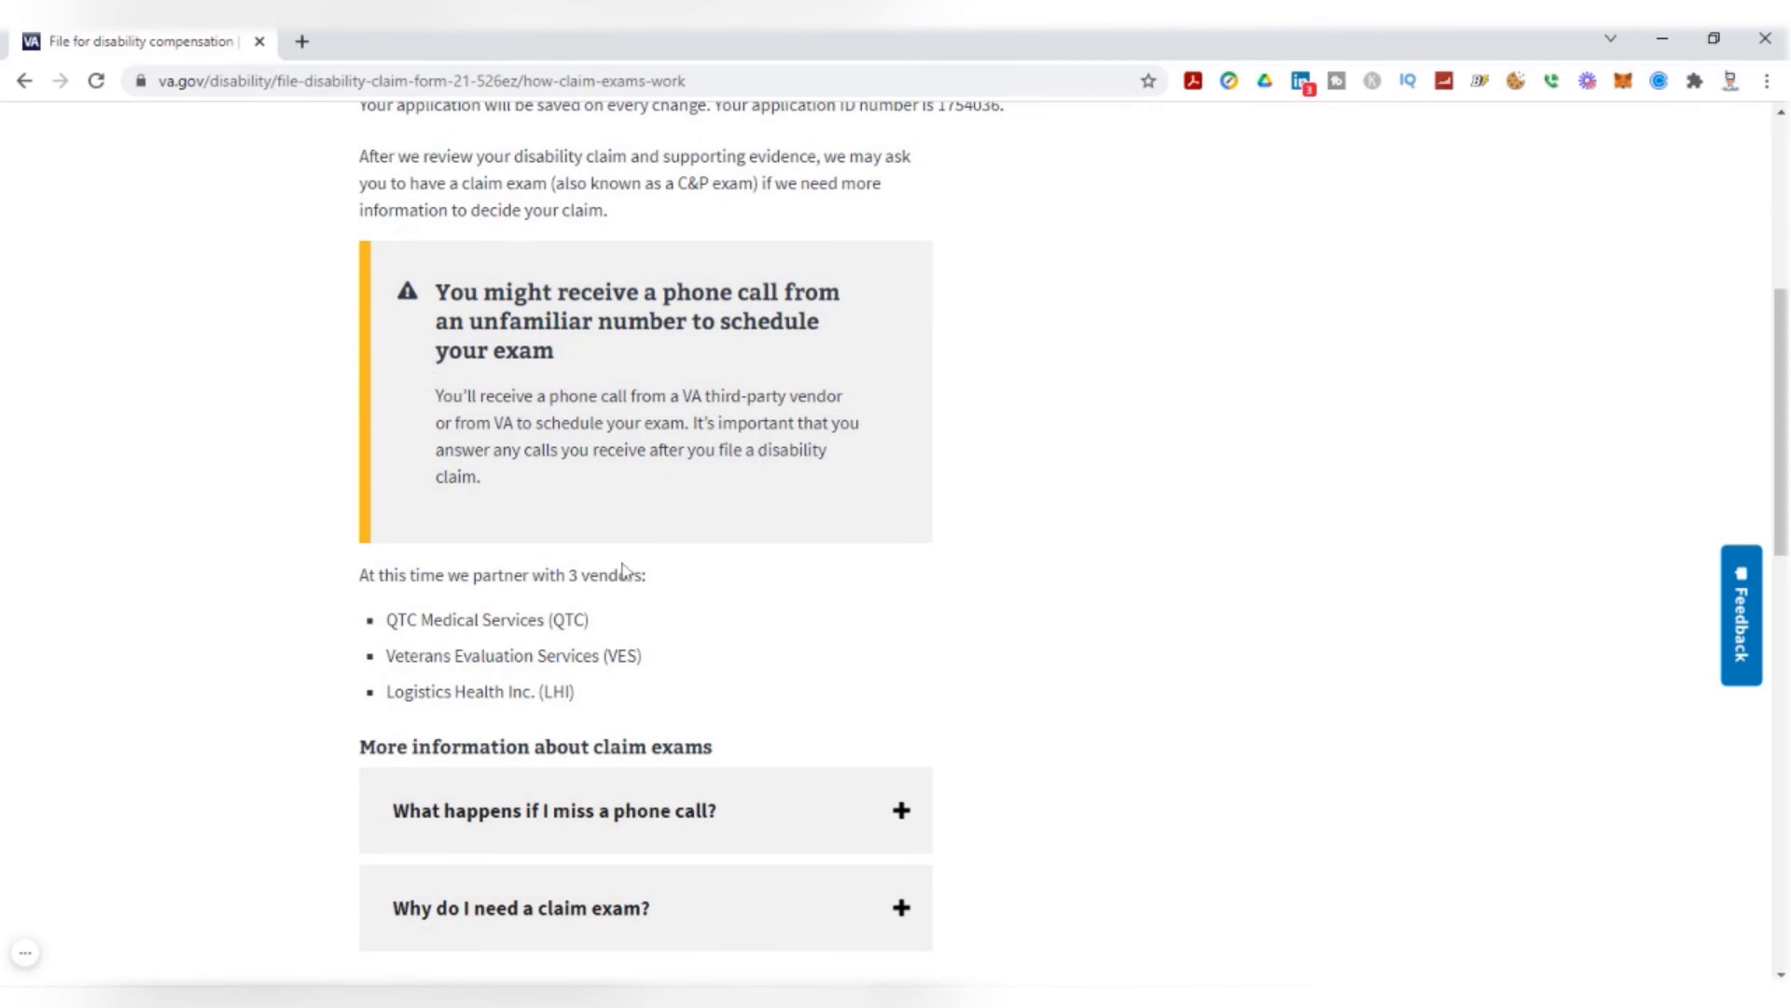
{"action": "scroll", "scroll_direction": "down", "scroll_amount": 3}
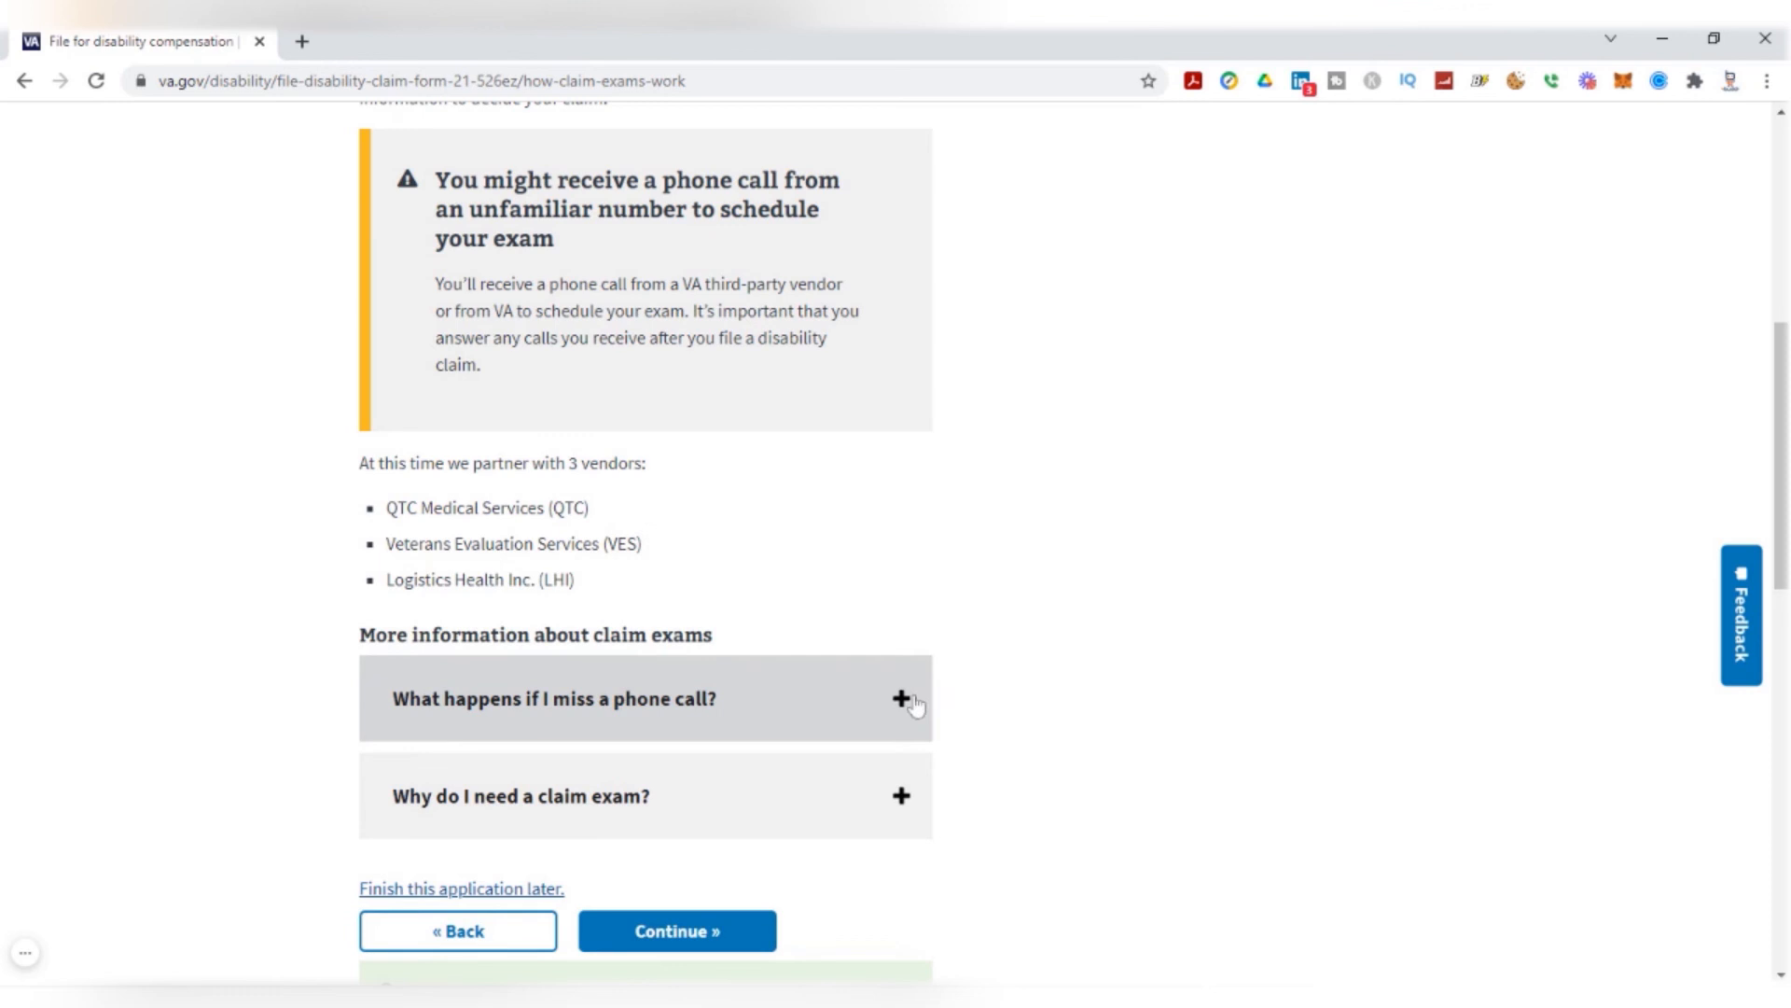
{"action": "scroll", "scroll_direction": "down", "scroll_amount": 3}
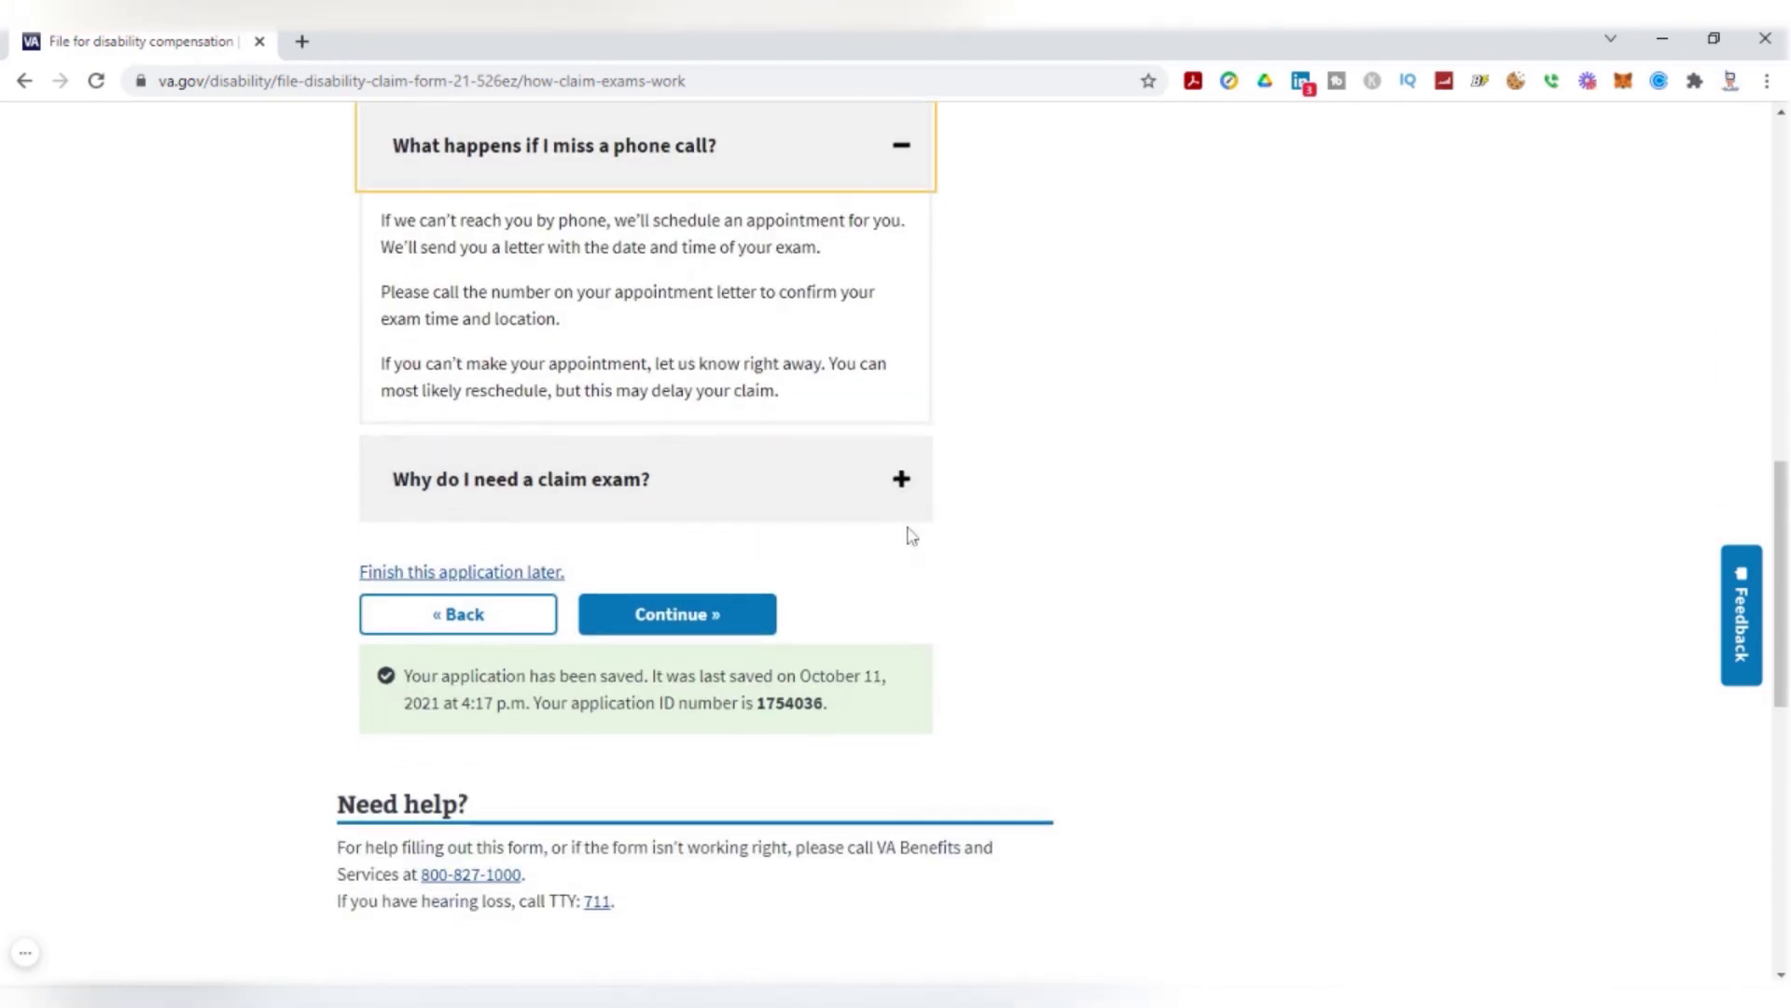
{"action": "left_click", "coordinate": [552, 146]}
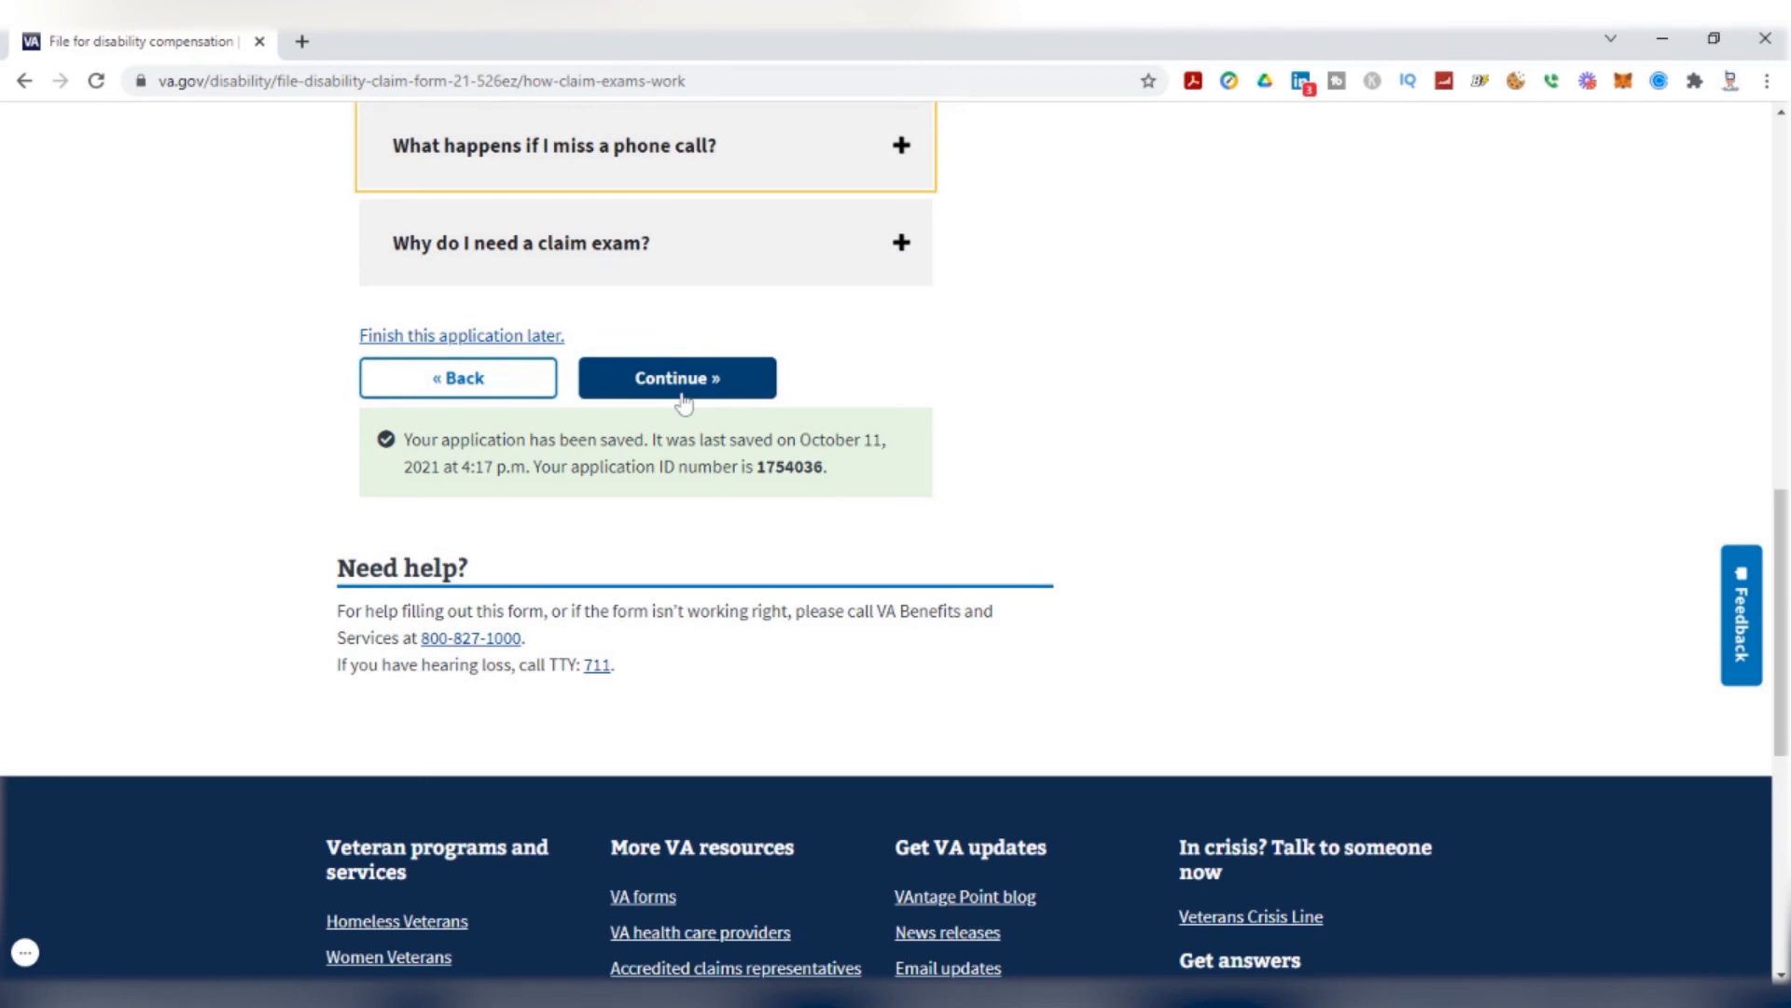
Keep the checking account already on file for compensation payments and continue
{"action": "left_click", "coordinate": [676, 377]}
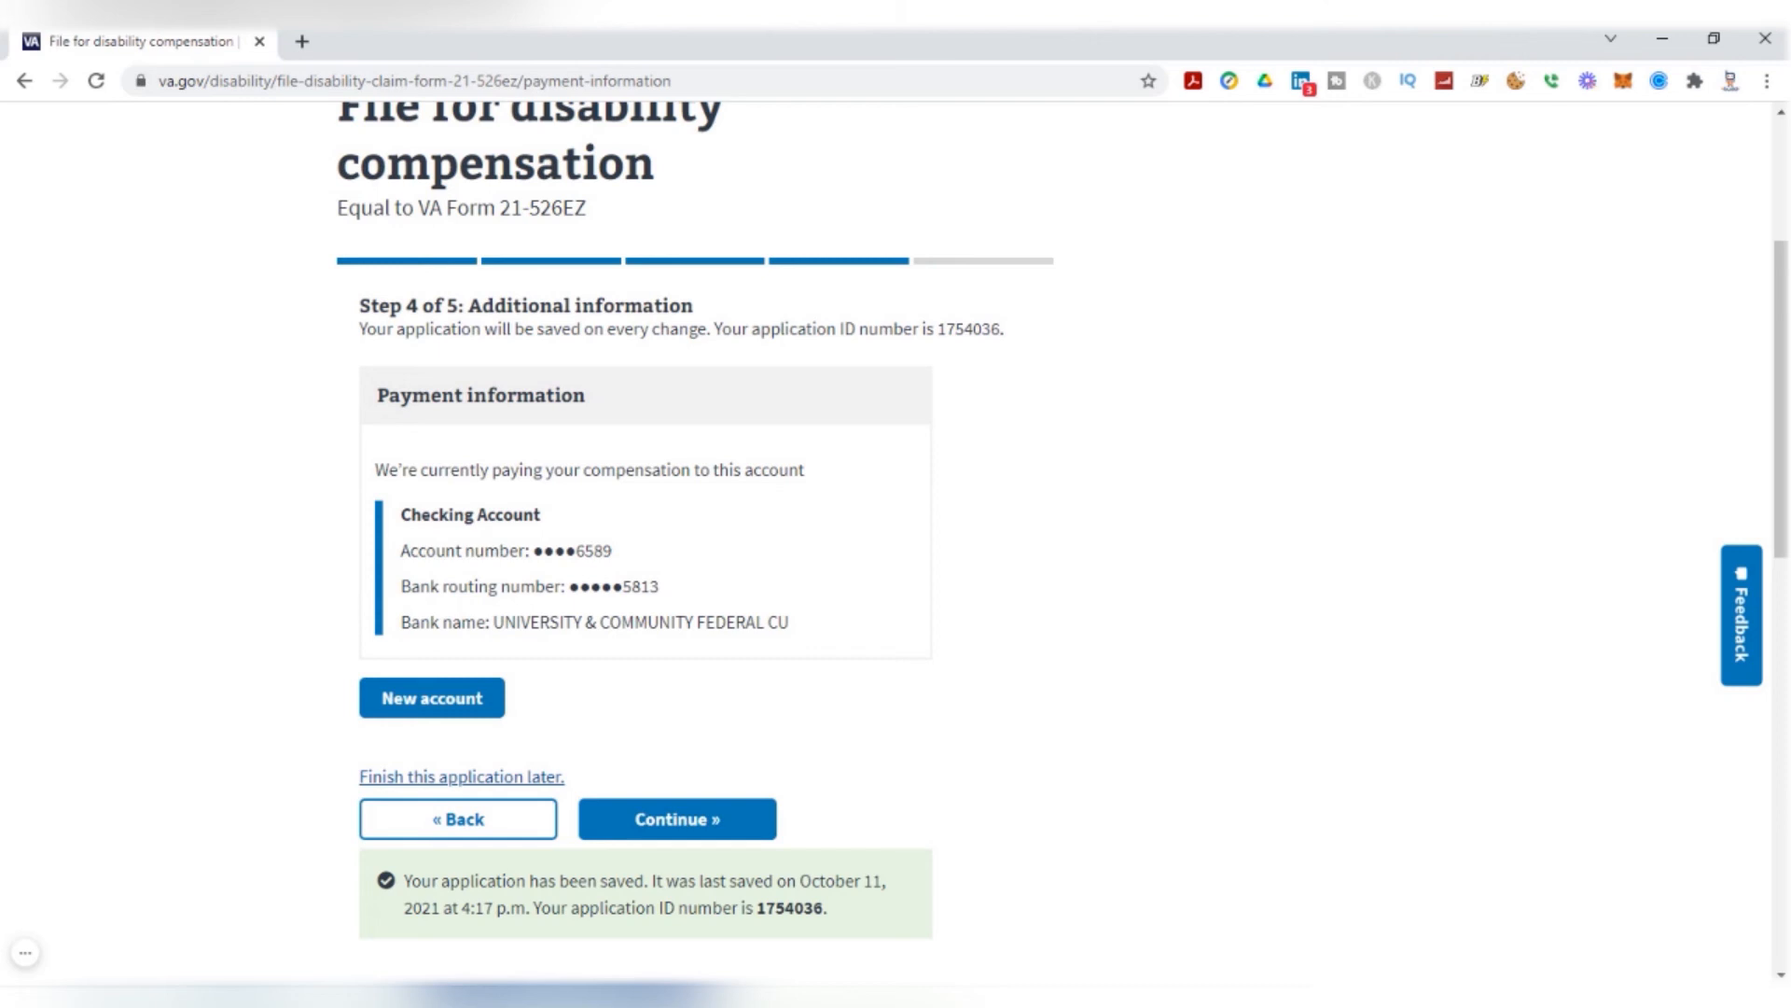
{"action": "mouse_move", "coordinate": [690, 556]}
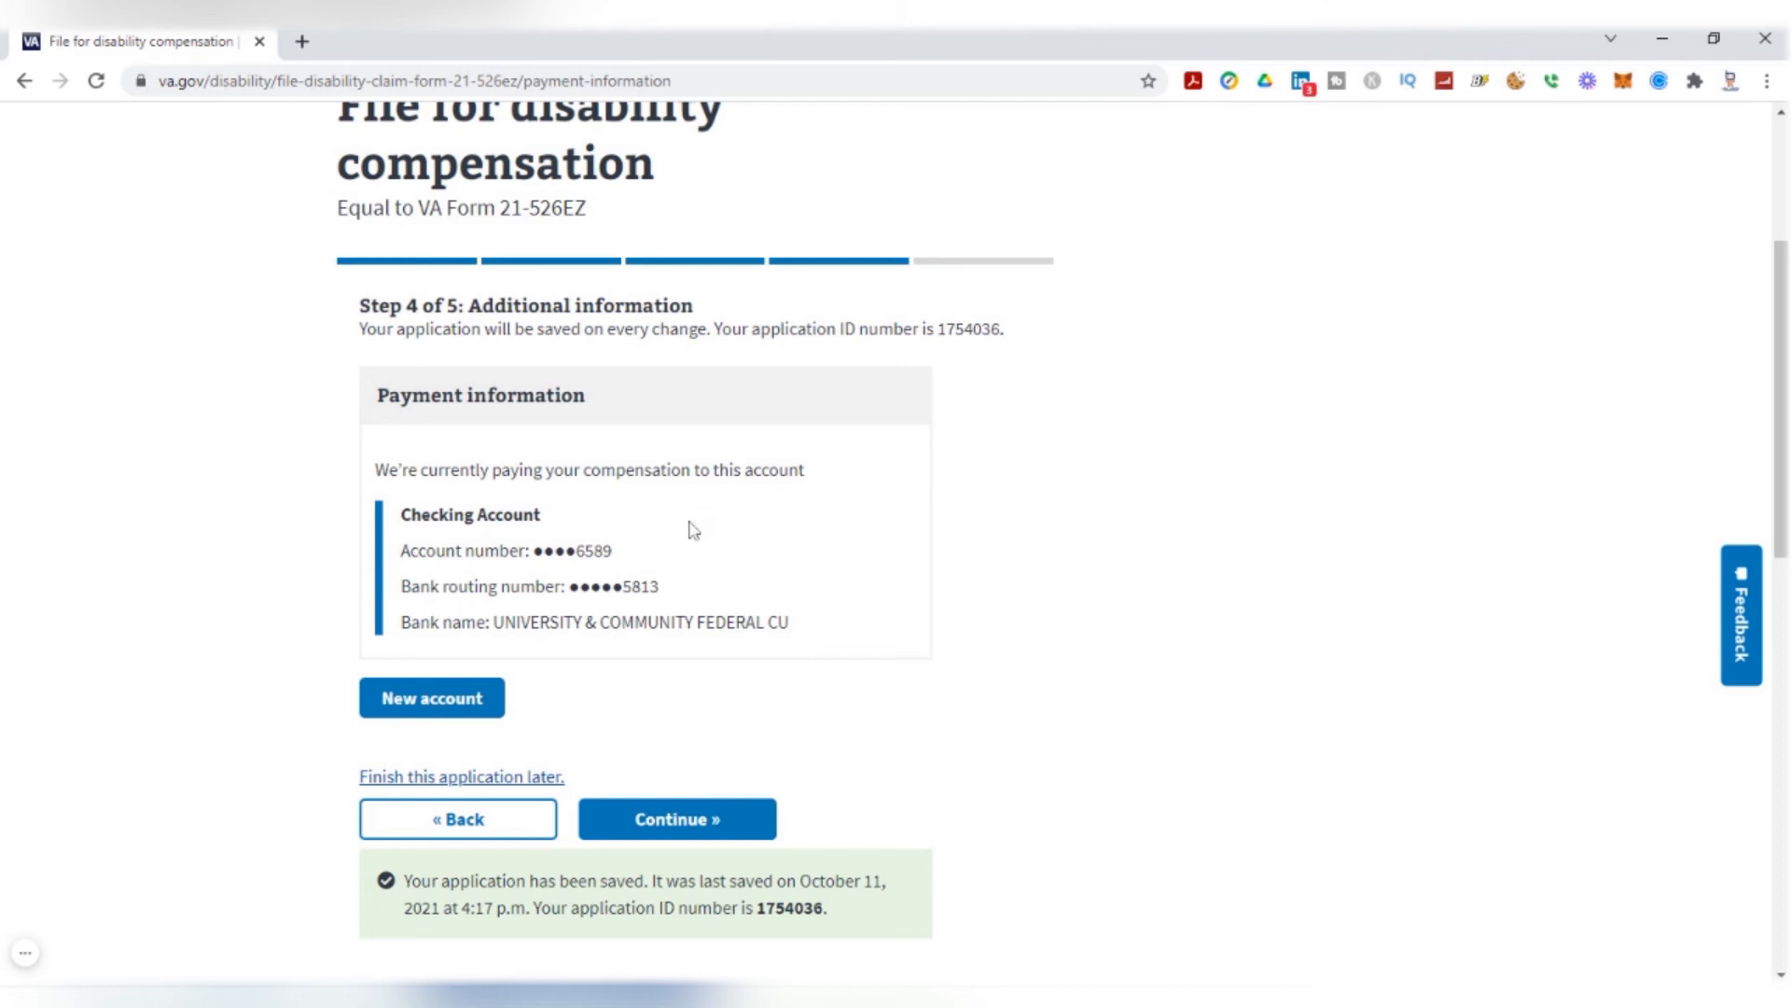
{"action": "mouse_move", "coordinate": [636, 578]}
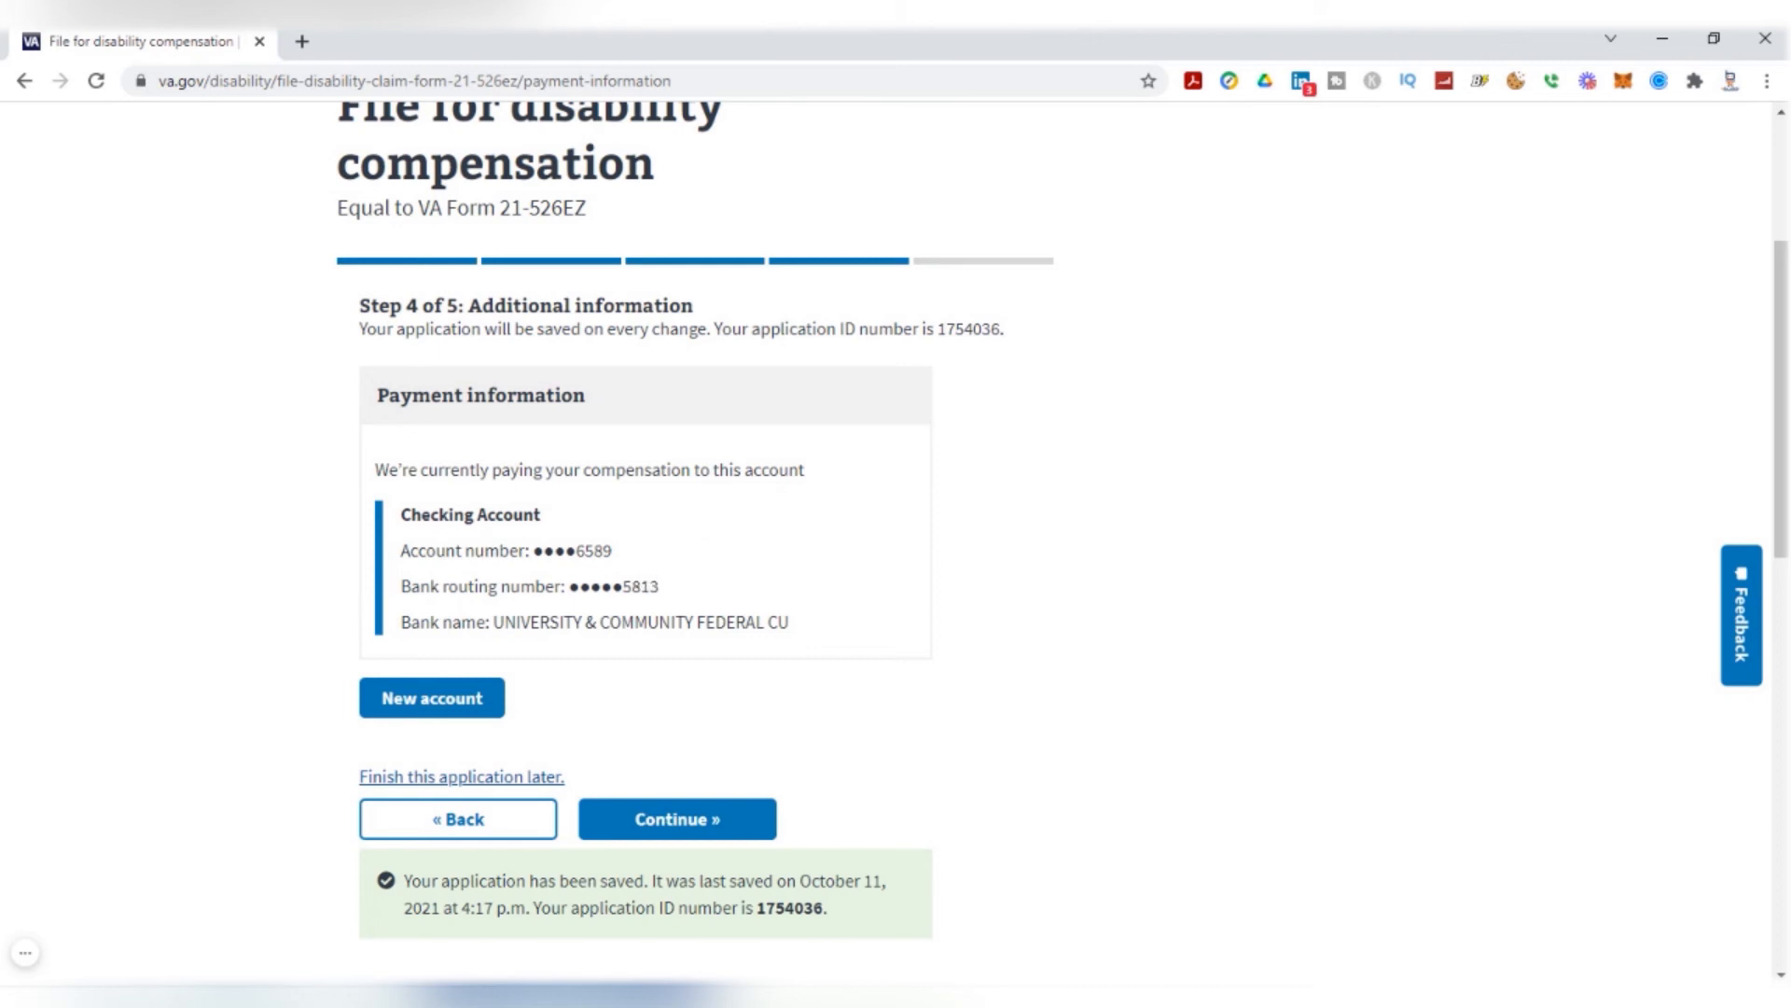
{"action": "mouse_move", "coordinate": [545, 666]}
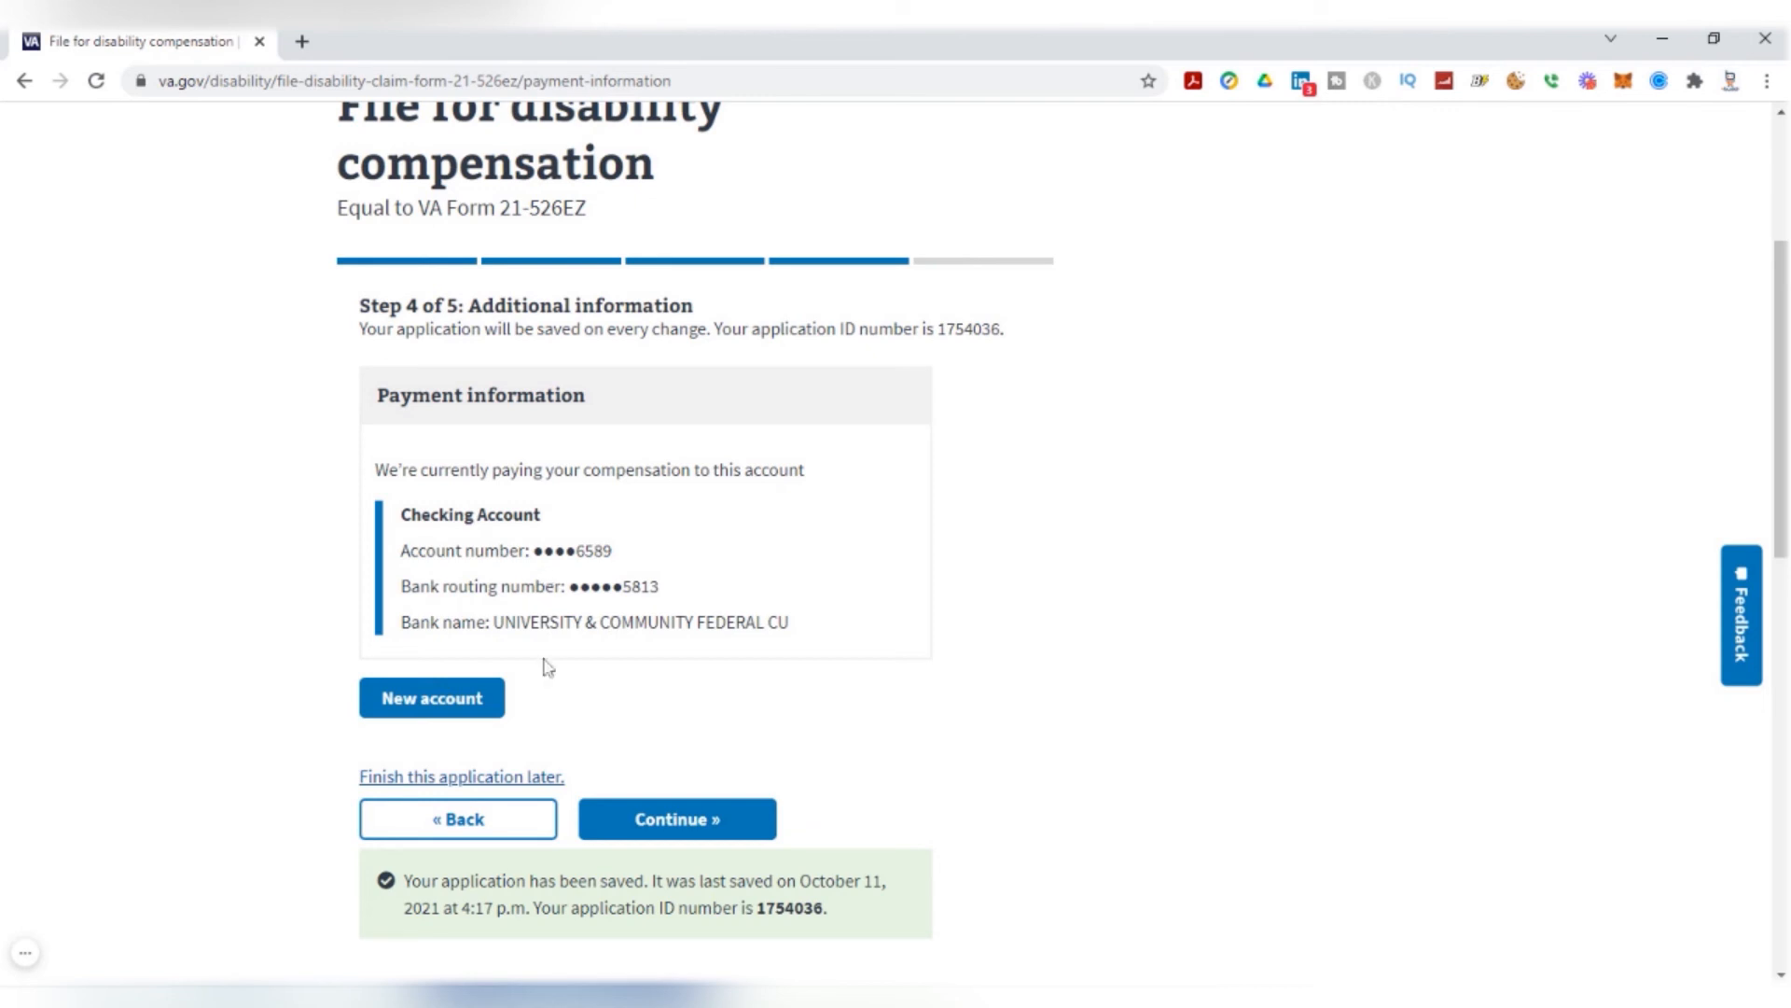
{"action": "mouse_move", "coordinate": [575, 617]}
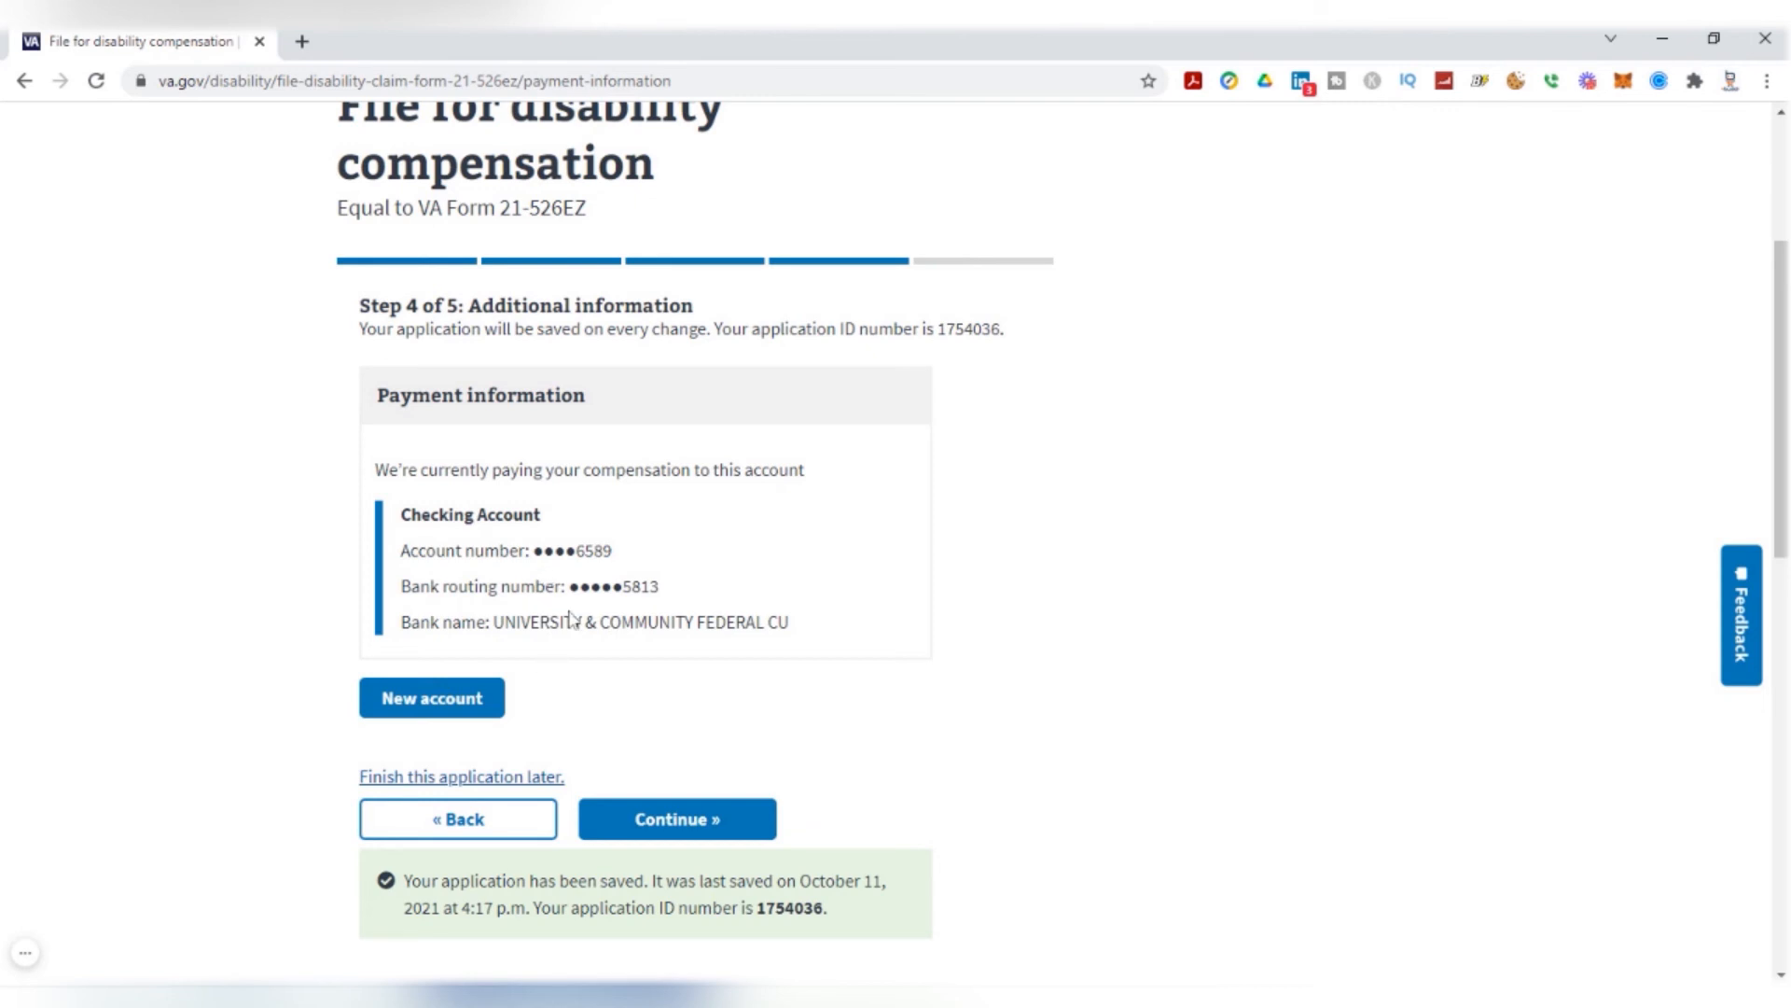
{"action": "mouse_move", "coordinate": [535, 702]}
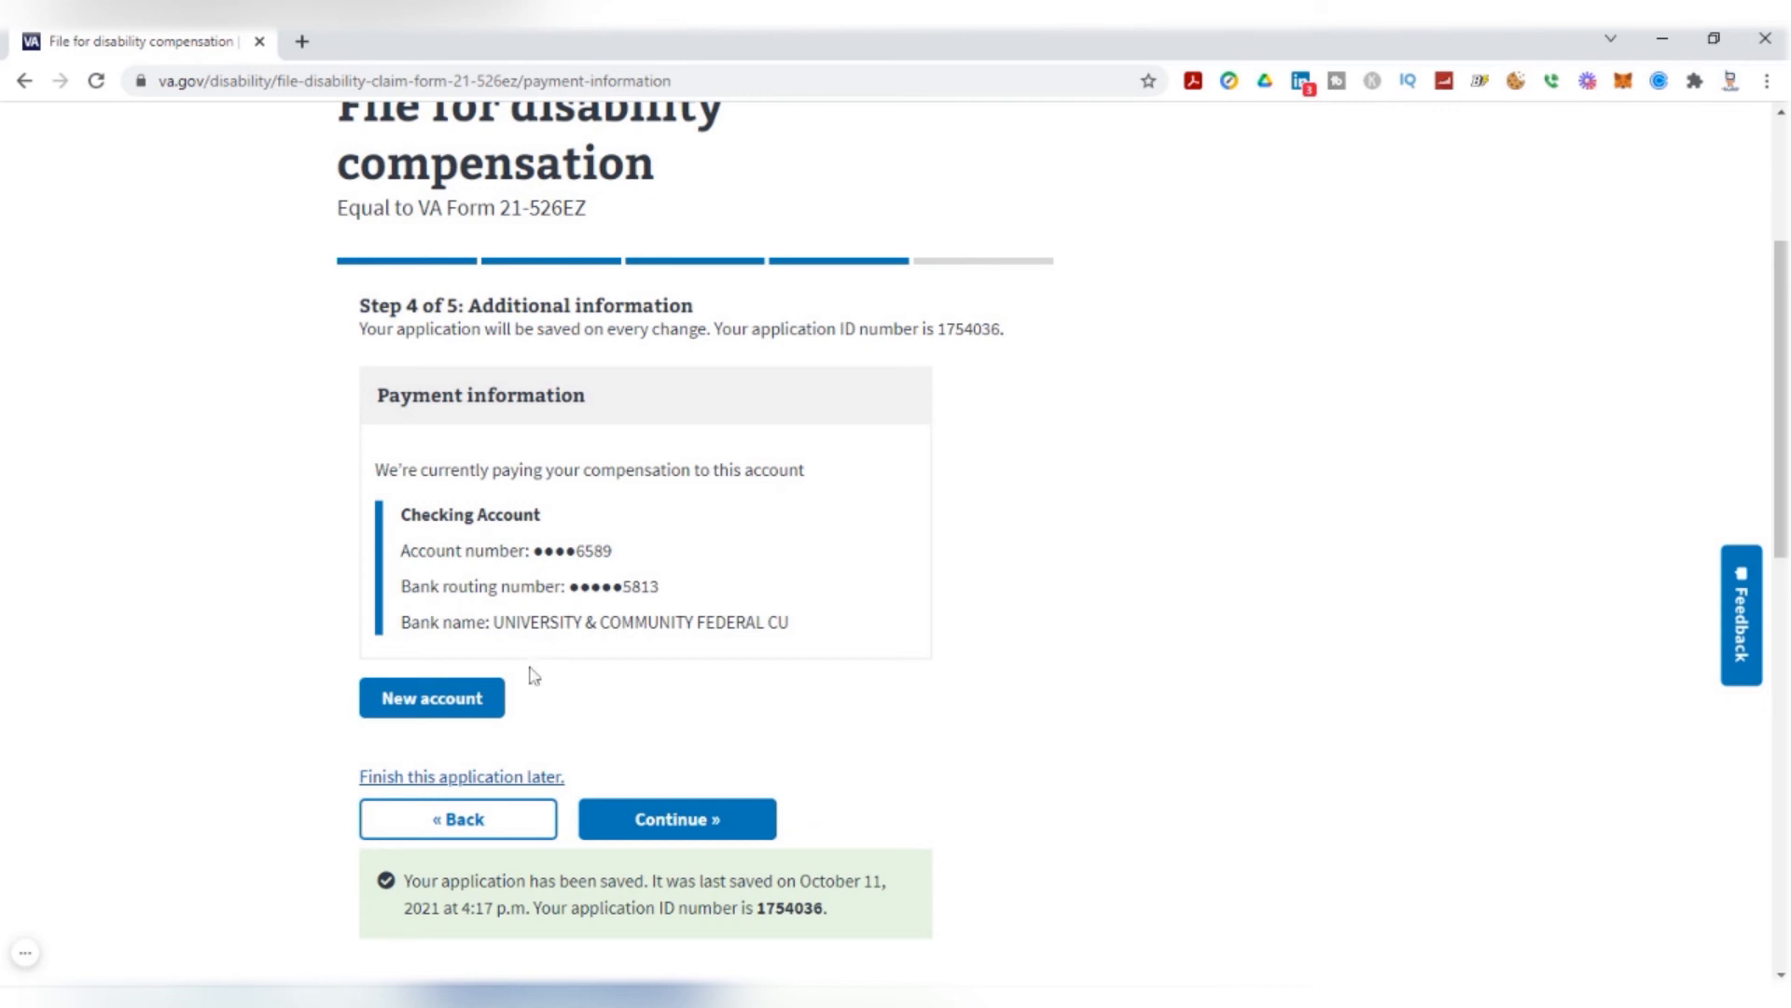
{"action": "mouse_move", "coordinate": [679, 831]}
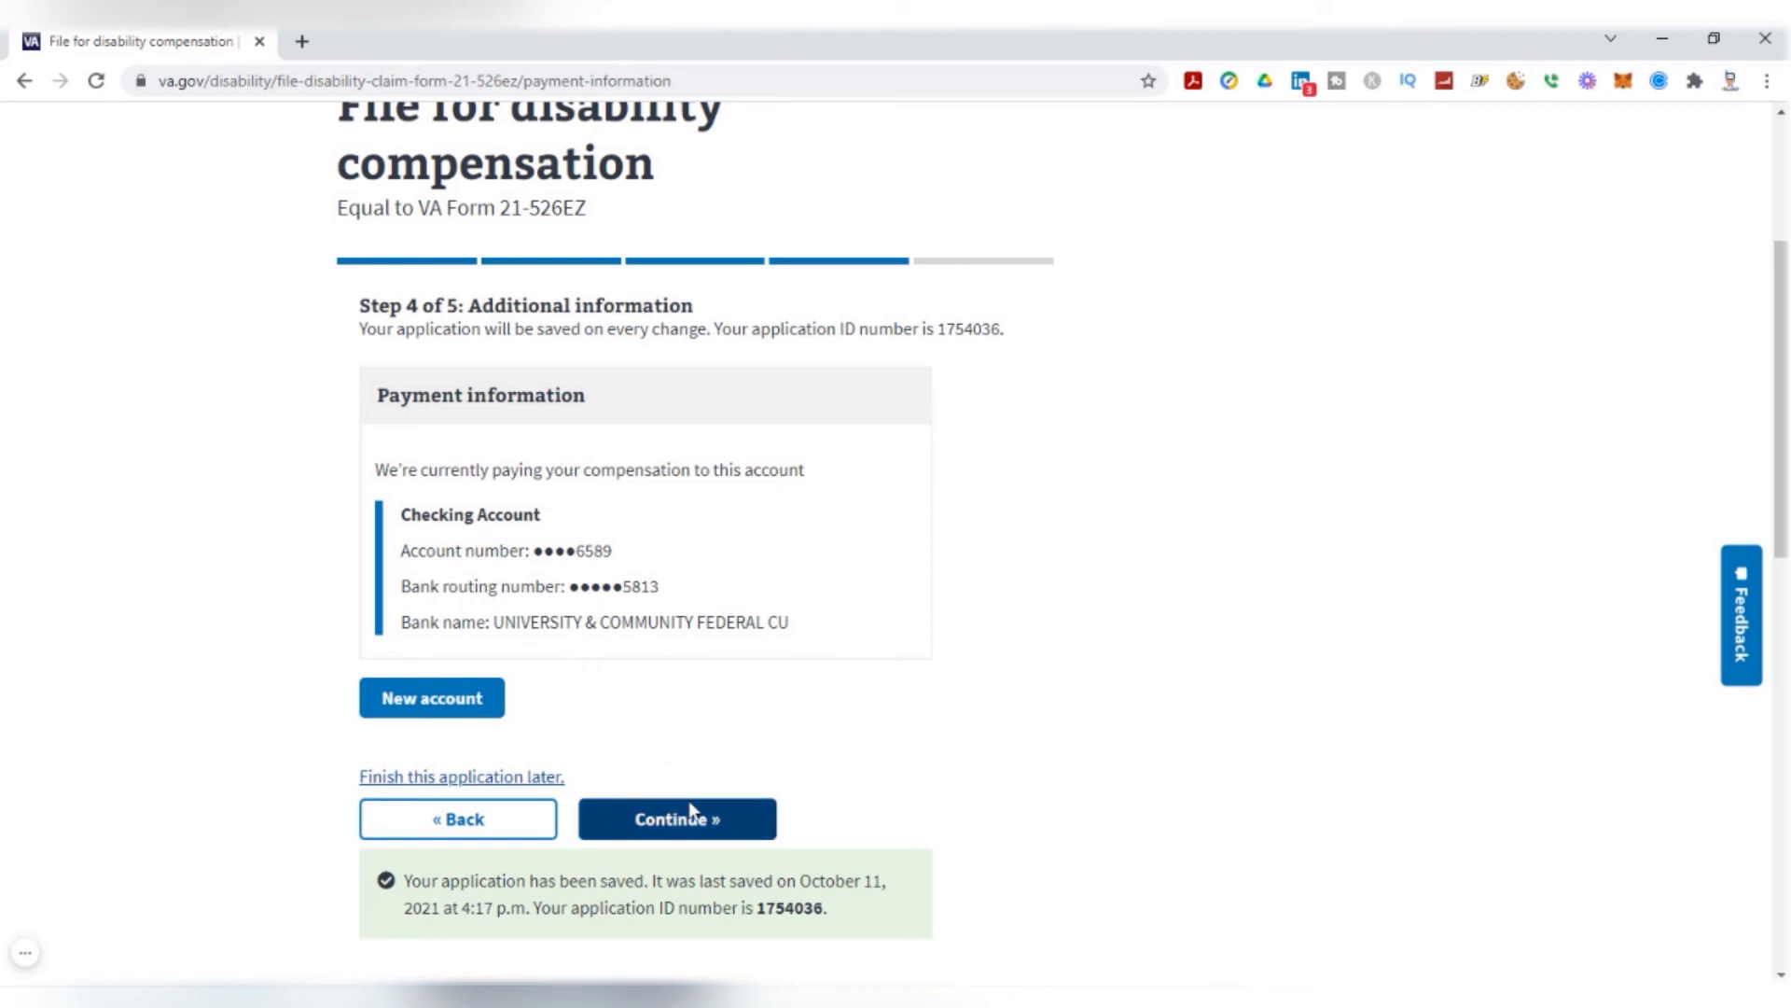
{"action": "left_click", "coordinate": [678, 819]}
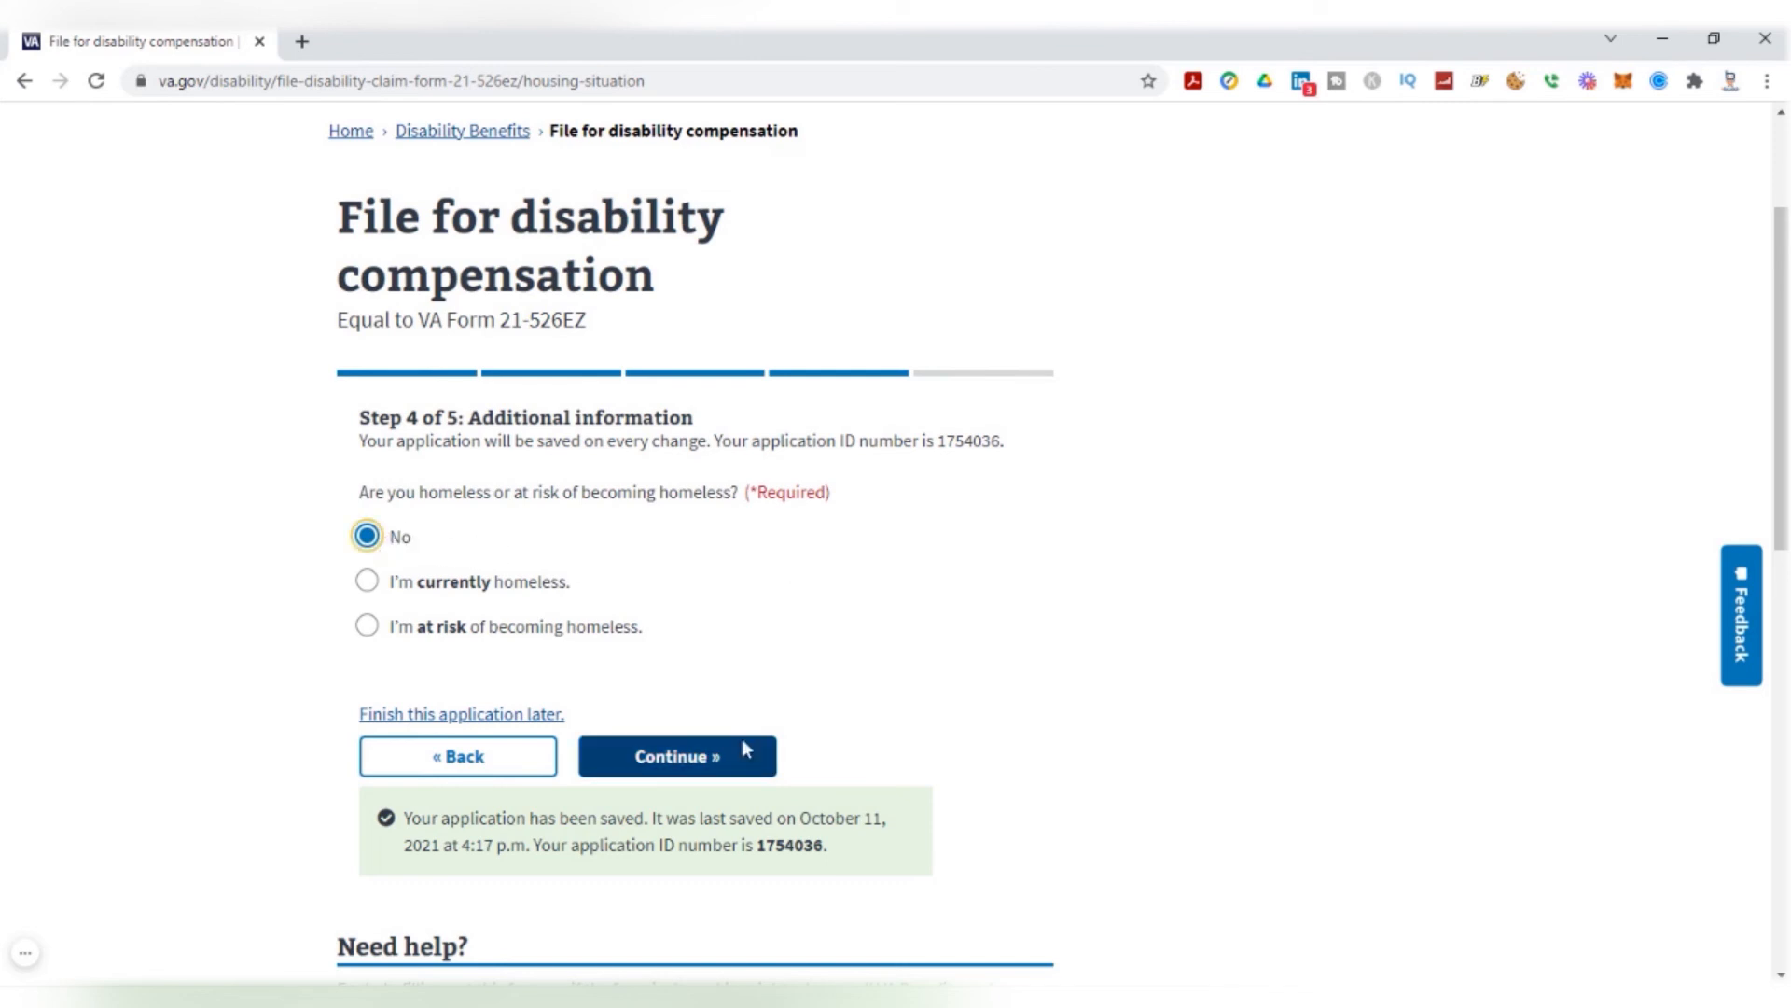
Answer No to homelessness, terminal illness and VA employment, apply as a Fully Developed Claim, and reach Step 5 review
{"action": "left_click", "coordinate": [677, 755]}
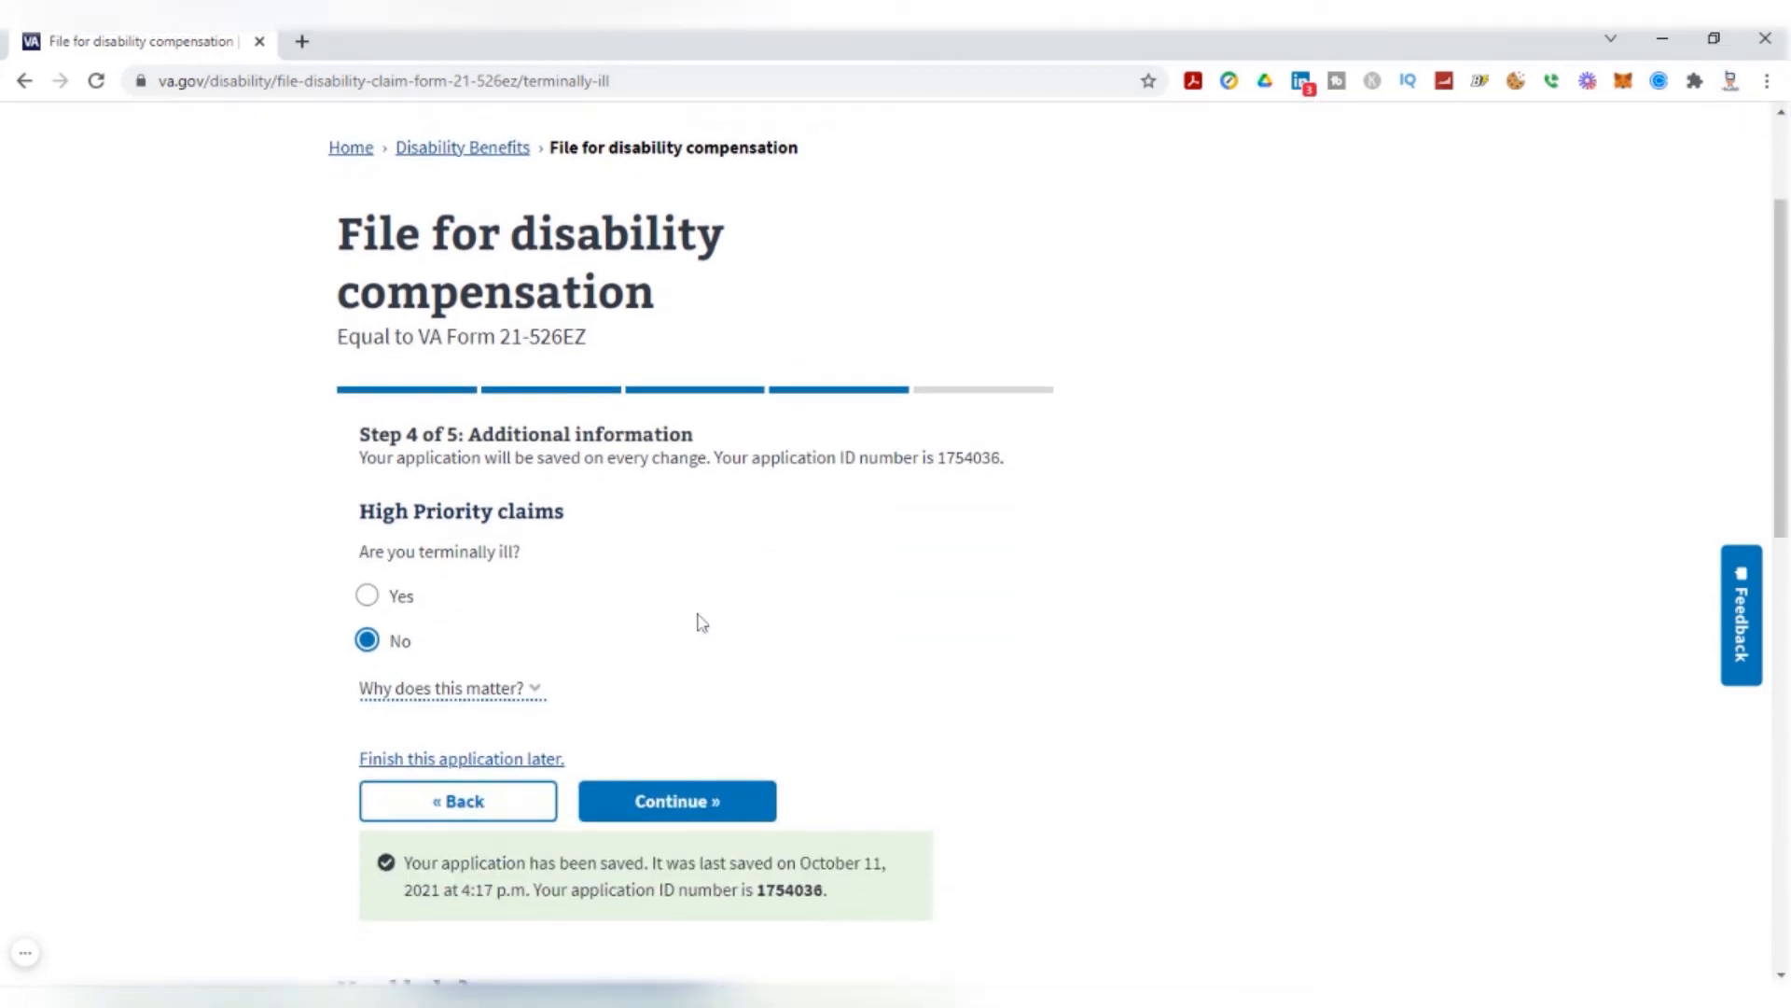
{"action": "scroll", "scroll_direction": "down", "scroll_amount": 3}
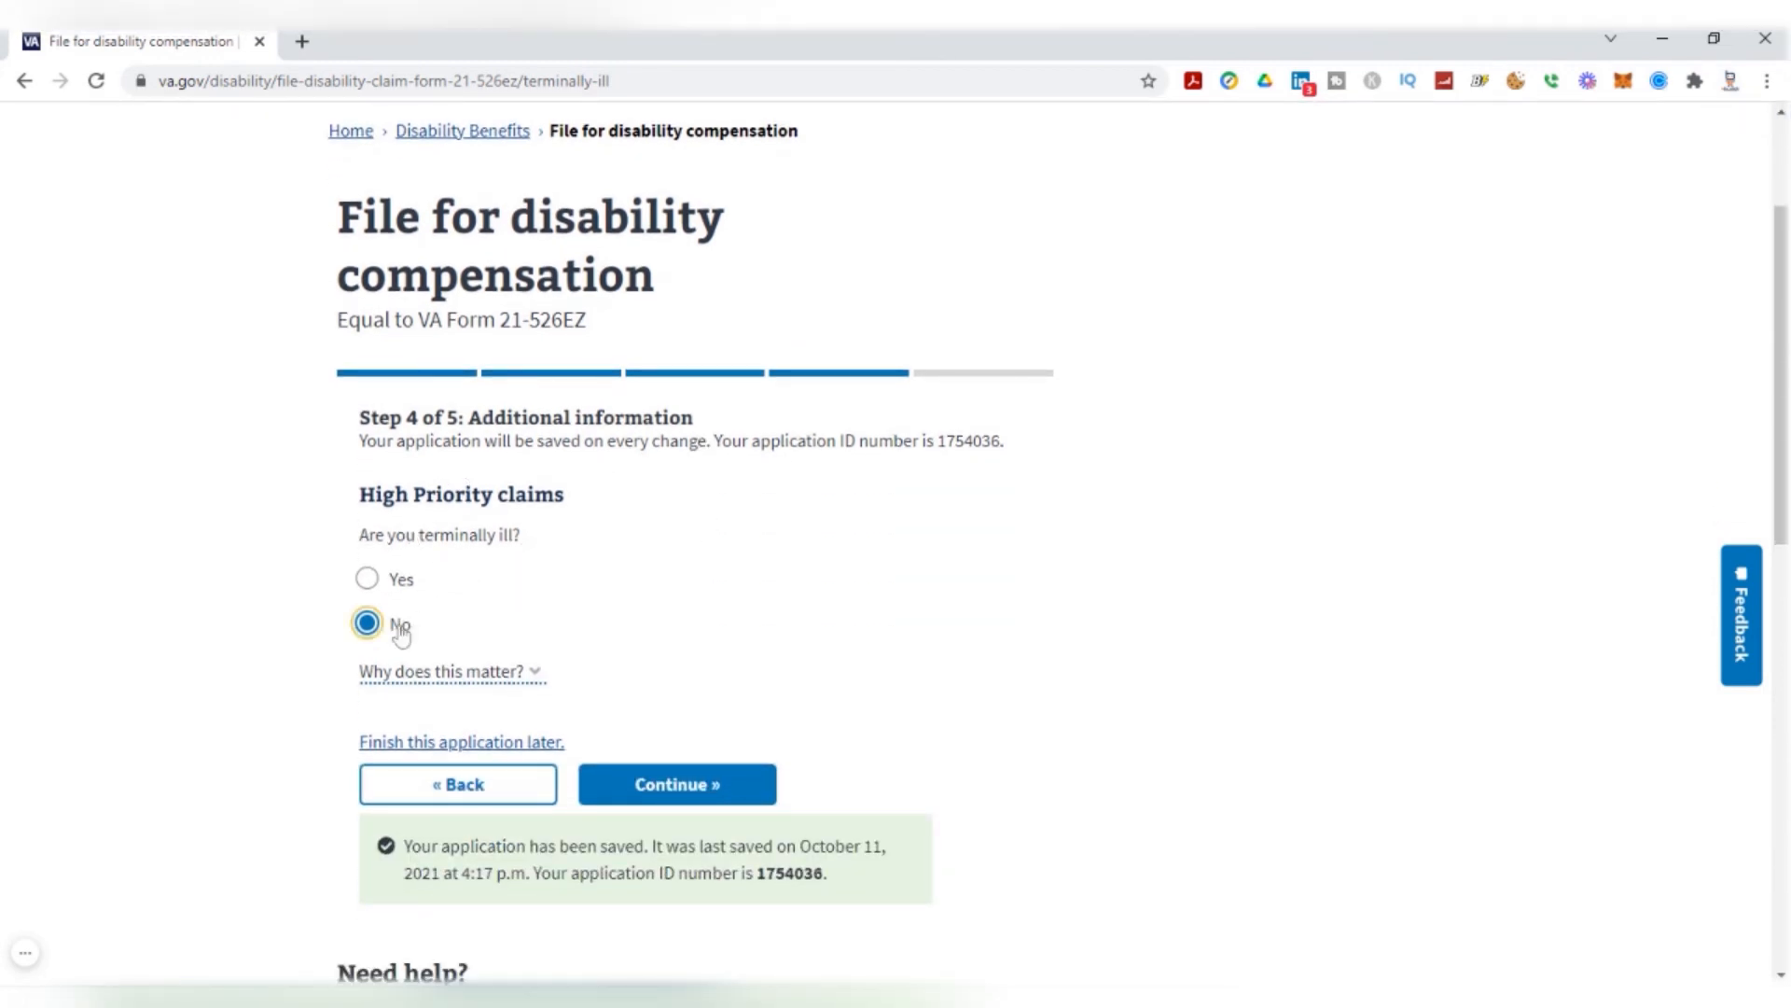
{"action": "mouse_move", "coordinate": [703, 817]}
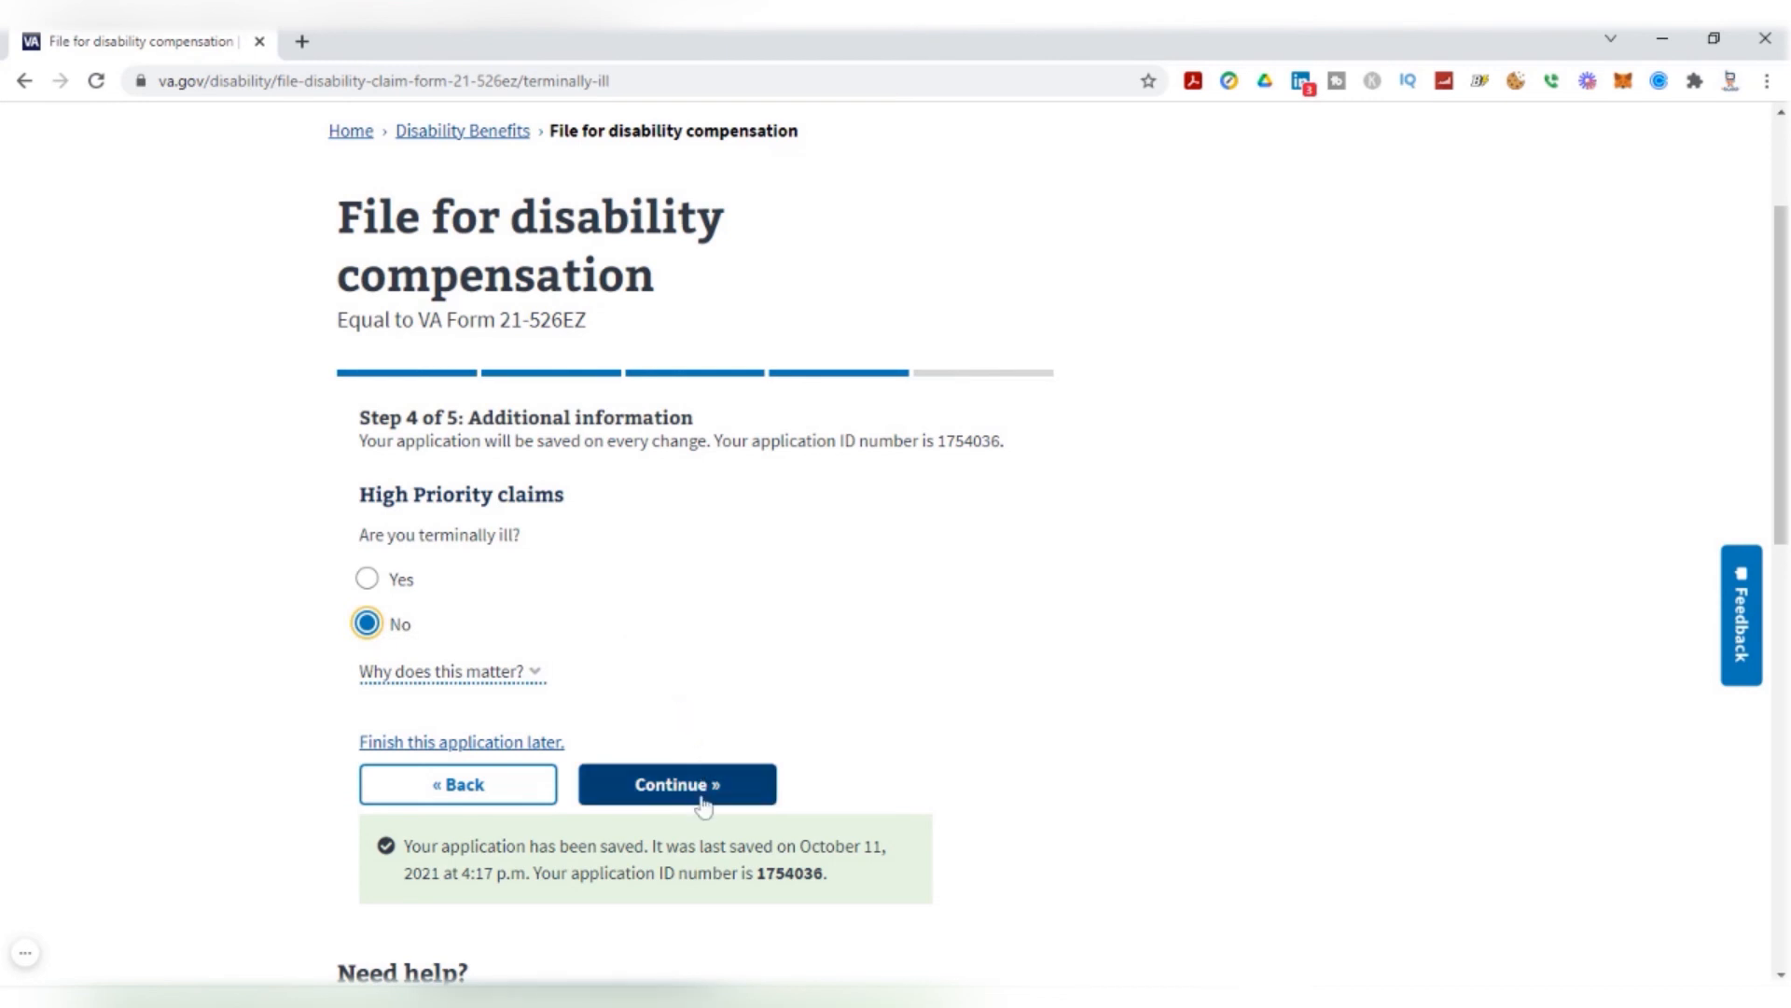
{"action": "left_click", "coordinate": [679, 784]}
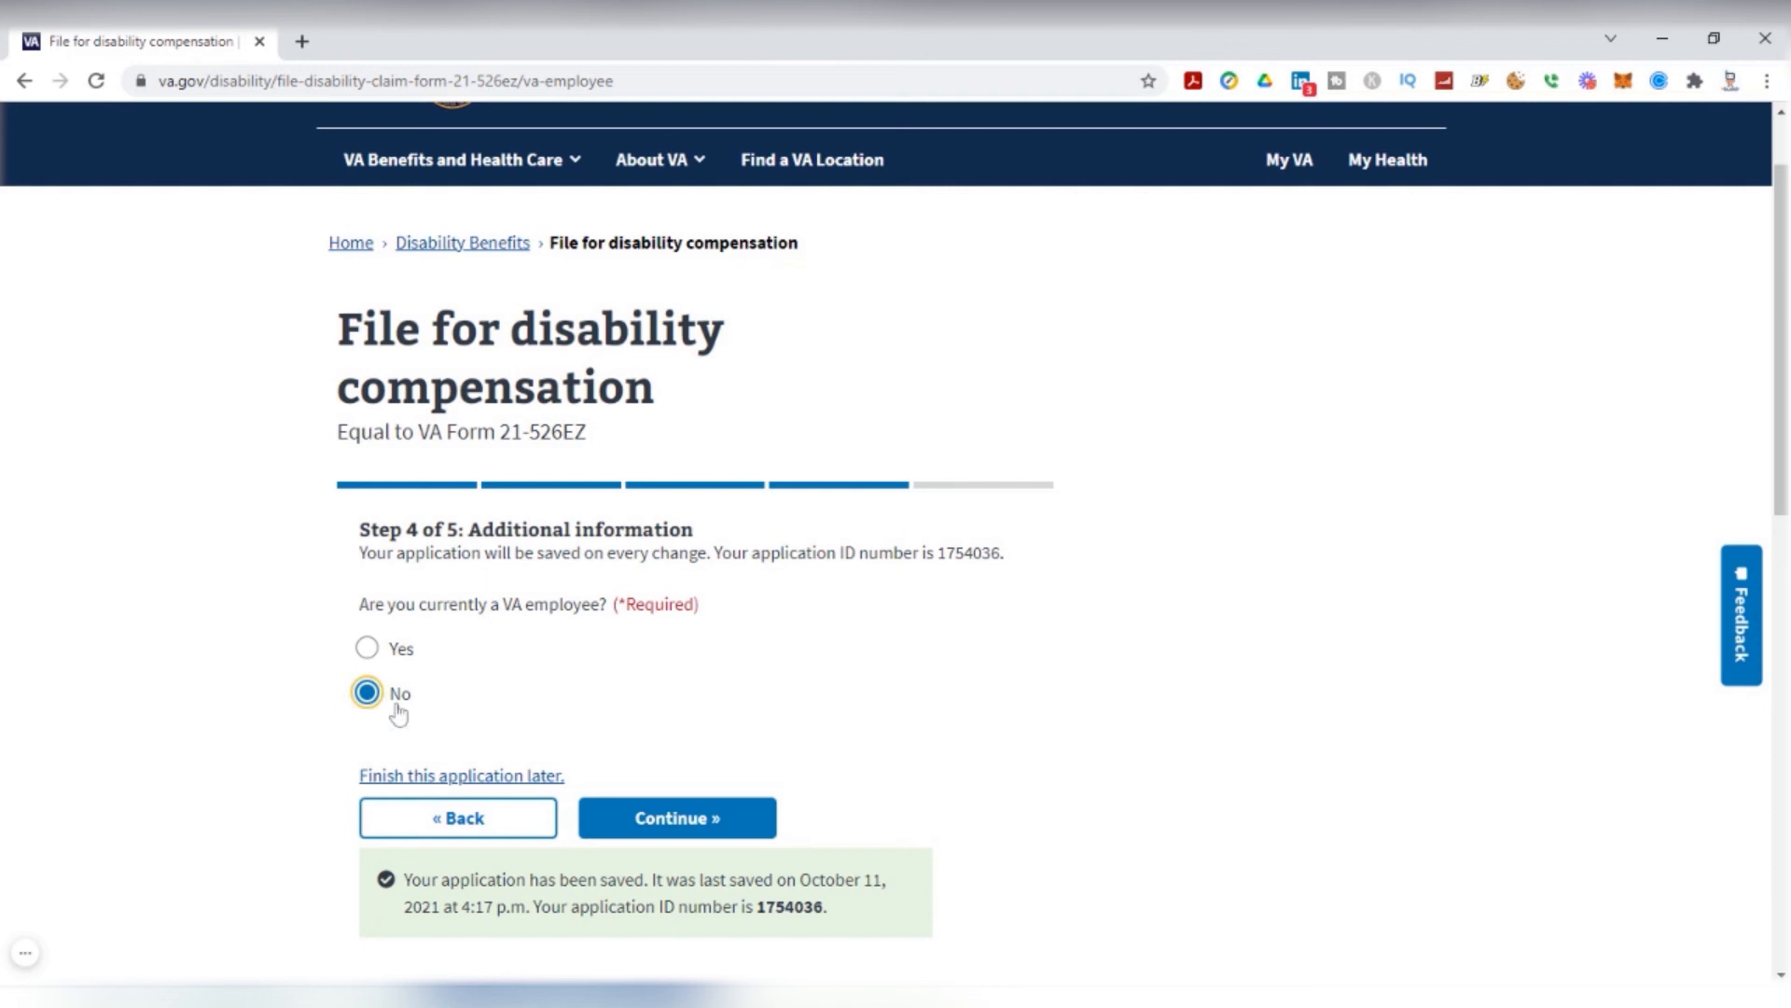
{"action": "left_click", "coordinate": [675, 817]}
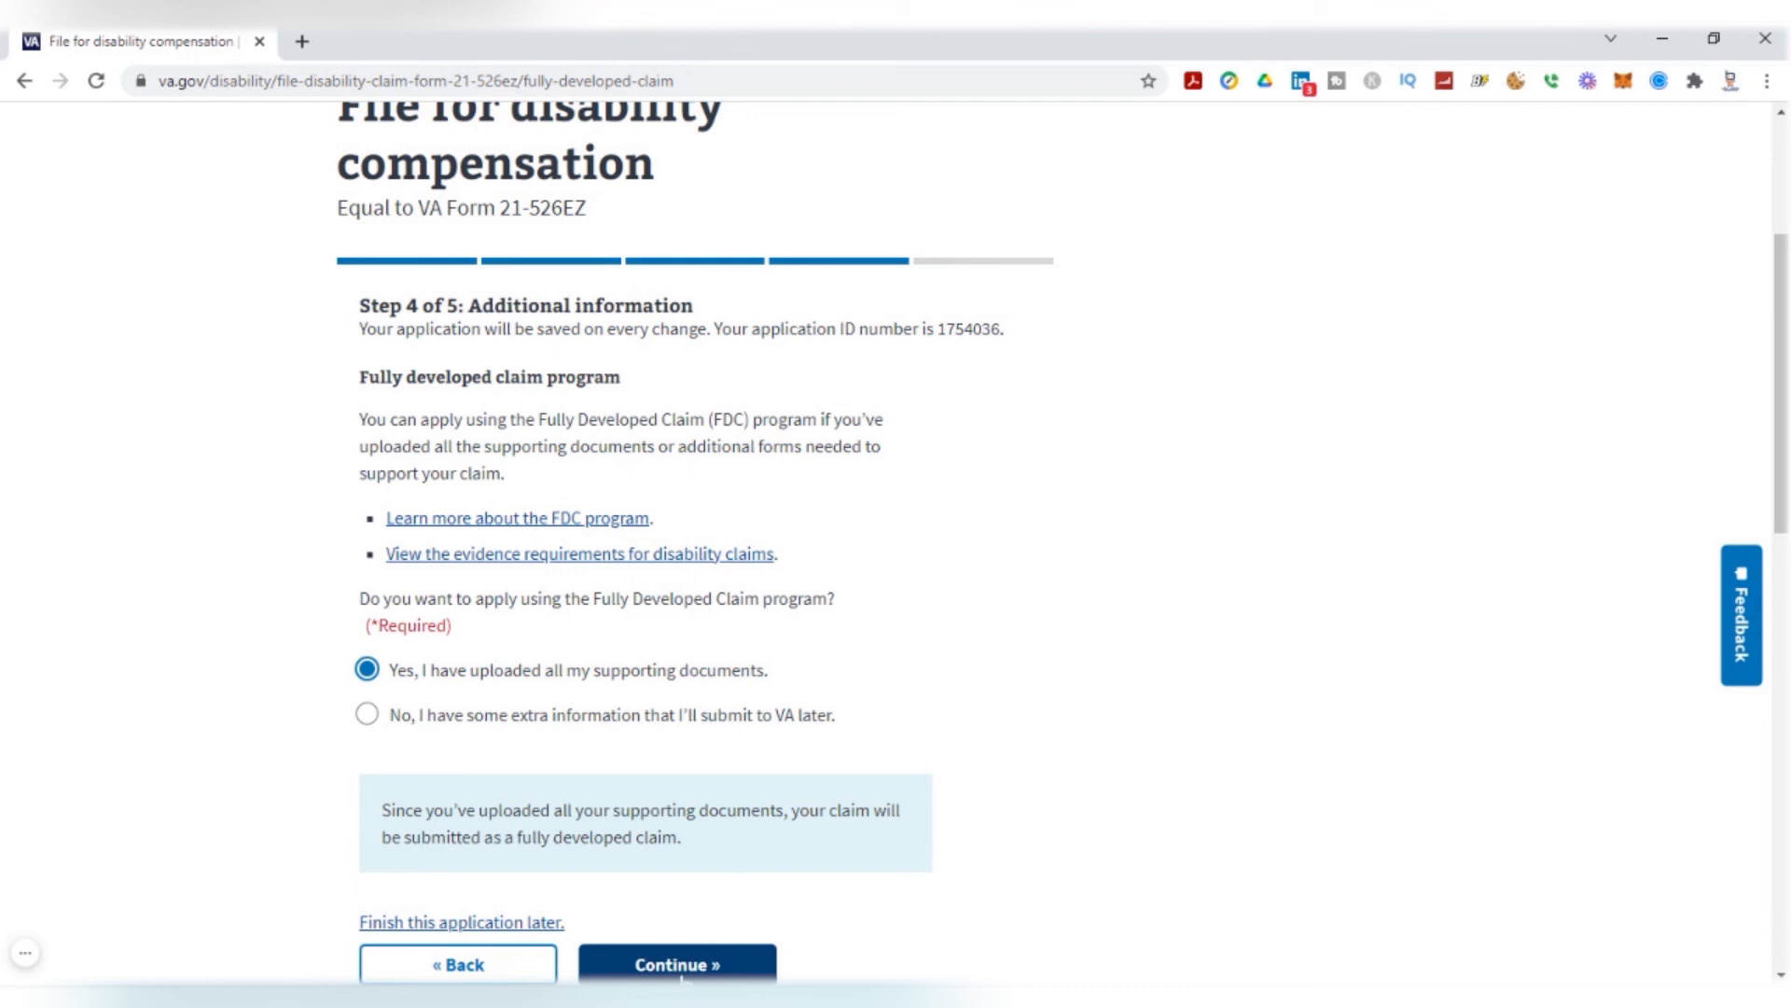
{"action": "left_click", "coordinate": [685, 959]}
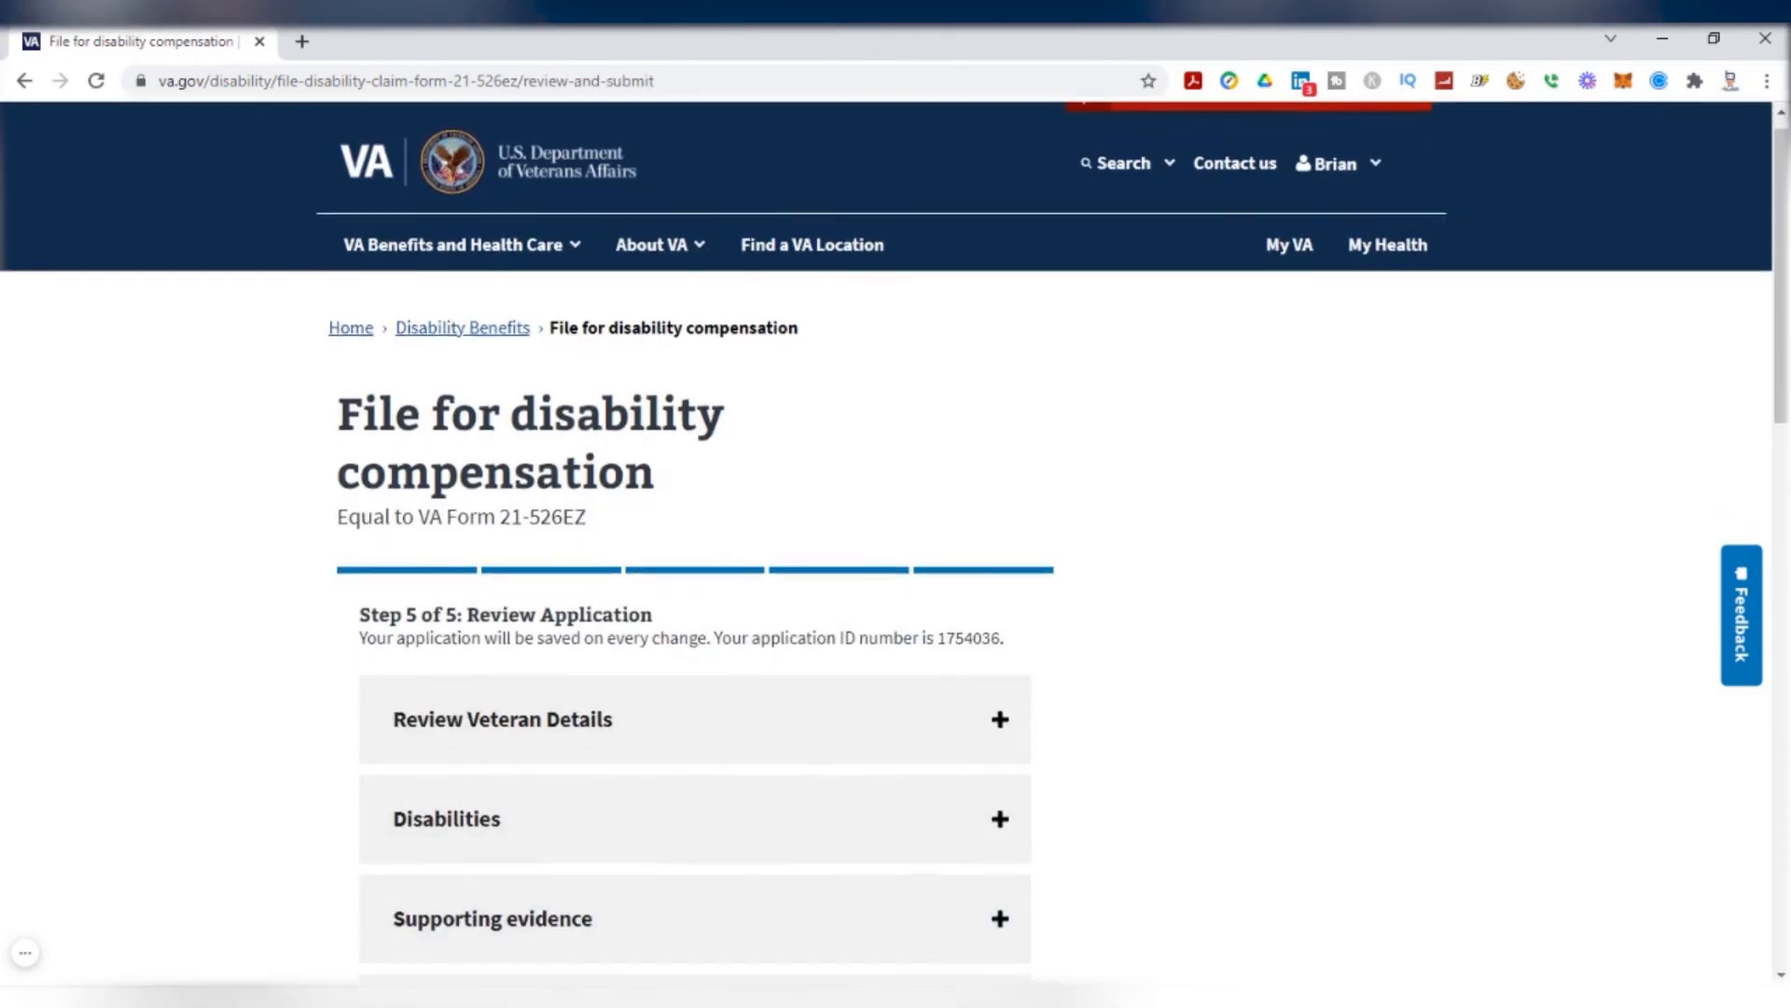
{"action": "scroll", "scroll_direction": "down", "scroll_amount": 3}
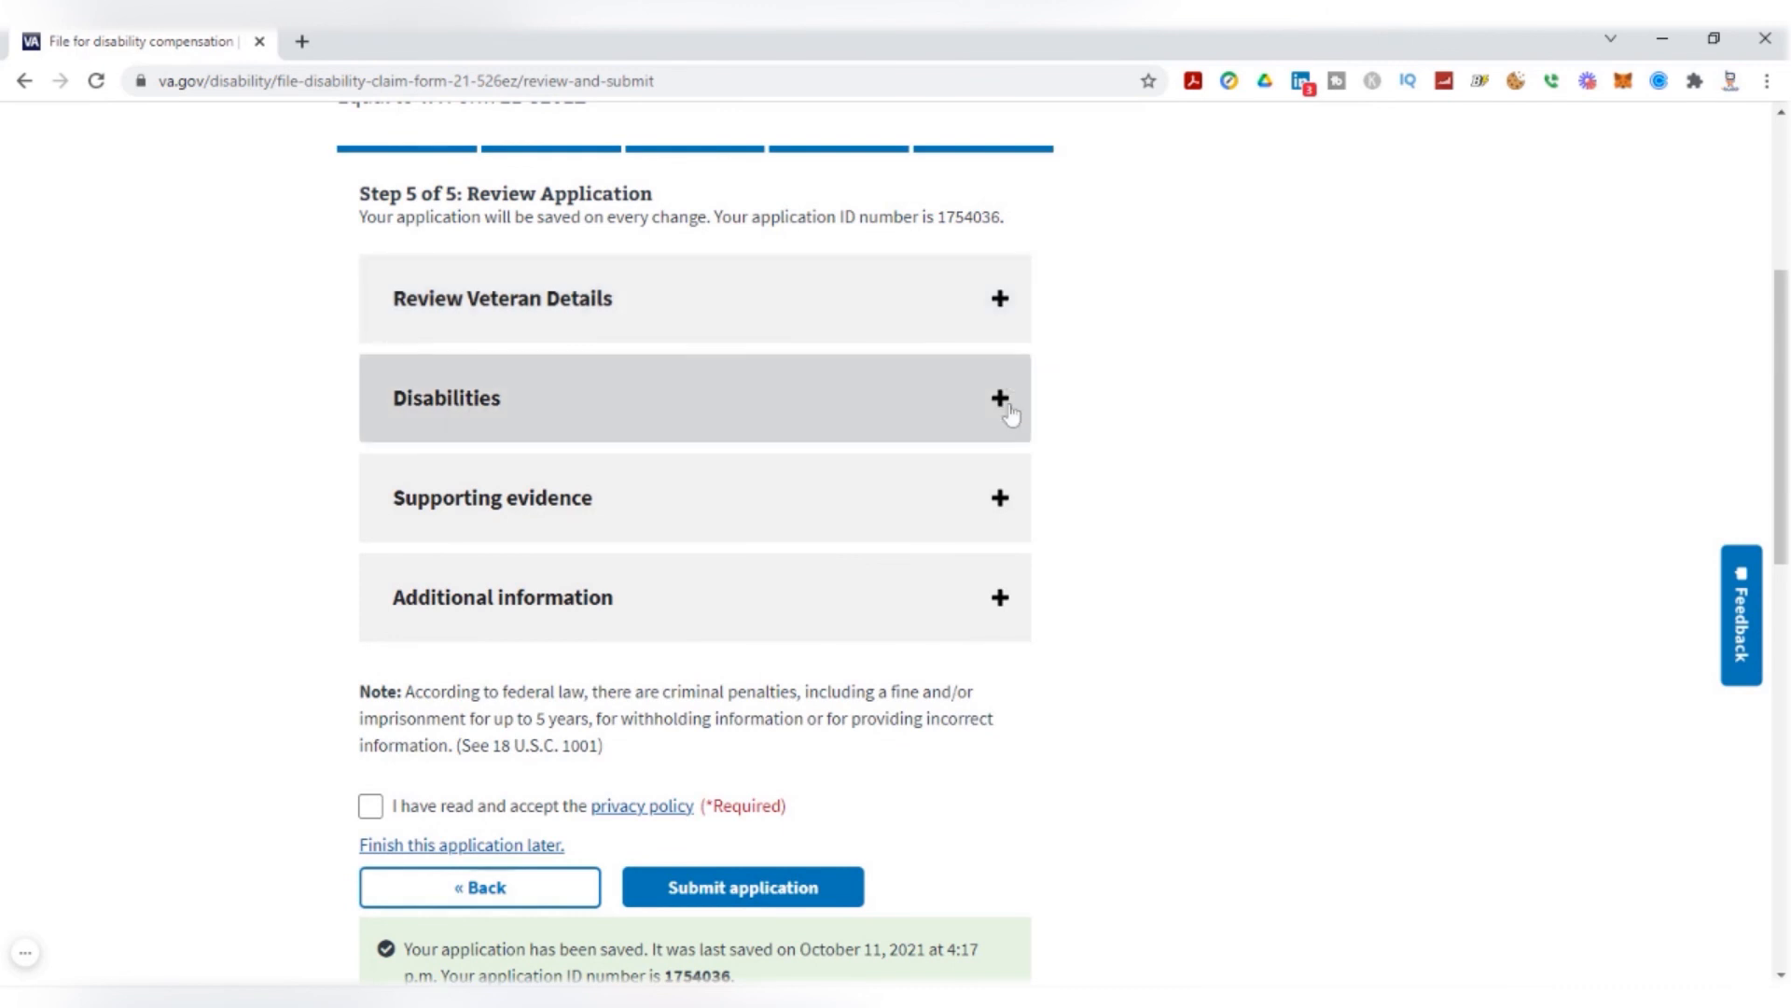
{"action": "left_click", "coordinate": [998, 397]}
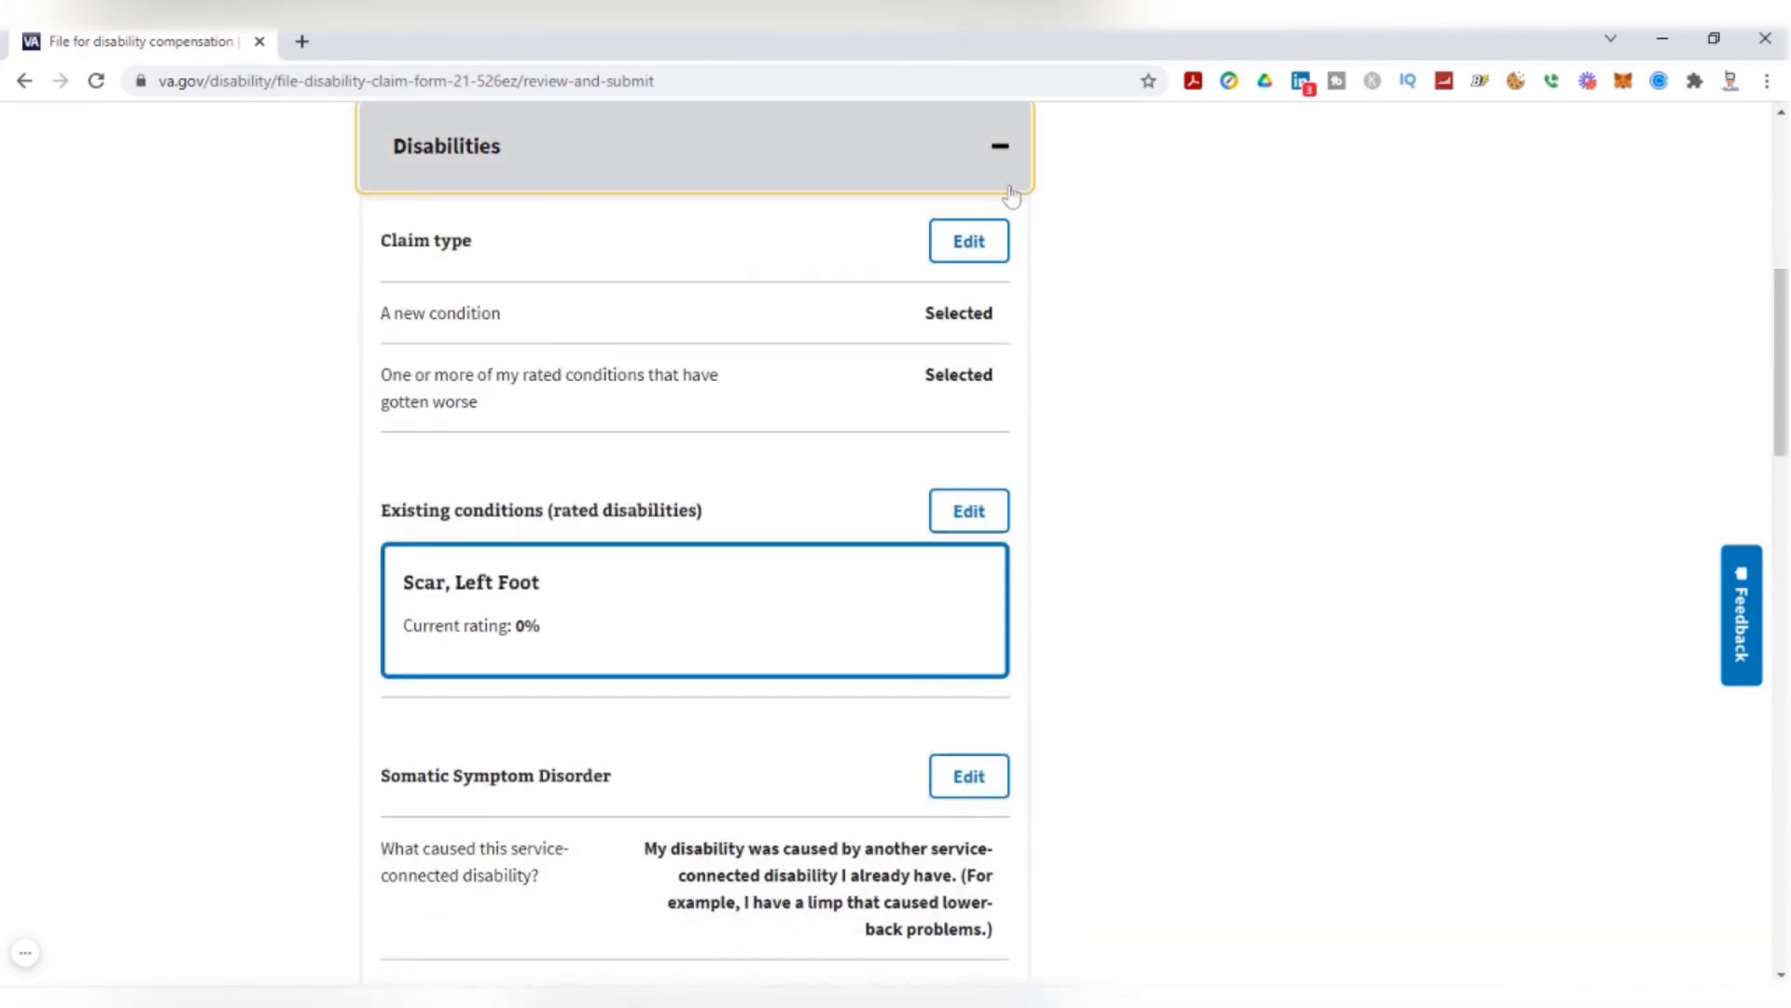
{"action": "mouse_move", "coordinate": [959, 251]}
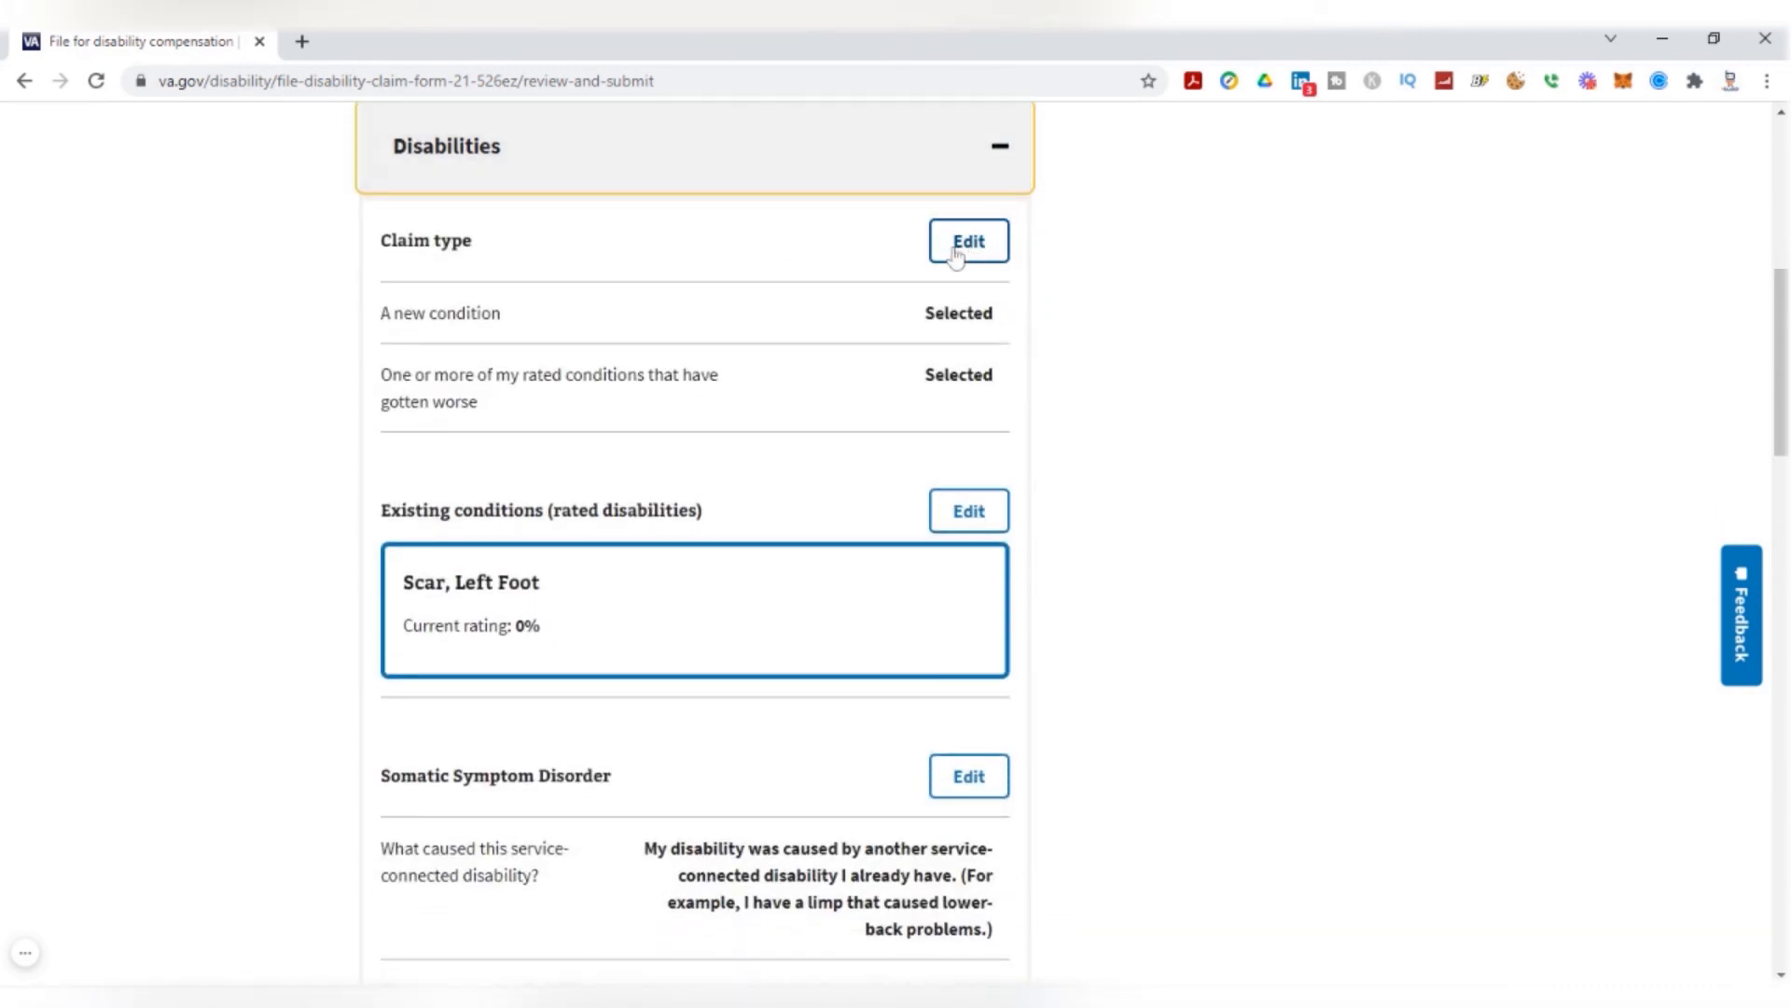
{"action": "mouse_move", "coordinate": [1002, 205]}
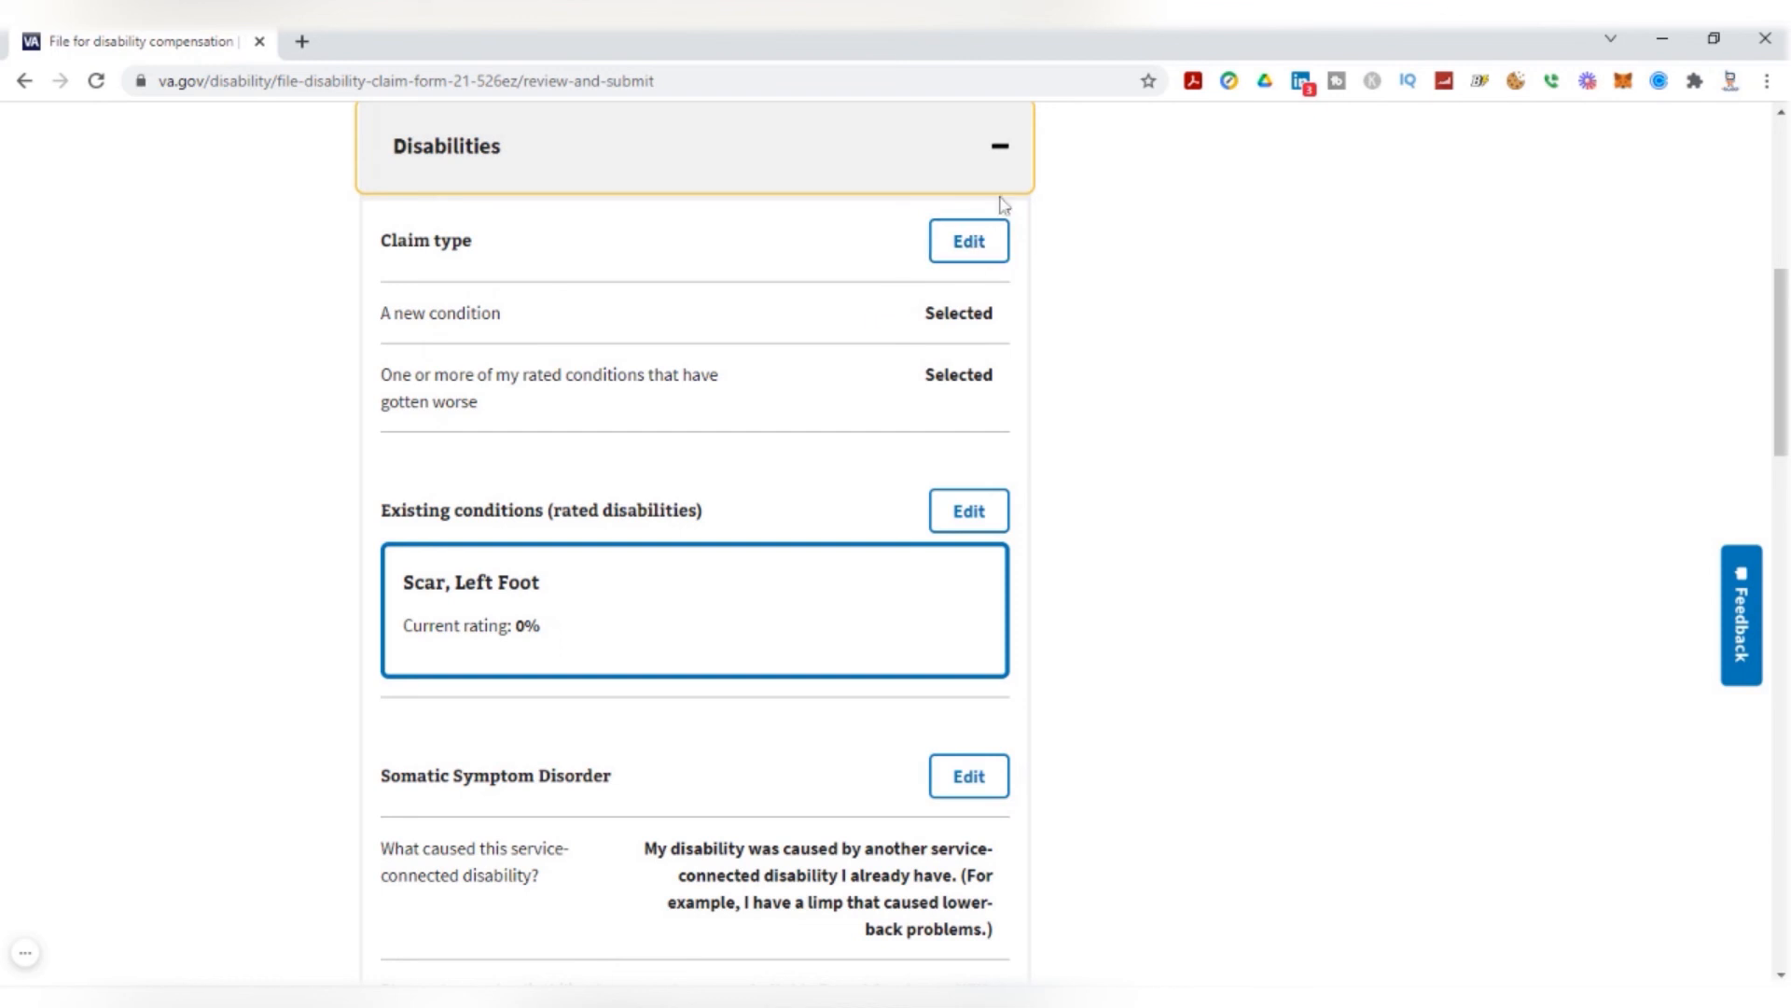
{"action": "mouse_move", "coordinate": [1002, 153]}
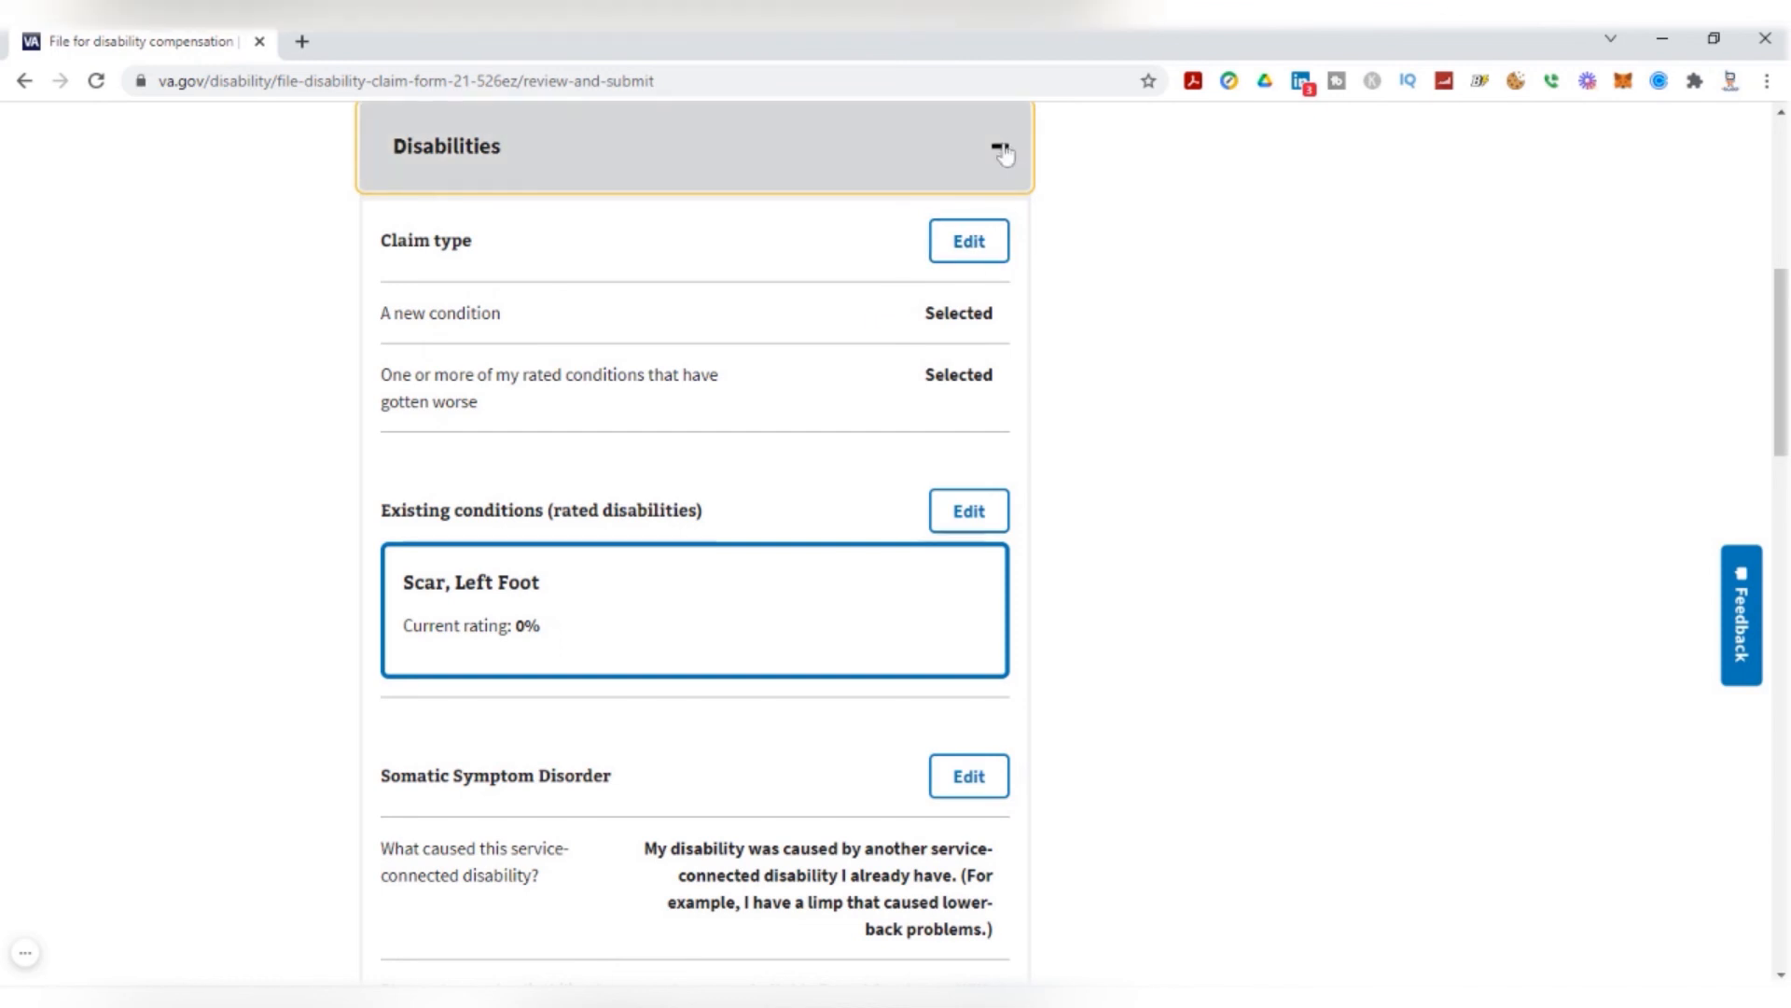
{"action": "left_click", "coordinate": [1000, 147]}
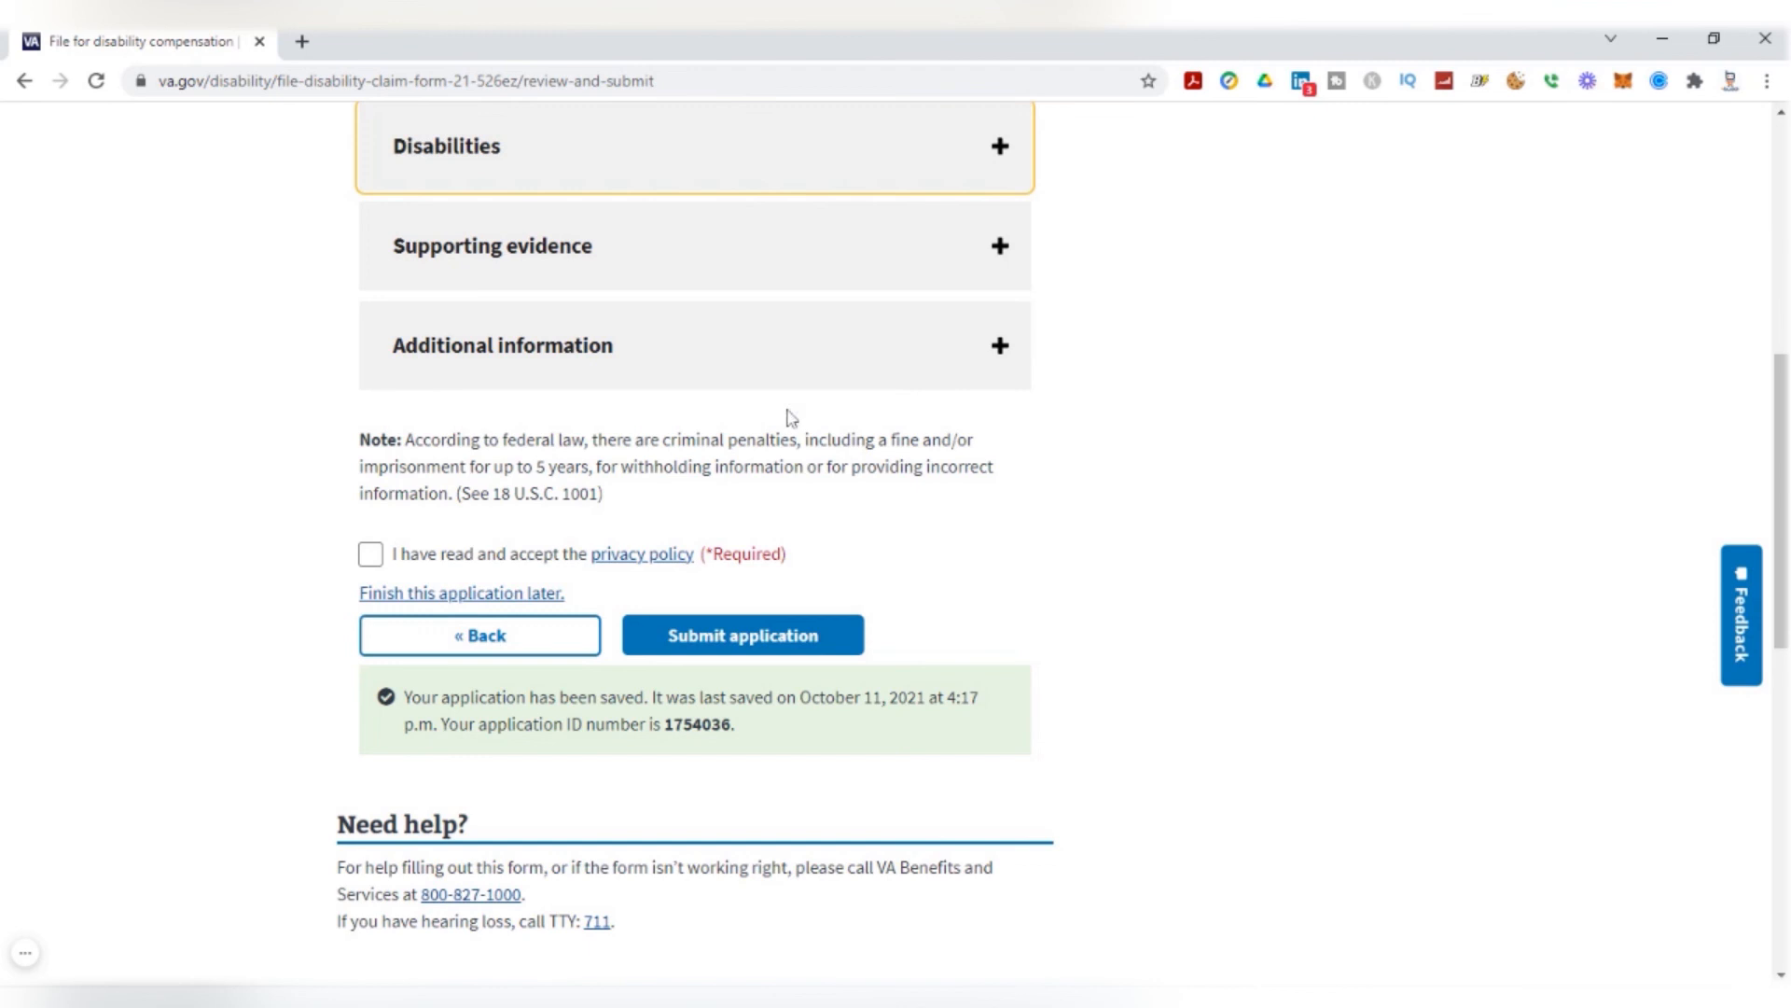
{"action": "mouse_move", "coordinate": [638, 567]}
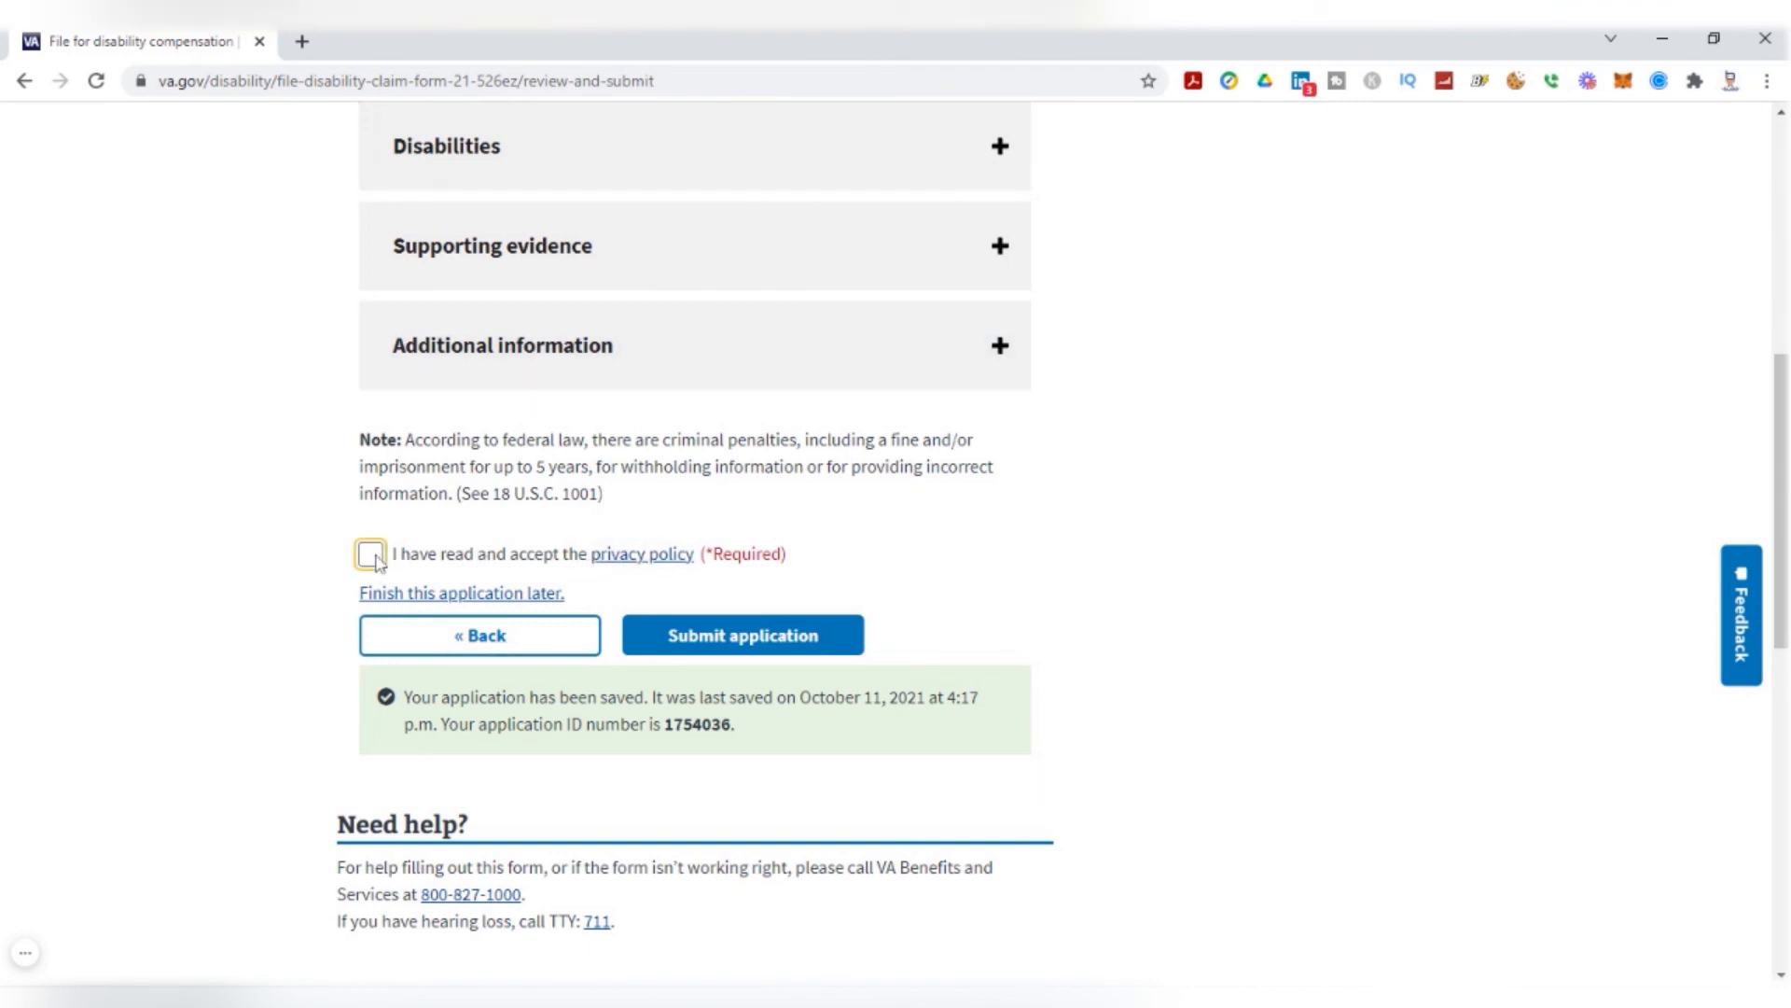
Check 'I have read and accept the privacy policy' above Submit application
{"action": "left_click", "coordinate": [369, 554]}
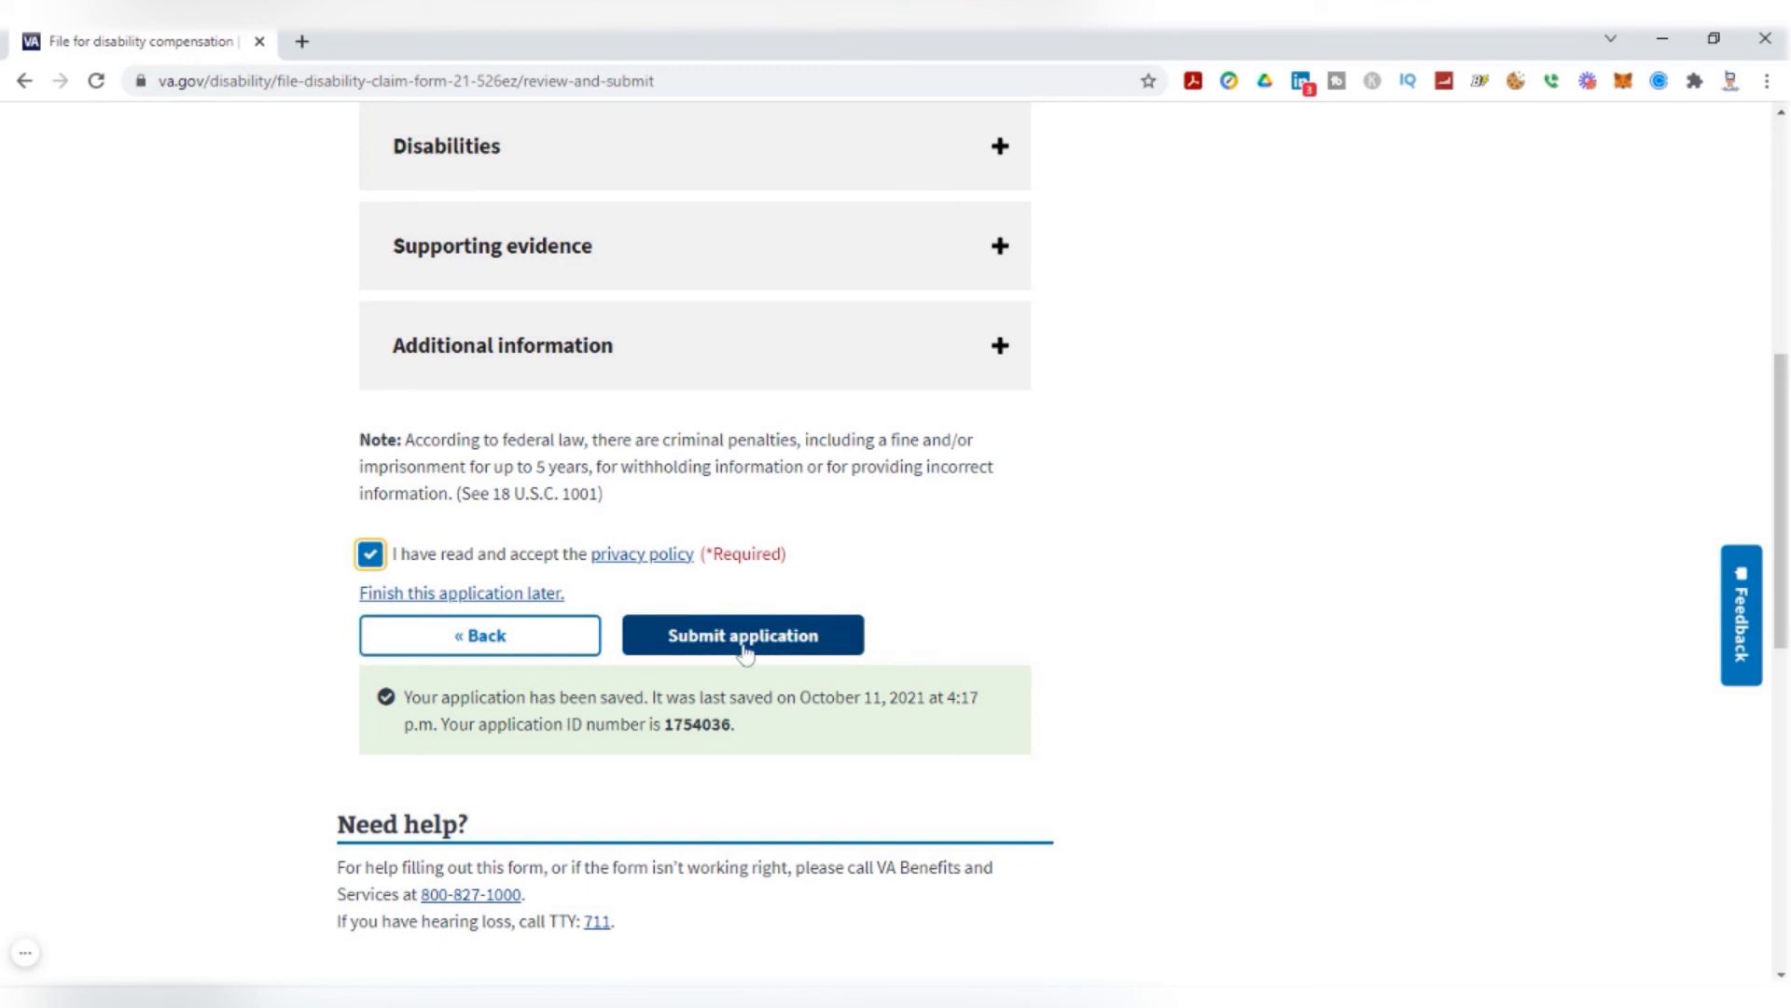
{"action": "mouse_move", "coordinate": [931, 649]}
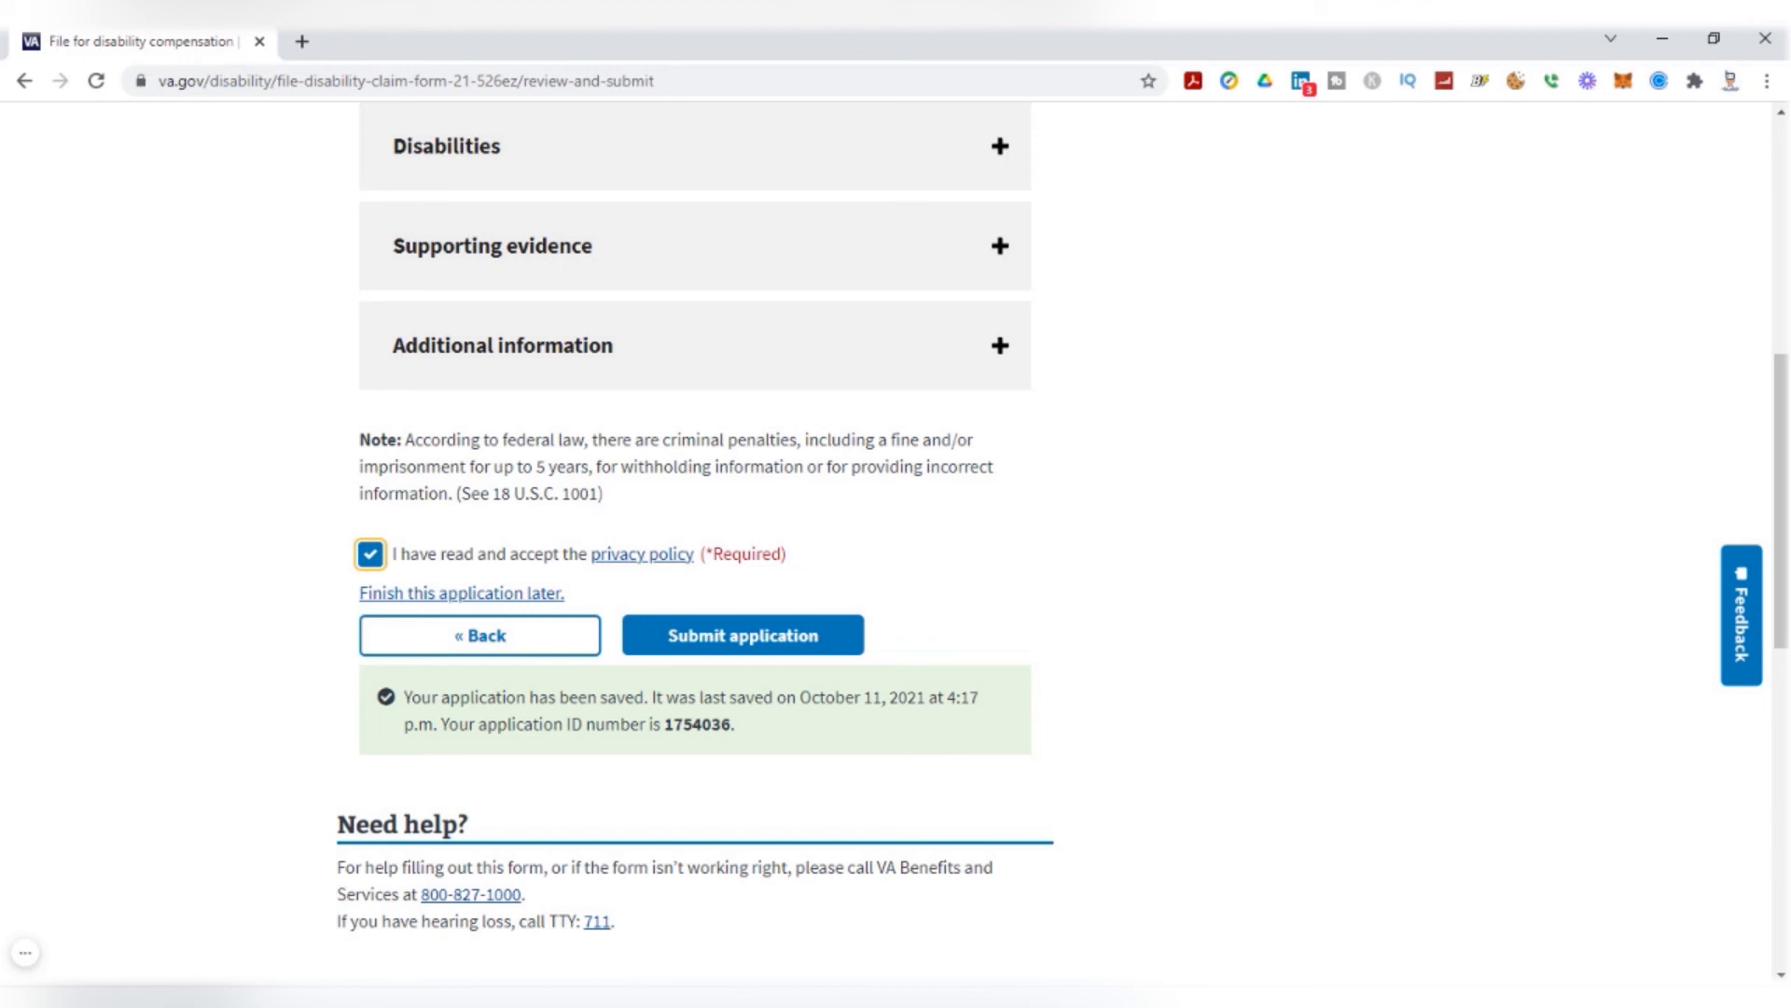
{"action": "mouse_move", "coordinate": [552, 921]}
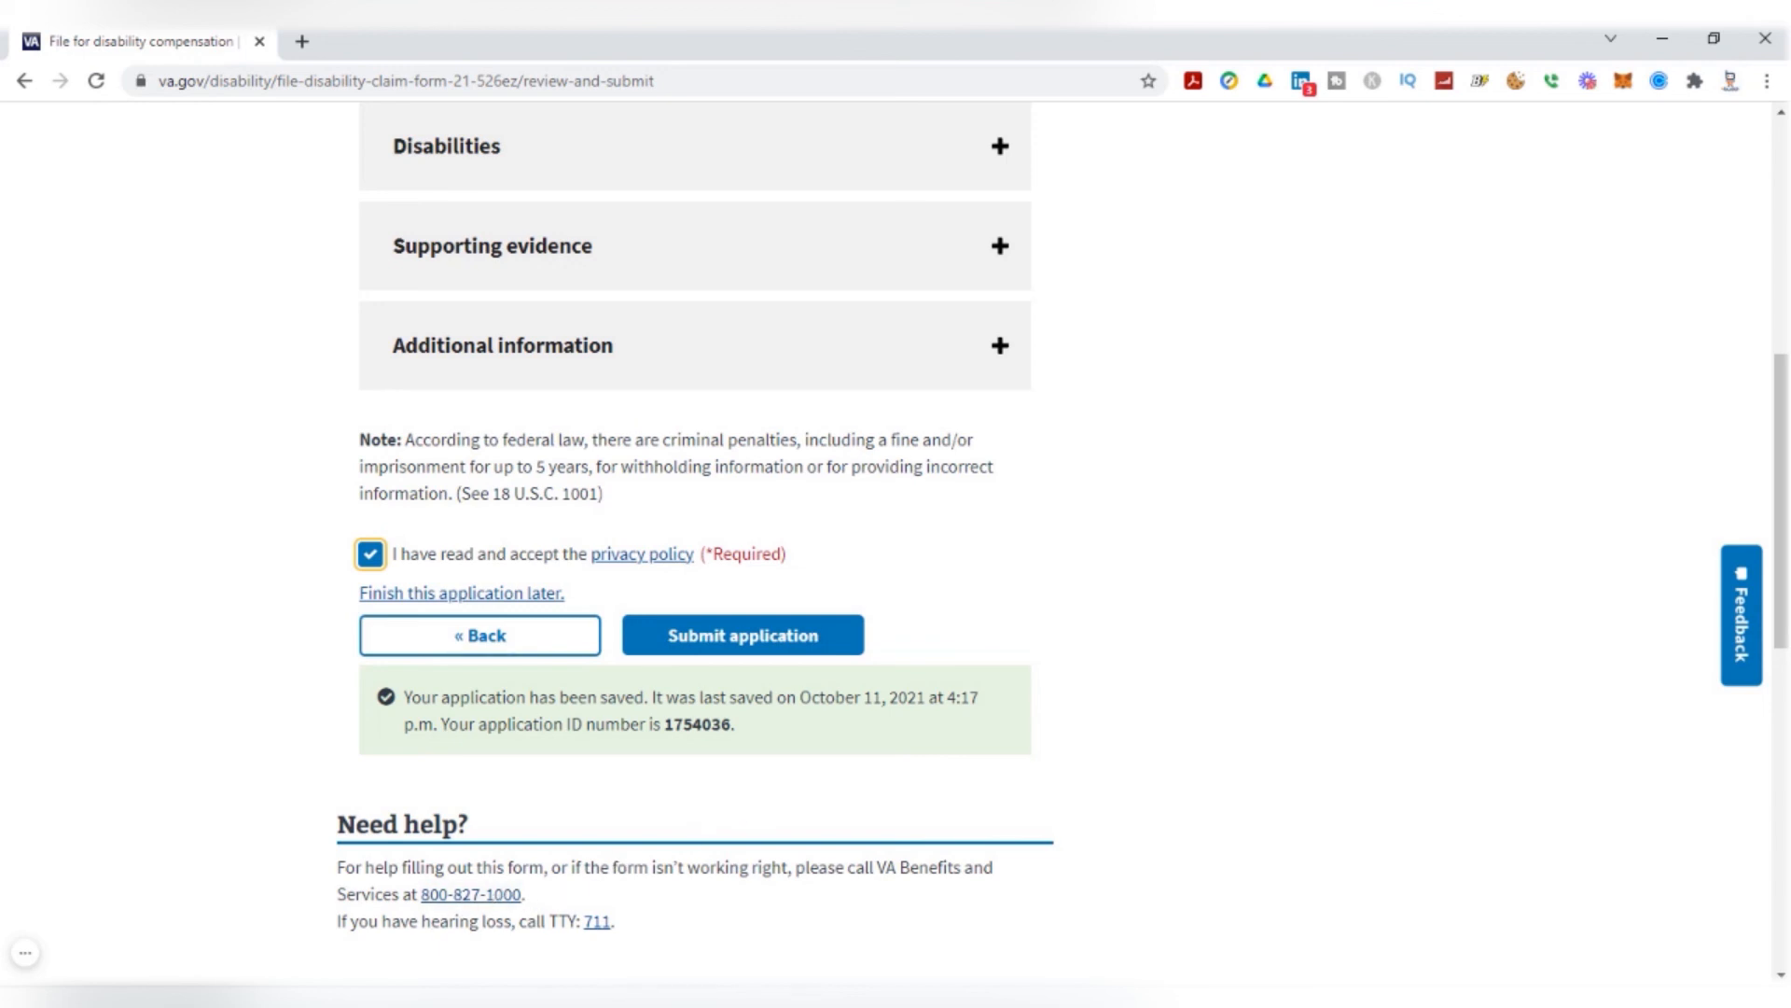
{"action": "mouse_move", "coordinate": [513, 940]}
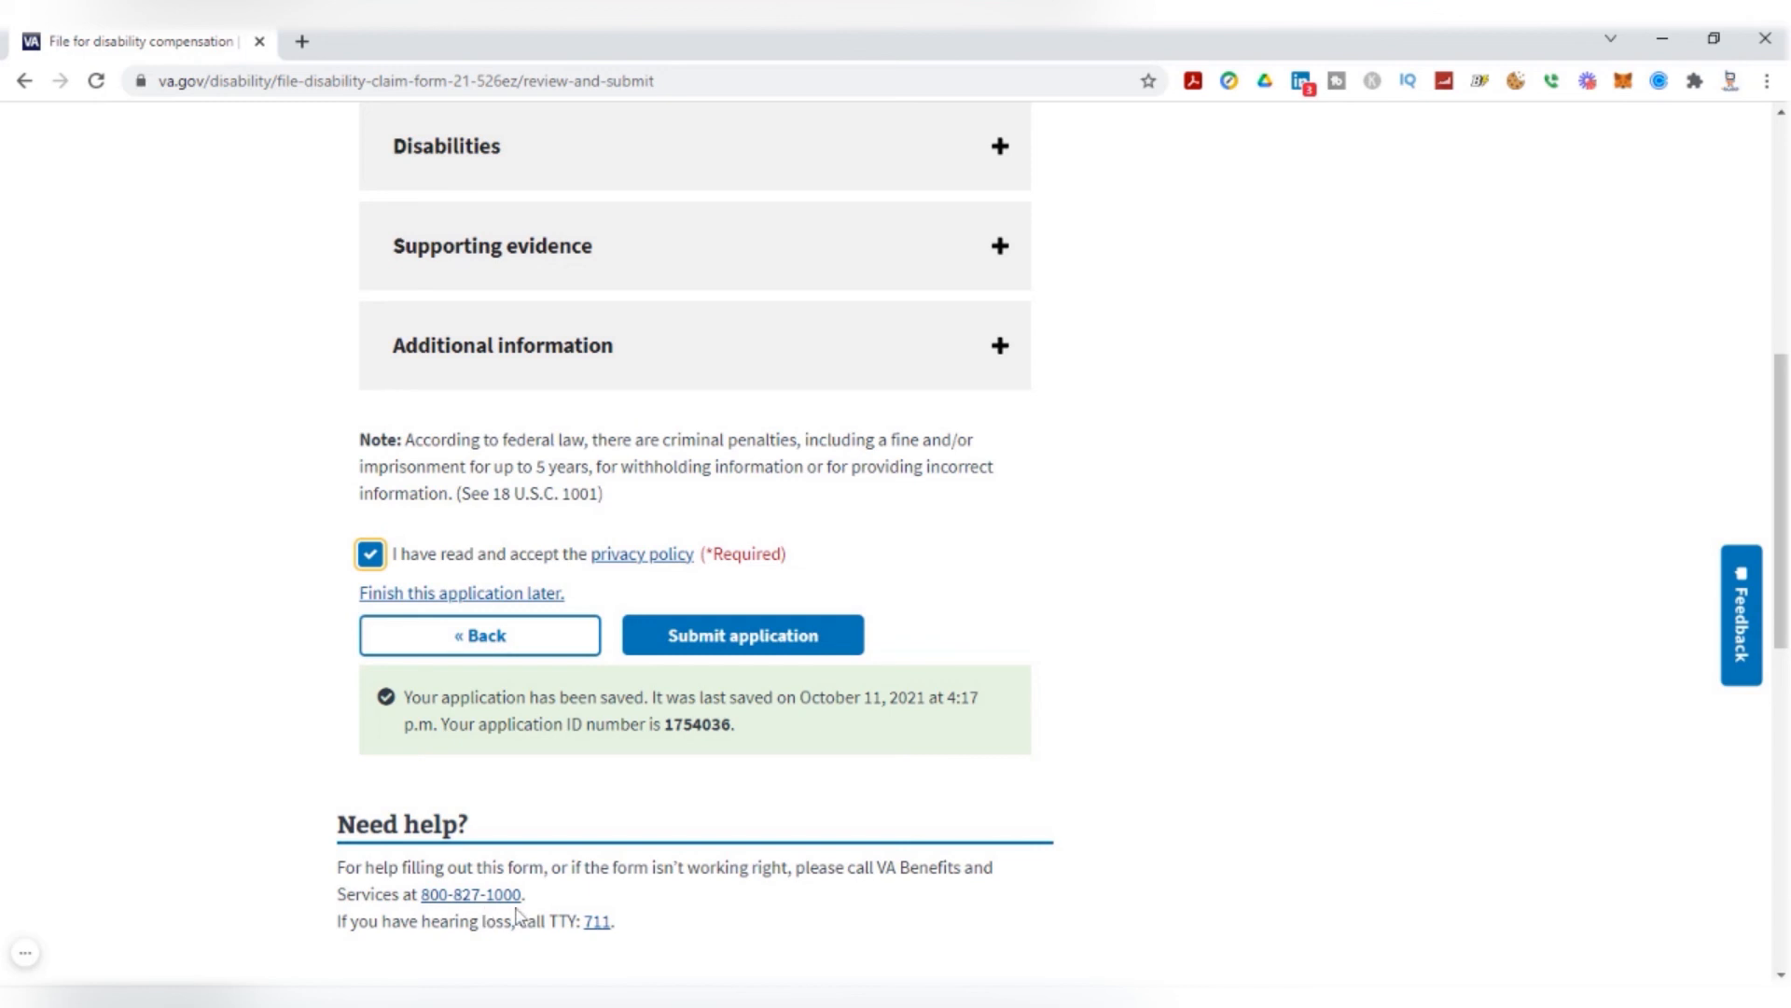